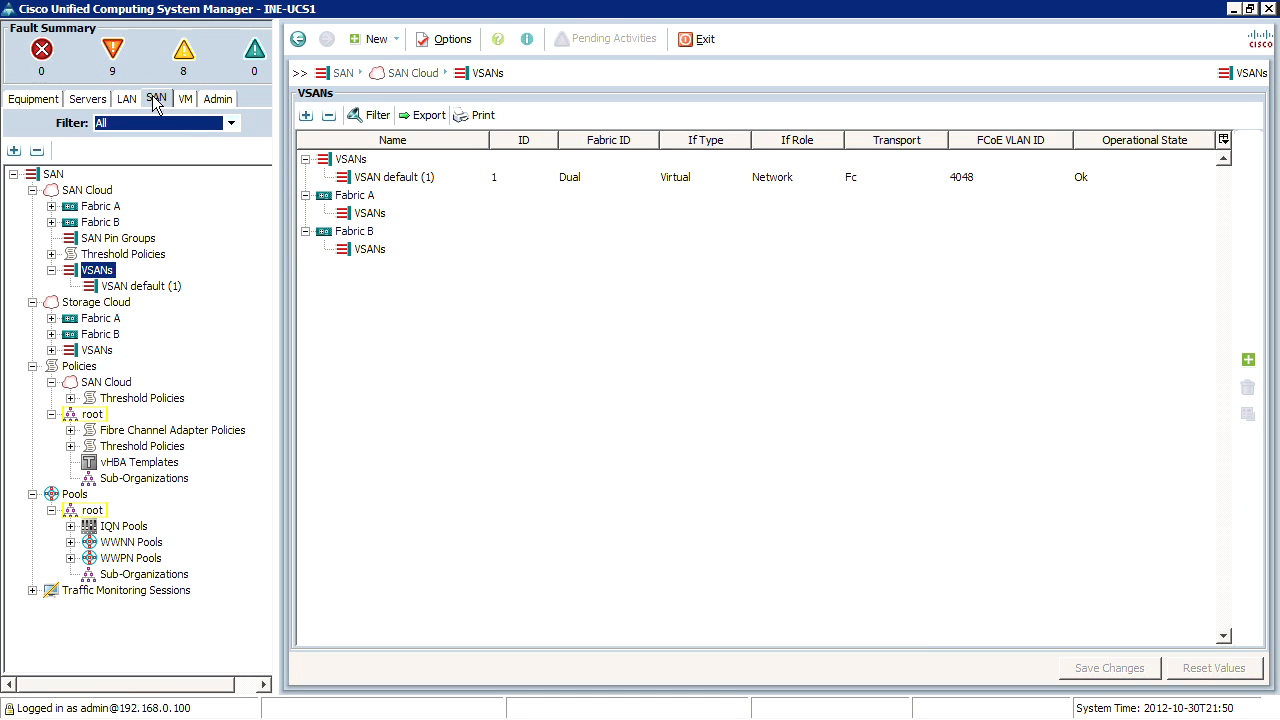
Expand Fabric A and B, select Fabric A interfaces 1/13–1/32, then show the SAN Cloud overview
left_click(52, 206)
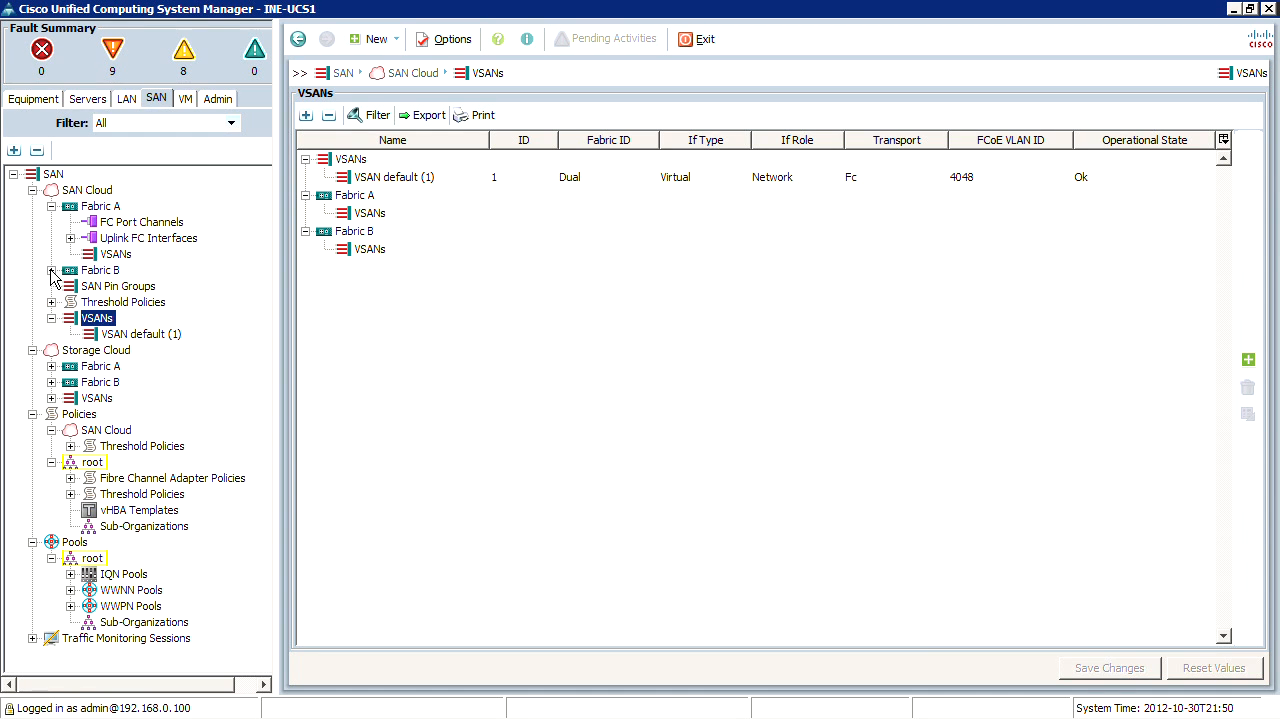
left_click(52, 270)
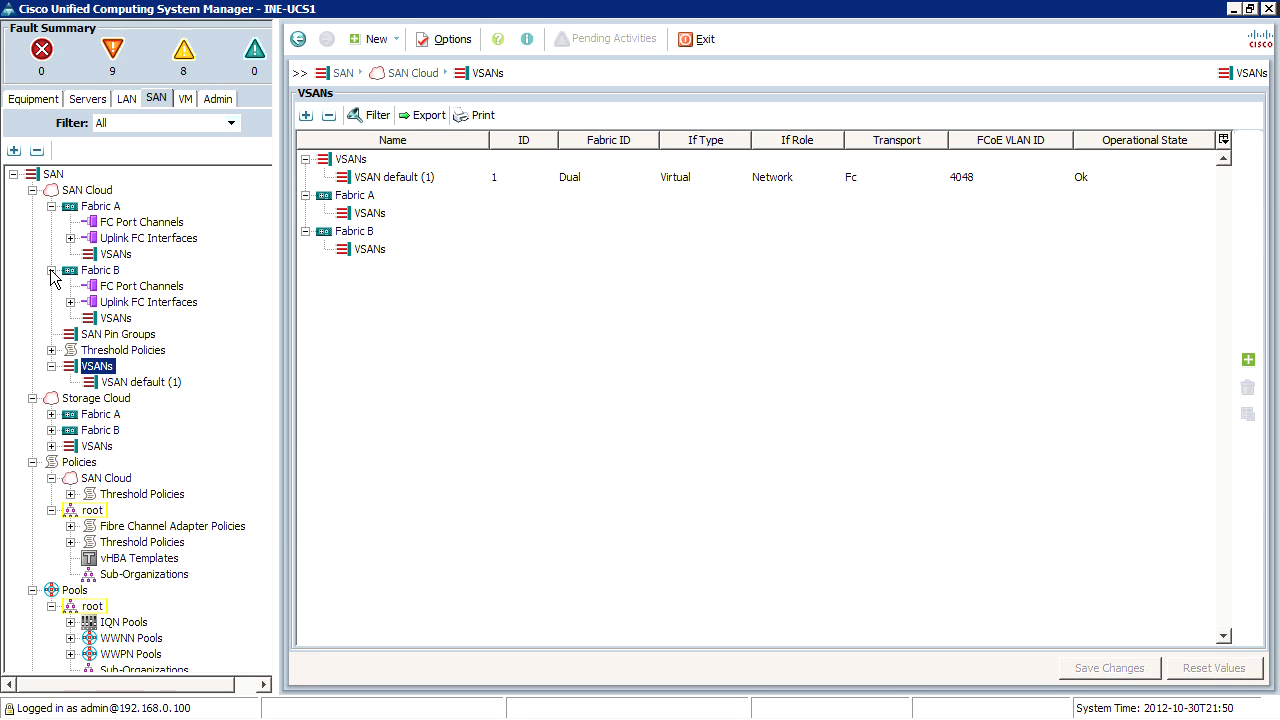
left_click(141, 221)
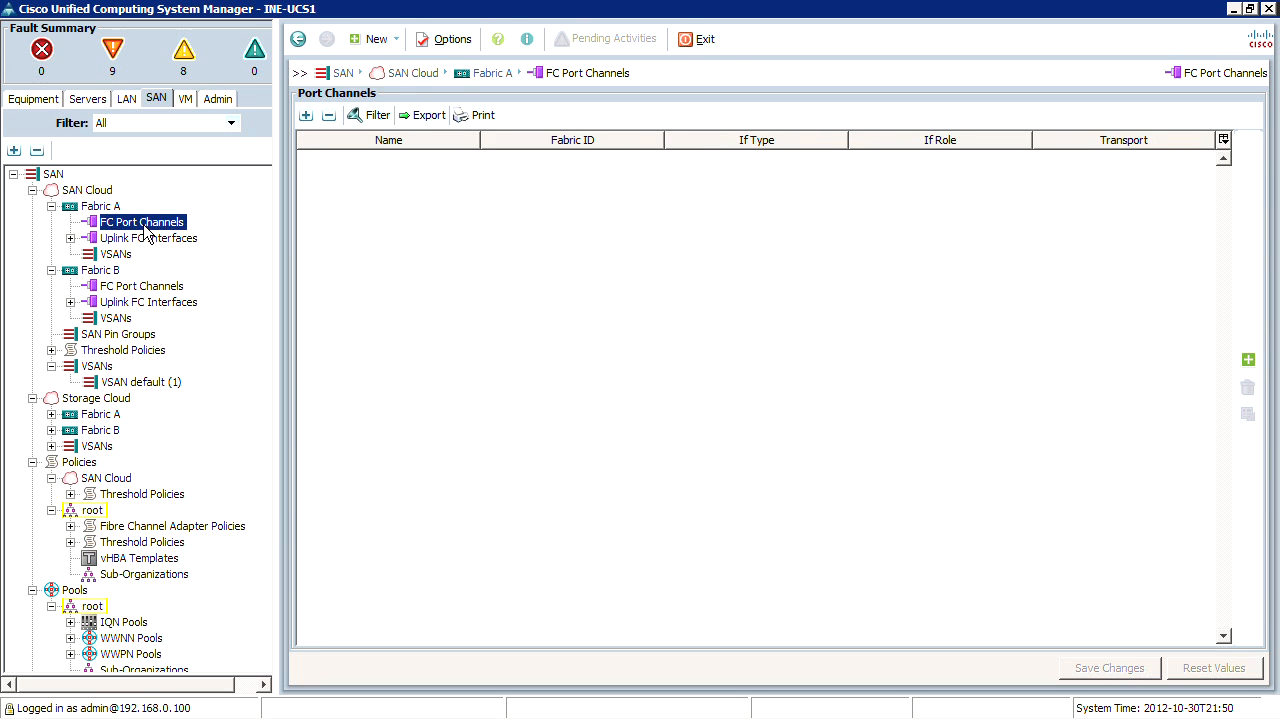
left_click(71, 238)
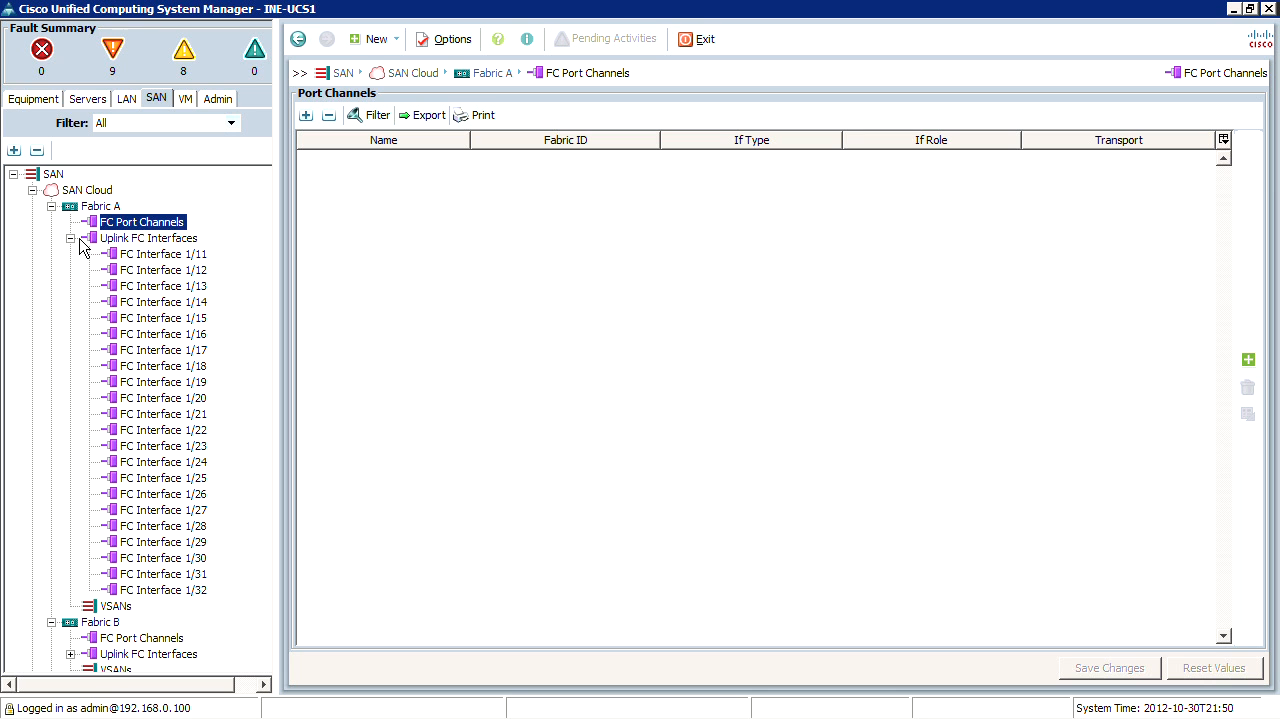
mouse_move(150, 296)
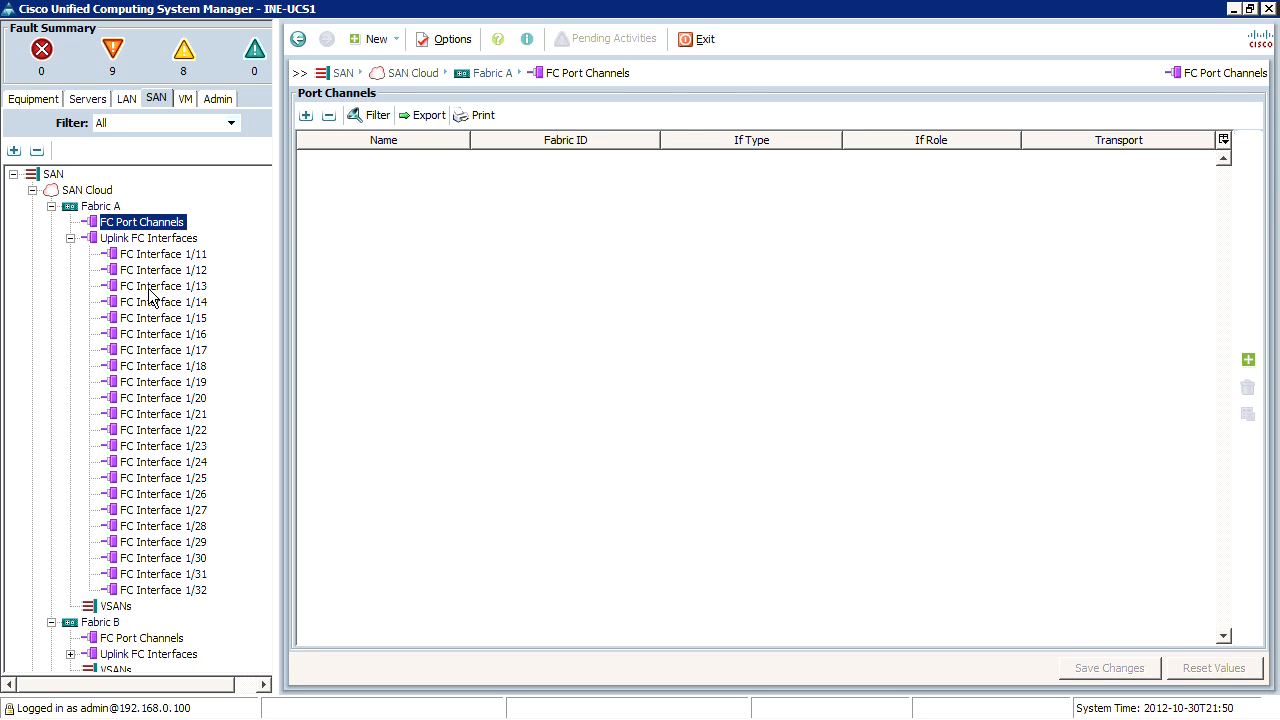
left_click(164, 286)
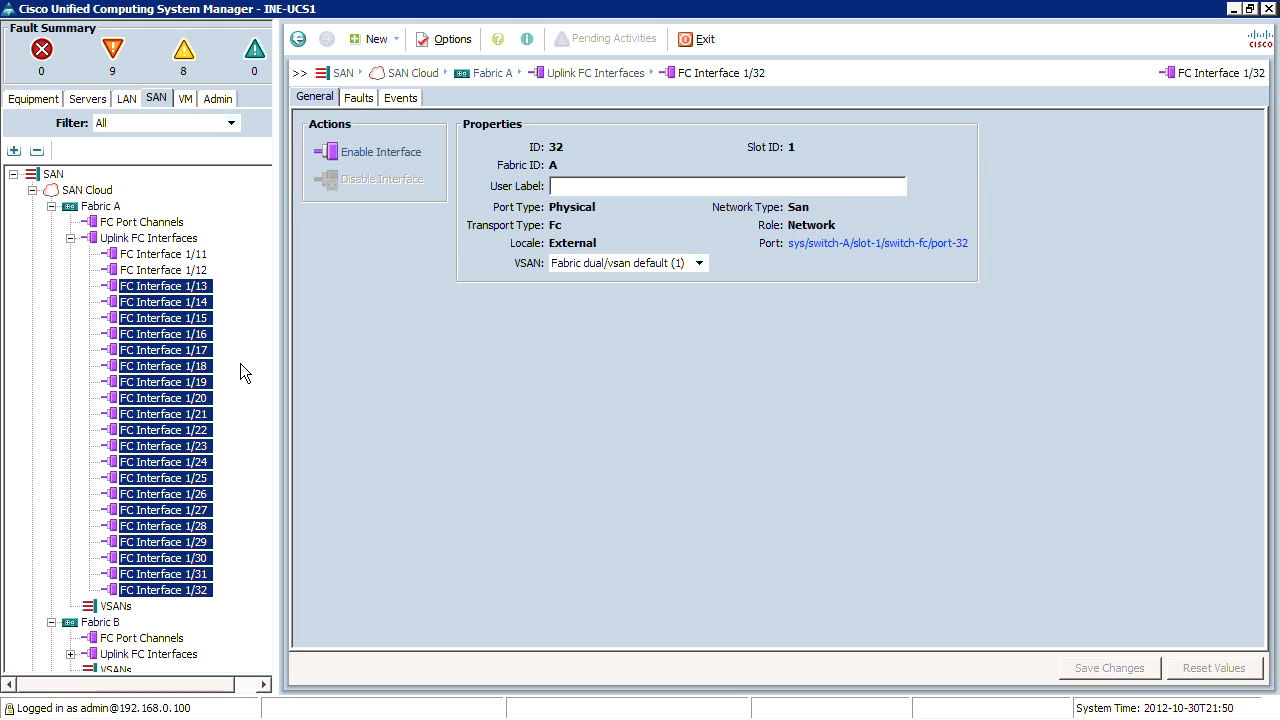
left_click(89, 190)
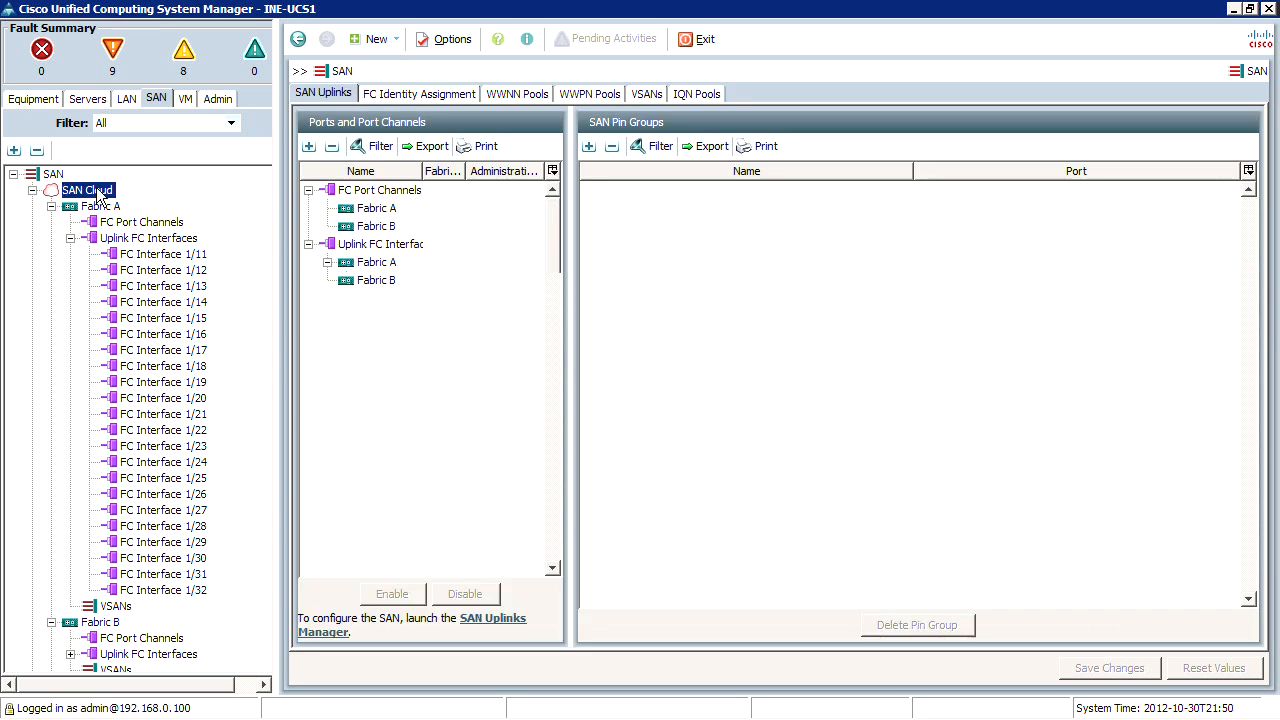
List Fabric A uplink FC interfaces and launch the SAN Uplinks Manager
left_click(327, 262)
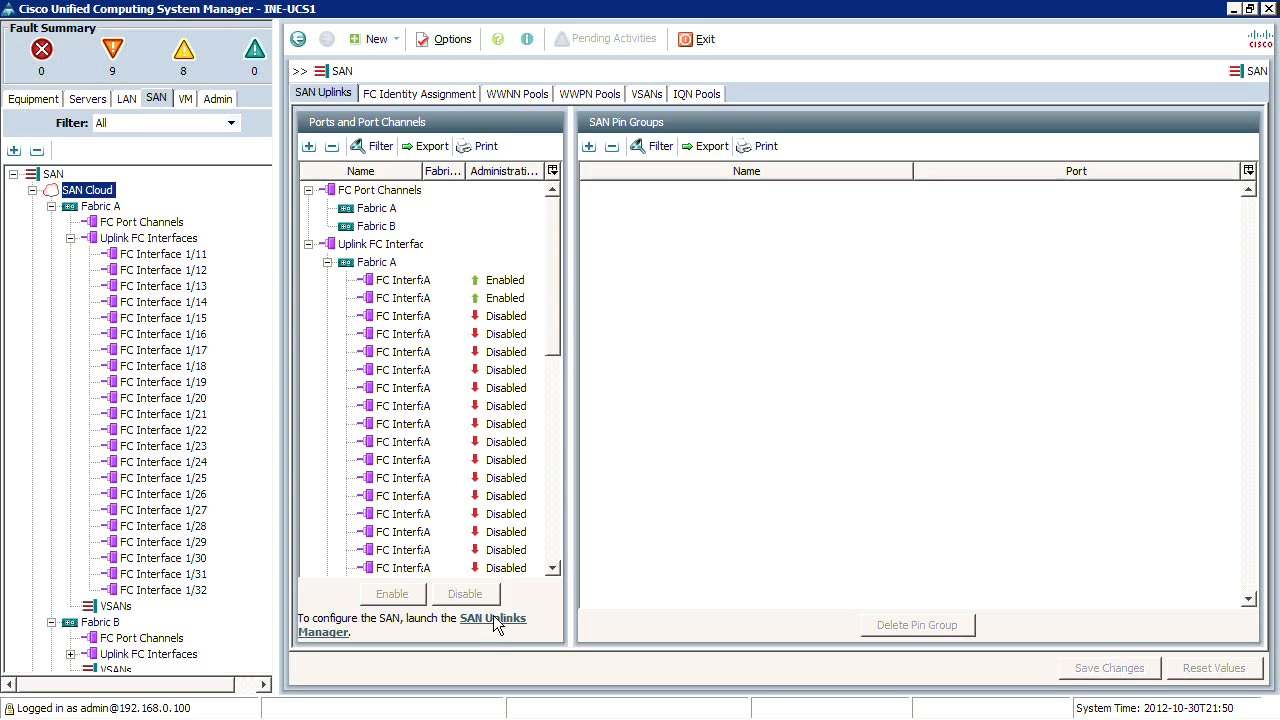
mouse_move(495, 628)
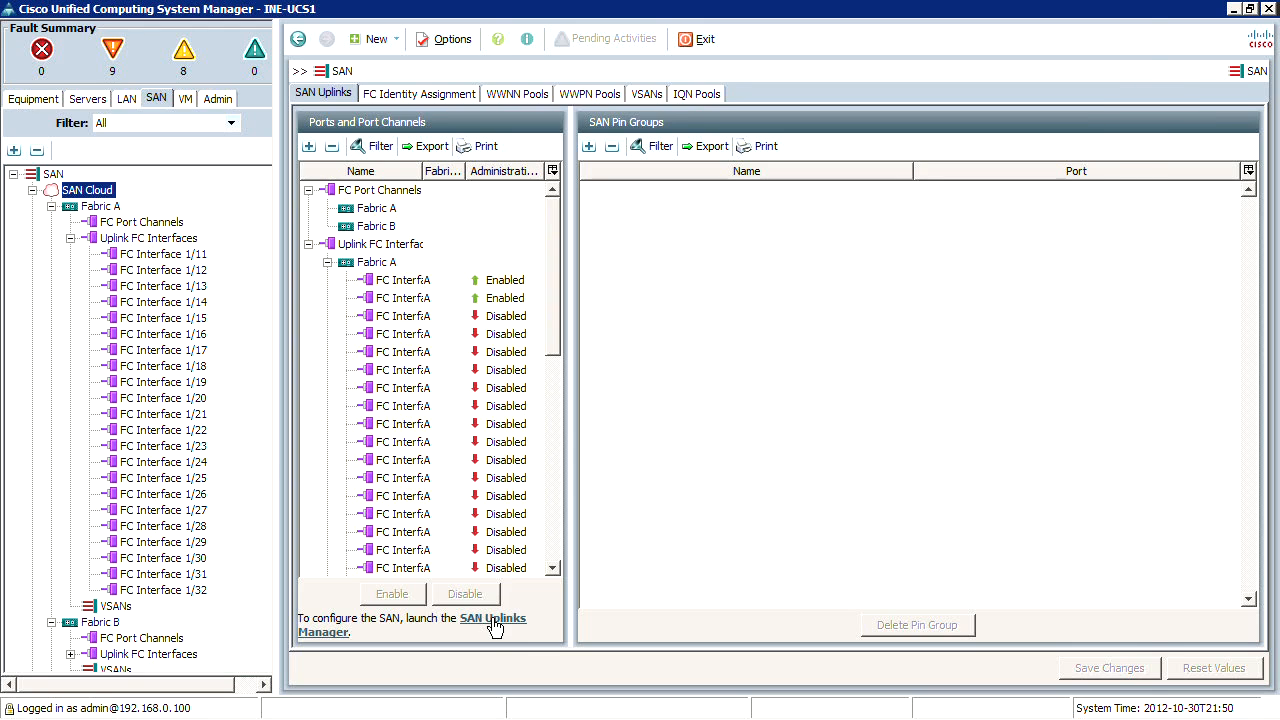
left_click(492, 618)
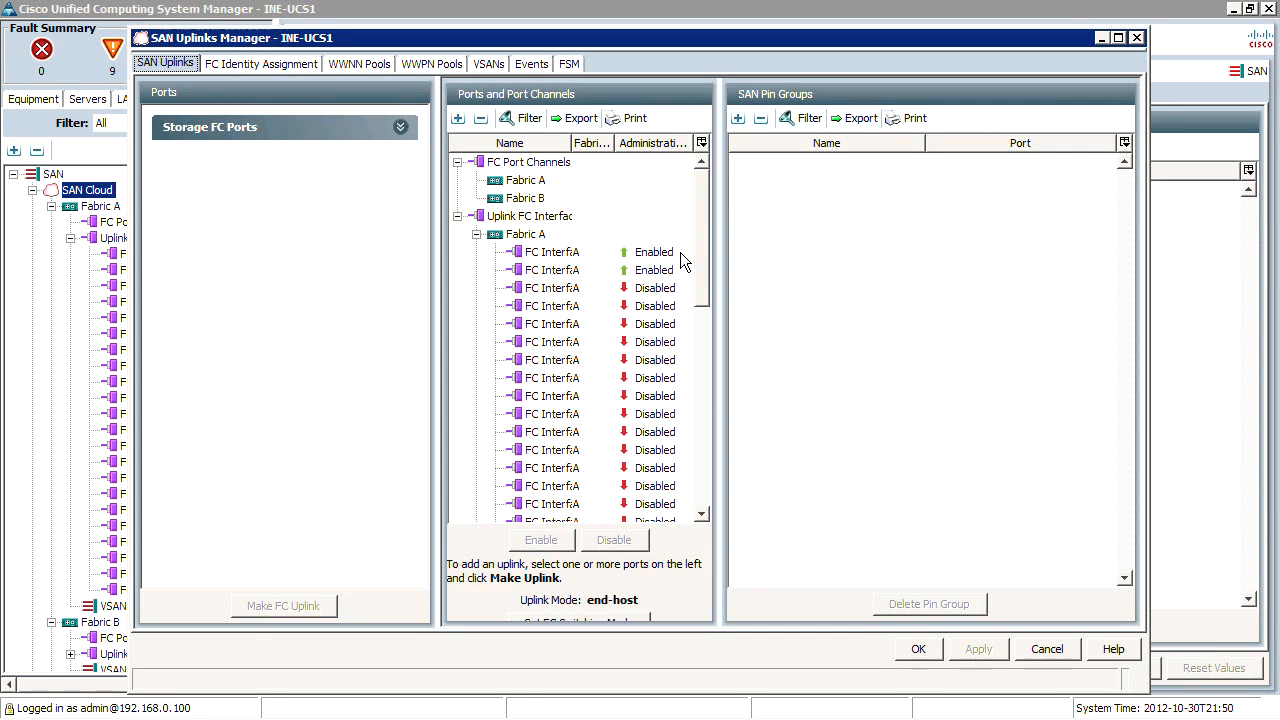
left_click(551, 269)
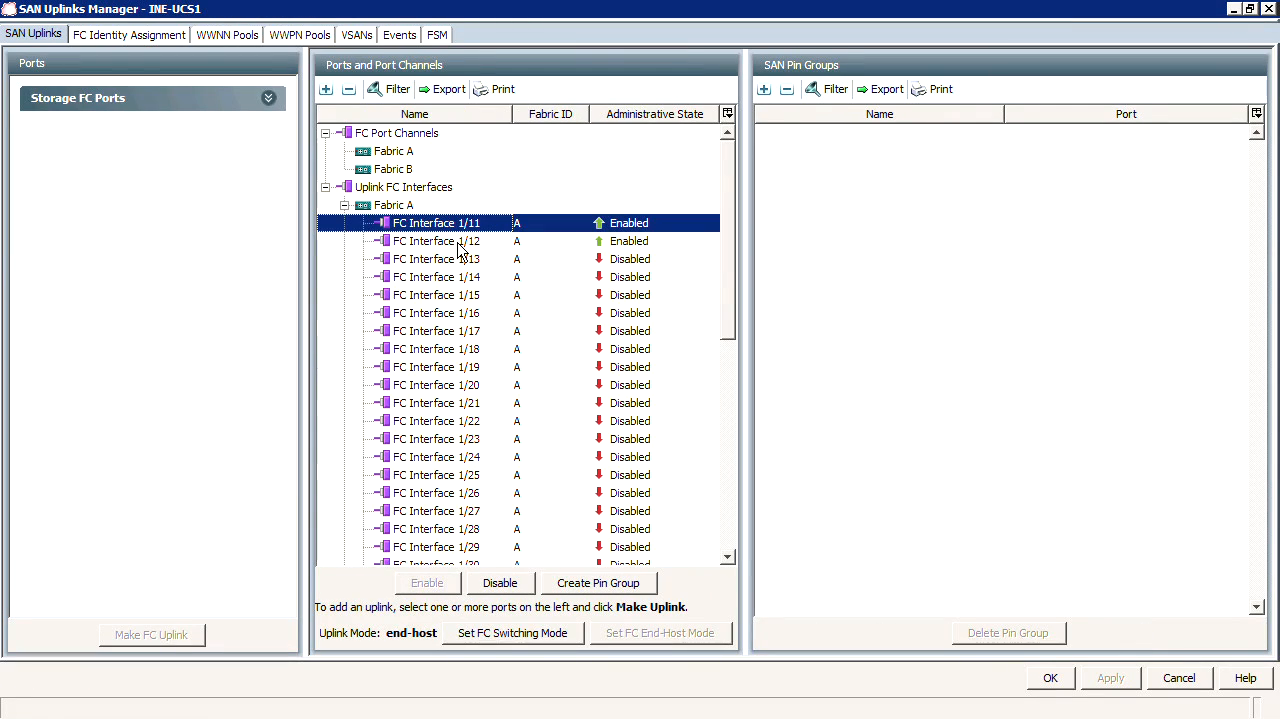
left_click(437, 258)
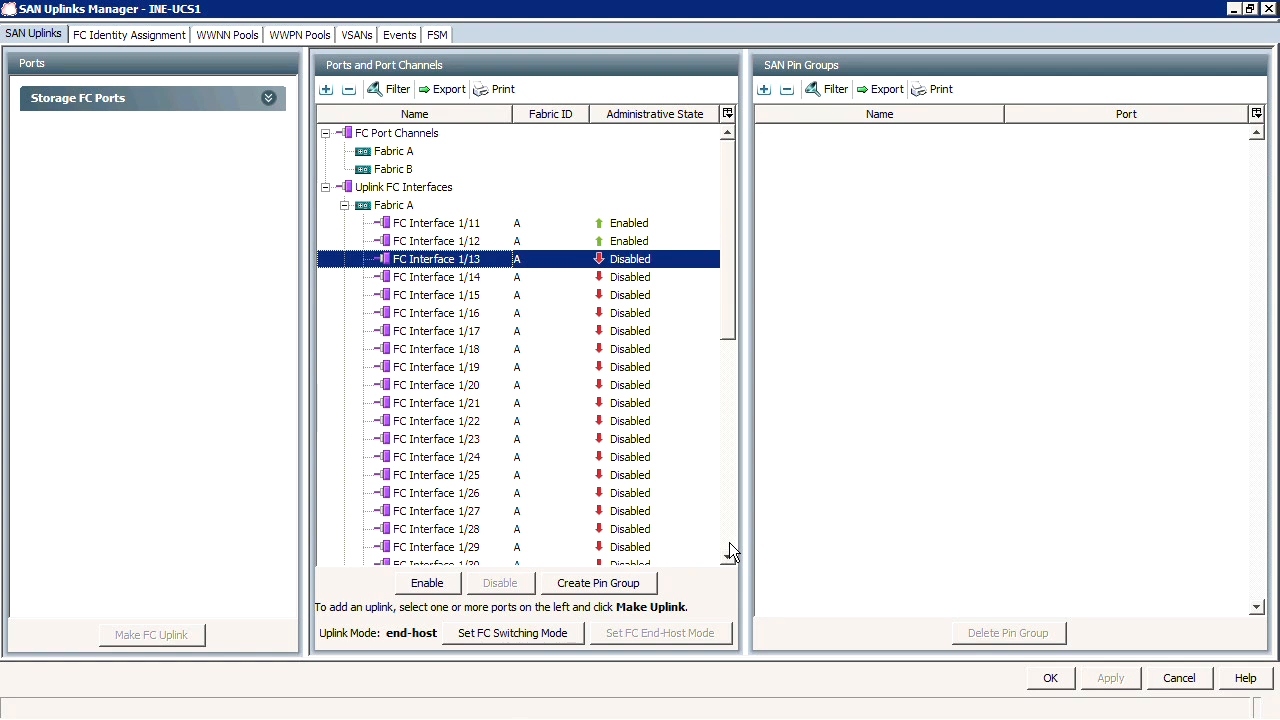
scroll("down", 3)
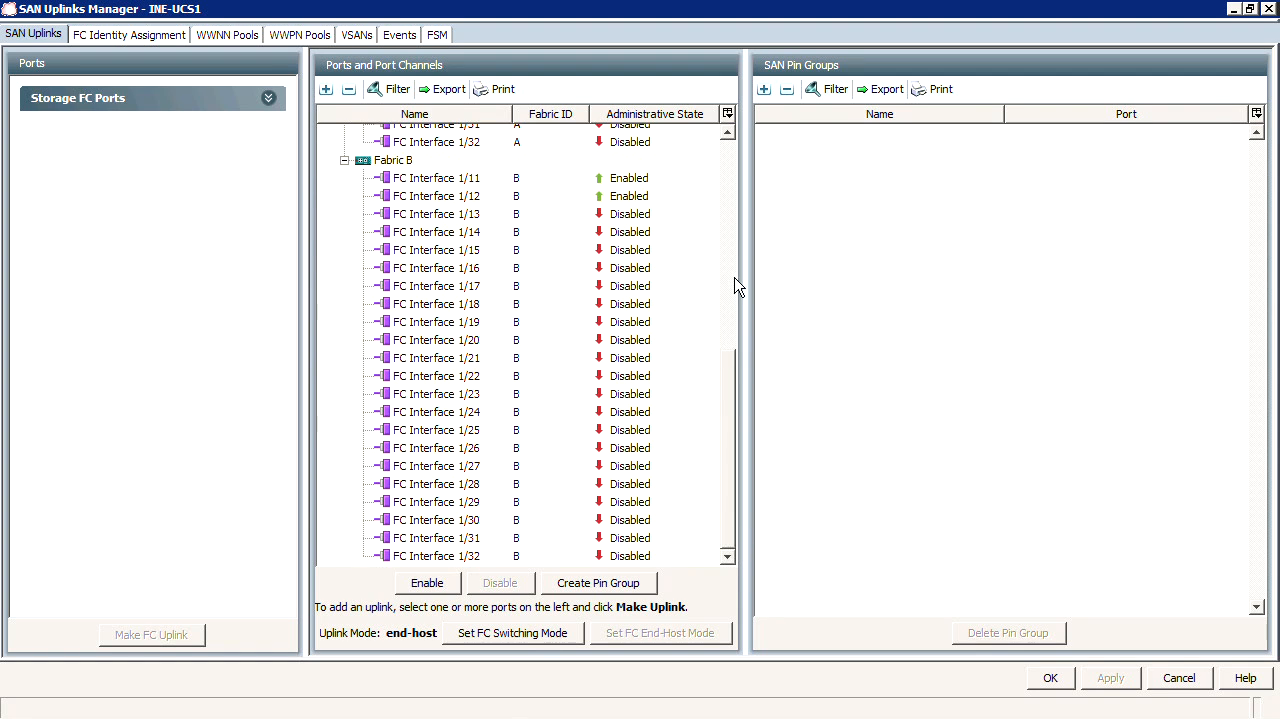
left_click(437, 258)
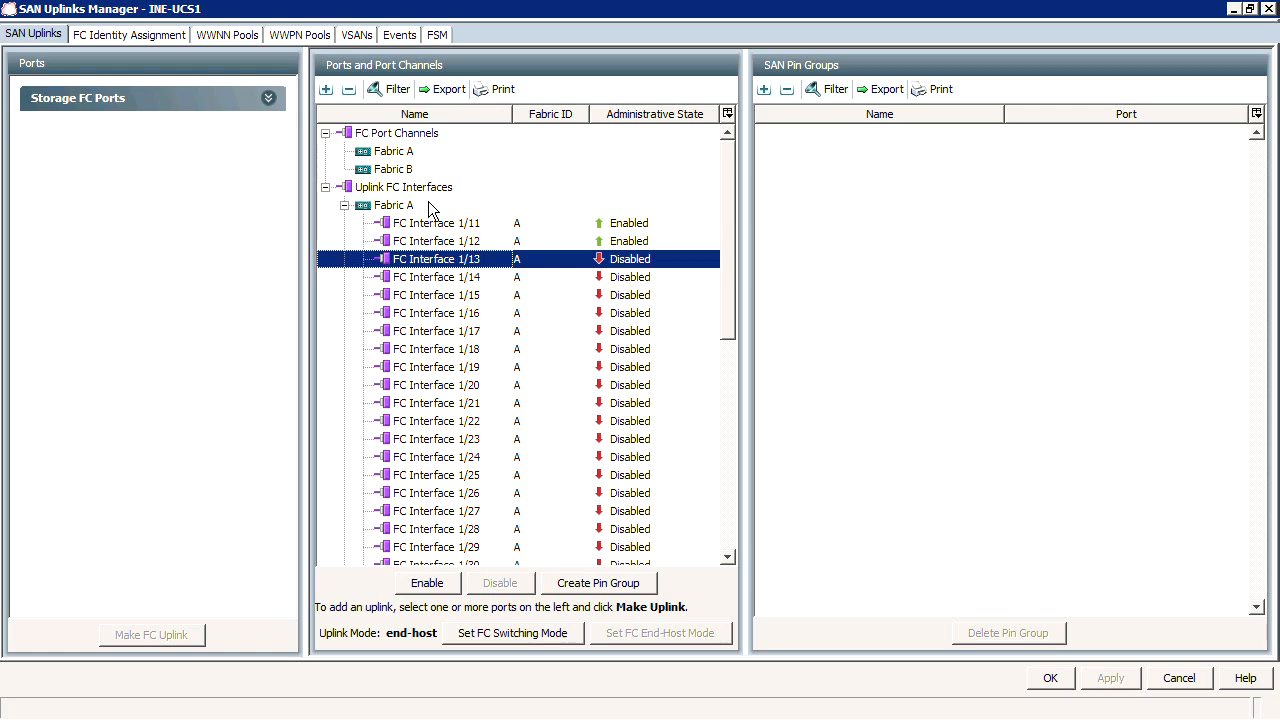
mouse_move(184, 113)
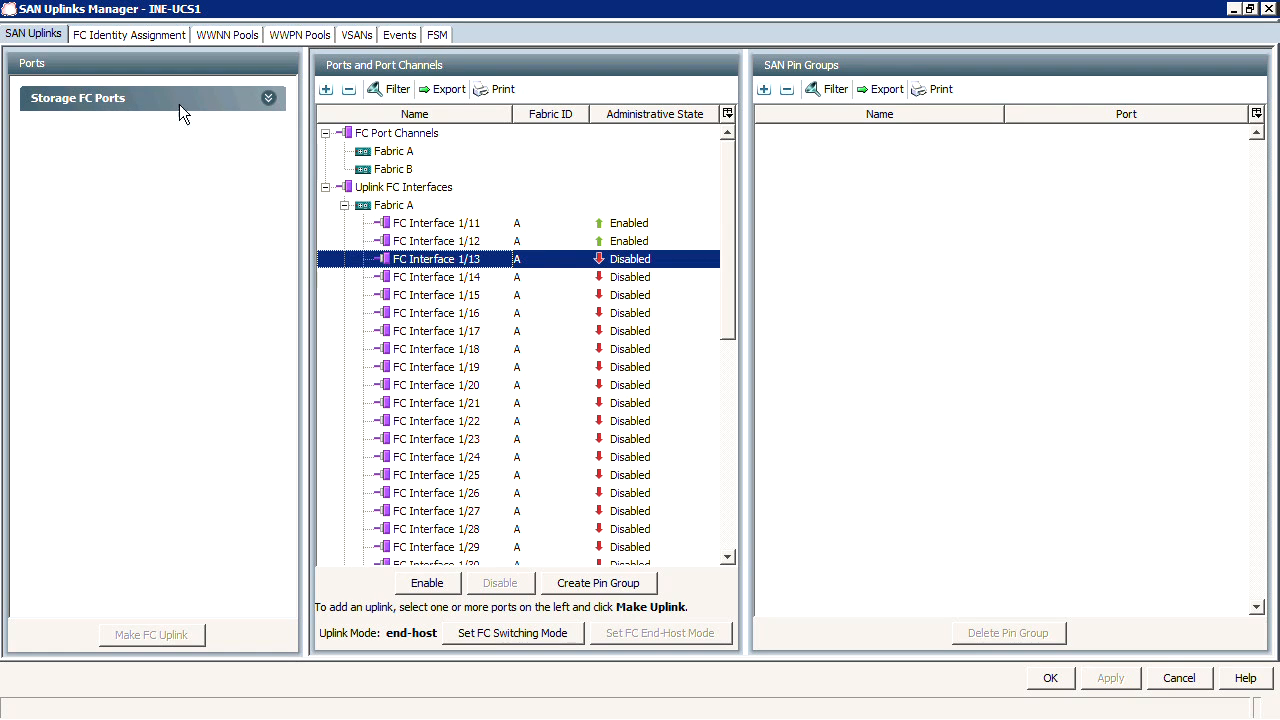
mouse_move(472, 205)
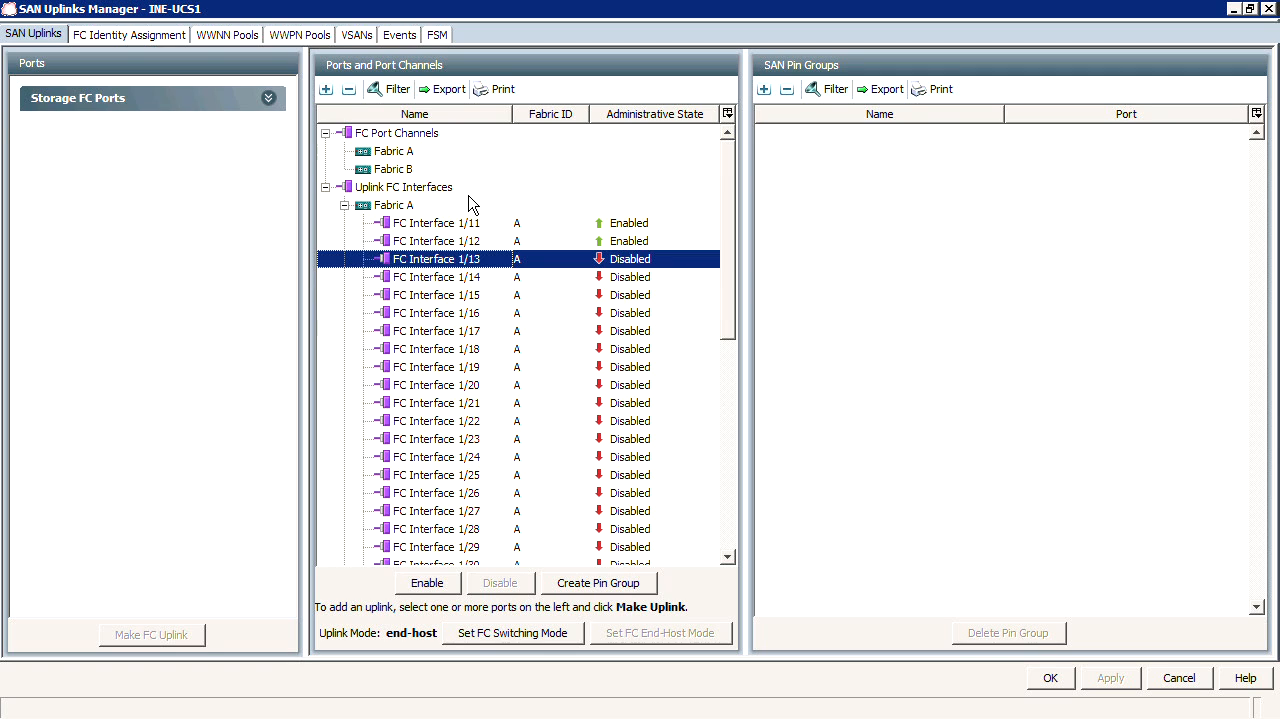
left_click(437, 241)
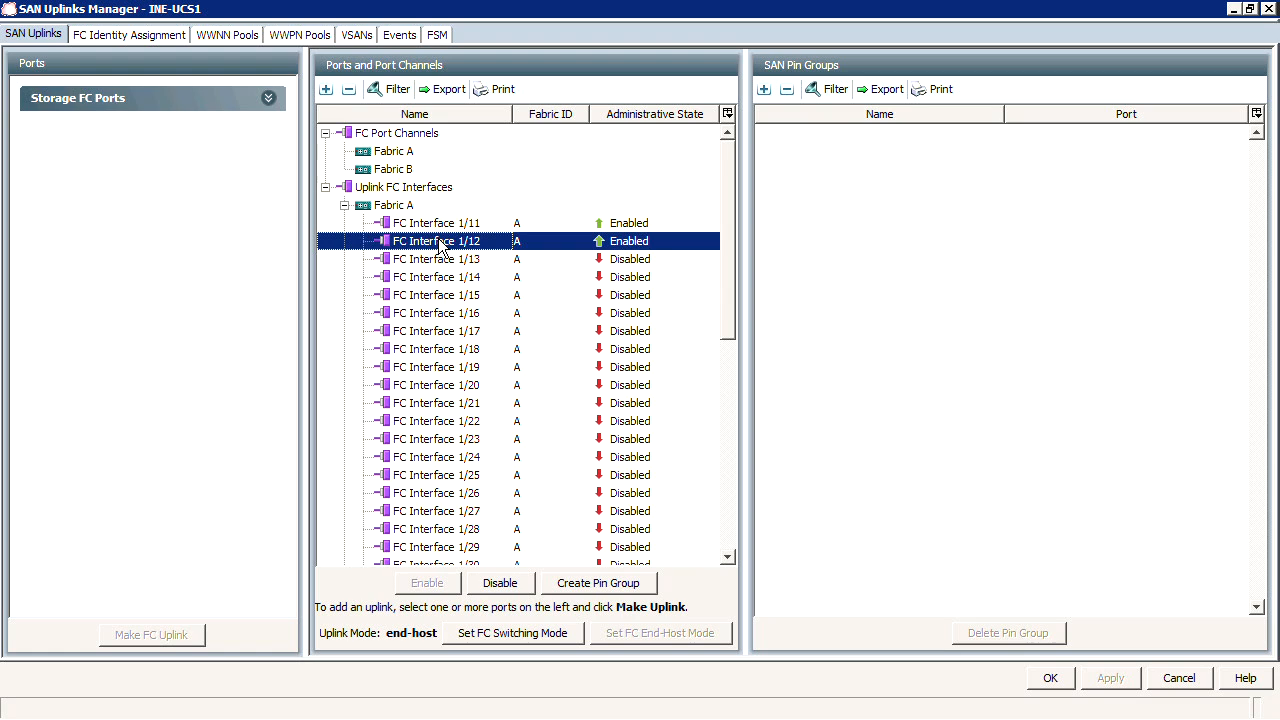
mouse_move(147, 116)
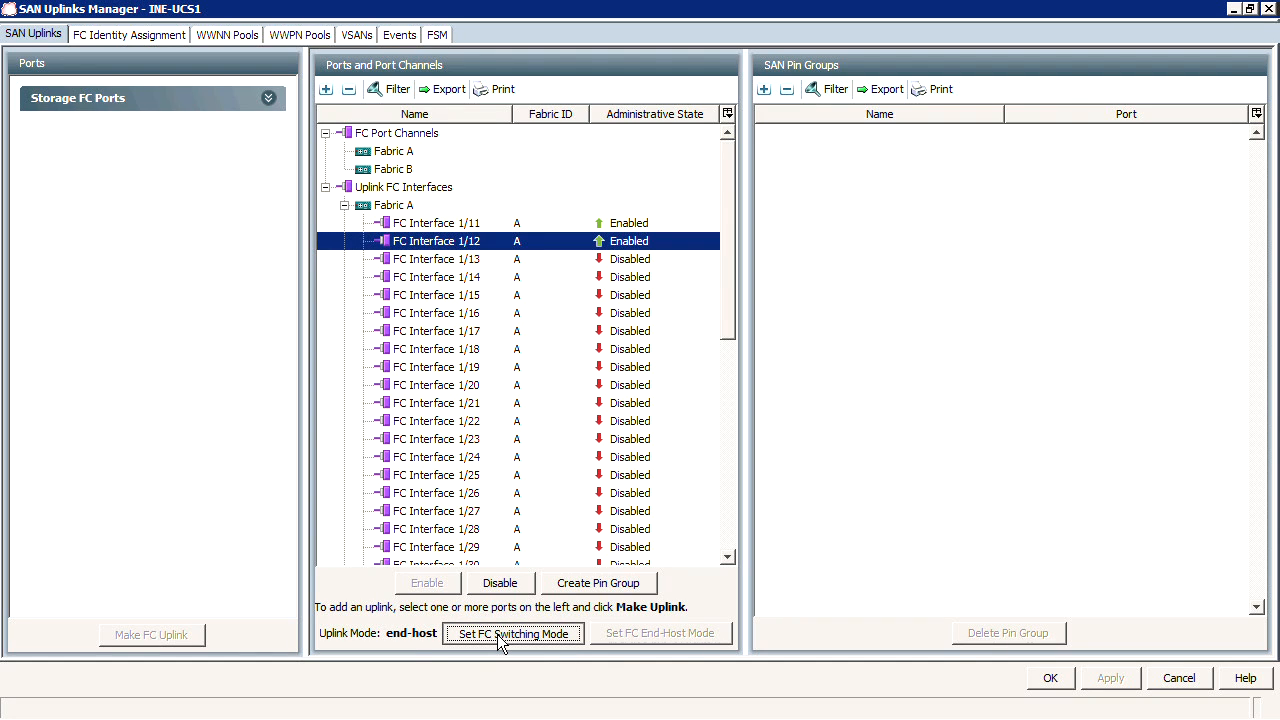
mouse_move(416, 641)
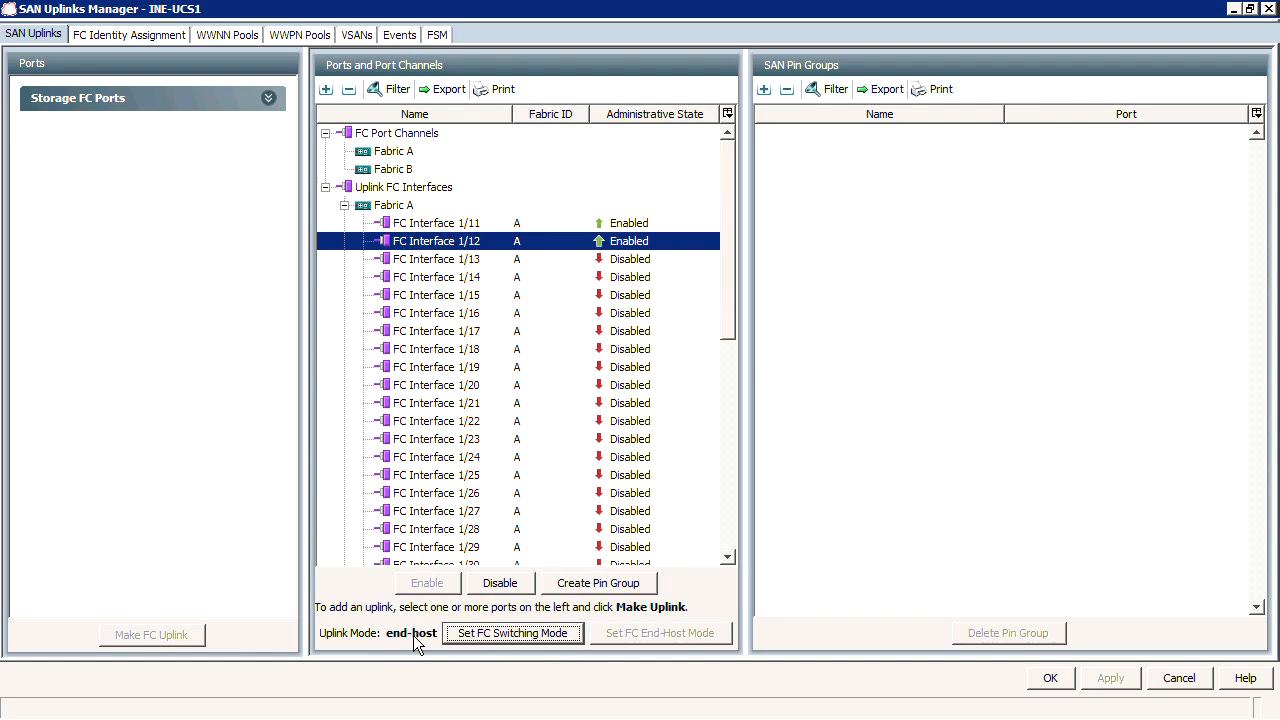
mouse_move(455, 230)
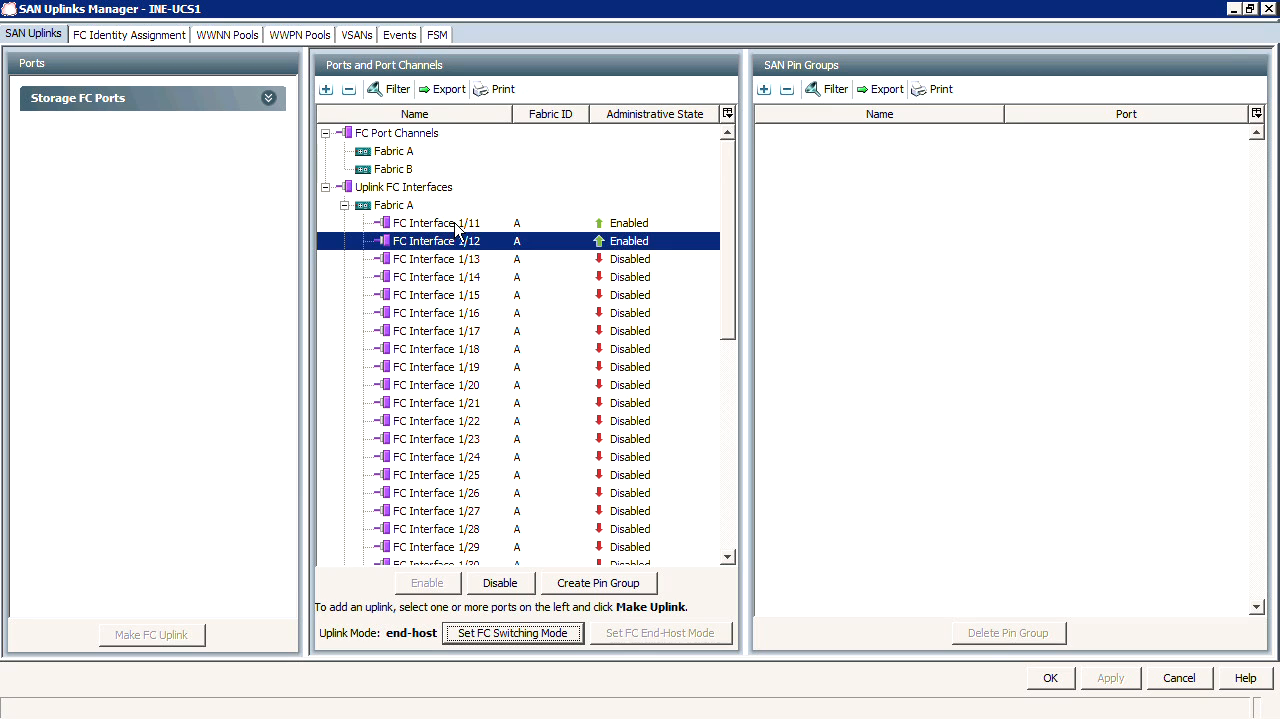
left_click(437, 222)
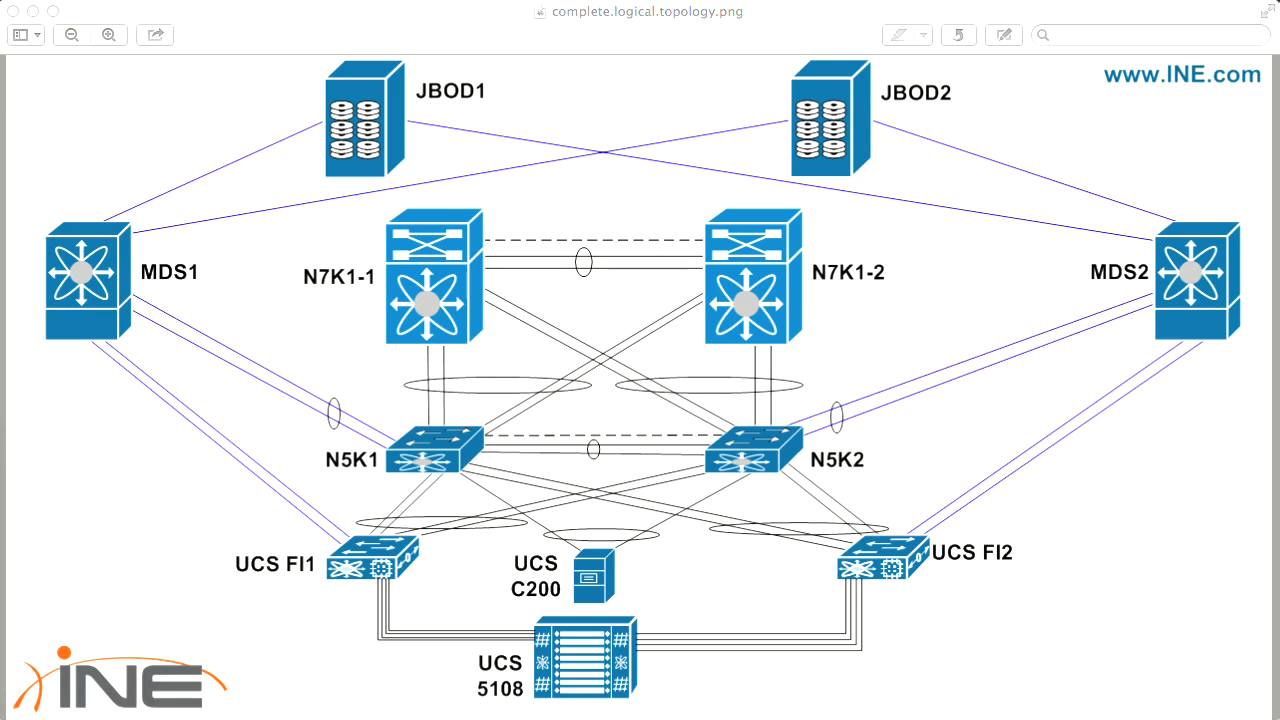
mouse_move(257, 454)
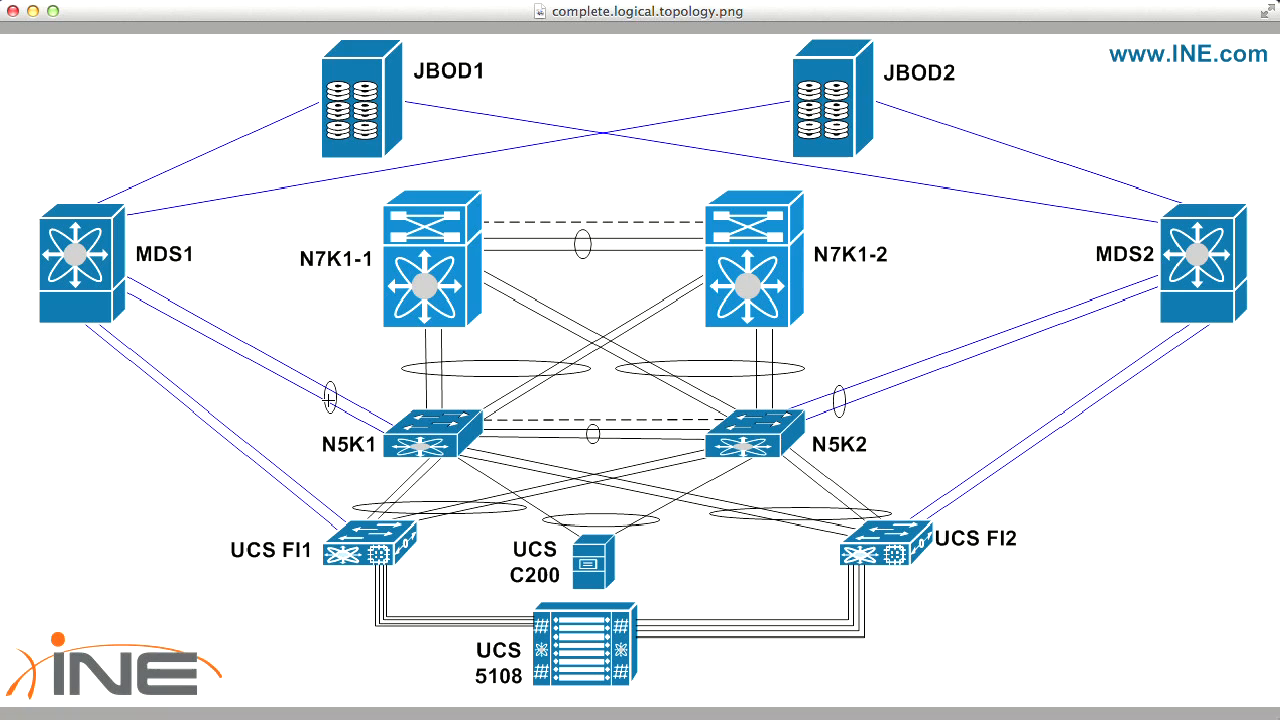
mouse_move(322, 402)
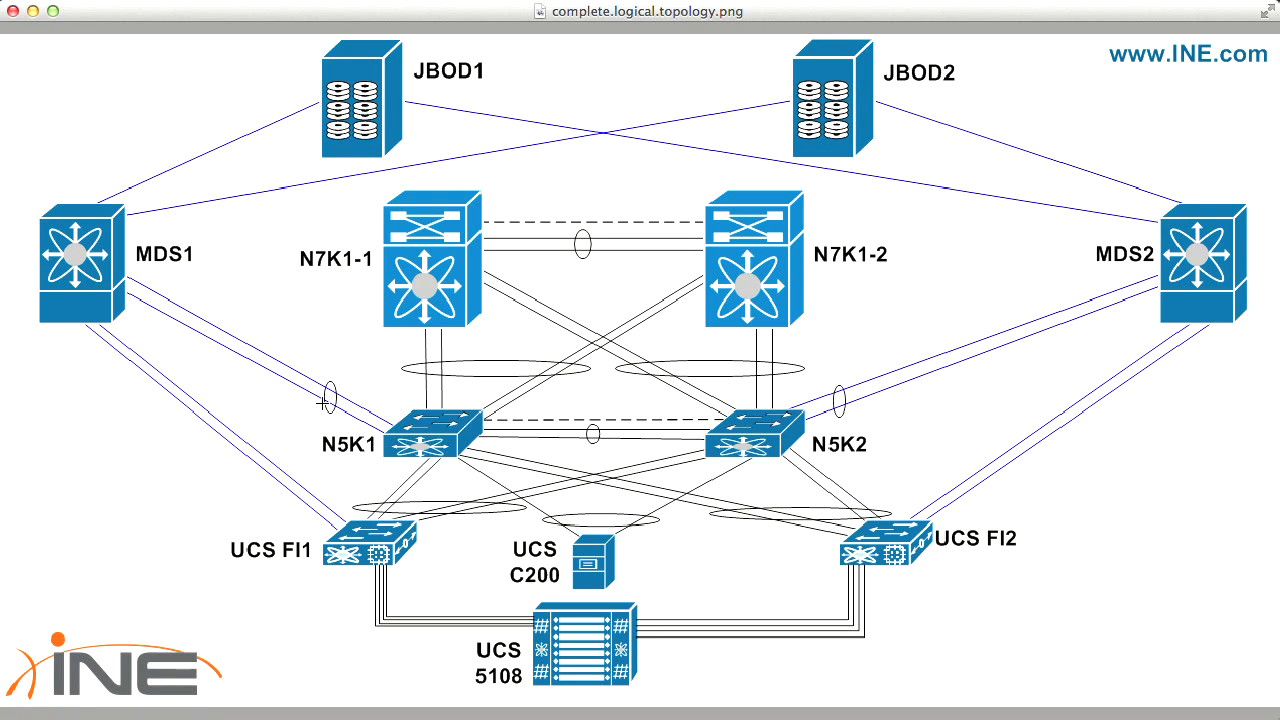
mouse_move(325, 410)
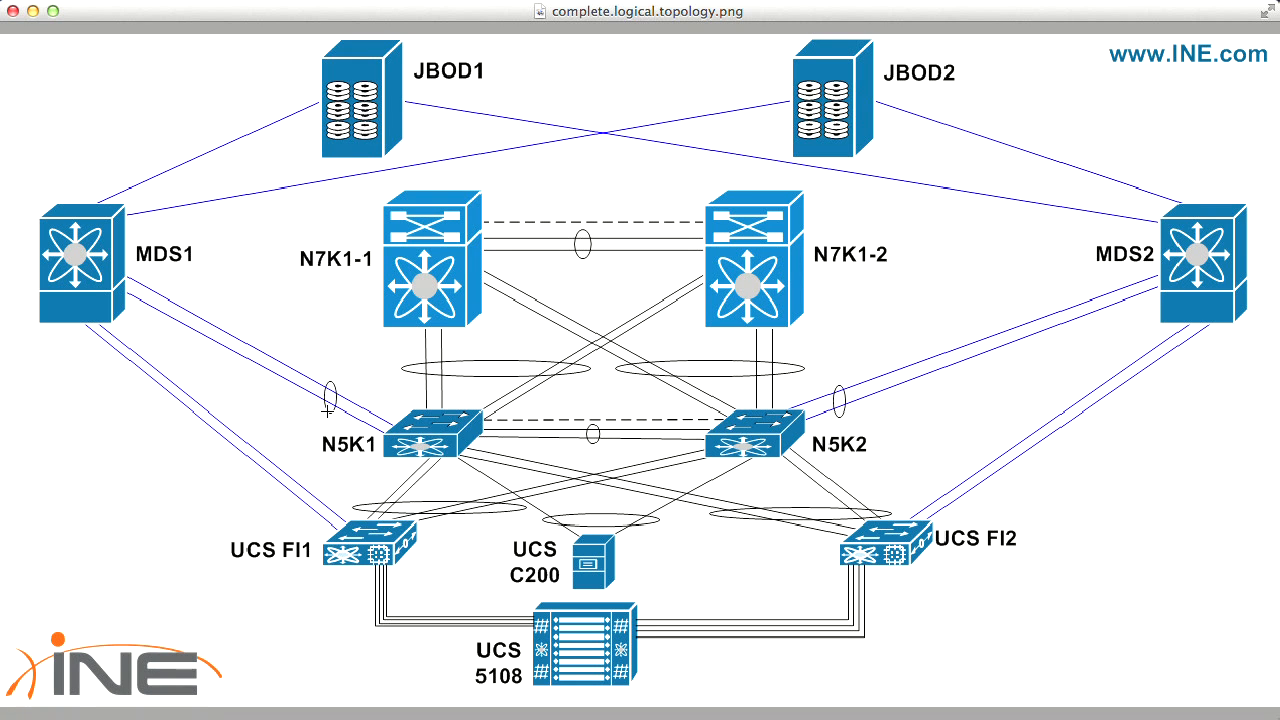
mouse_move(153, 277)
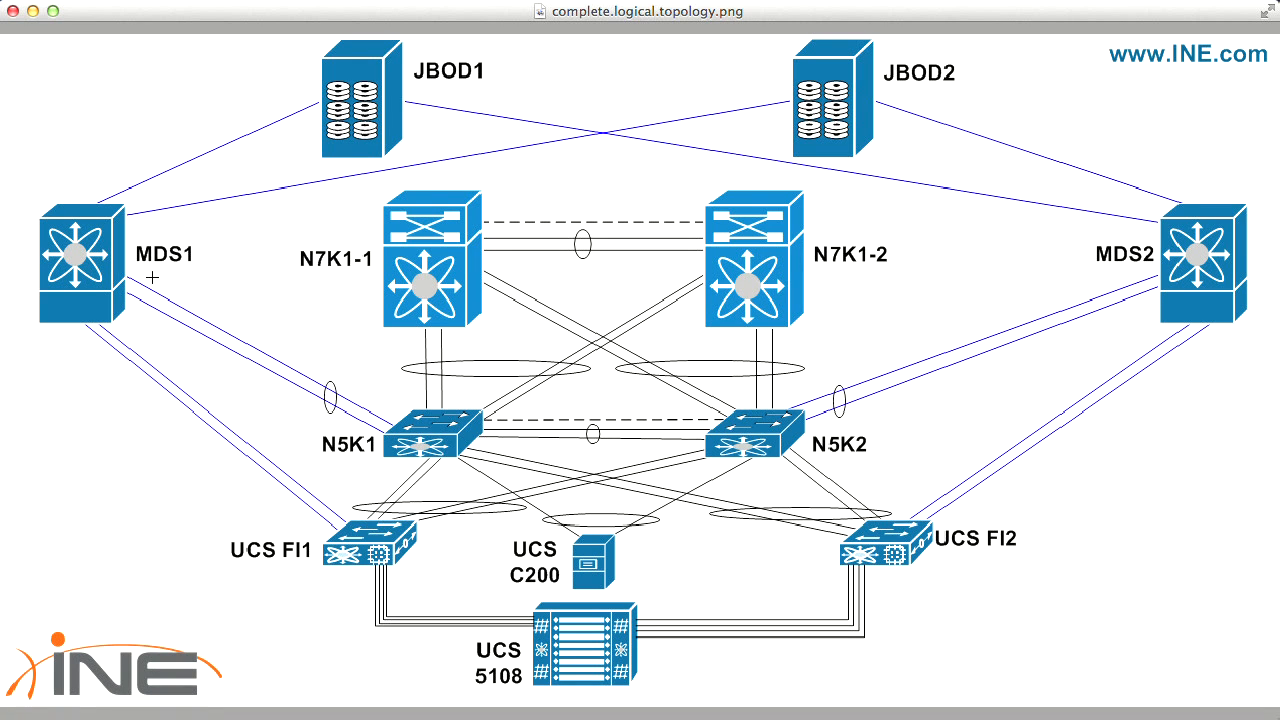
mouse_move(240, 482)
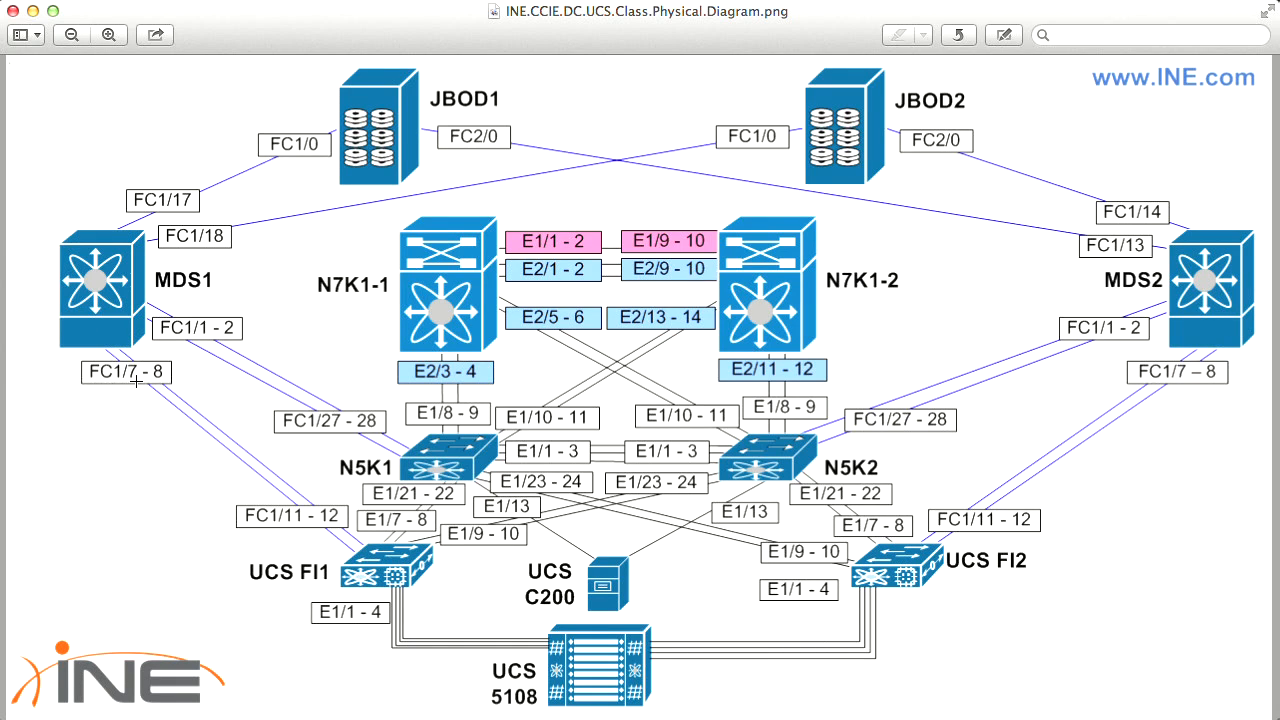
mouse_move(1096, 395)
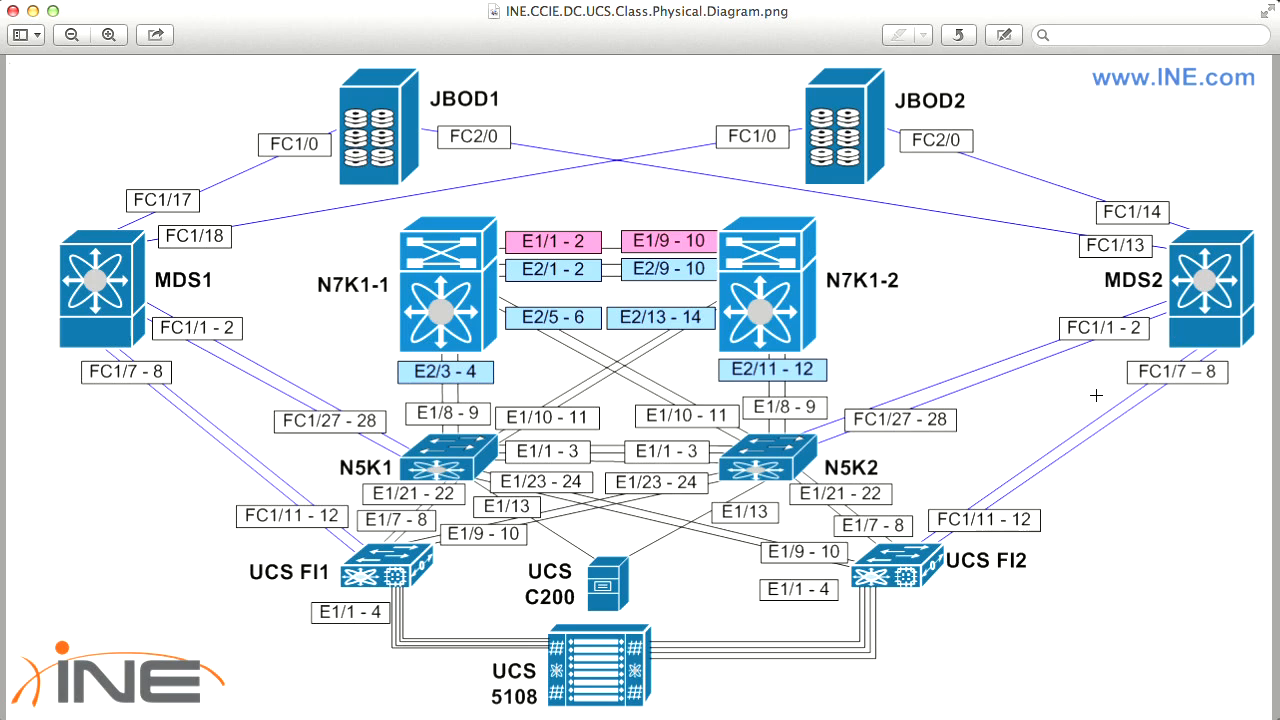
mouse_move(1197, 378)
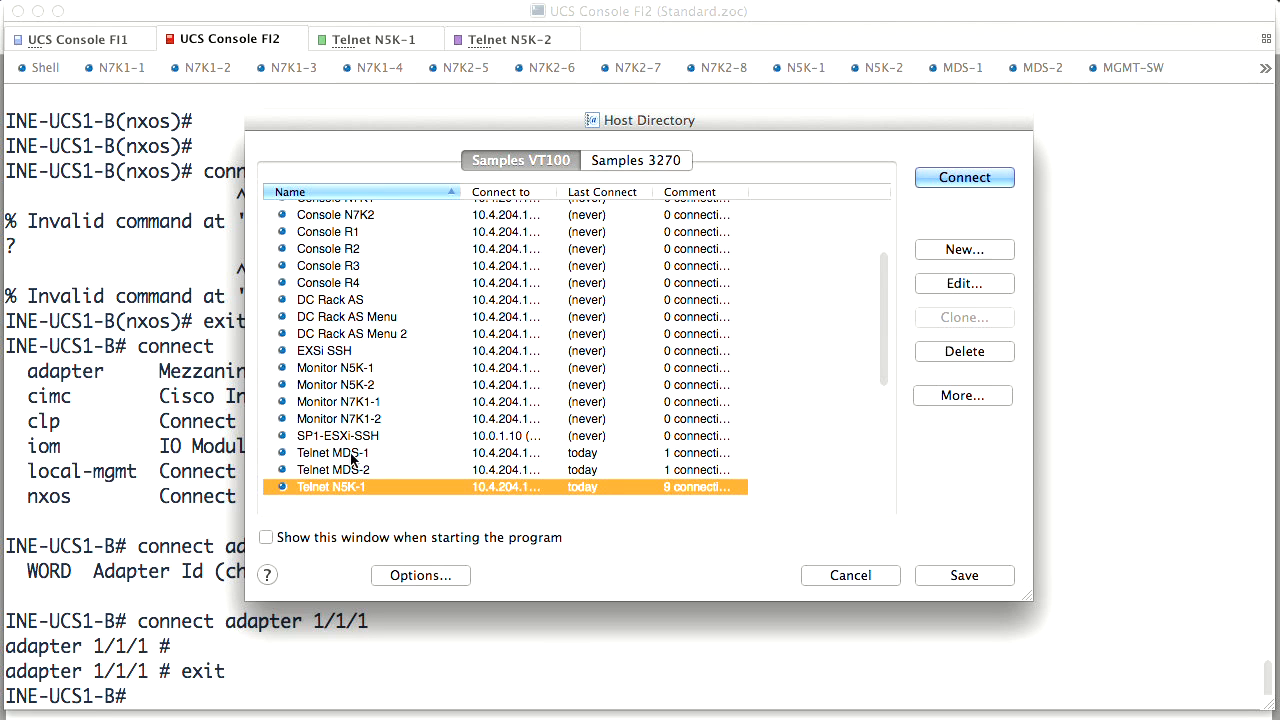
On MDS-1, show the fc1/7-8 running config and the enabled features list via 'sh run | in feature'
left_click(963, 177)
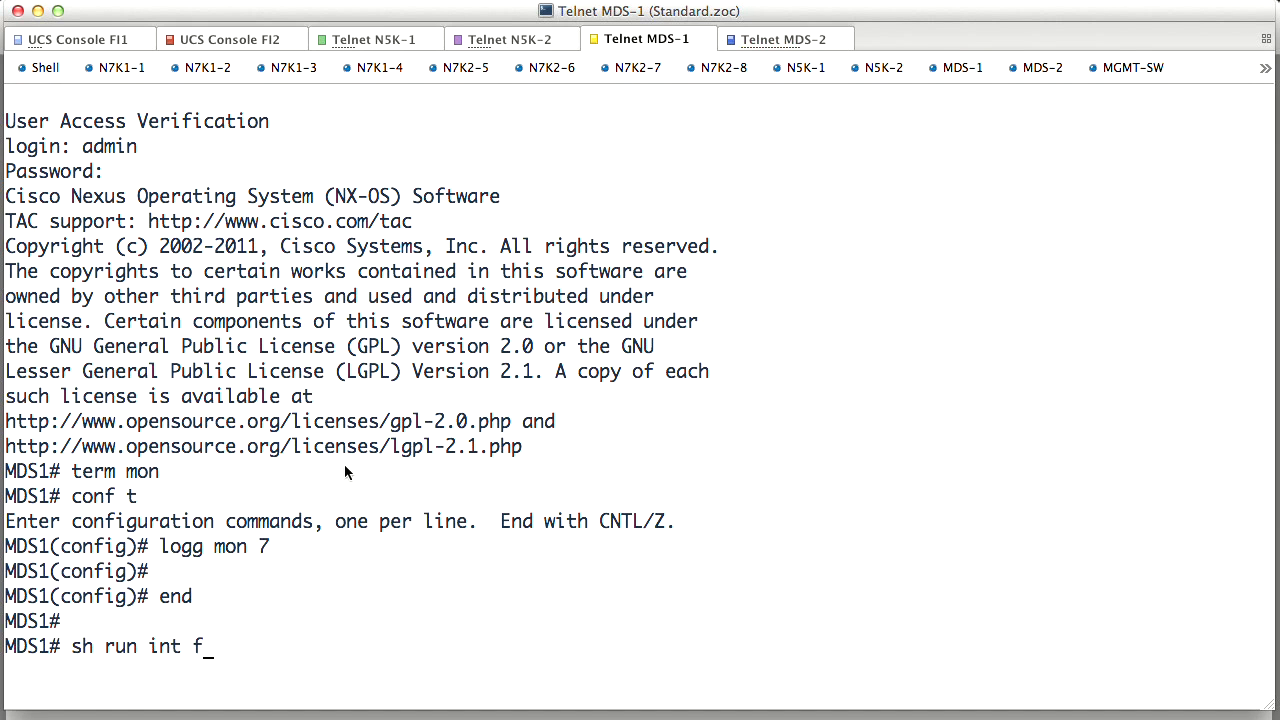
type("c1/7-8")
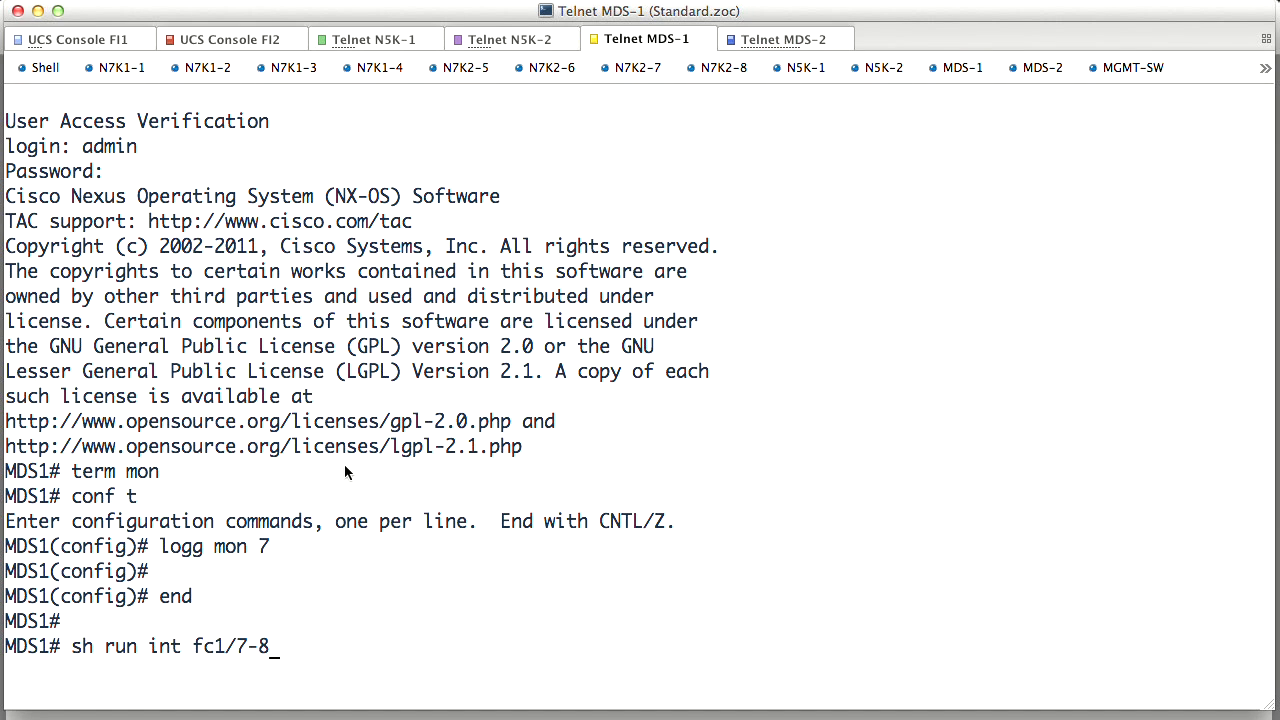
key("enter")
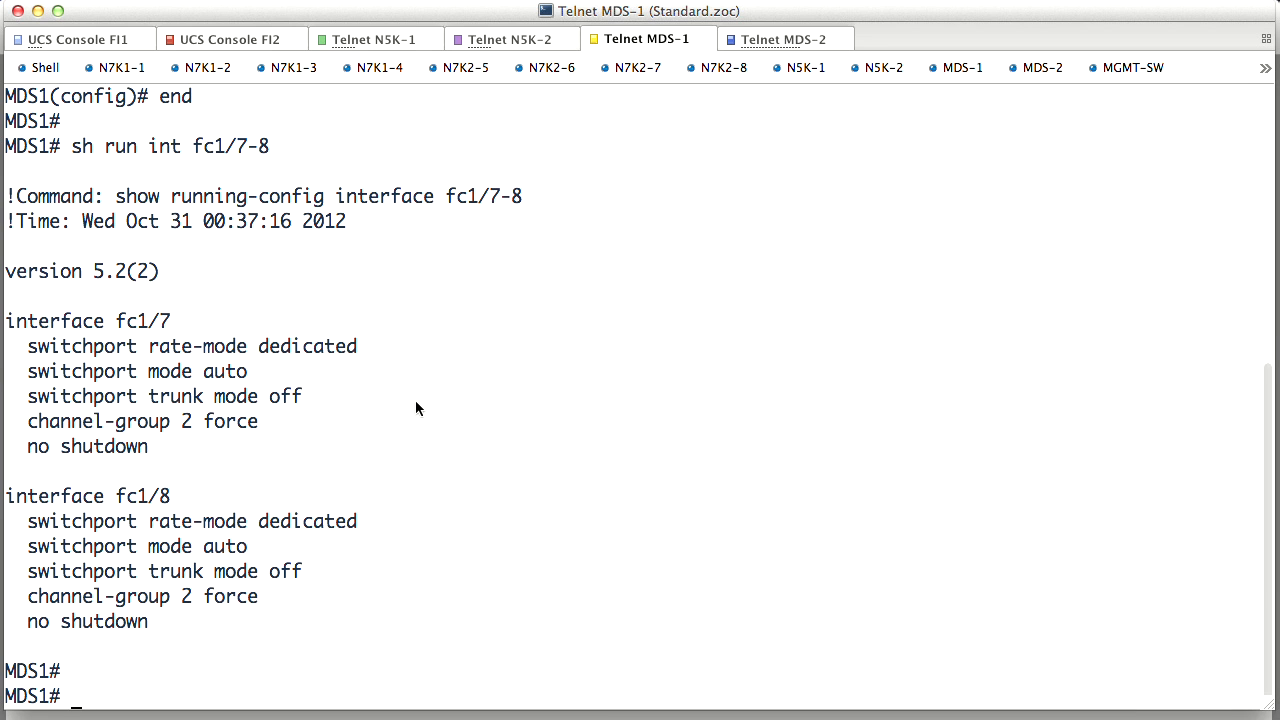
type("sh run | in feature")
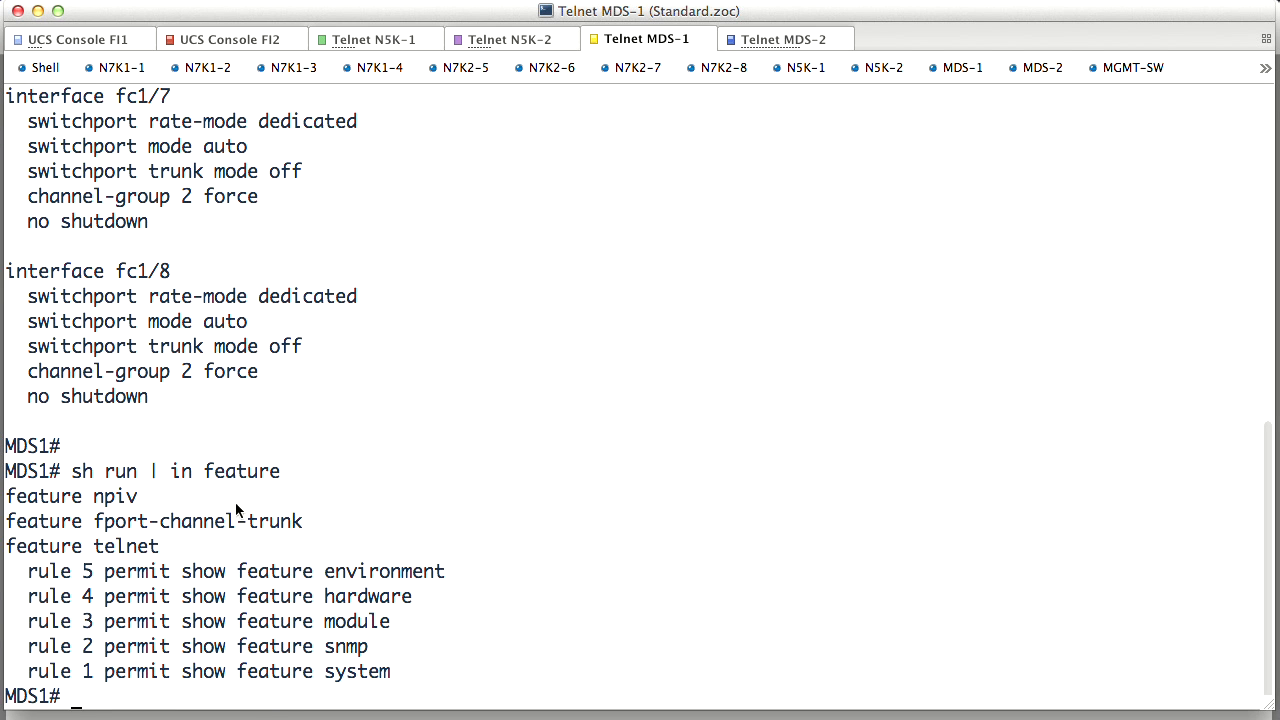
double_click(92, 496)
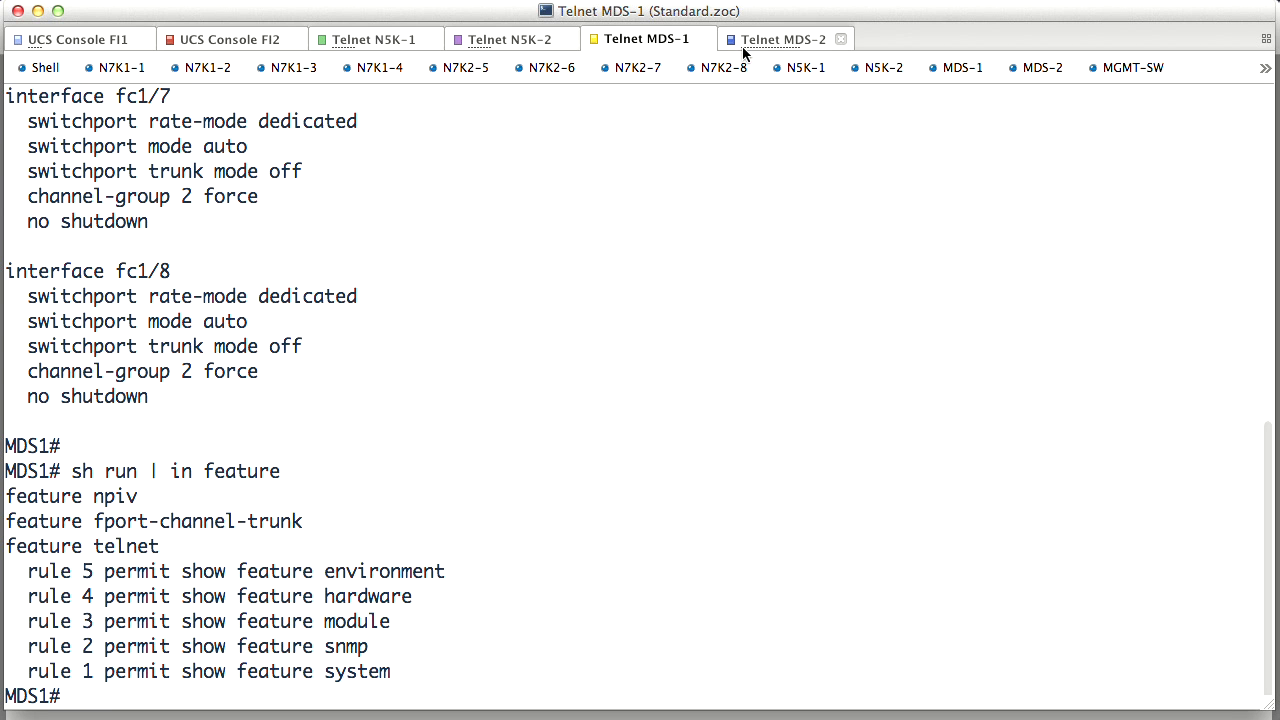
On MDS-2, run 'sh run | in feature' to confirm NPIV and F-port trunking
left_click(783, 38)
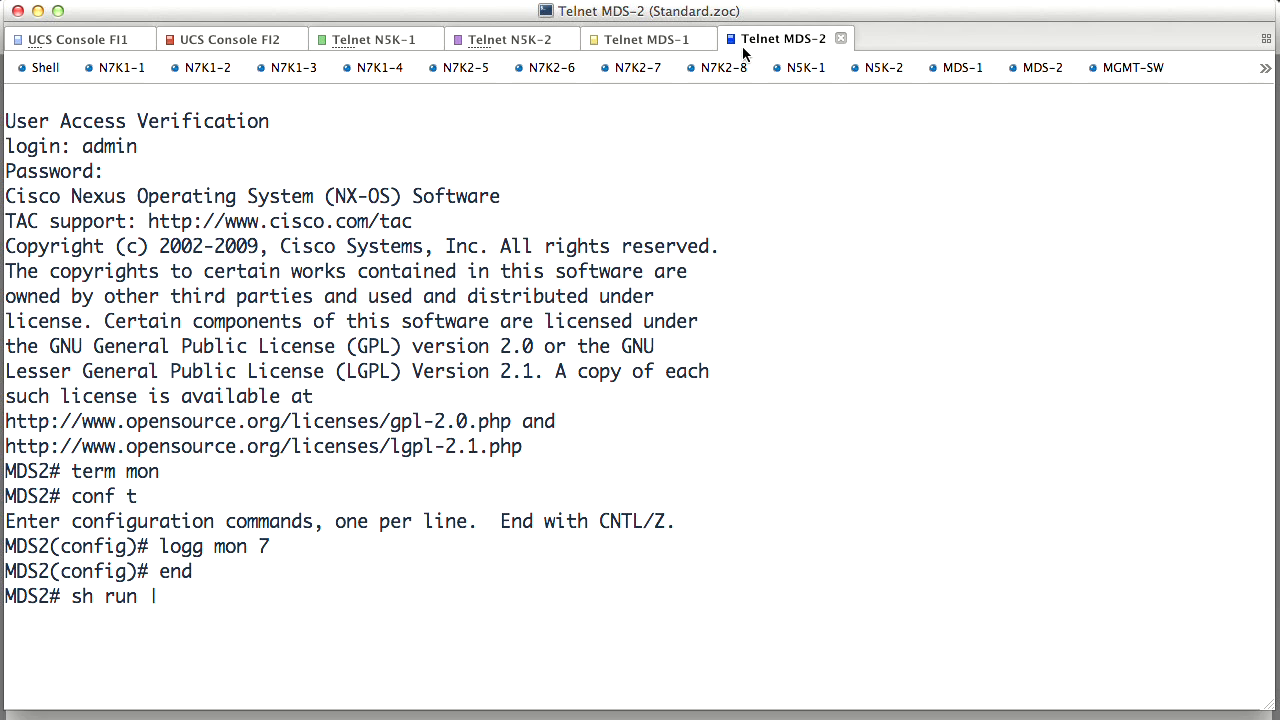
type("in")
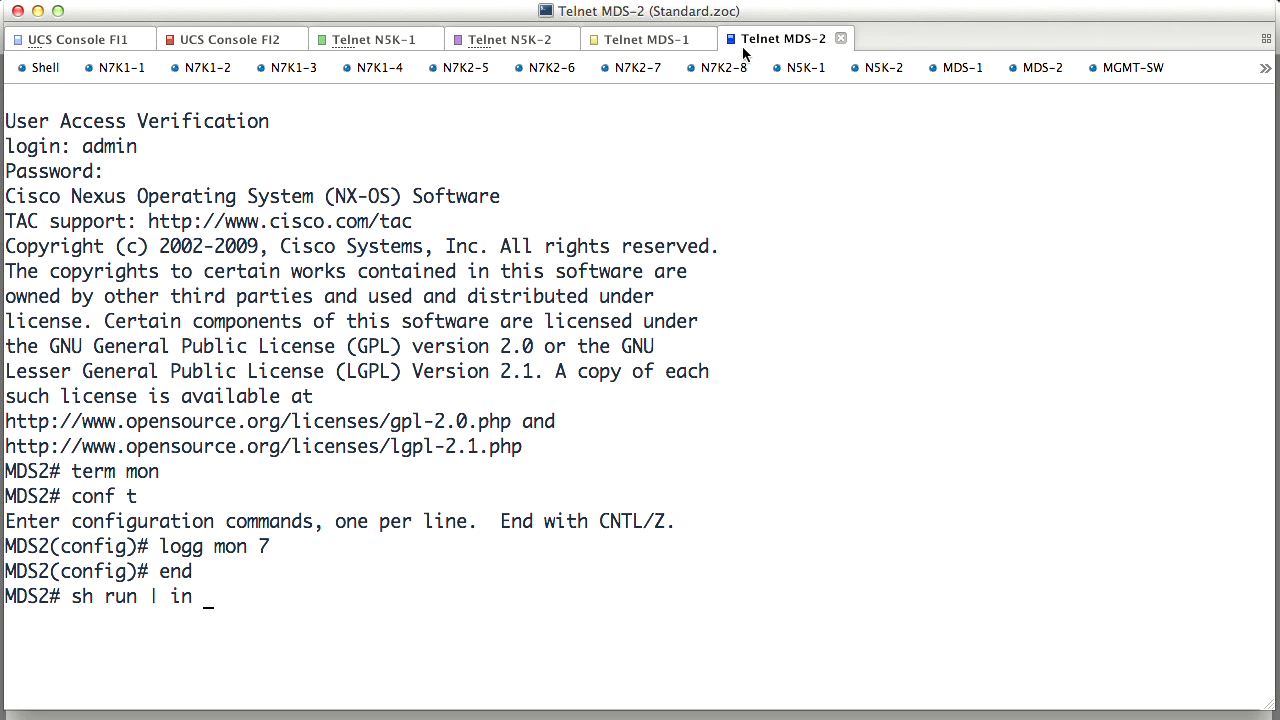
type("feature")
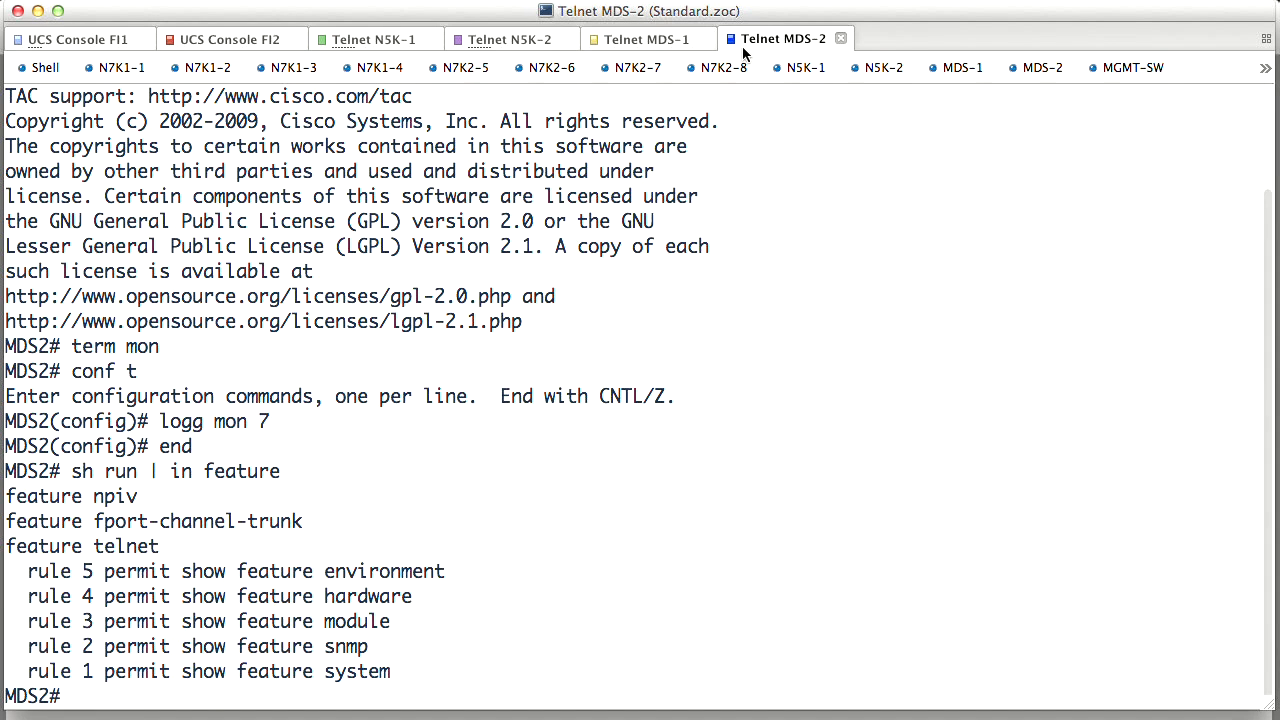
Show fc1/7-8 in channel-group 2 and highlight the MDS 9216i model in 'sh ver'
type("sh run int fc")
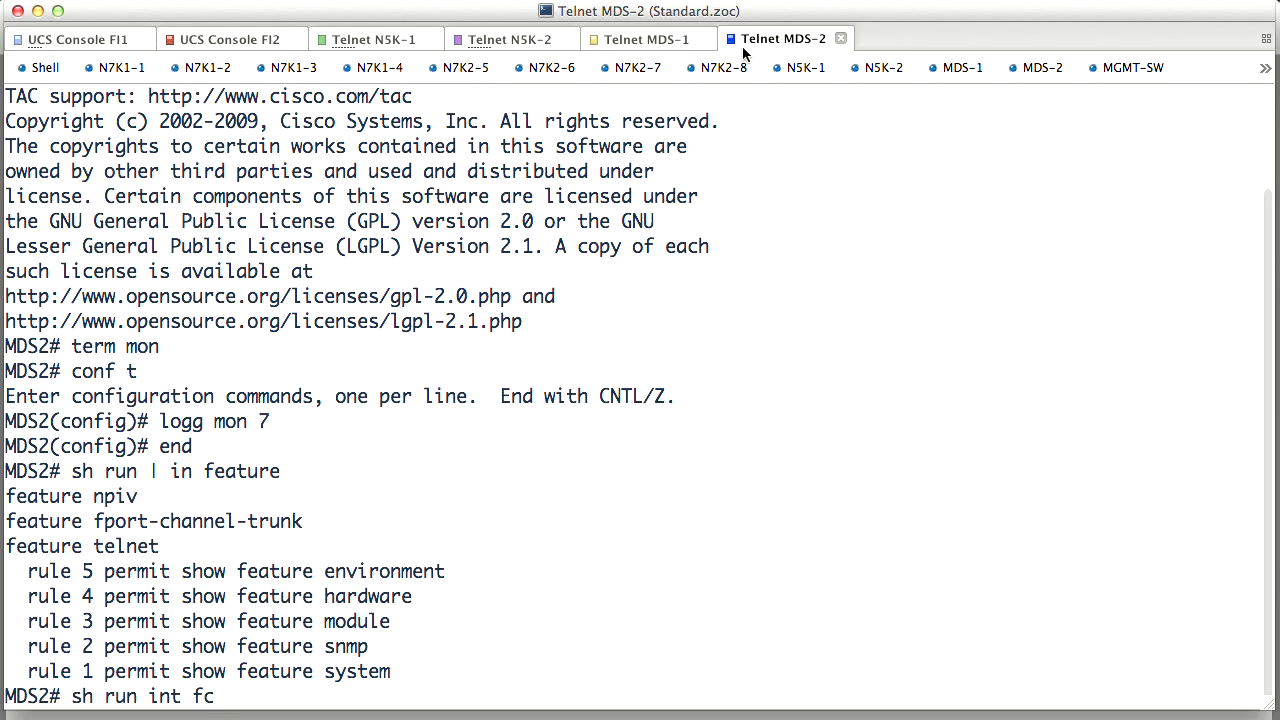
type("1/7-8")
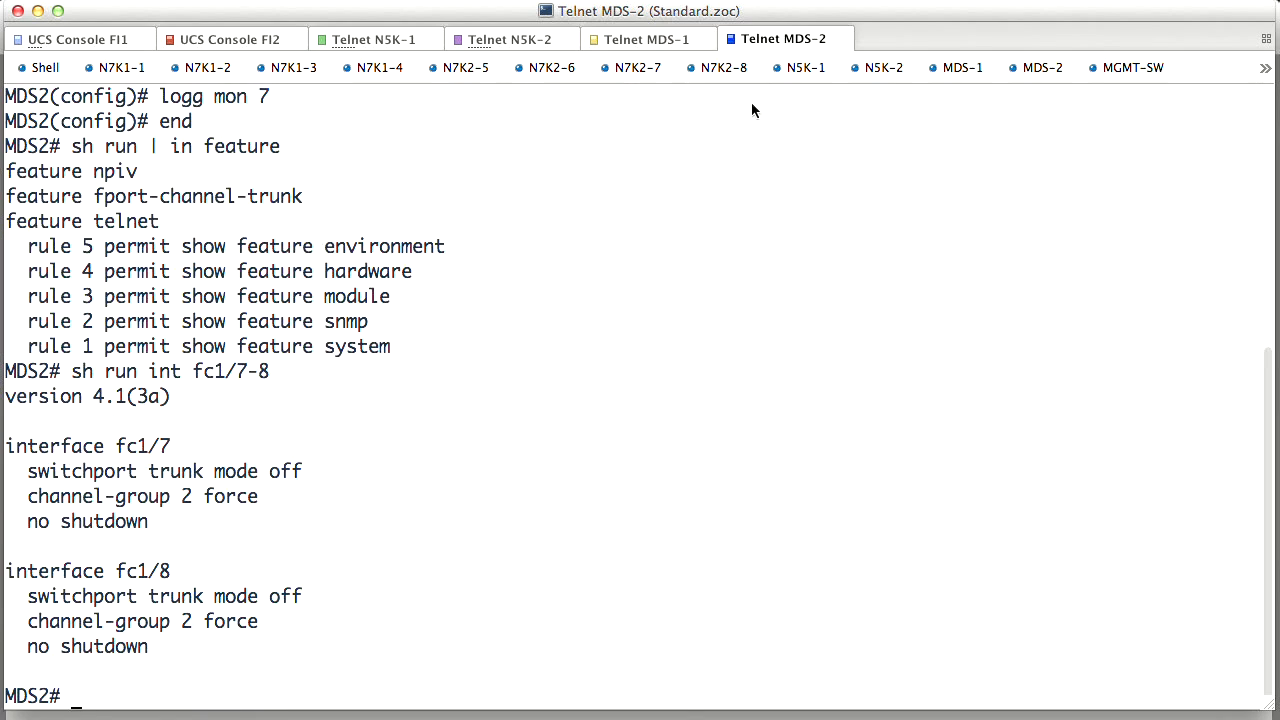
mouse_move(119, 478)
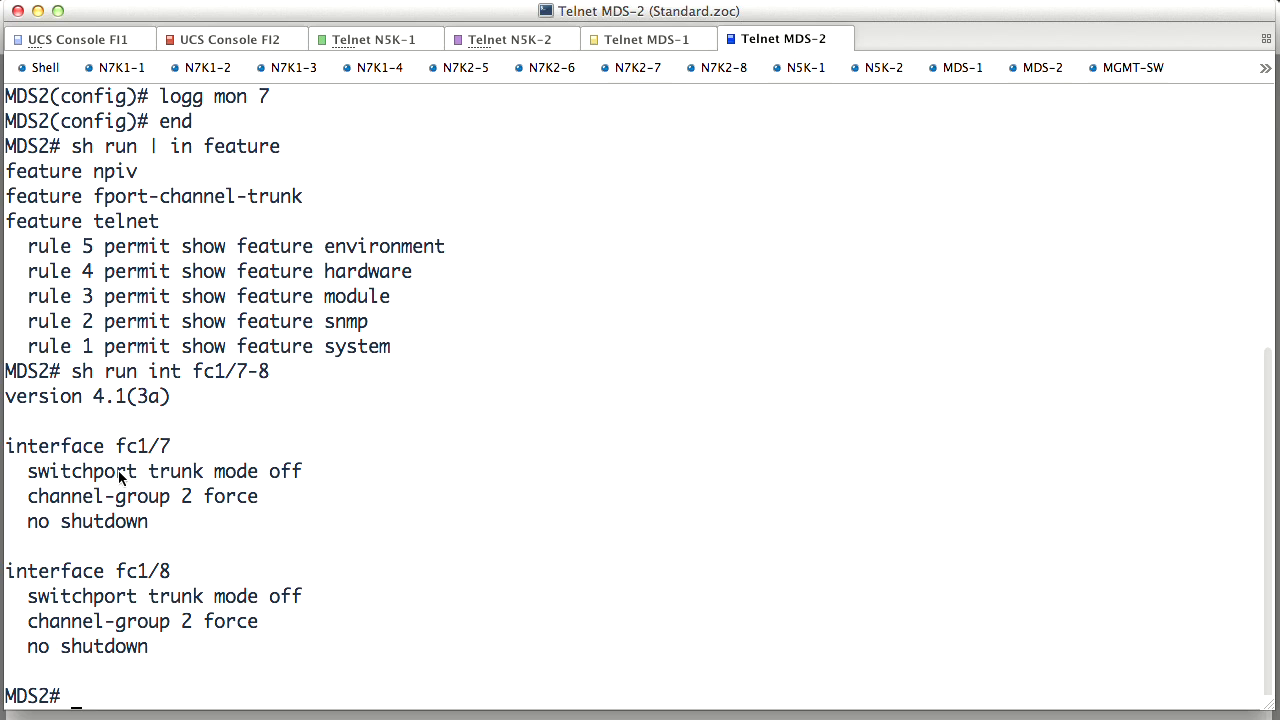
type("sh ver")
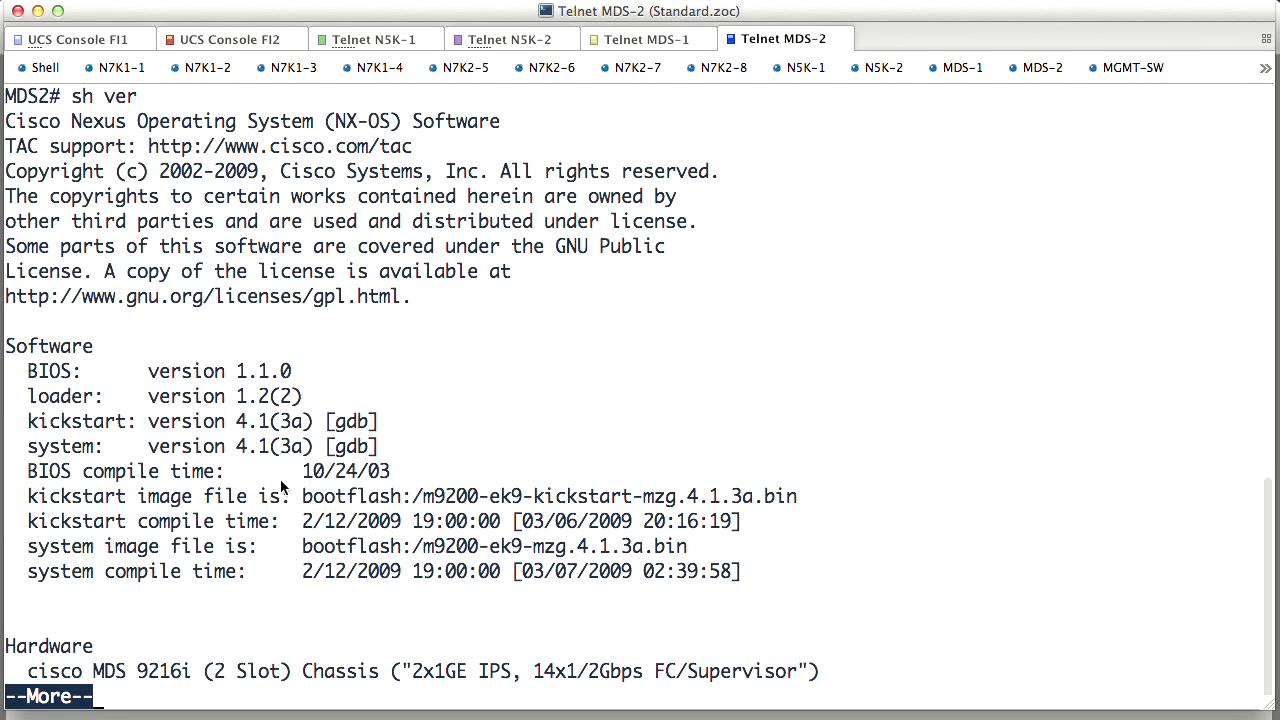
double_click(140, 671)
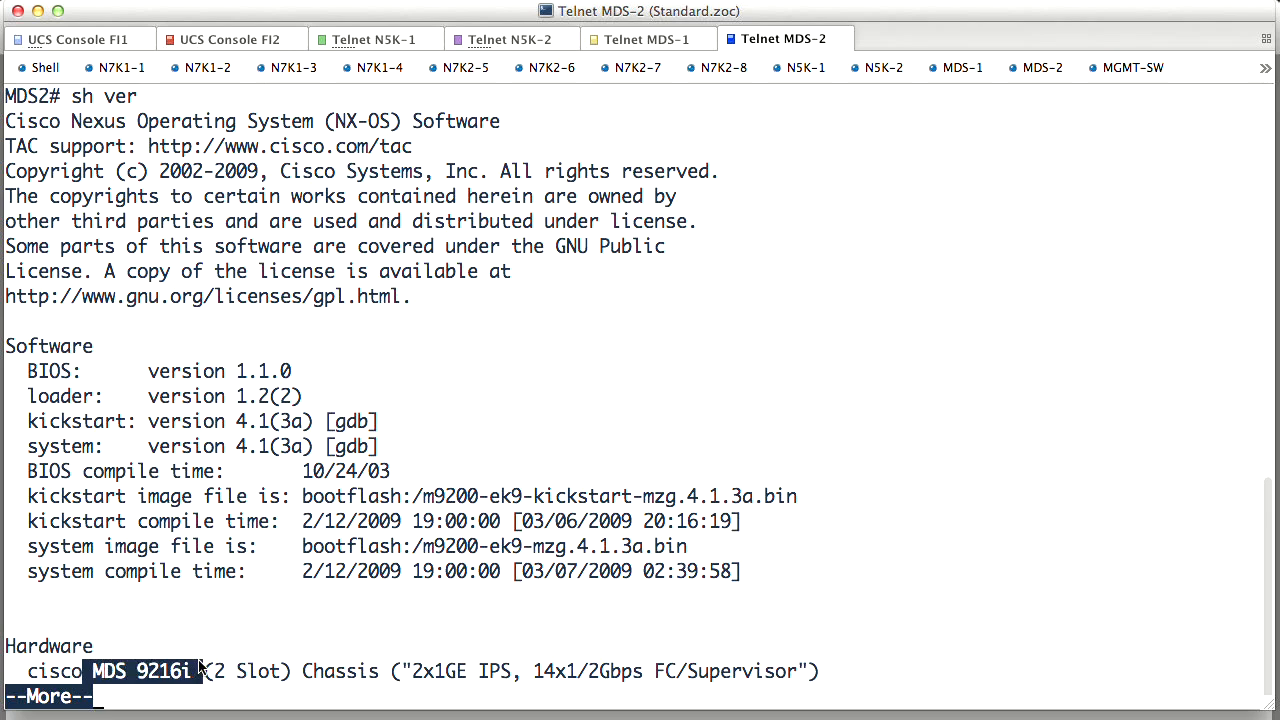
left_click(646, 39)
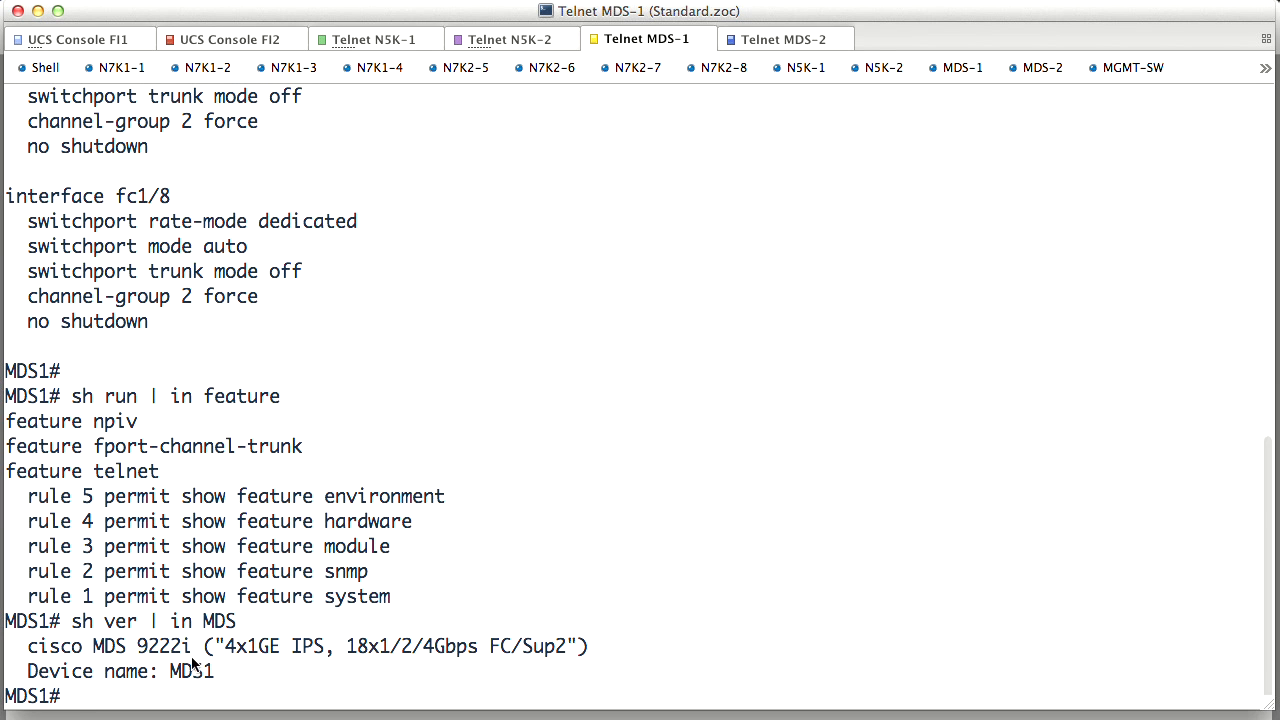
mouse_move(240, 638)
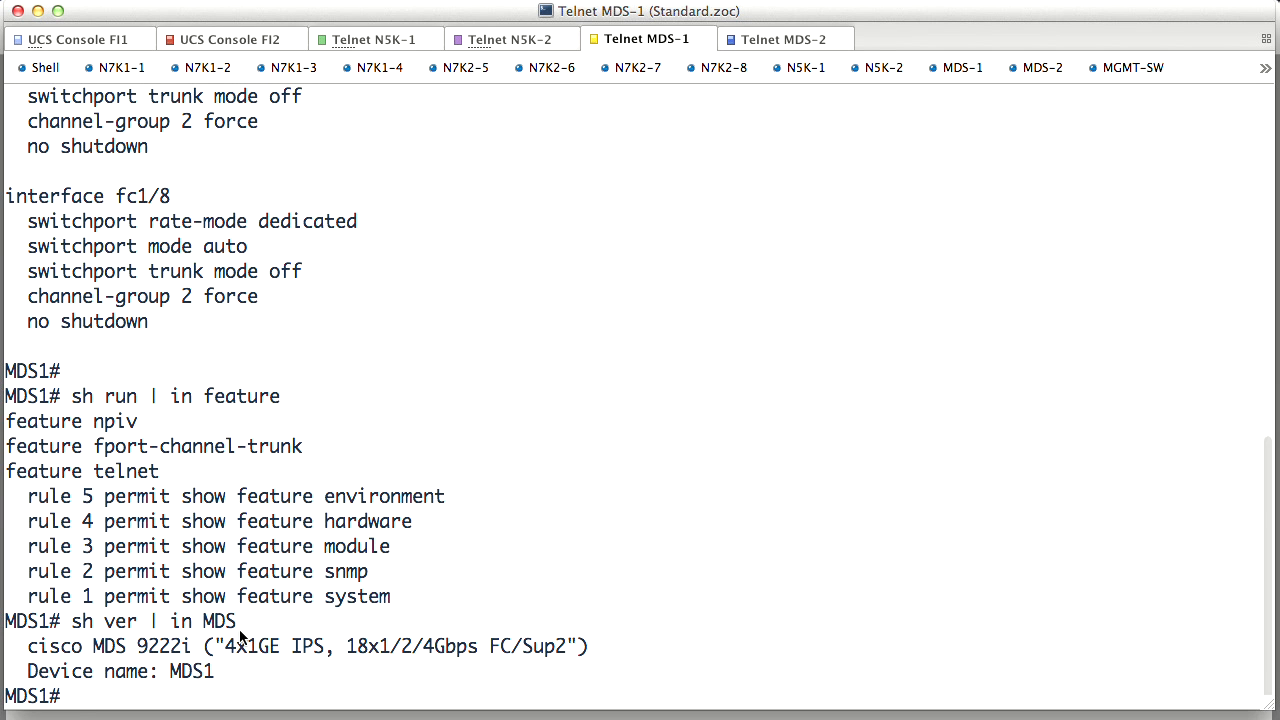
mouse_move(680, 551)
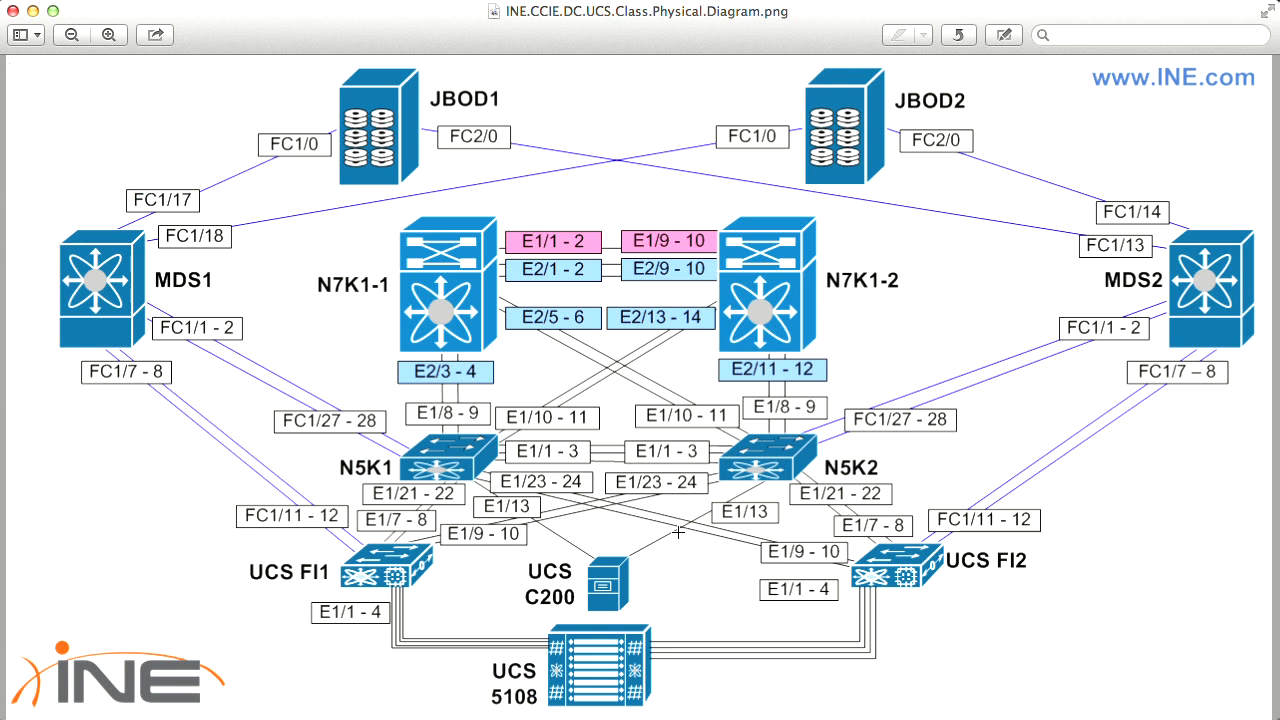
mouse_move(270, 525)
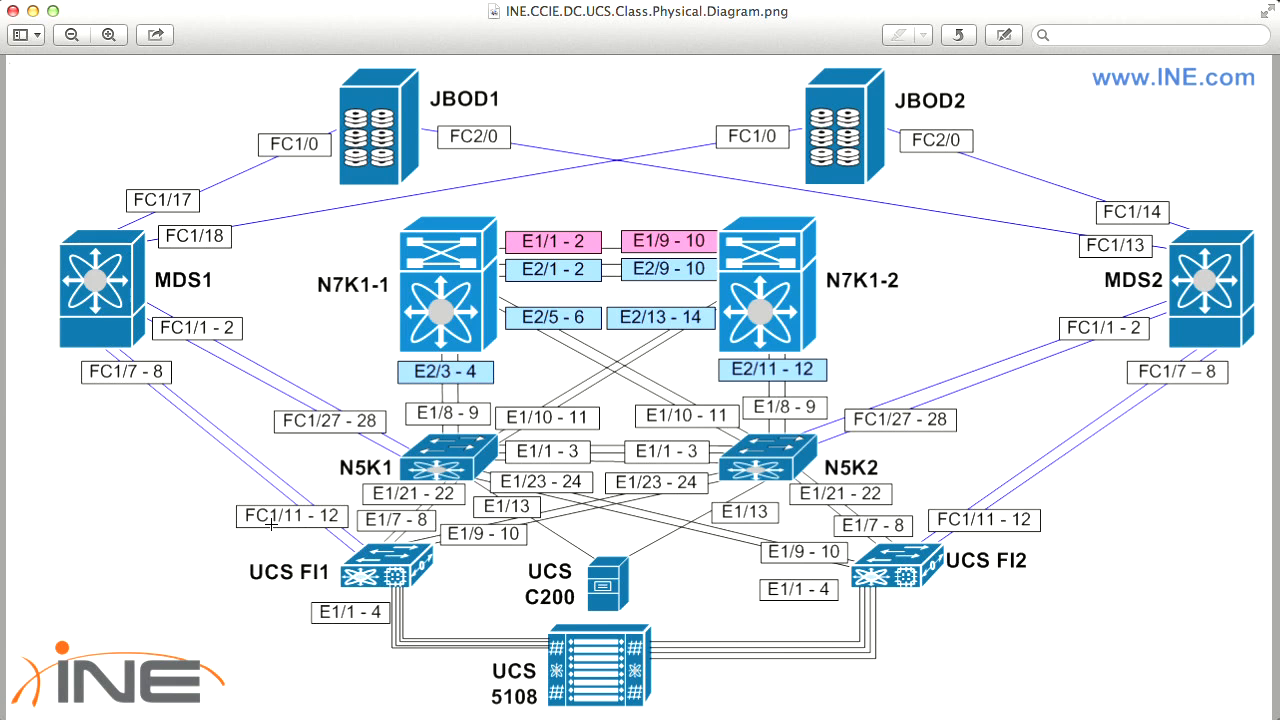
mouse_move(338, 547)
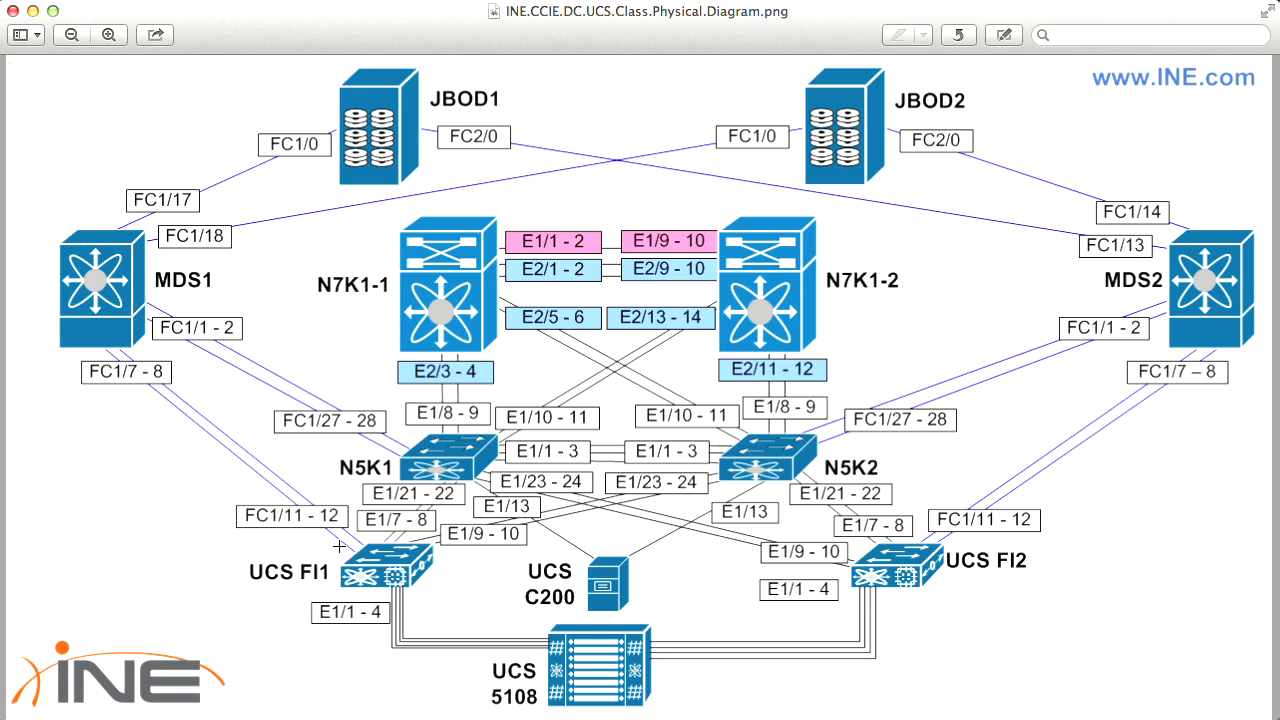
mouse_move(307, 589)
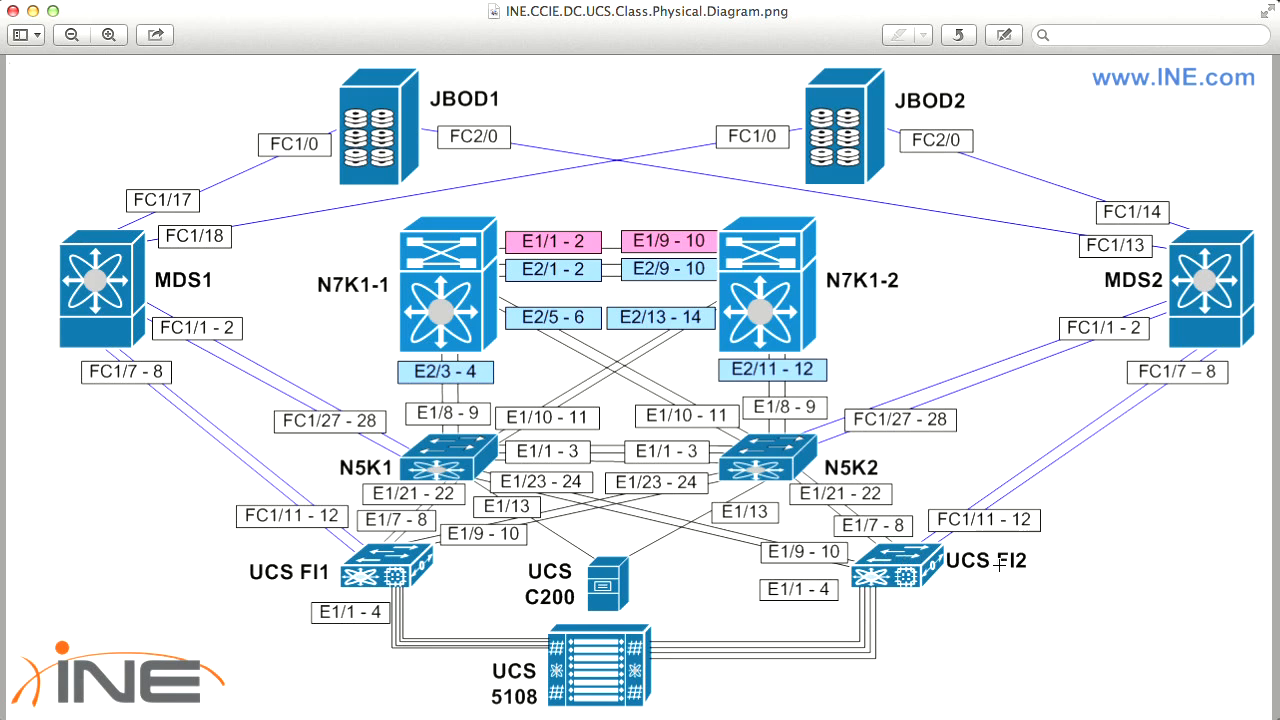
mouse_move(985, 525)
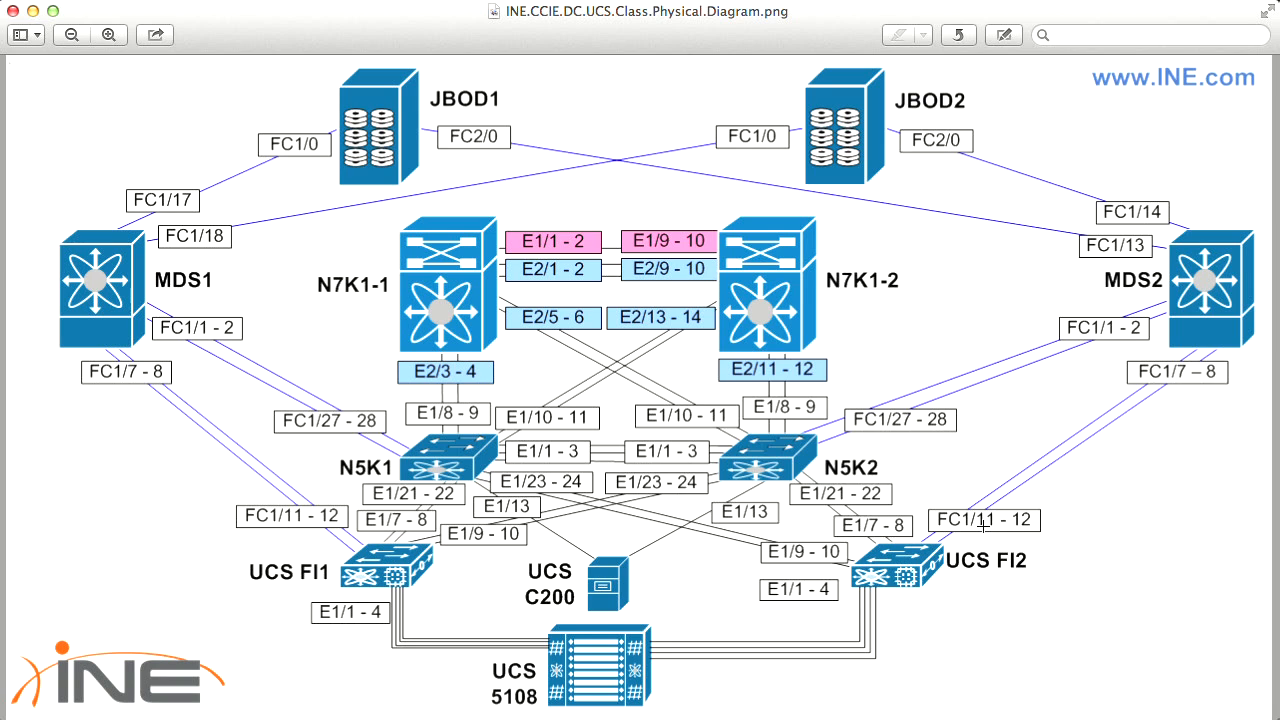
mouse_move(983, 527)
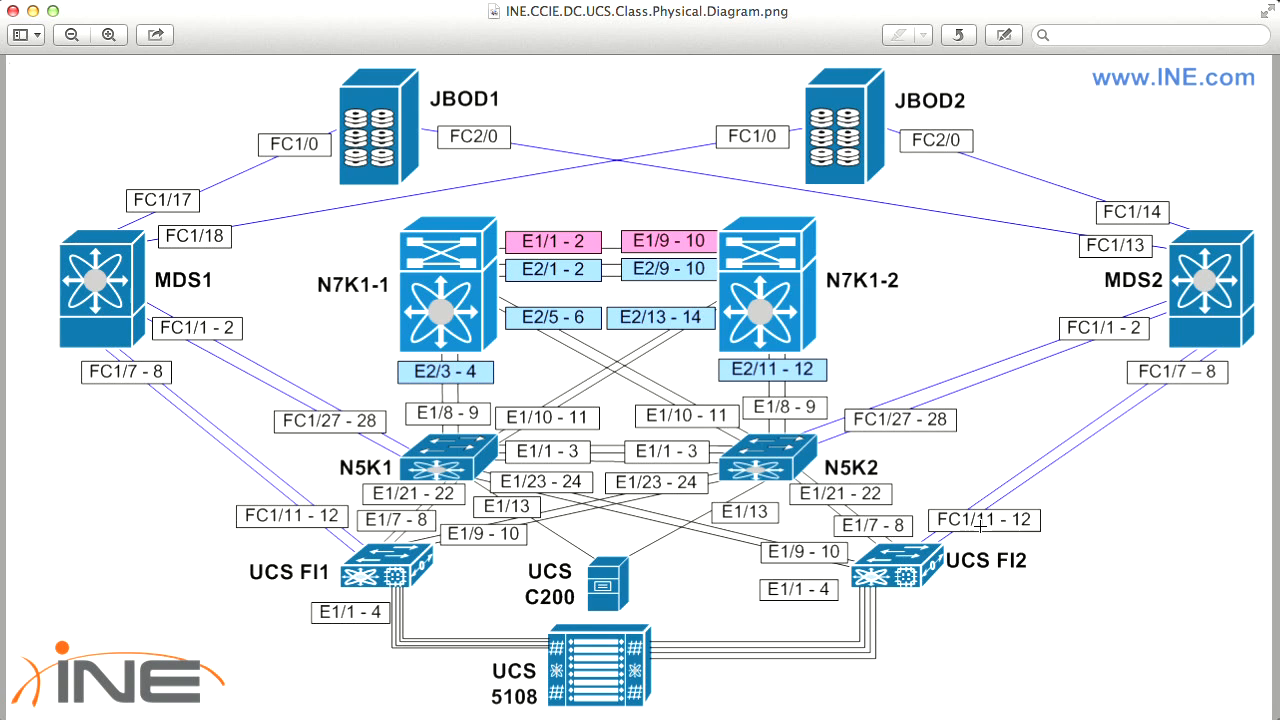
mouse_move(982, 530)
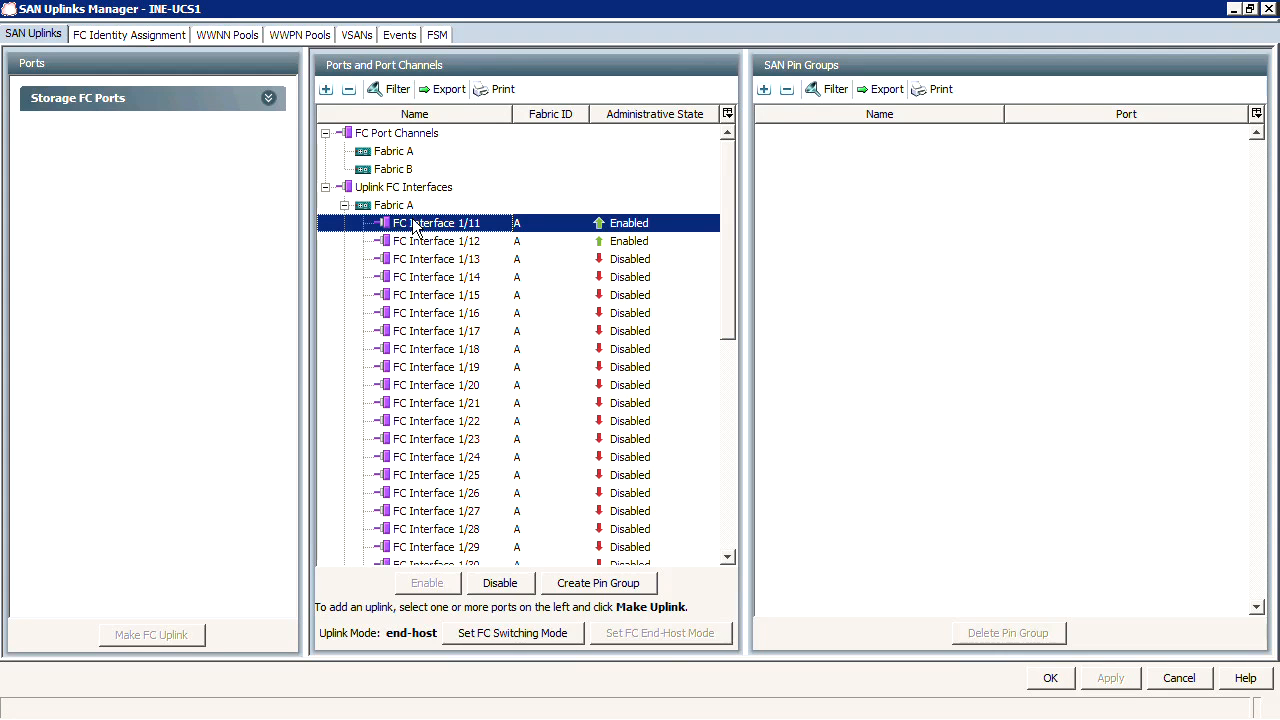
Select FC interfaces 1/11–1/12 and choose Create Port Channel on Fabric A
left_click(437, 241)
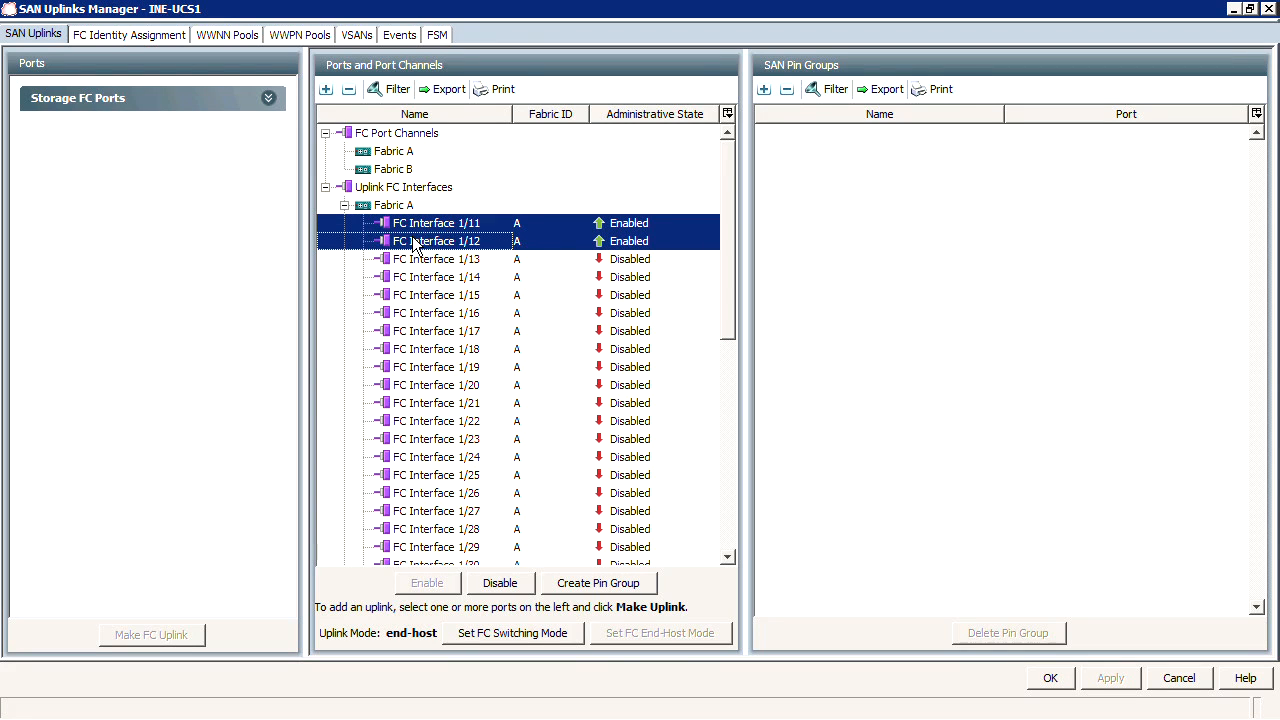
mouse_move(490, 437)
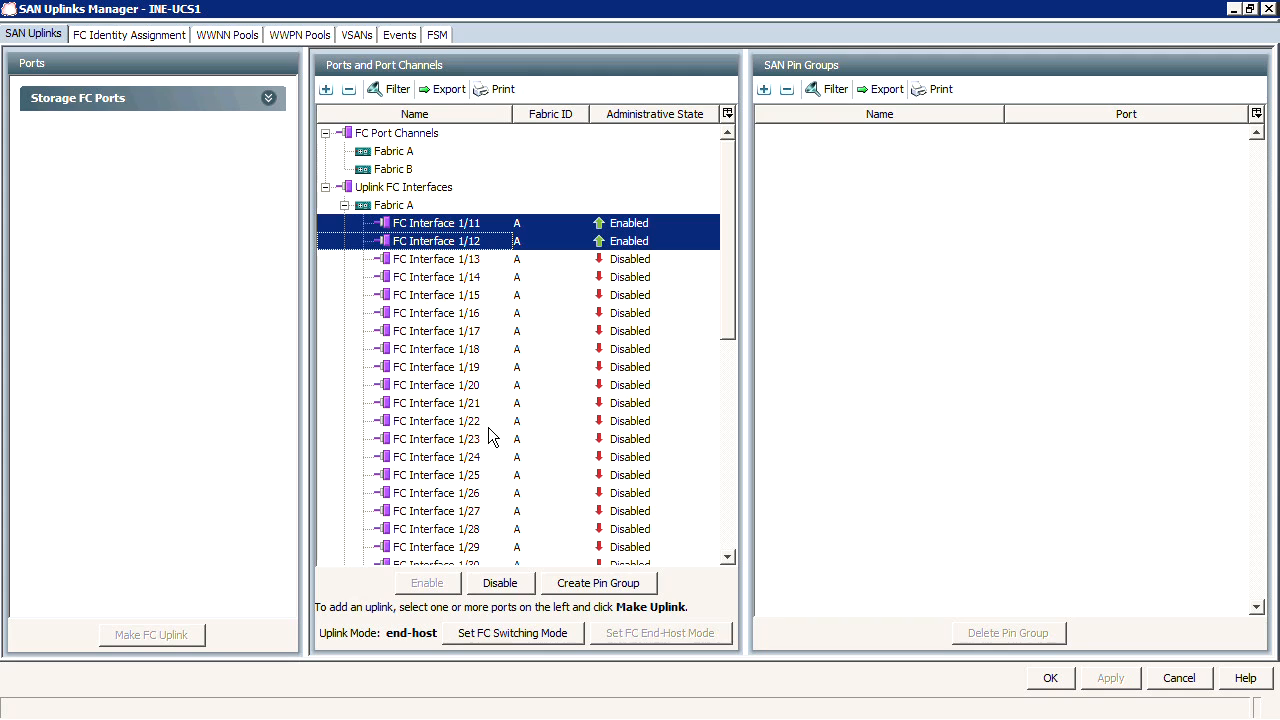
right_click(395, 150)
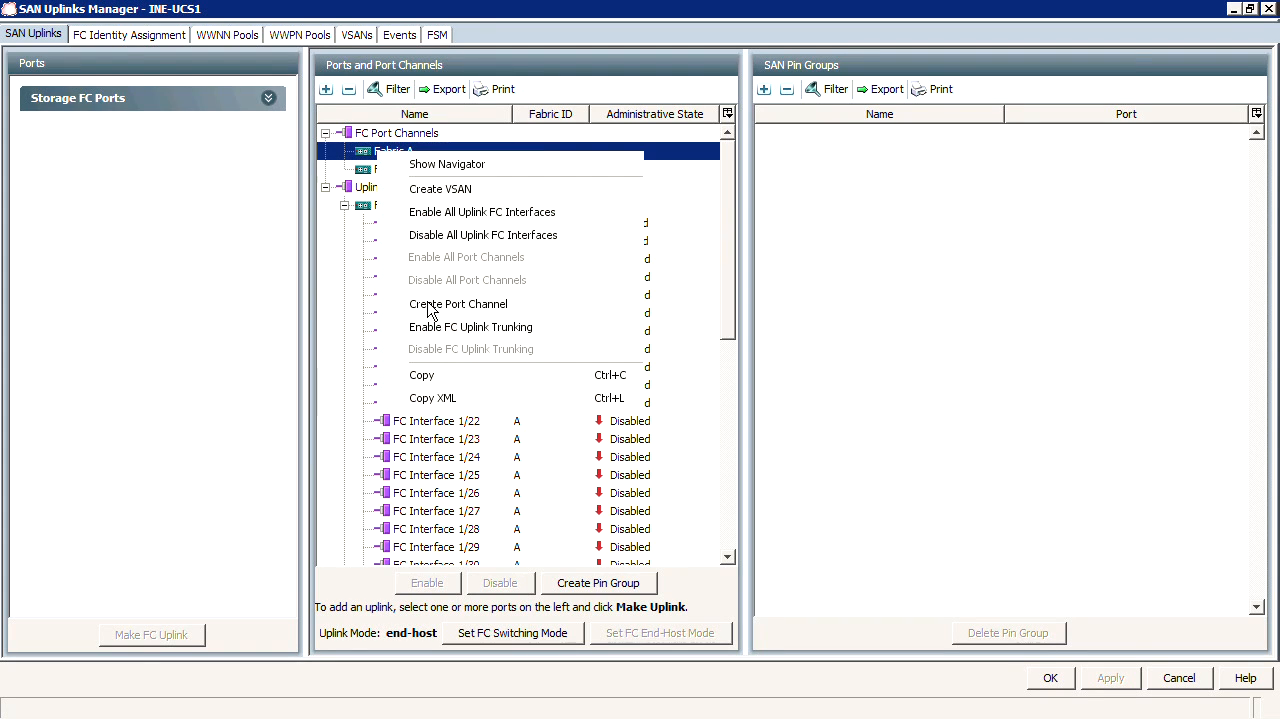
left_click(458, 303)
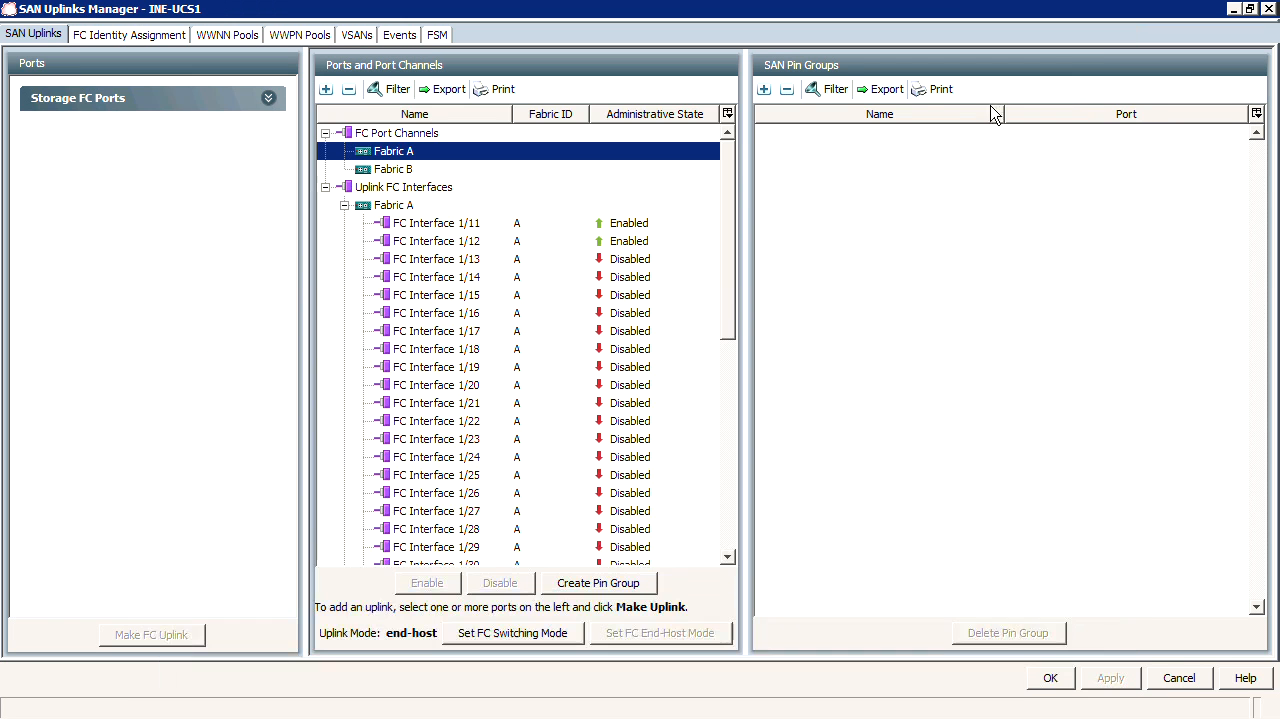
right_click(392, 151)
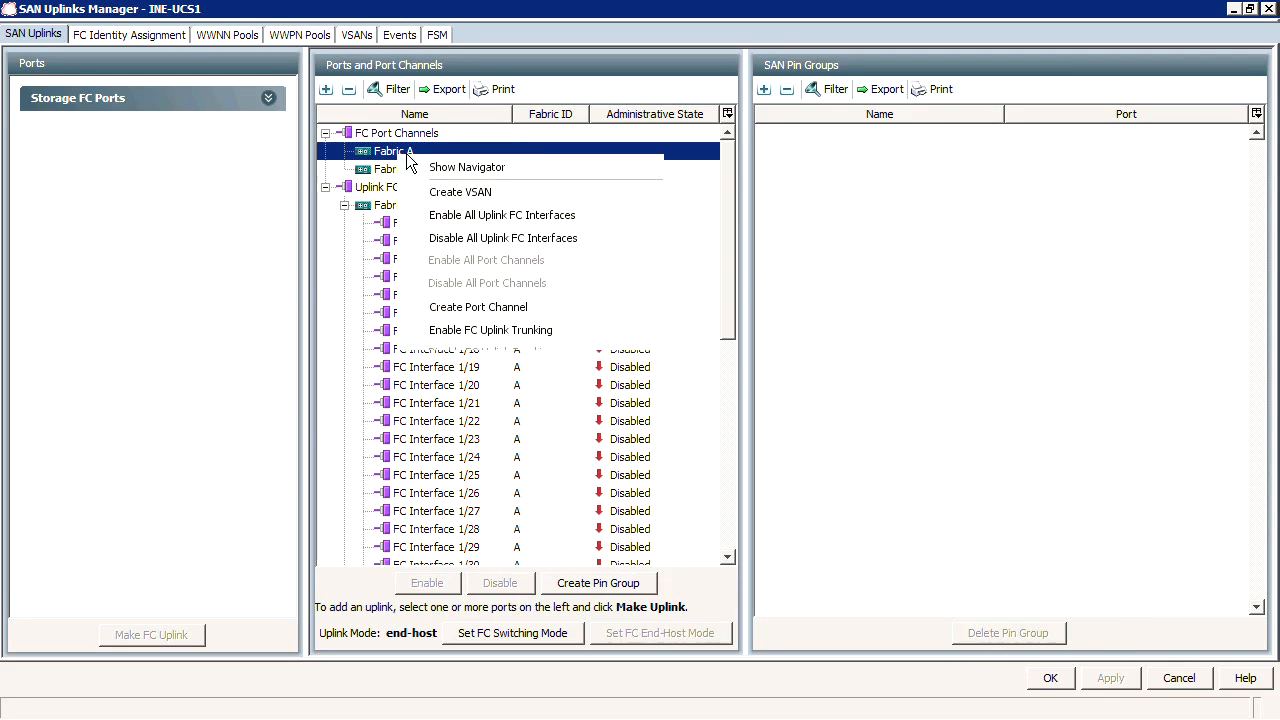
left_click(478, 307)
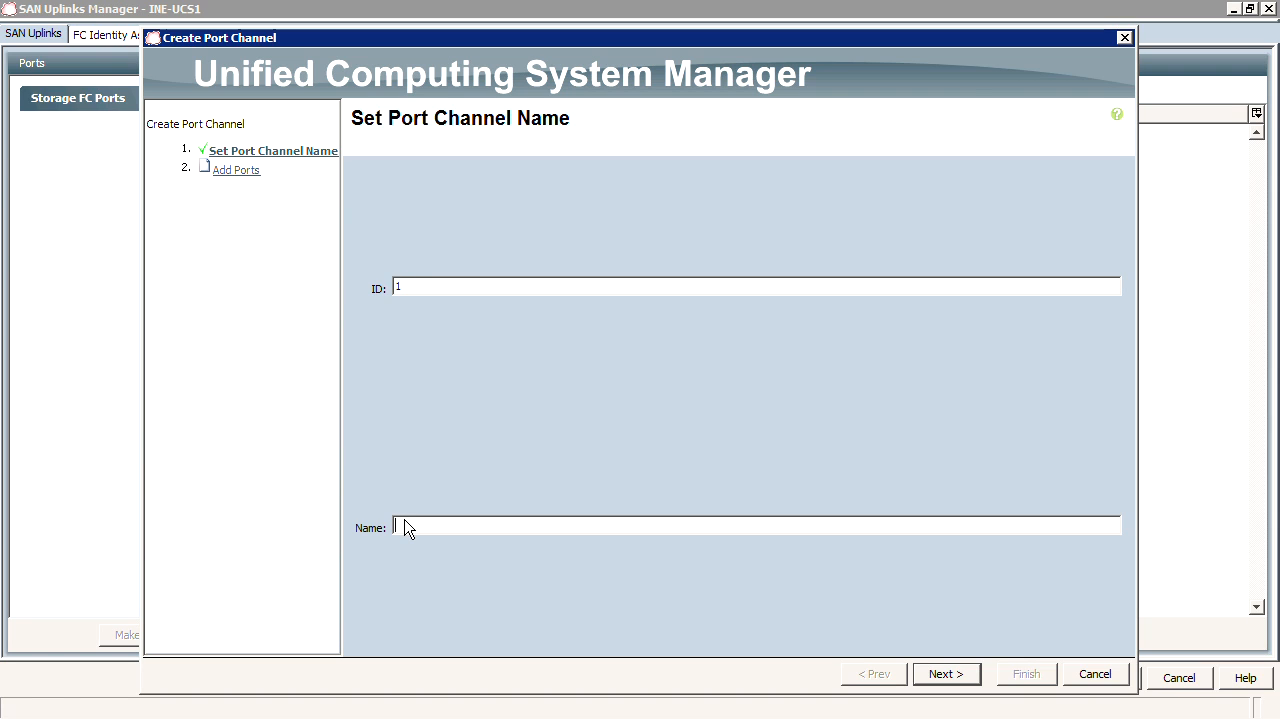
Name the port channel Po1 and add ports 11 and 12 as members
type("PC")
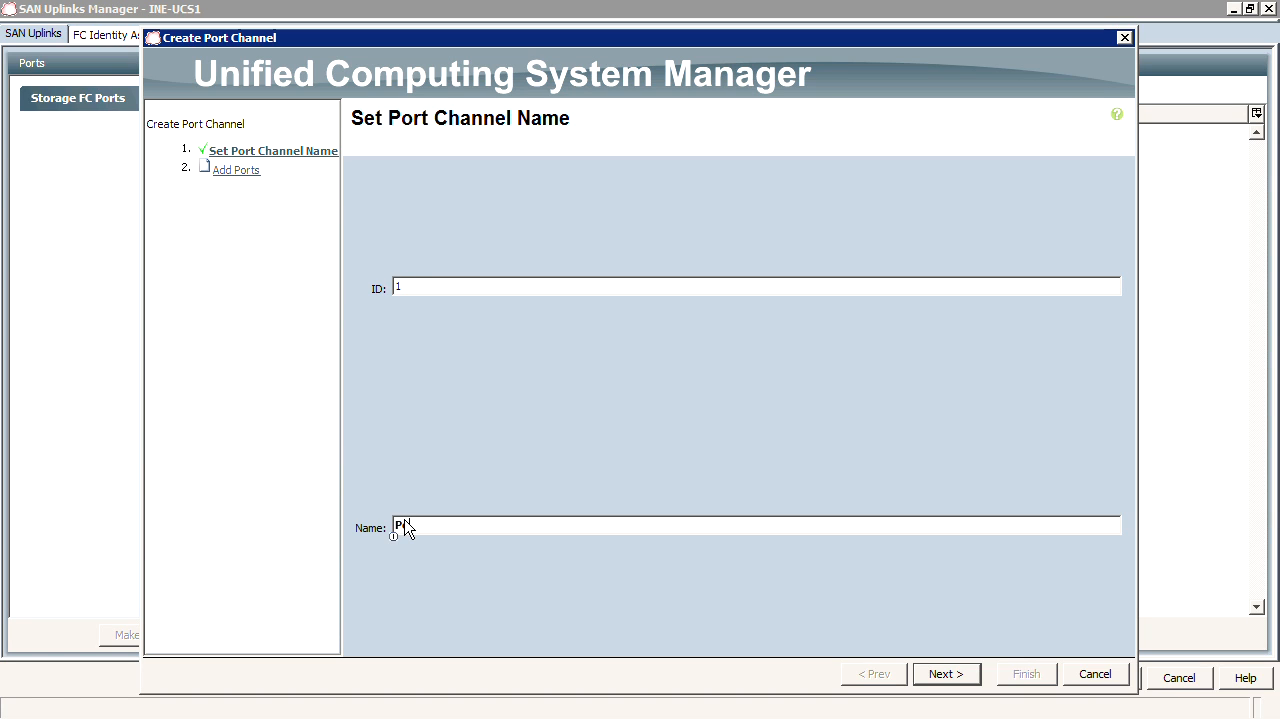
type("o1")
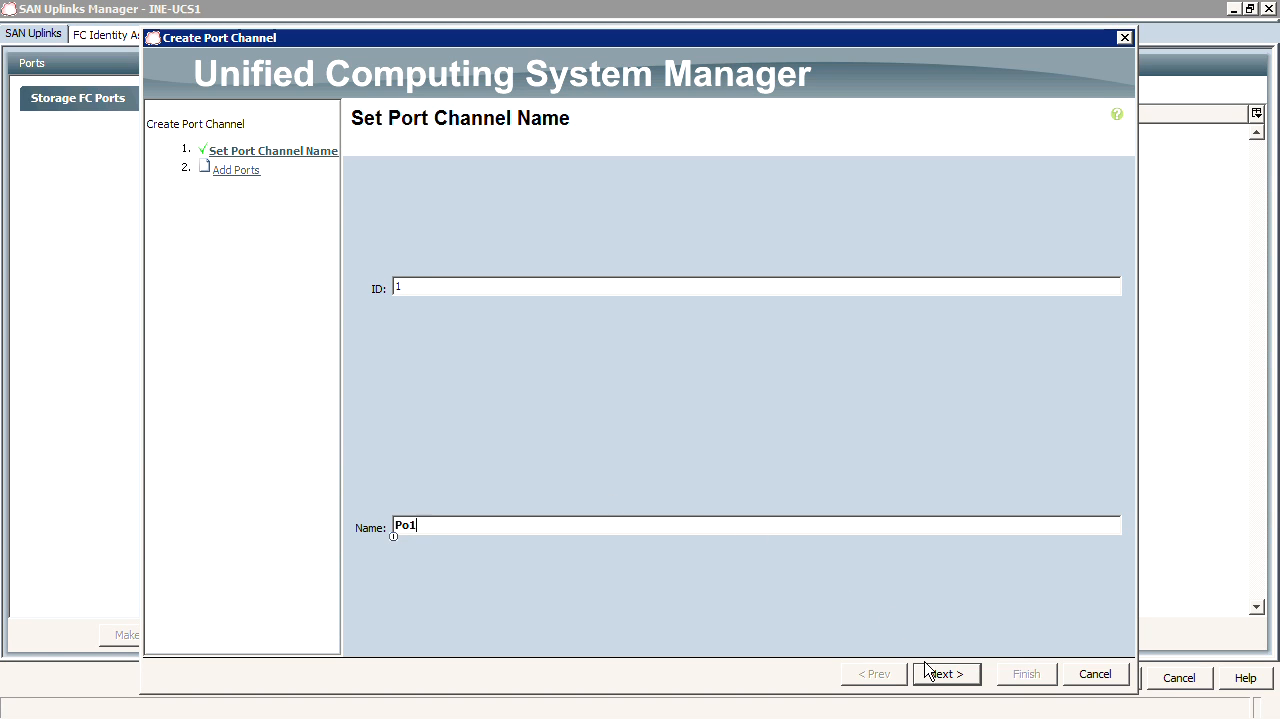
left_click(945, 673)
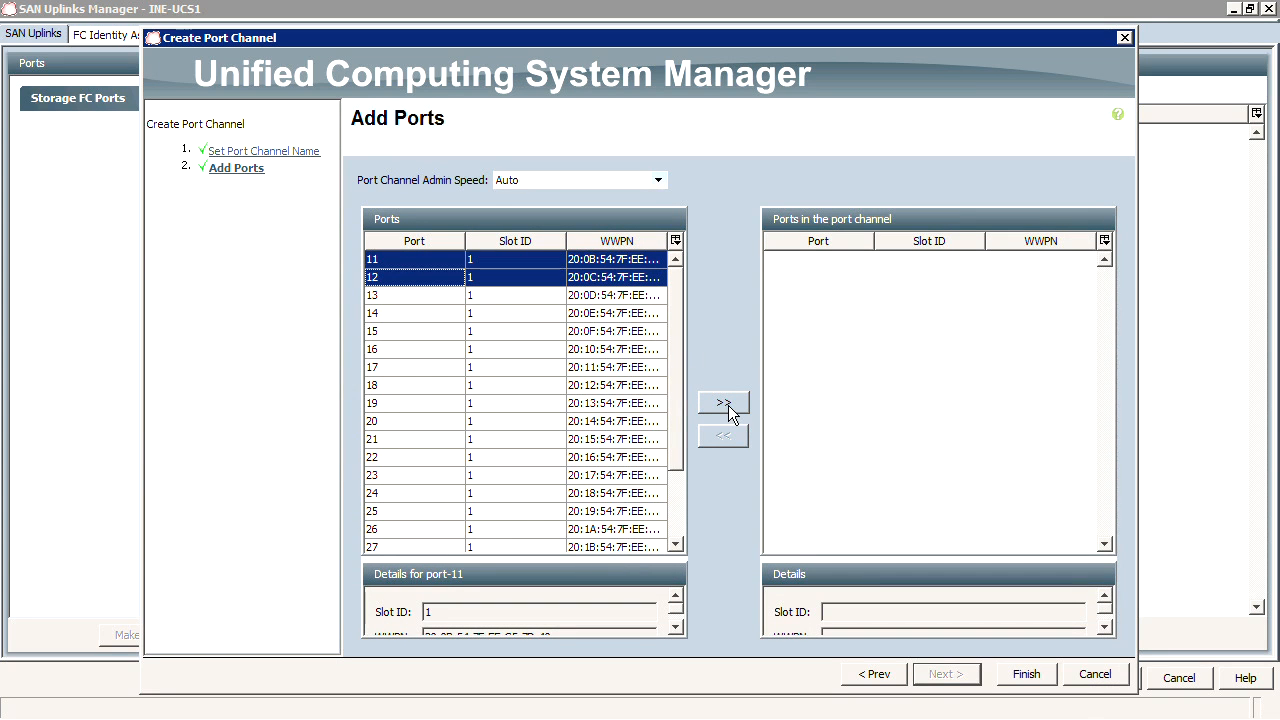
left_click(722, 402)
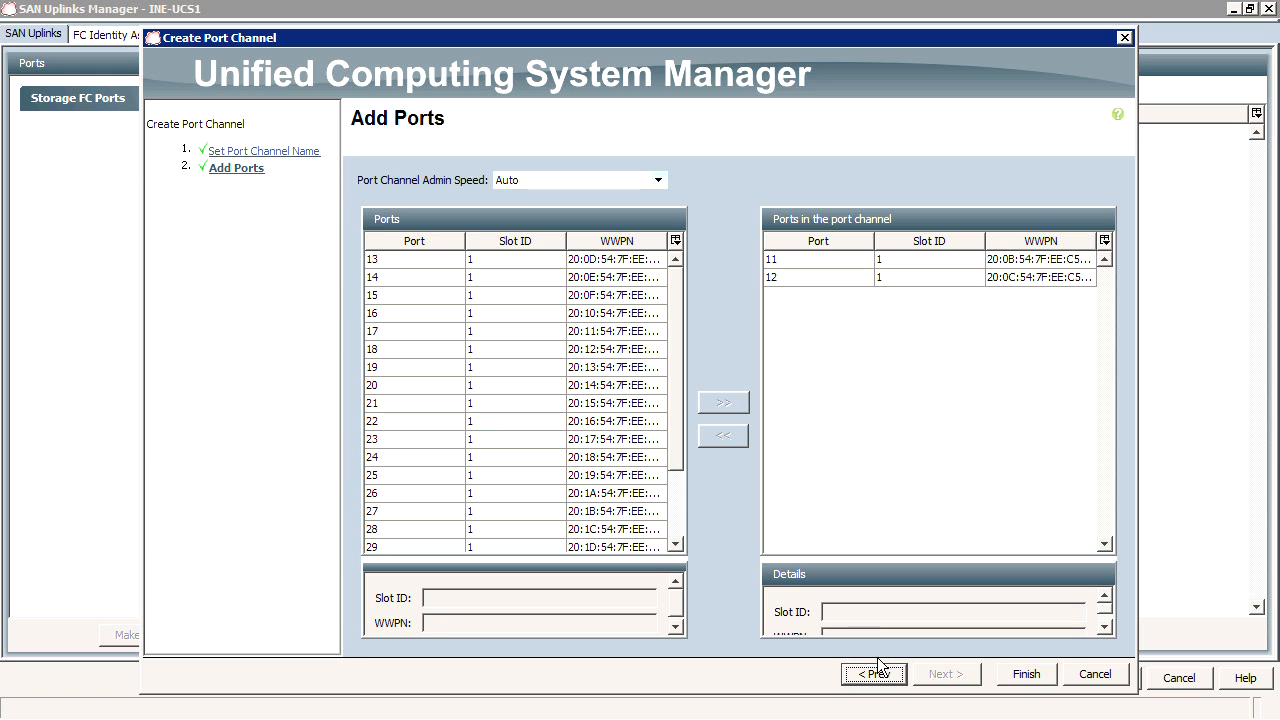
Attempt to finish, acknowledge the ID-already-allocated error, and return to the naming step
left_click(872, 673)
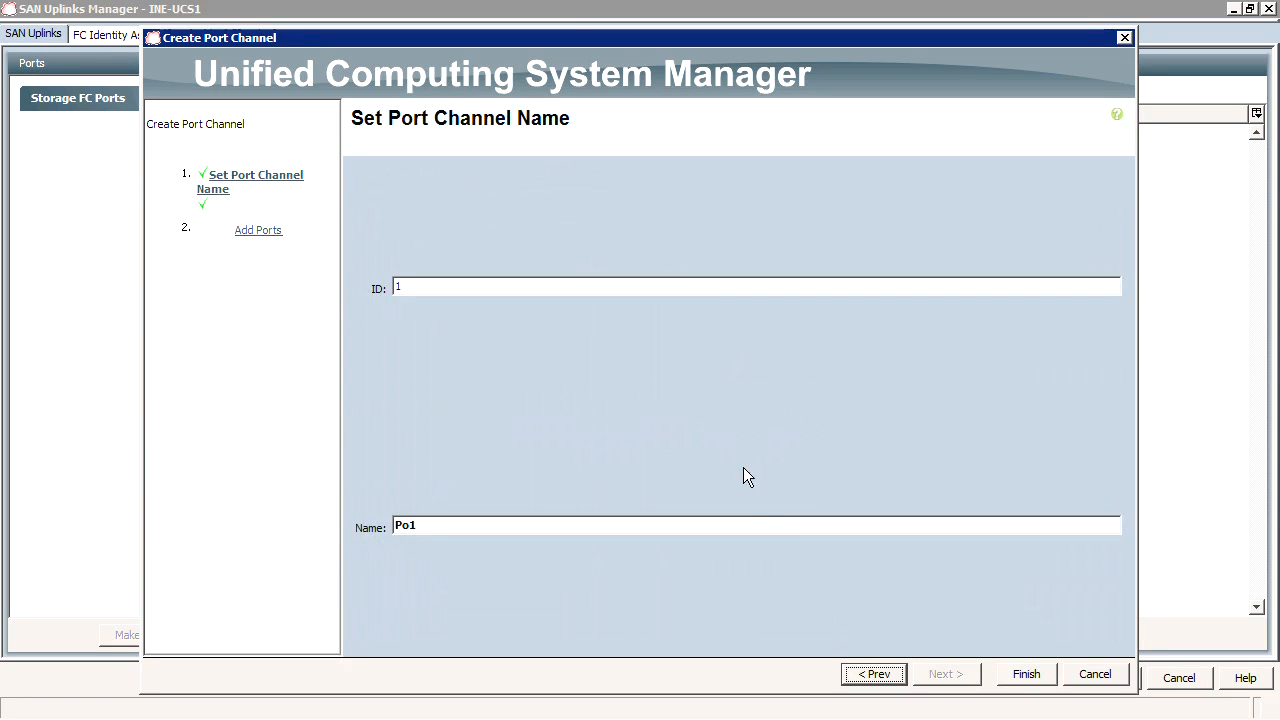
left_click(945, 673)
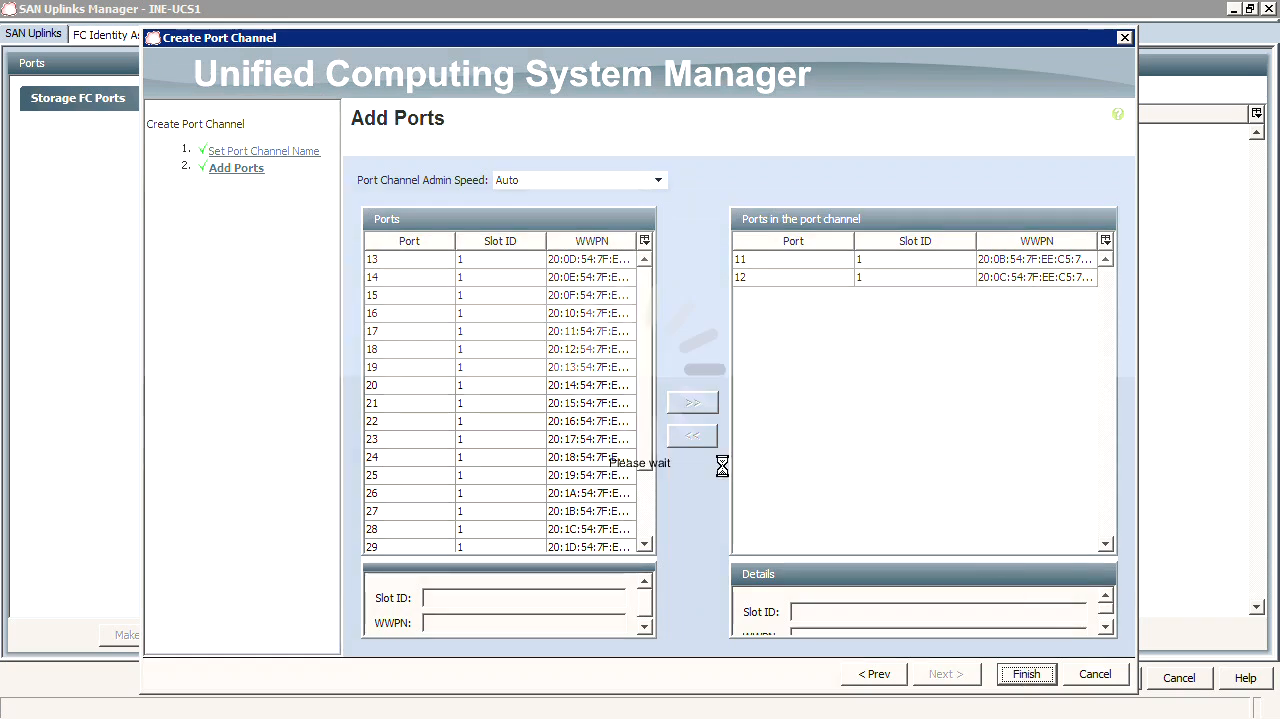
left_click(1025, 673)
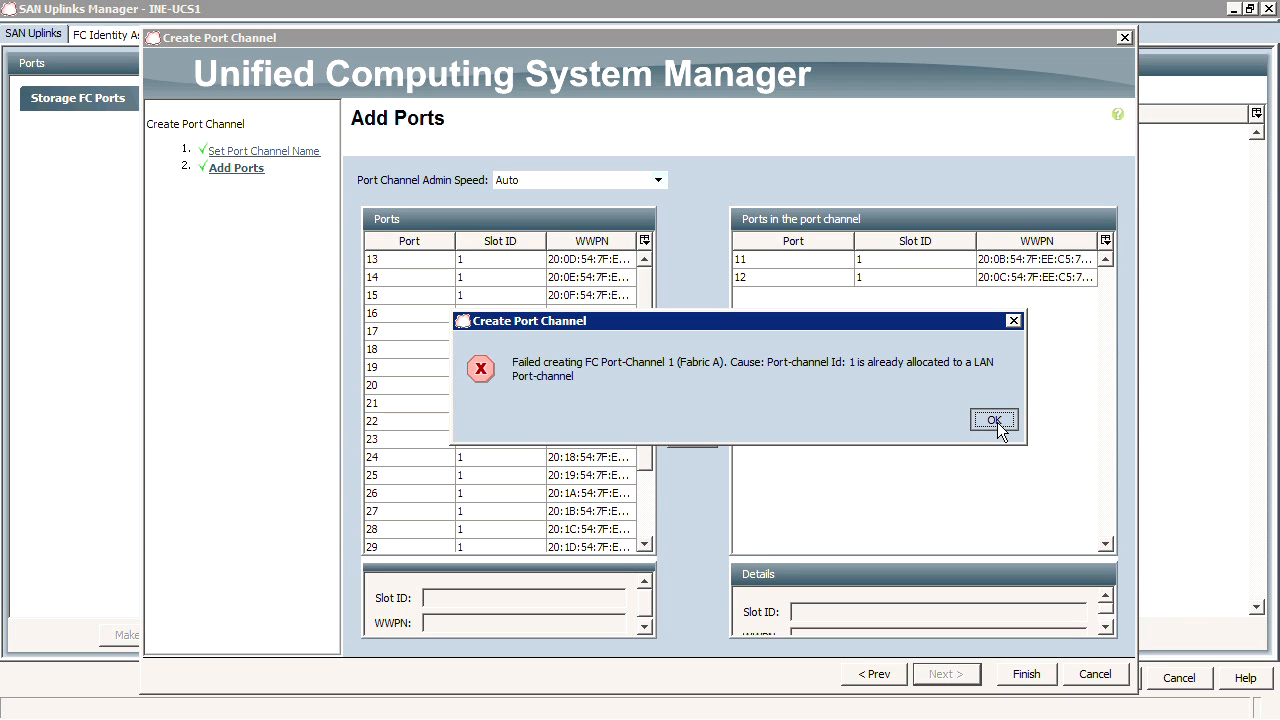
left_click(994, 419)
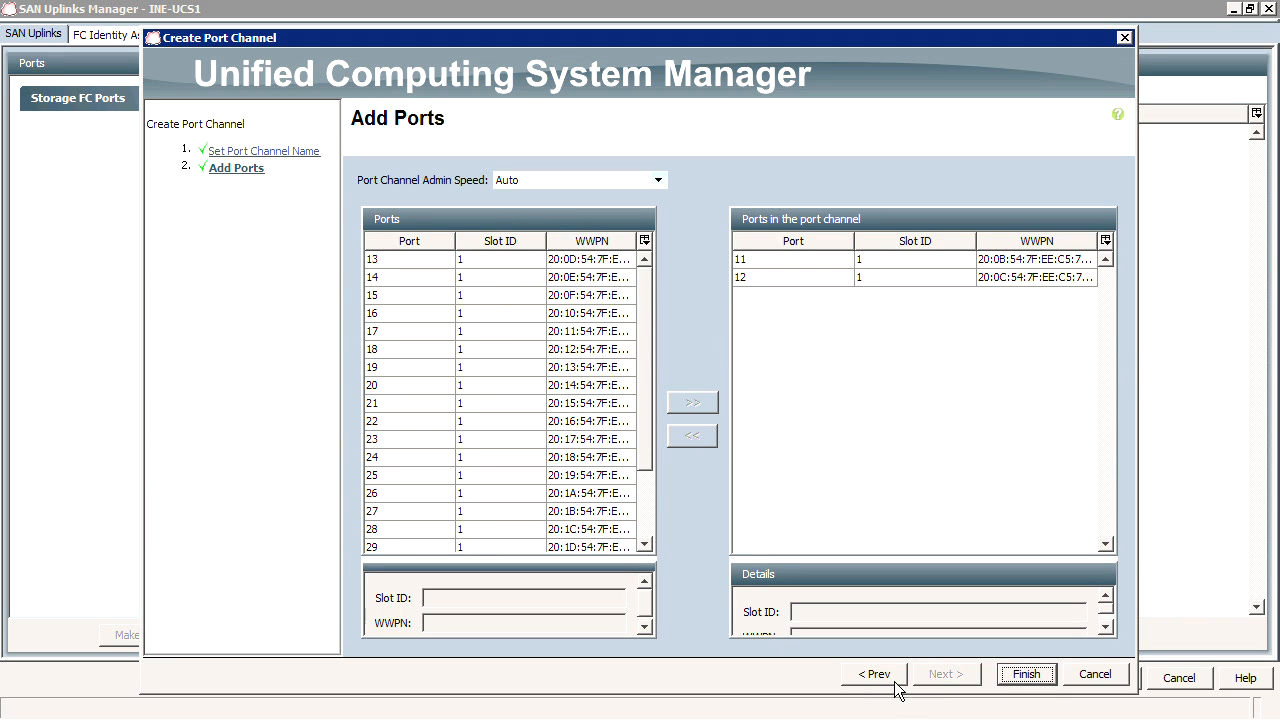
left_click(873, 673)
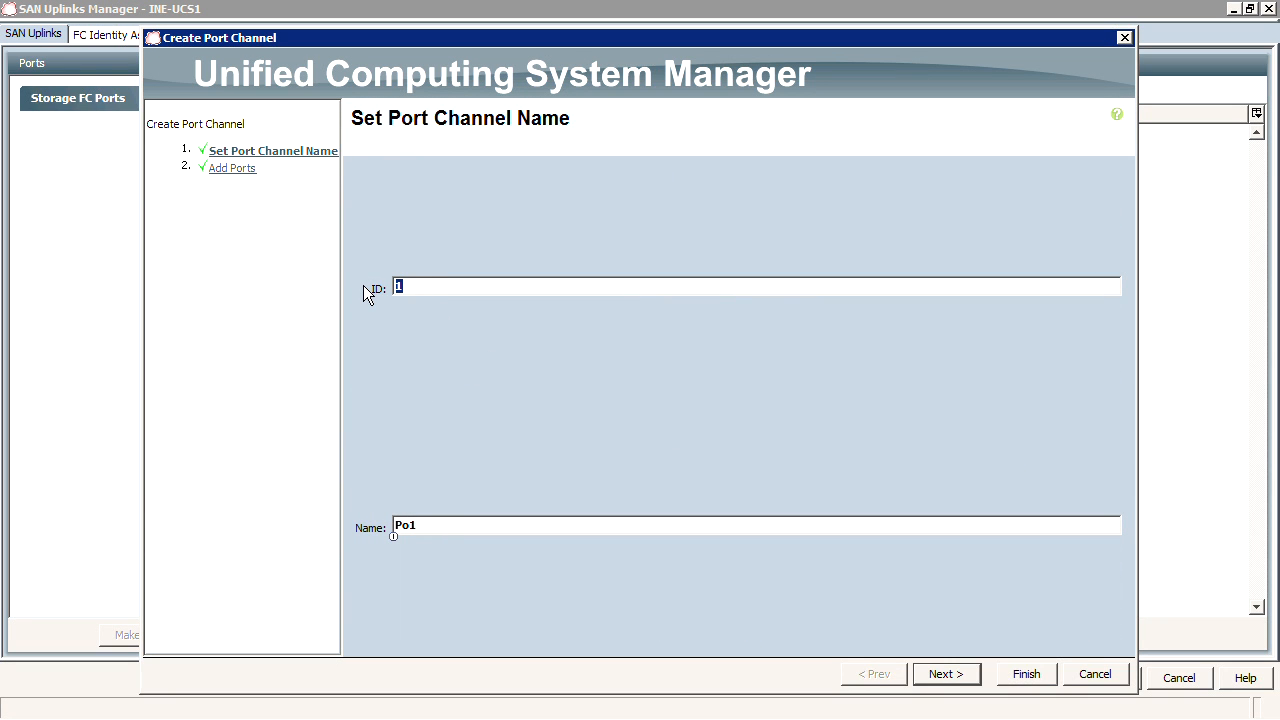
Change the port channel ID to 11 and finish creating Po1 with ports 1/11–1/12
type("2")
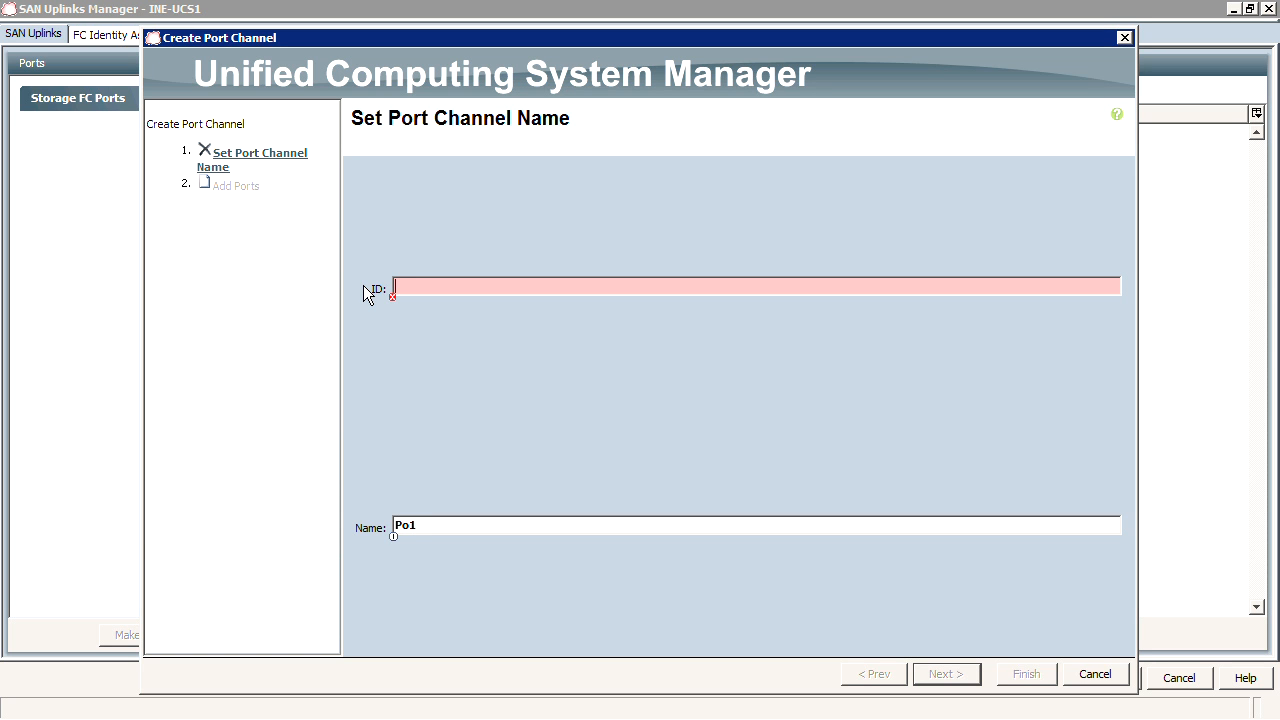
type("11")
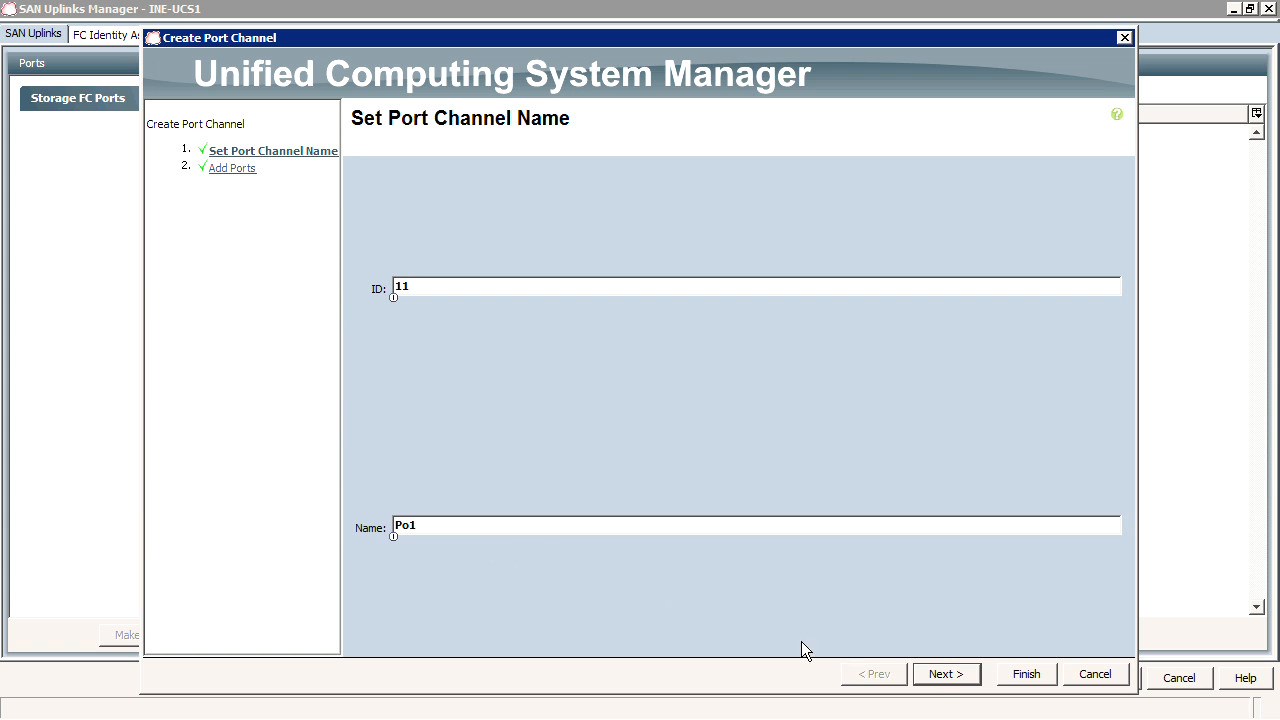
left_click(945, 673)
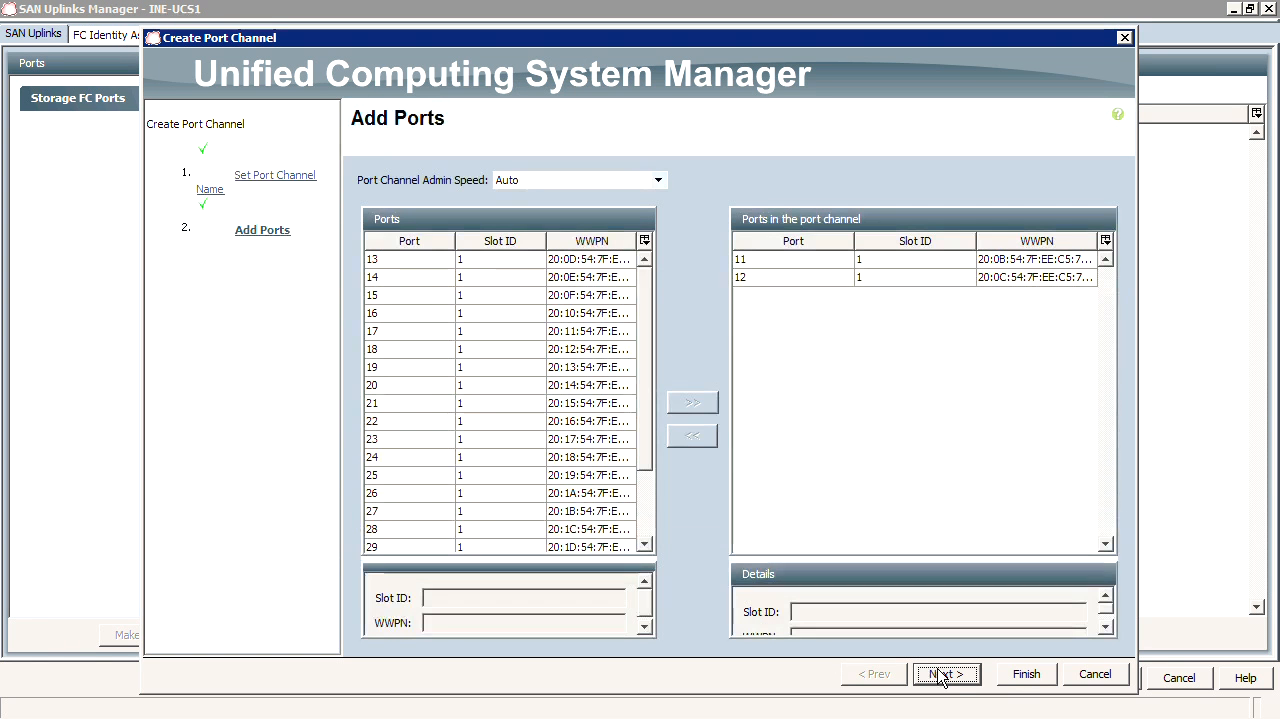
left_click(1025, 673)
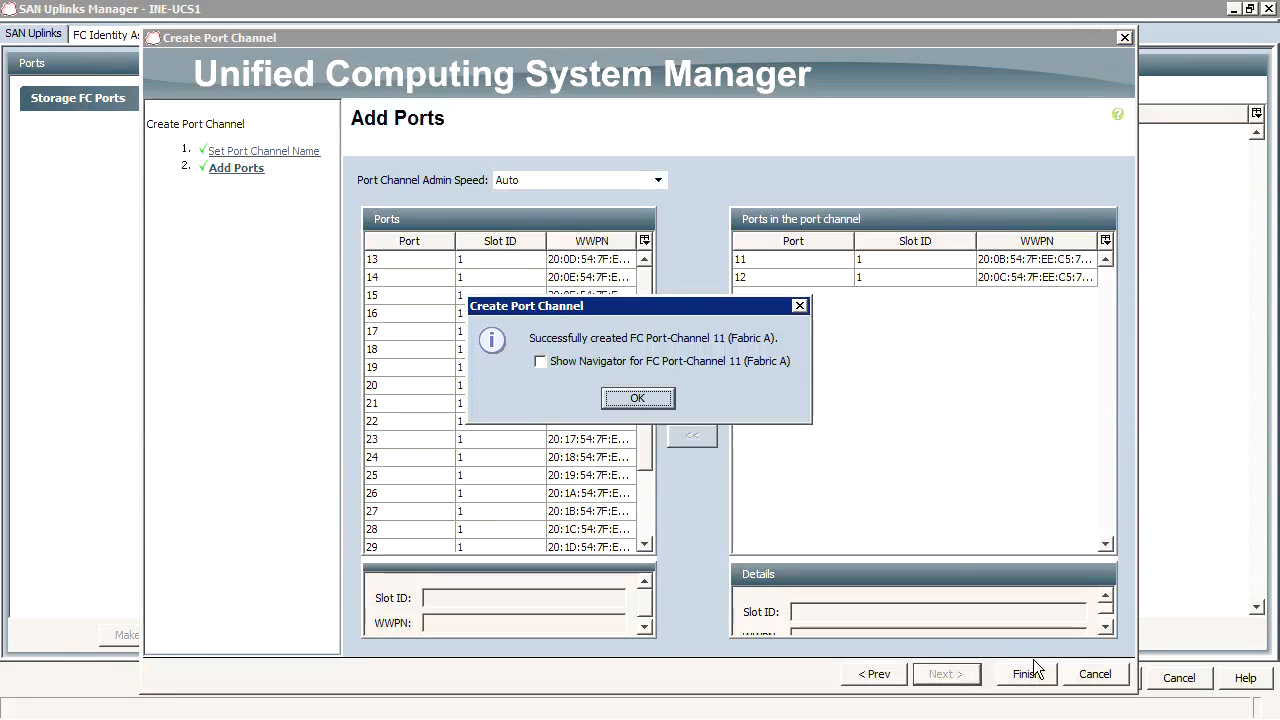
left_click(637, 397)
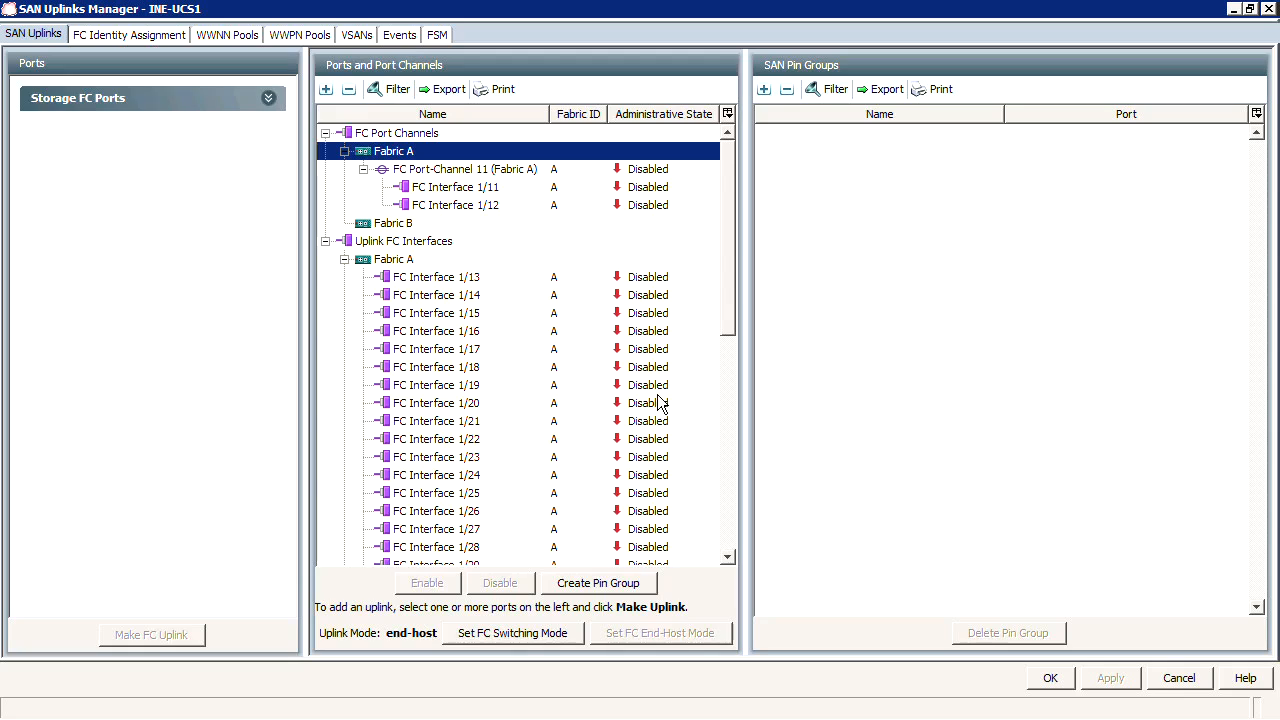
right_click(404, 240)
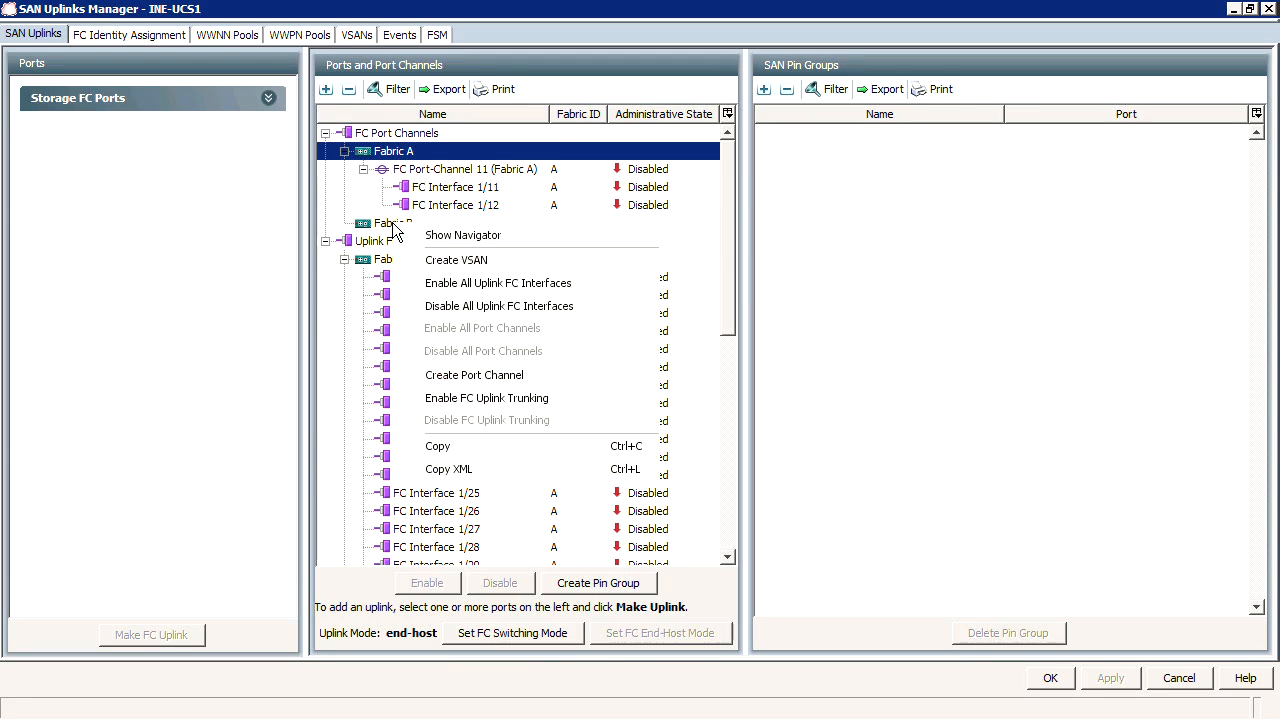
Create Fabric B port channel ID 12 named Po2 with ports 11 and 12
left_click(474, 375)
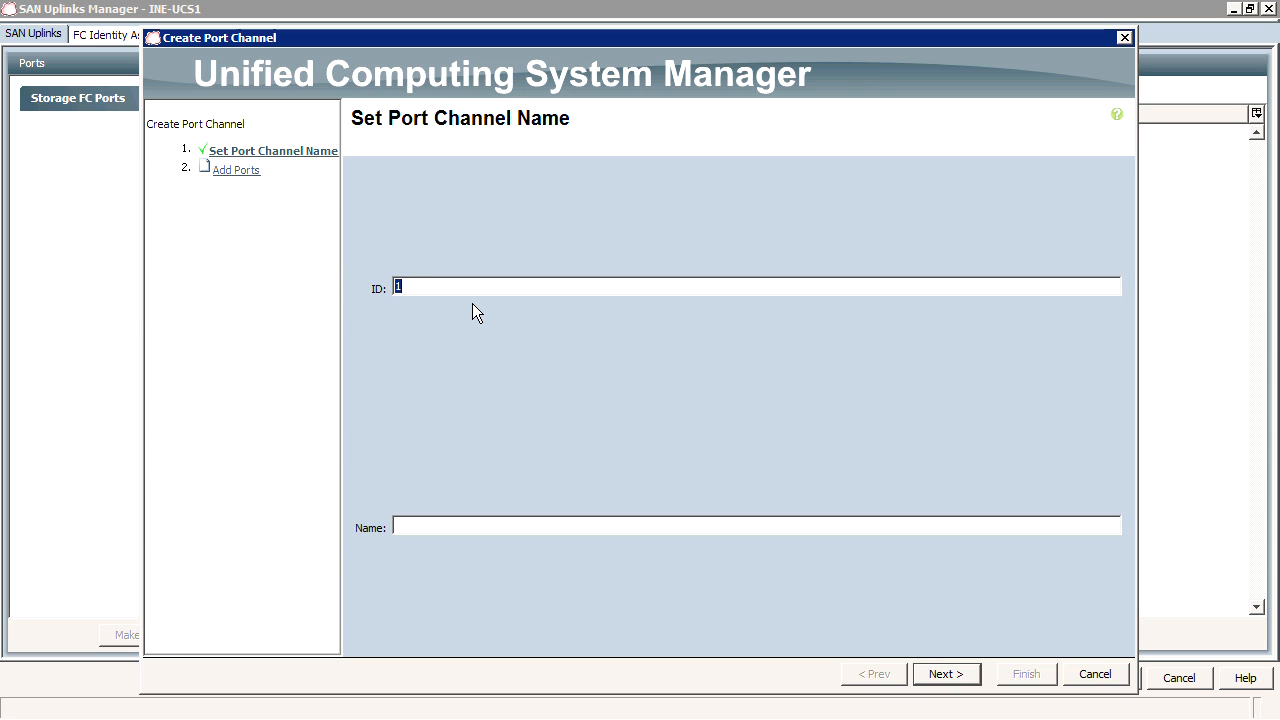
type("2")
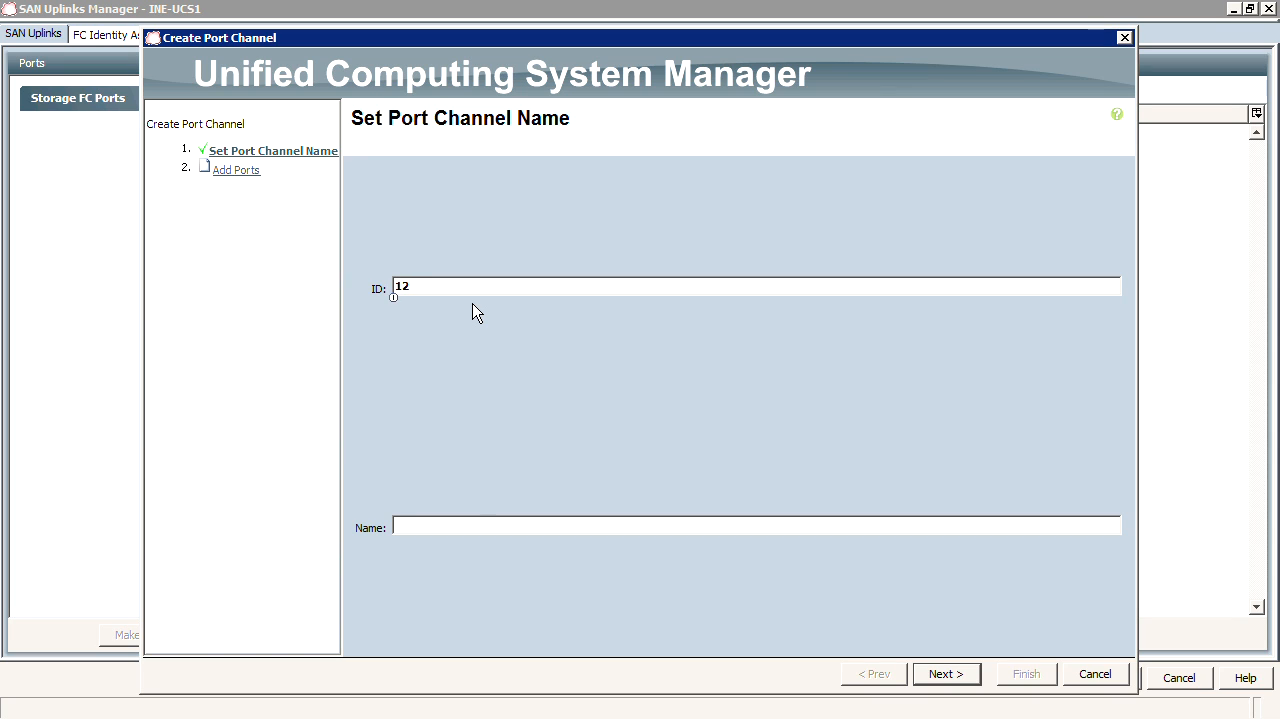
type("Po2")
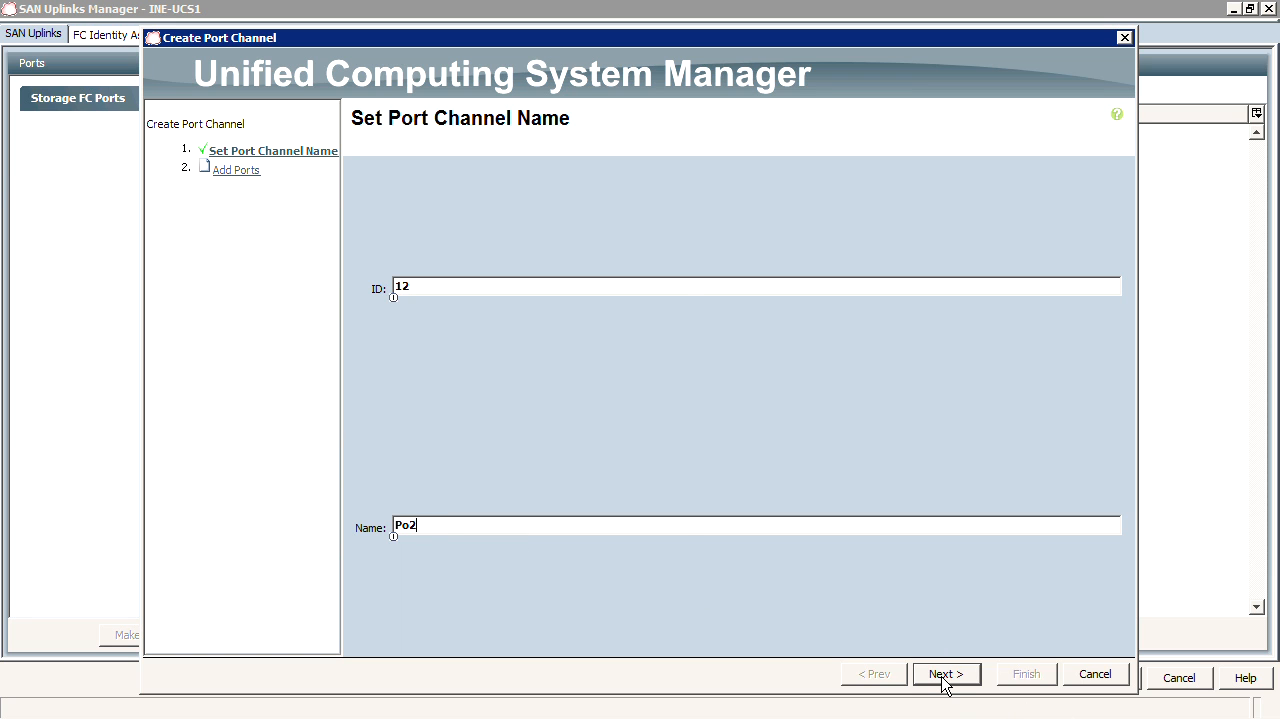
left_click(945, 673)
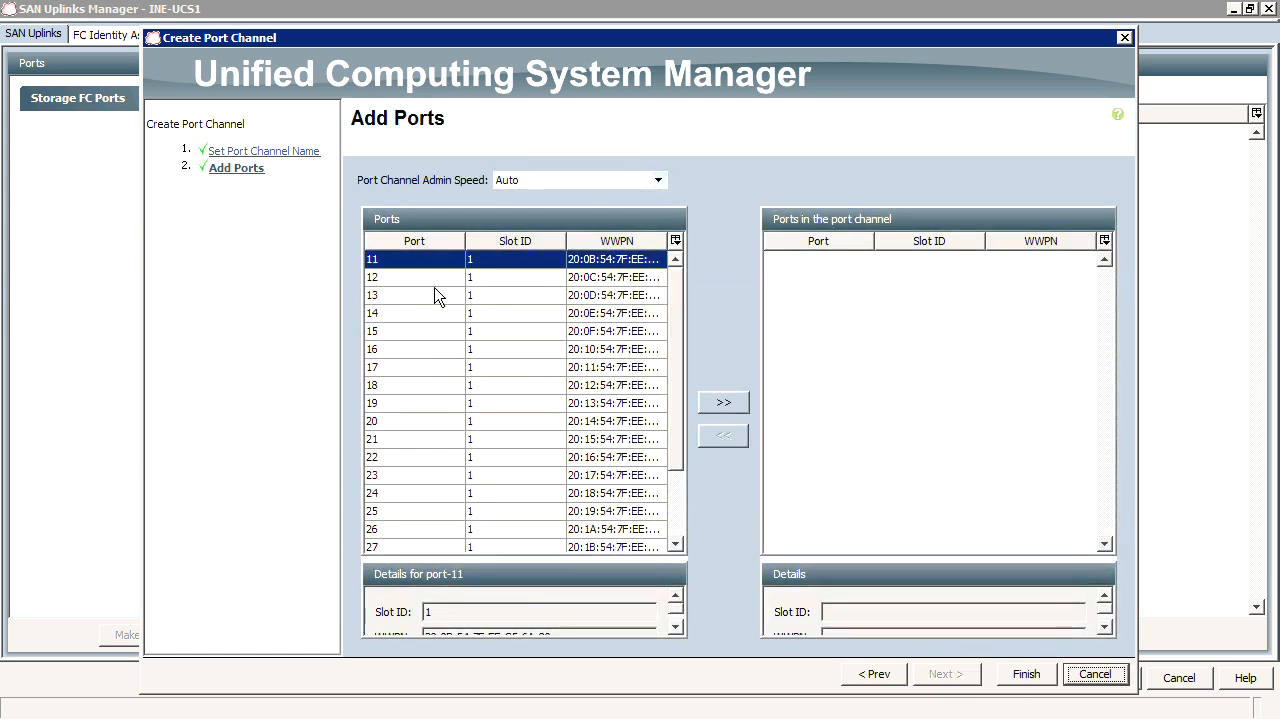
left_click(413, 277)
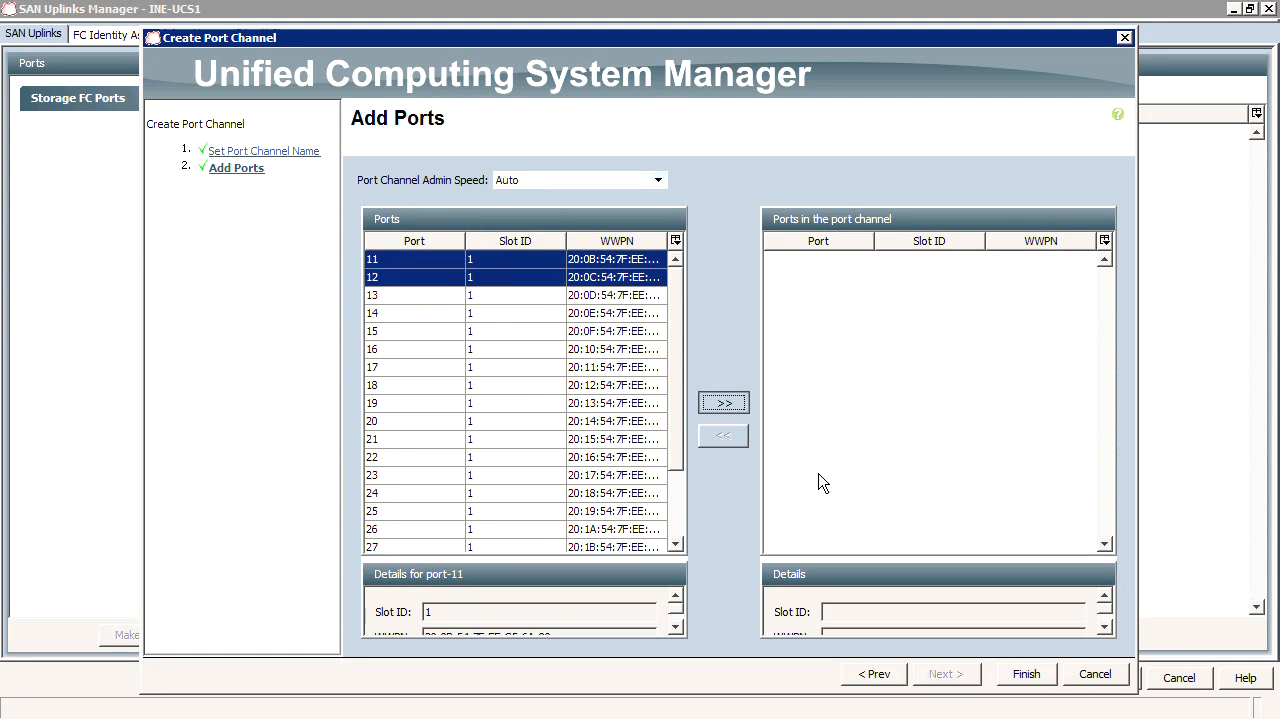
left_click(1025, 673)
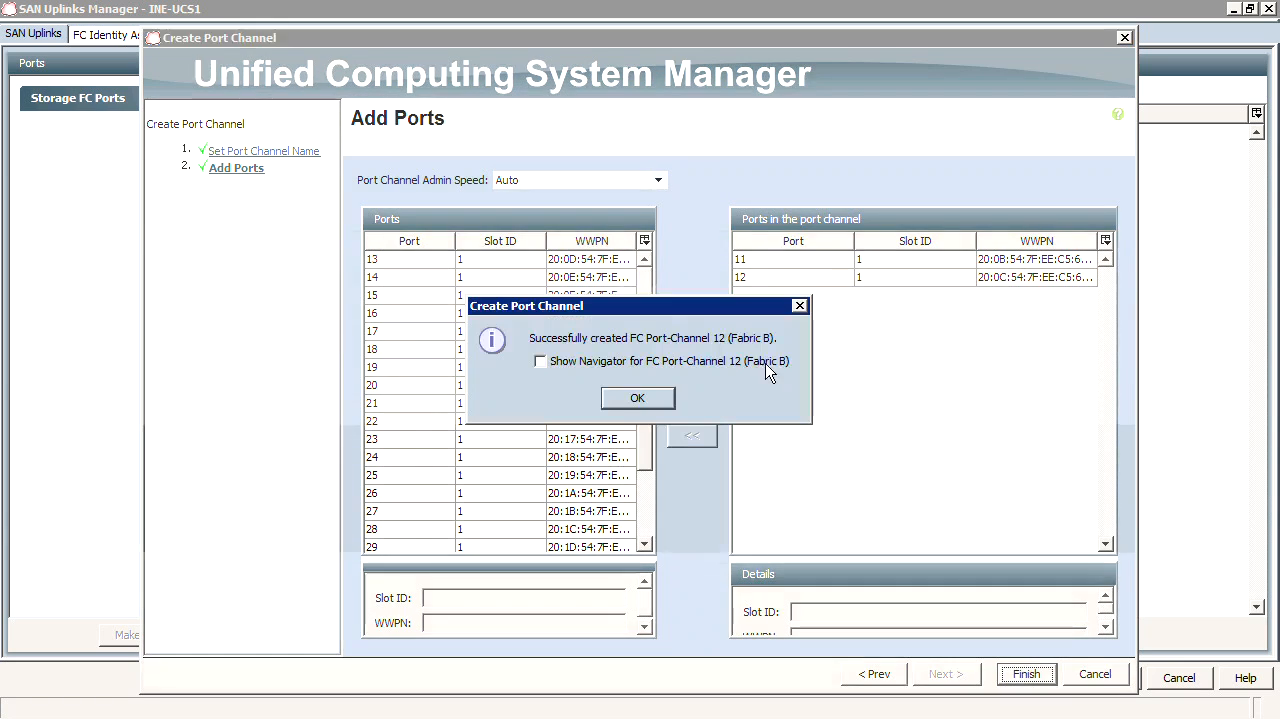
left_click(637, 397)
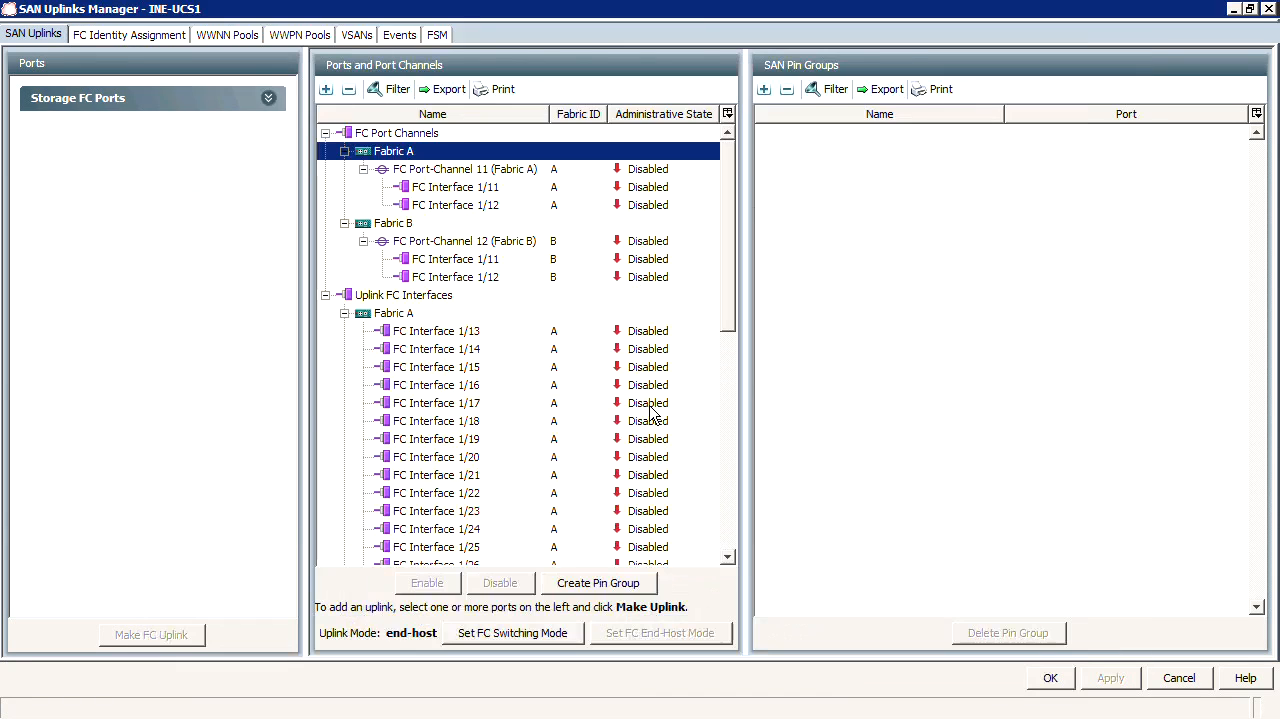
left_click(464, 168)
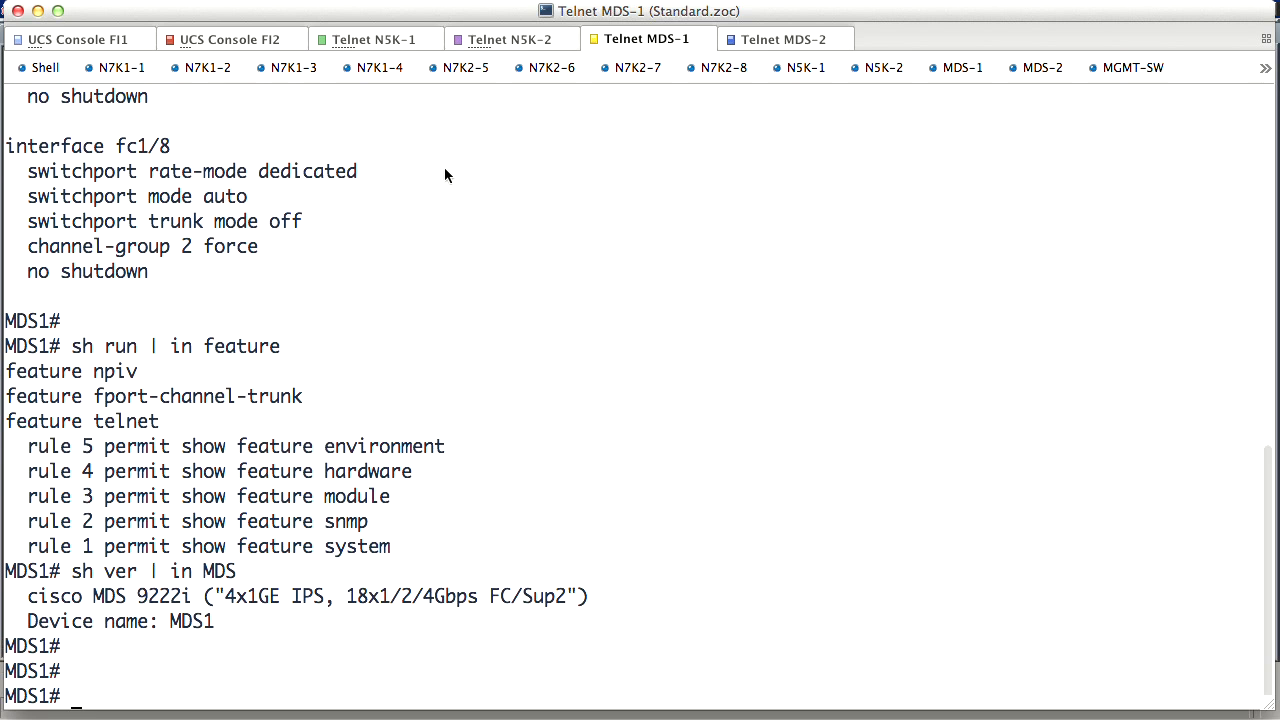
Run 'sh port-ch sum' on MDS-1, then return to the SAN Uplinks view
type("sh")
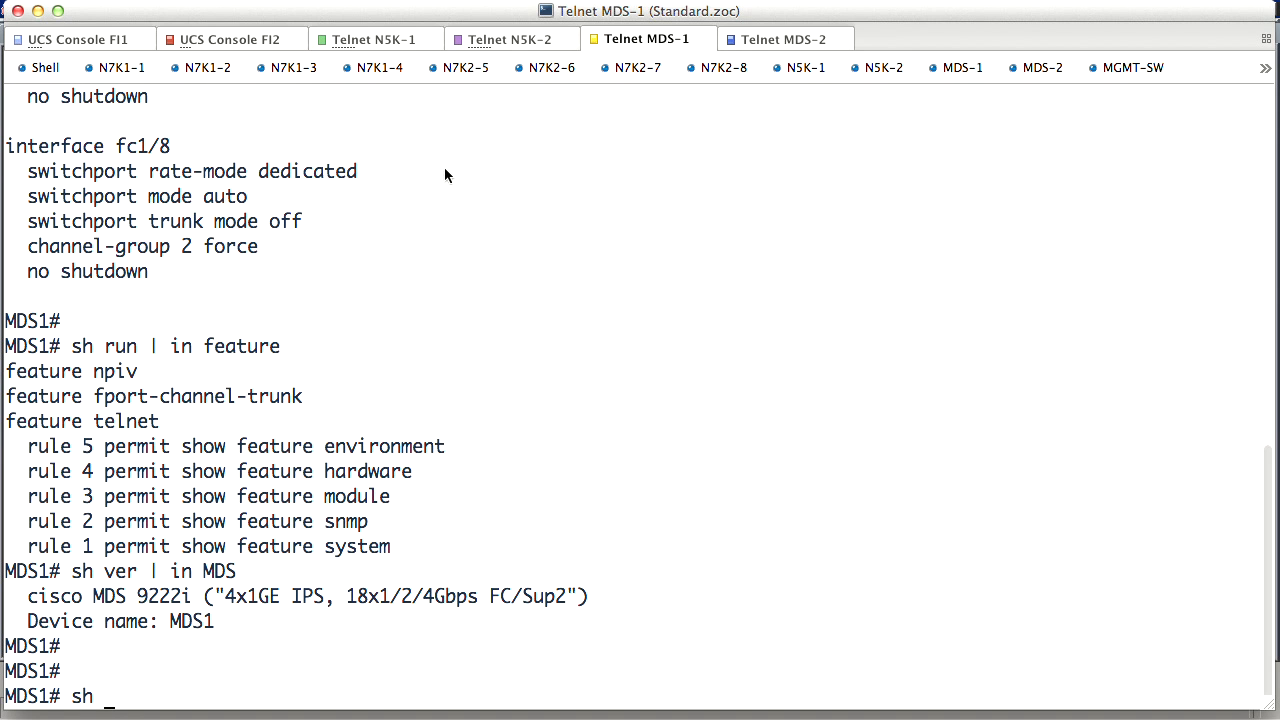
type("port-ch sum")
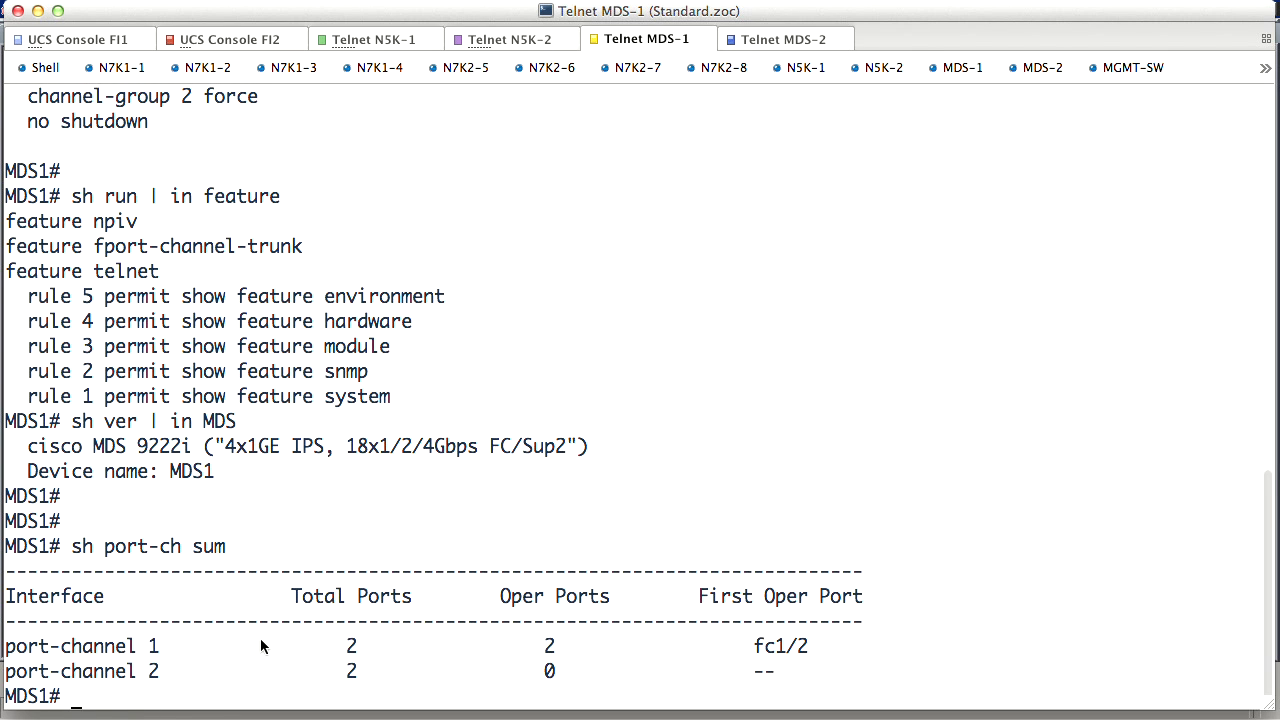
mouse_move(306, 647)
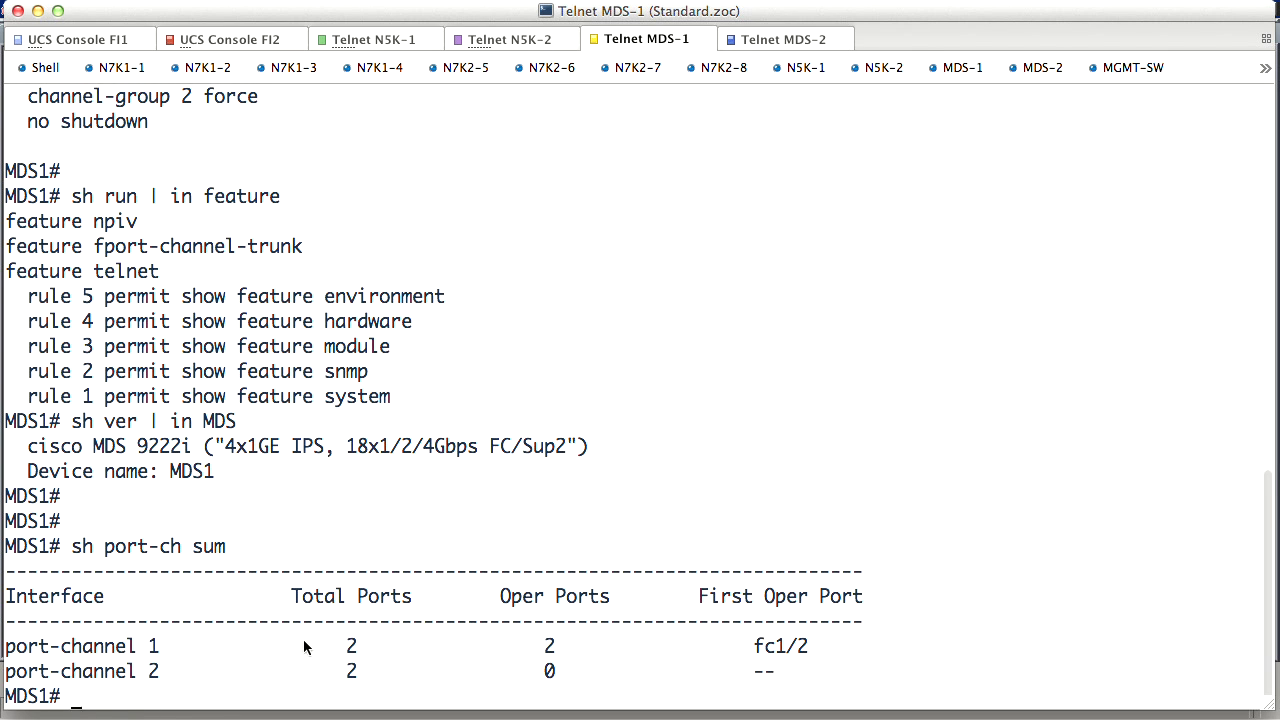
mouse_move(475, 521)
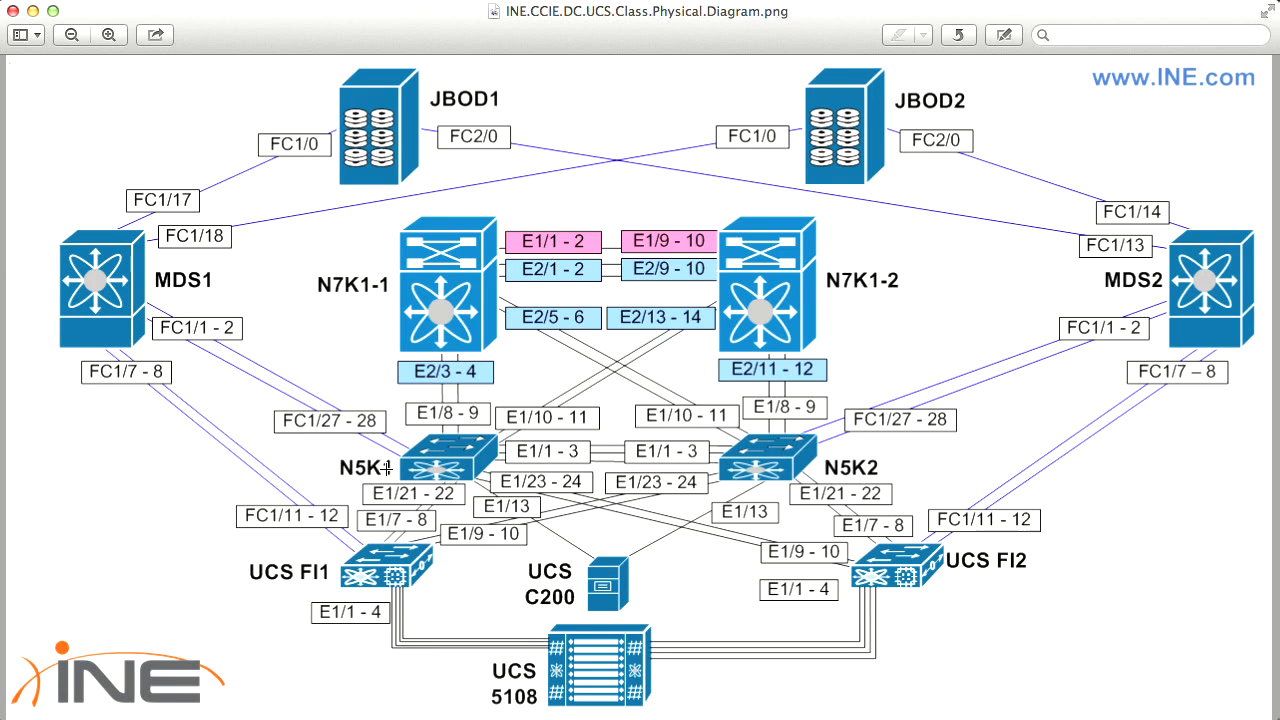
left_click(645, 39)
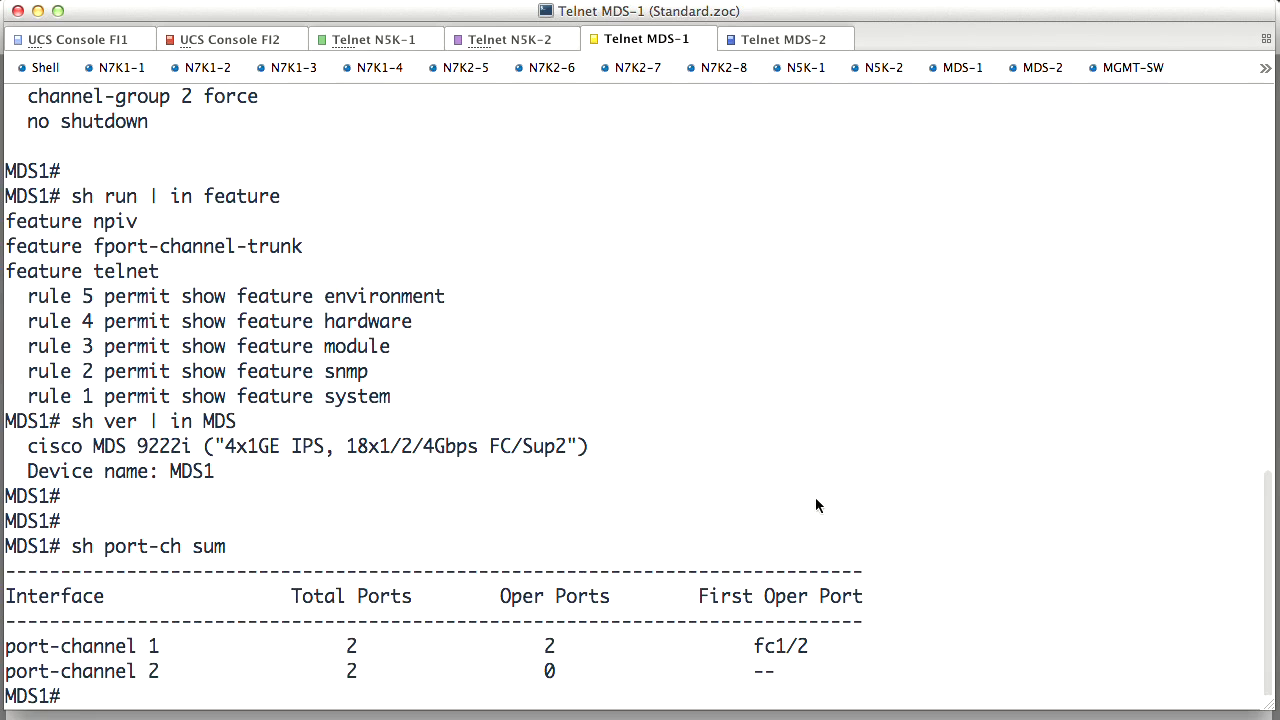
double_click(780, 645)
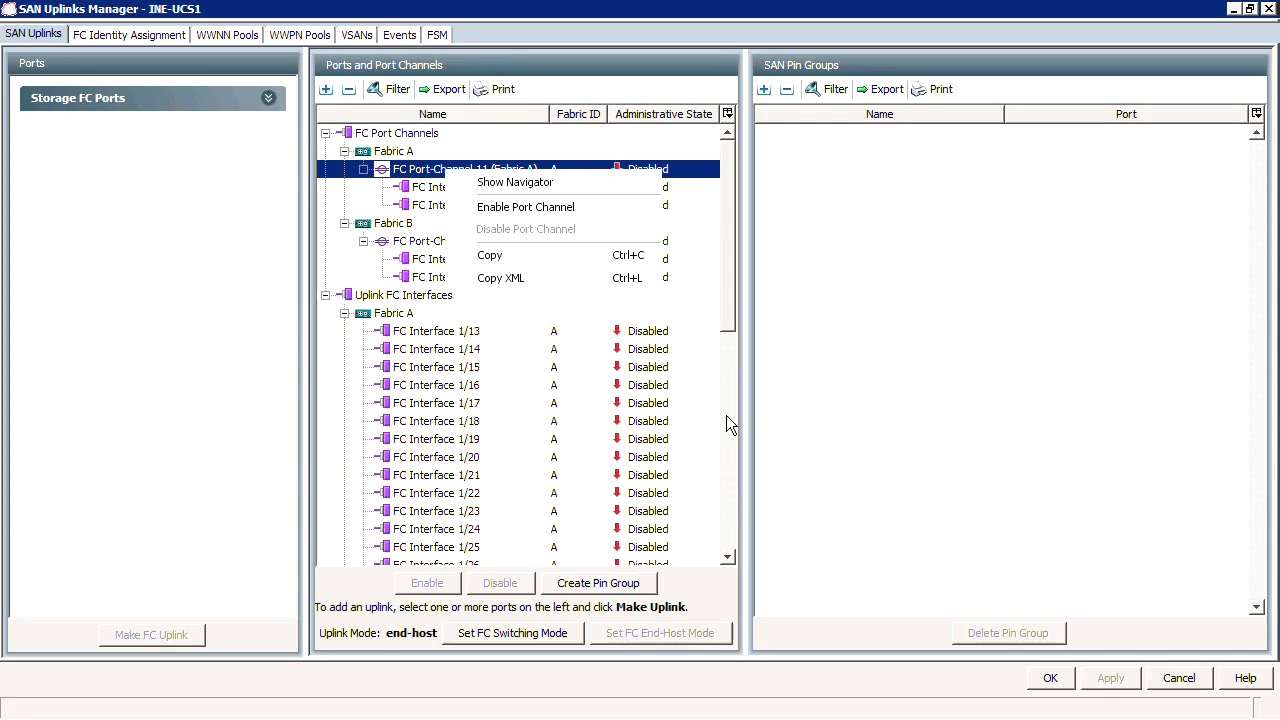
Enable and confirm FC Port-Channels 11 (Fabric A) and 12 (Fabric B)
left_click(525, 206)
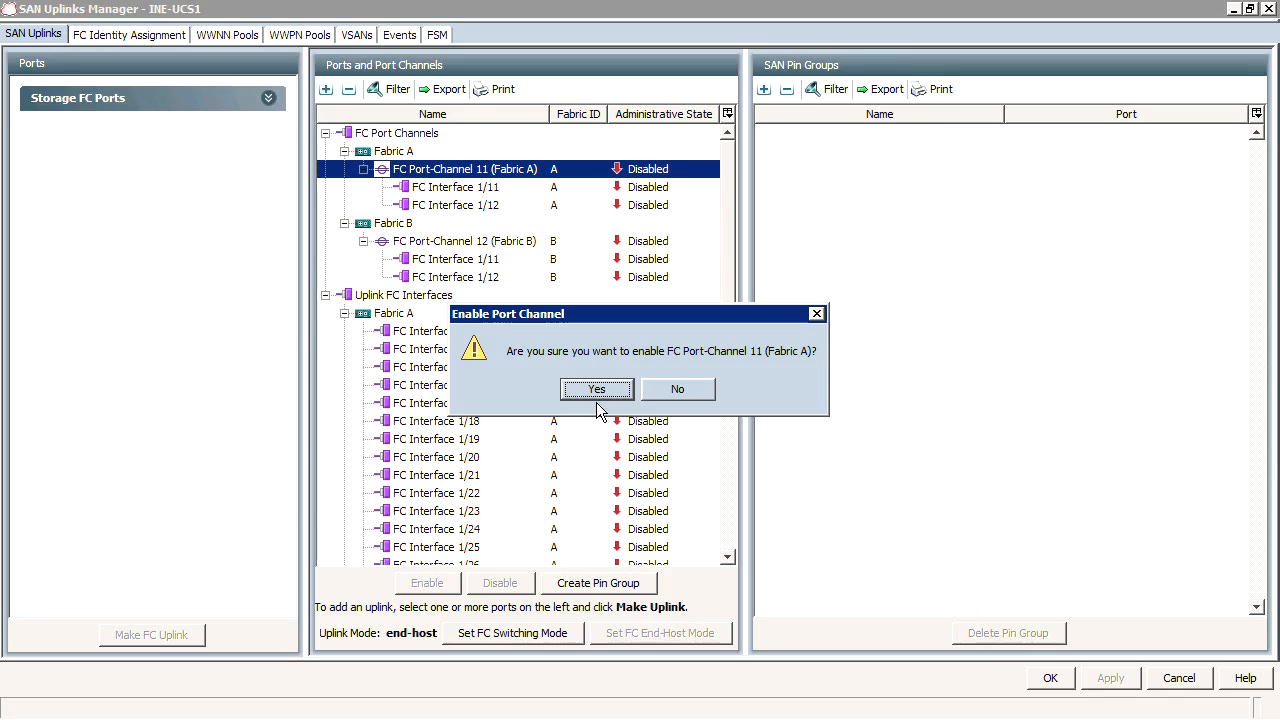
left_click(597, 389)
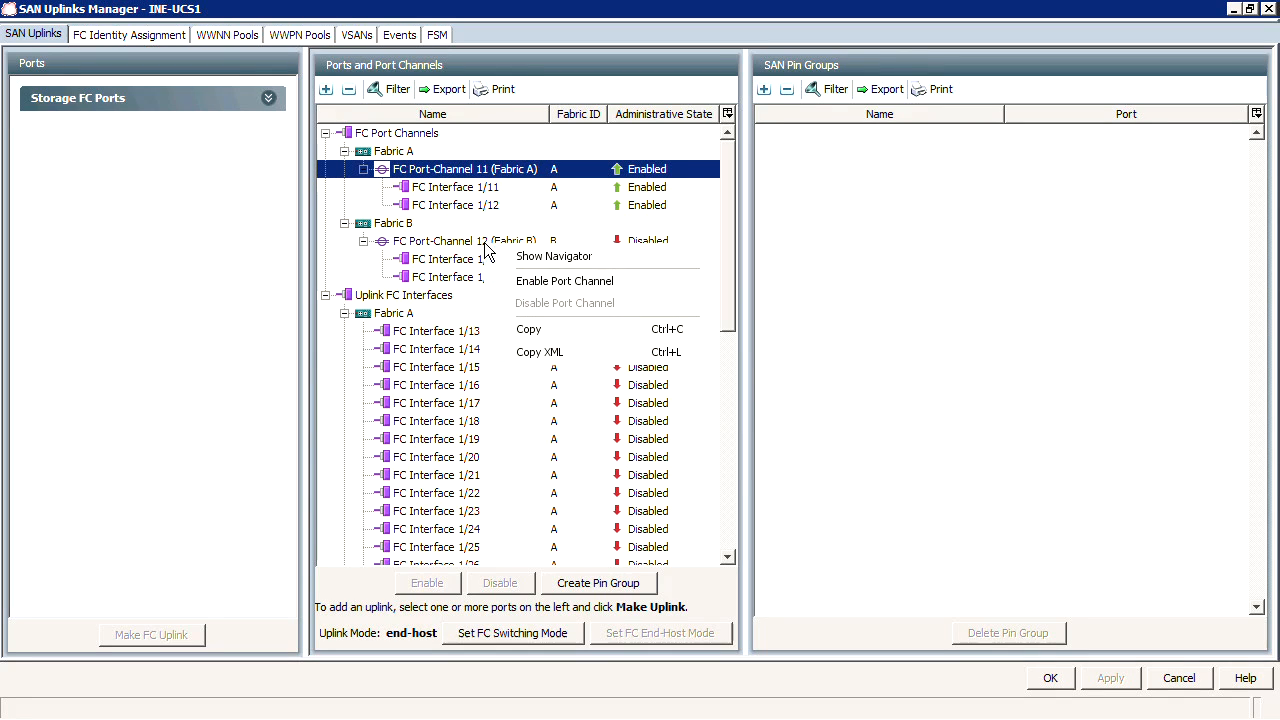
left_click(564, 280)
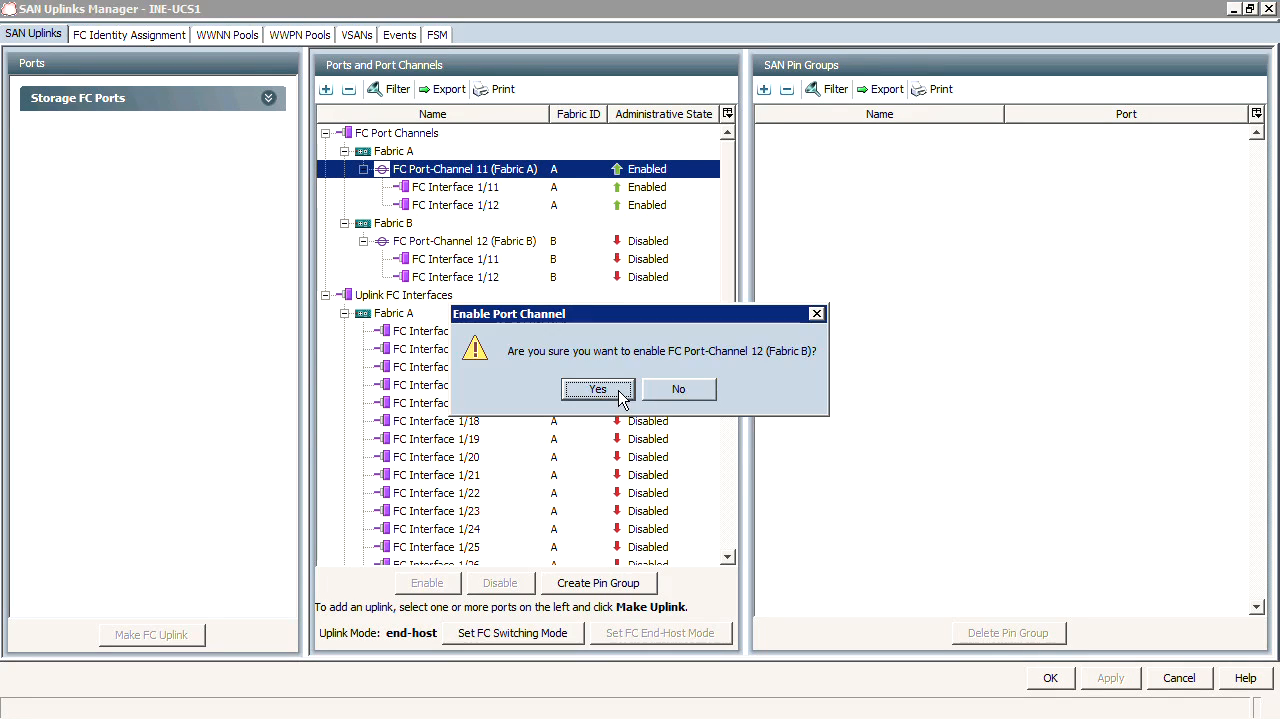
left_click(597, 389)
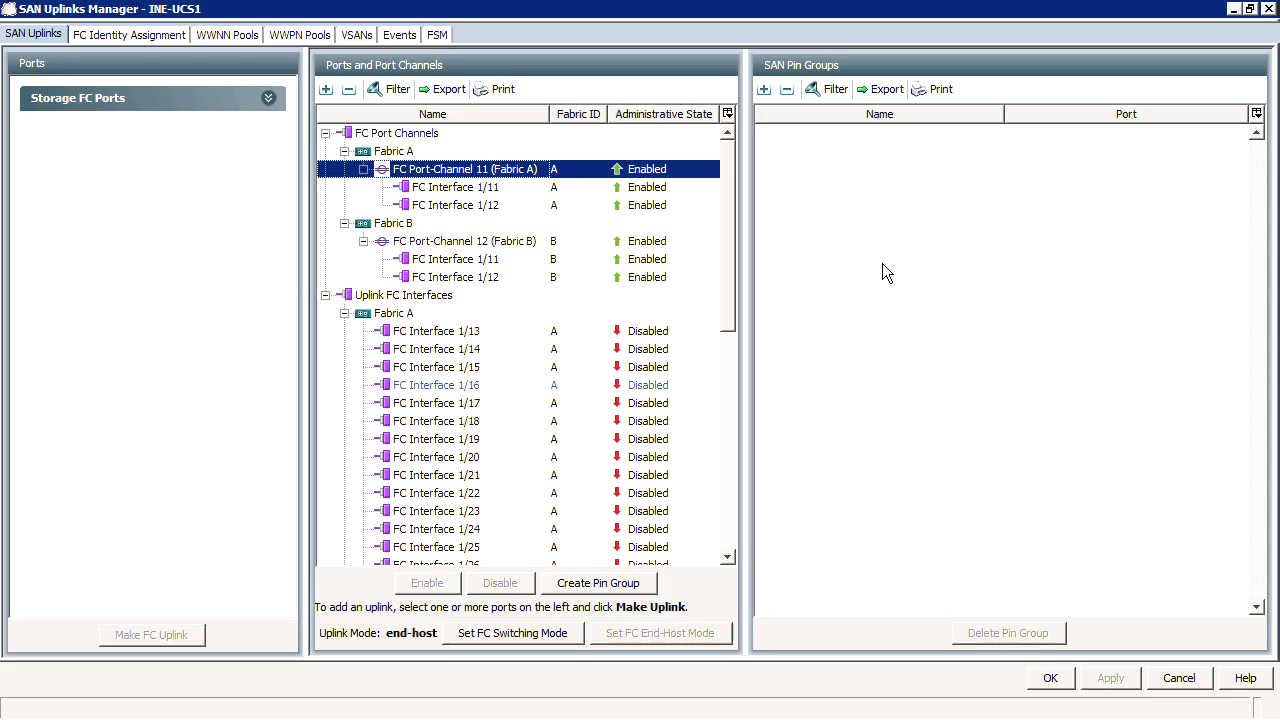
mouse_move(1047, 700)
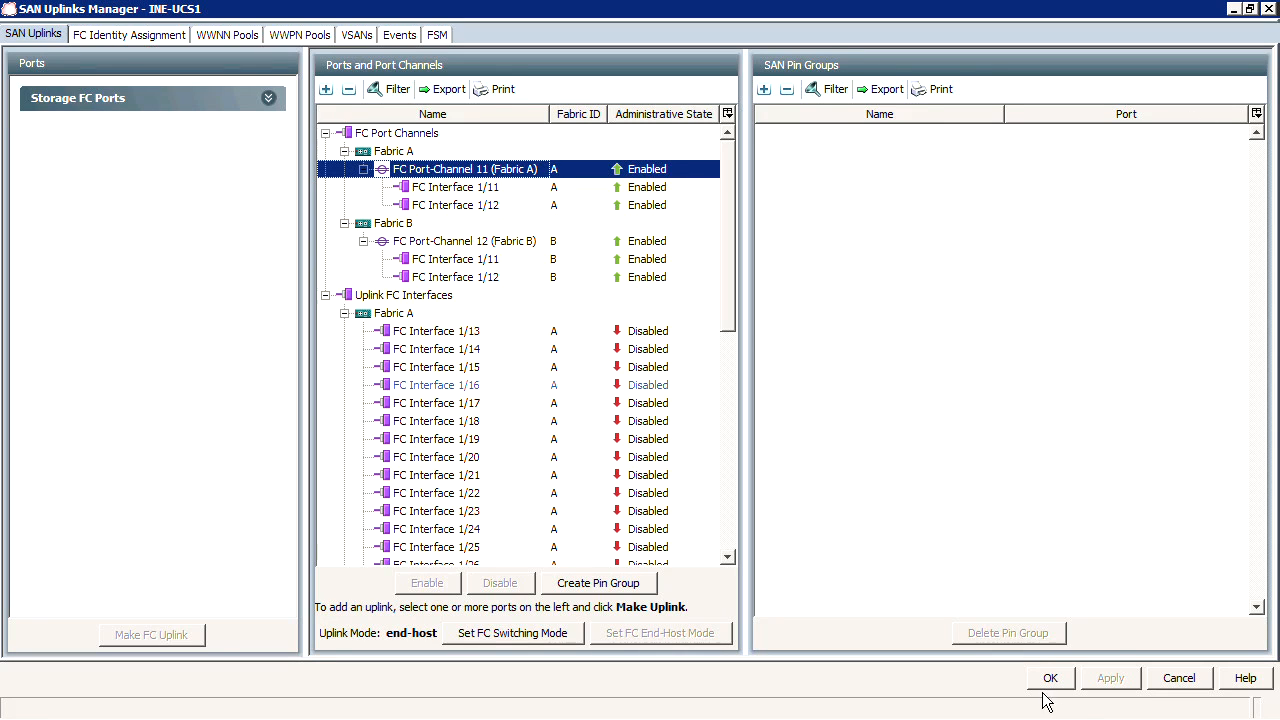
mouse_move(470, 203)
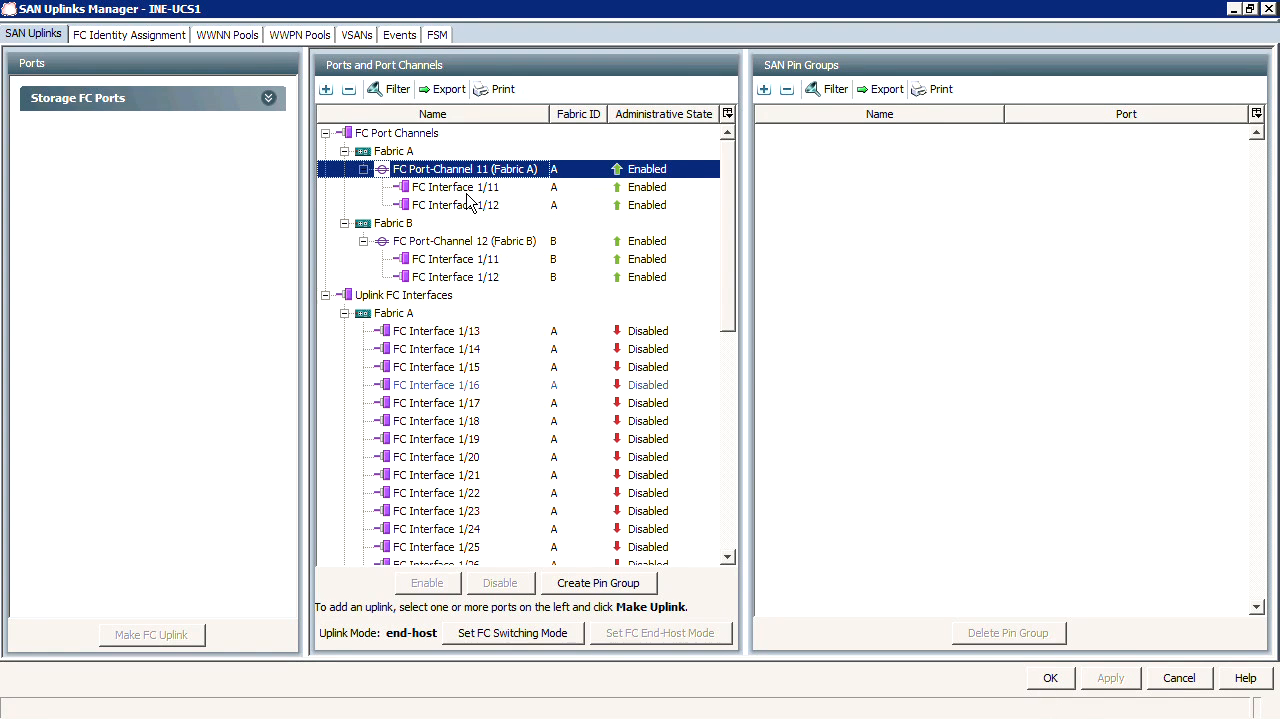
left_click(597, 583)
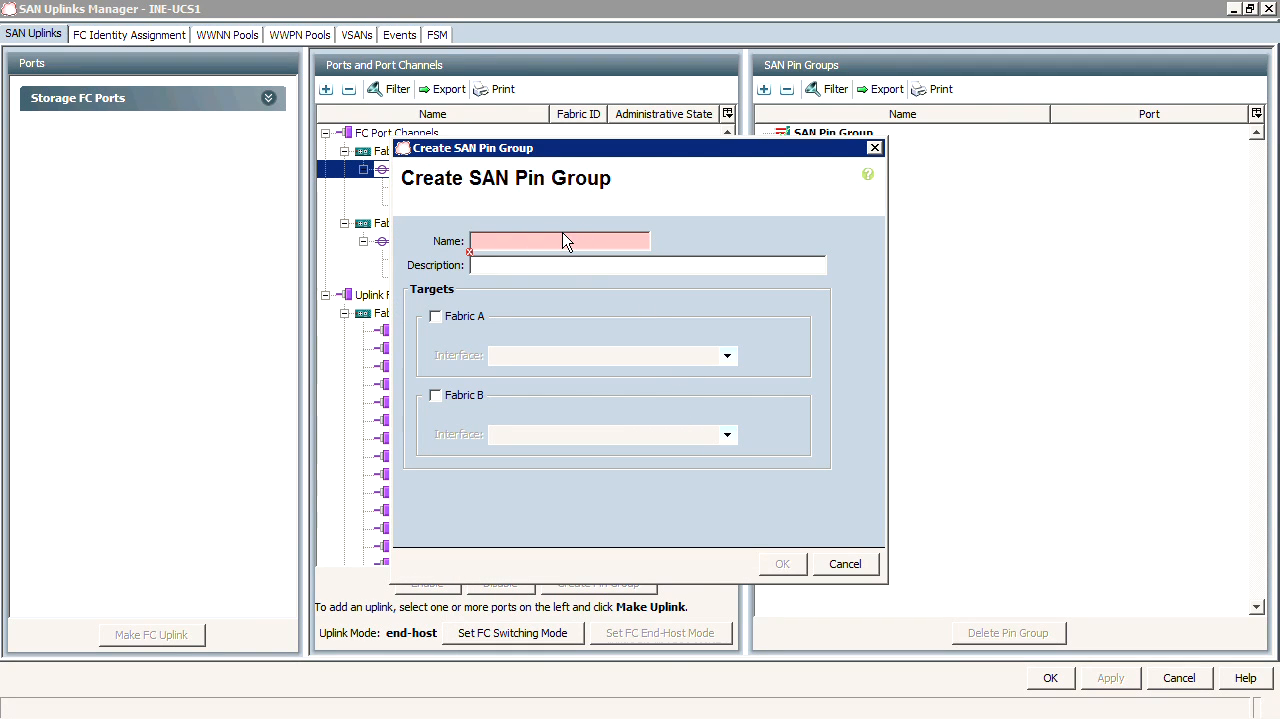
Abandon a Fabric A pin group targeting FC Port-Channel 11 and close the SAN Uplinks Manager
left_click(435, 316)
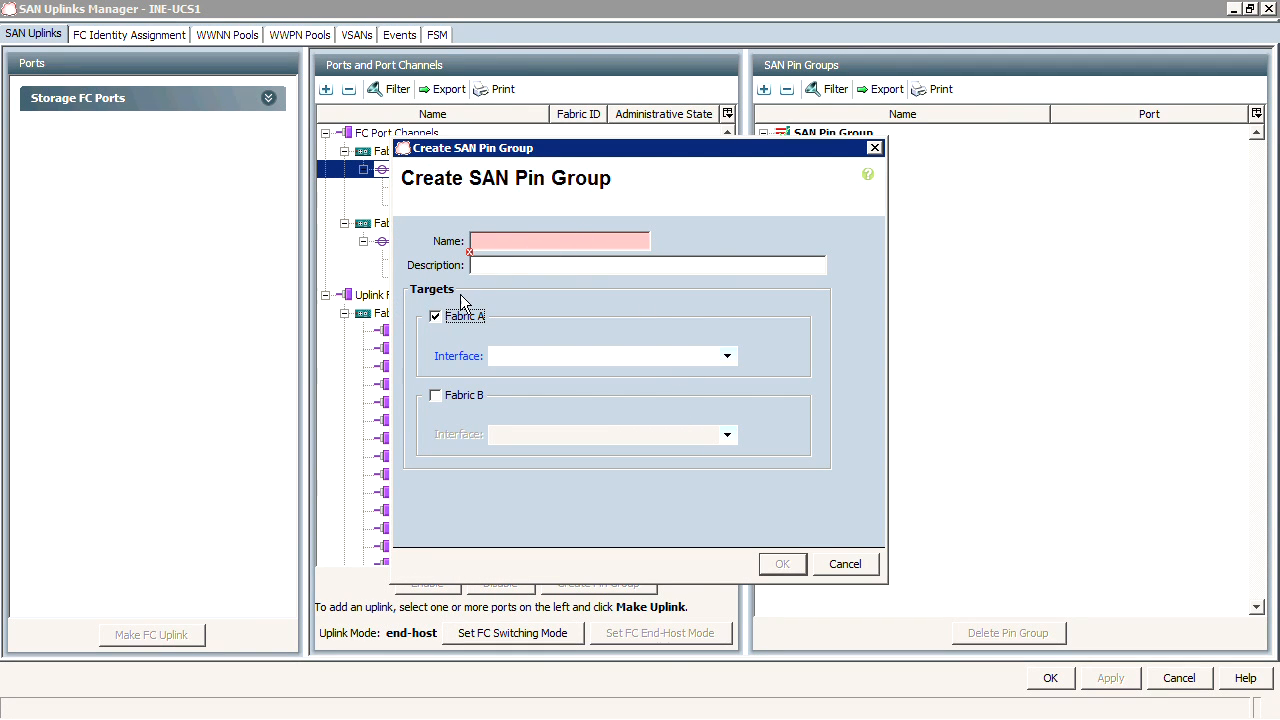
left_click(610, 355)
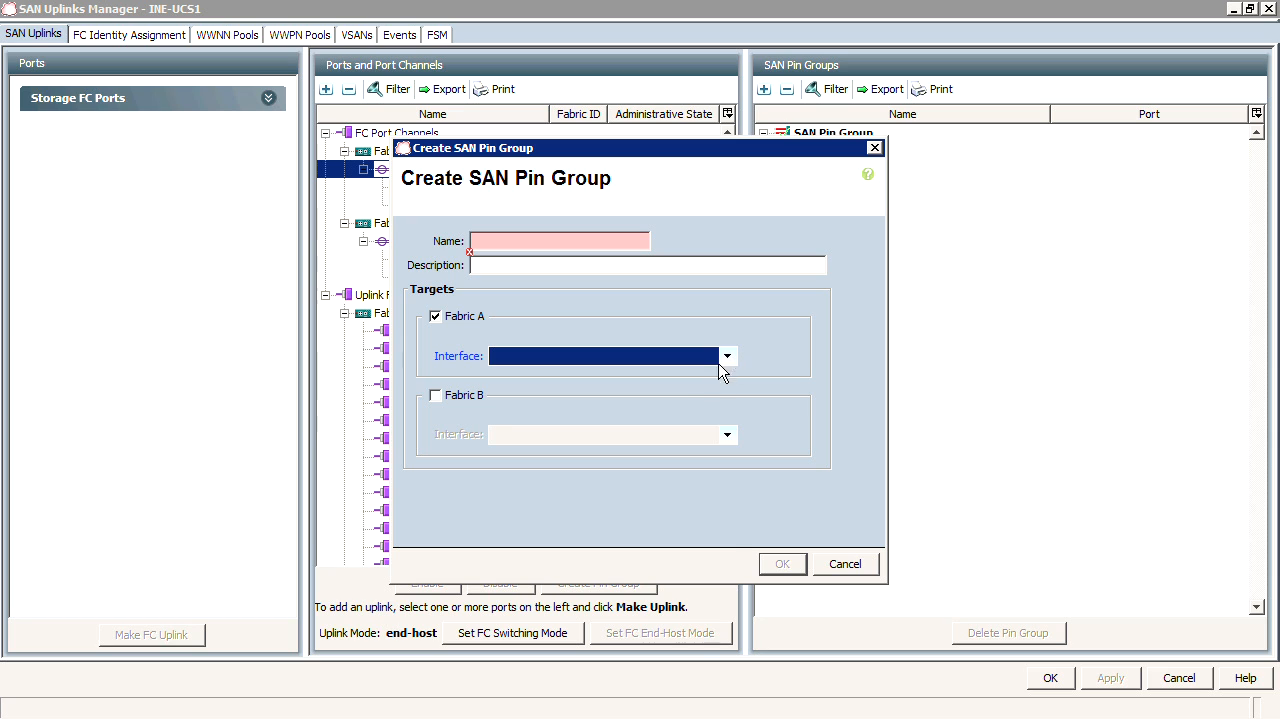
left_click(727, 356)
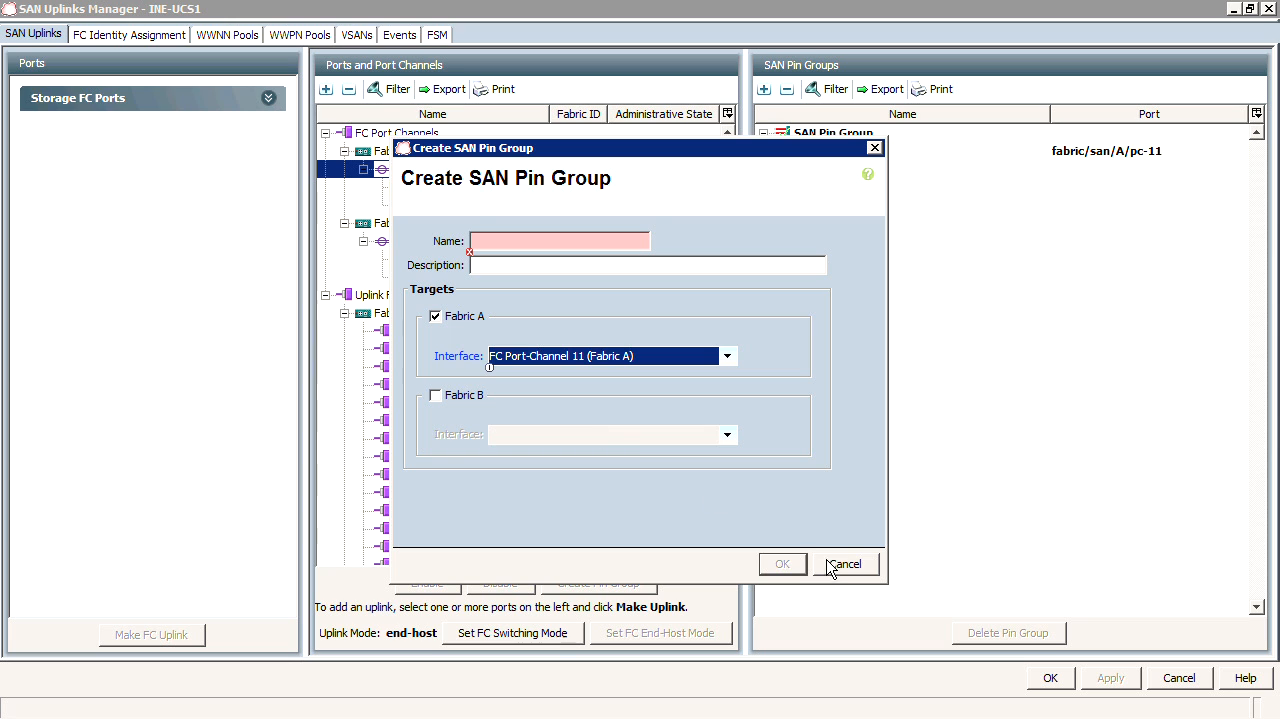
left_click(845, 563)
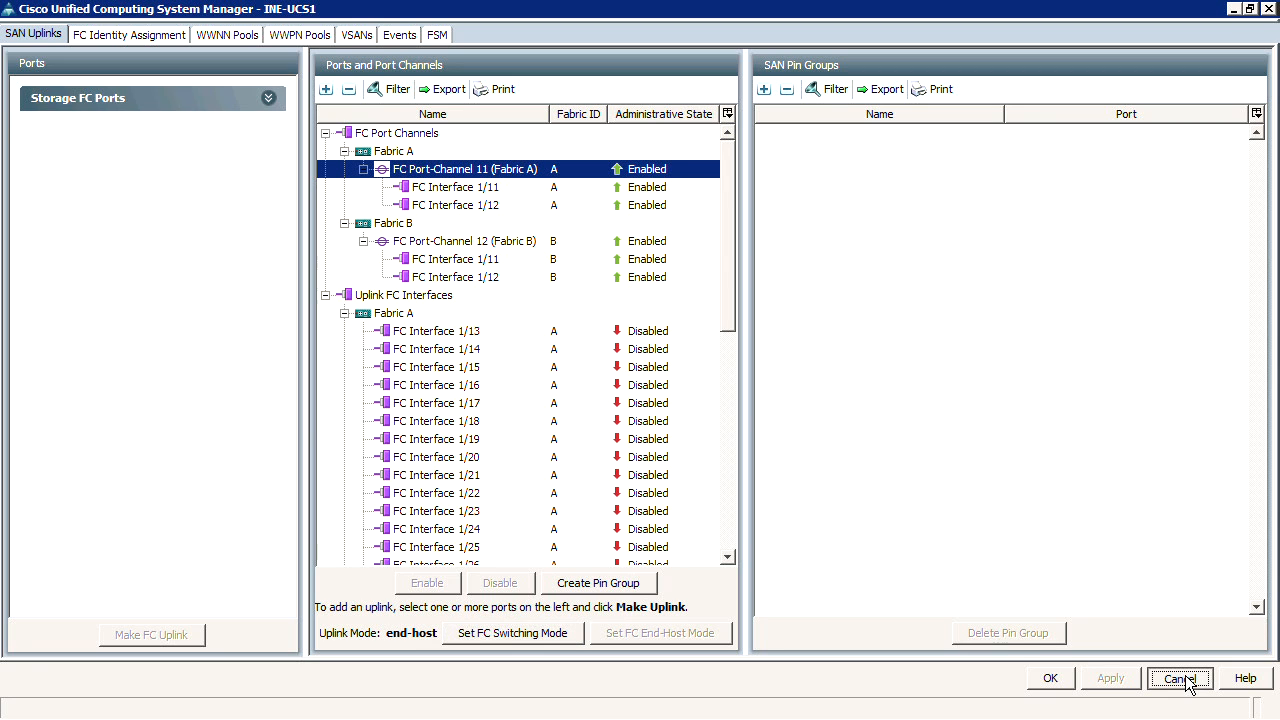
left_click(1180, 678)
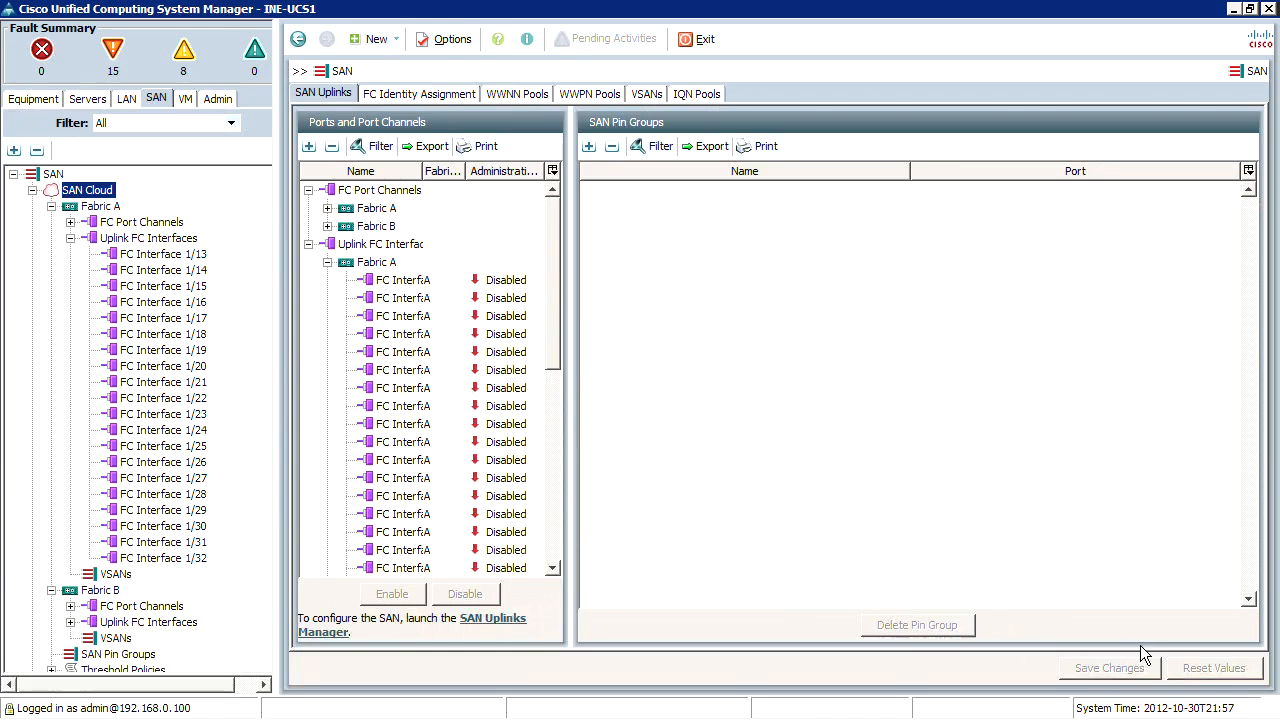
Expand Fabric A's FC port channels and launch the SAN Uplinks Manager
left_click(327, 207)
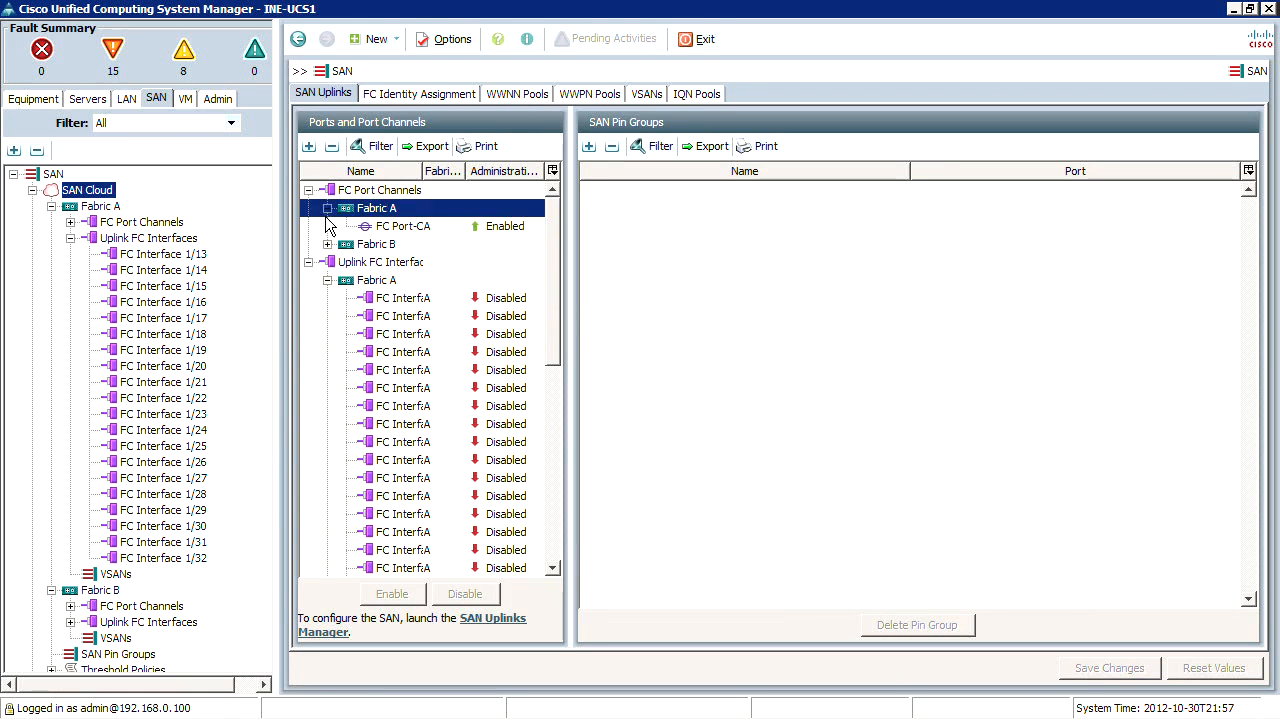
right_click(376, 208)
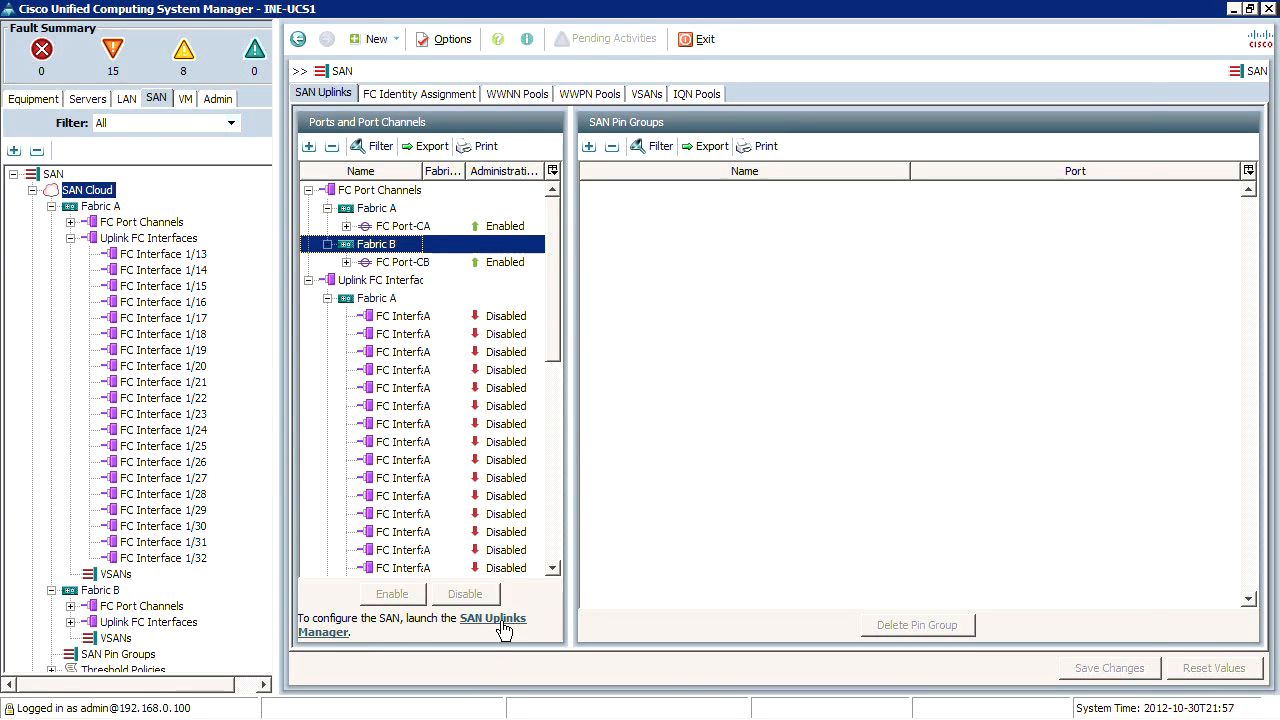
left_click(492, 617)
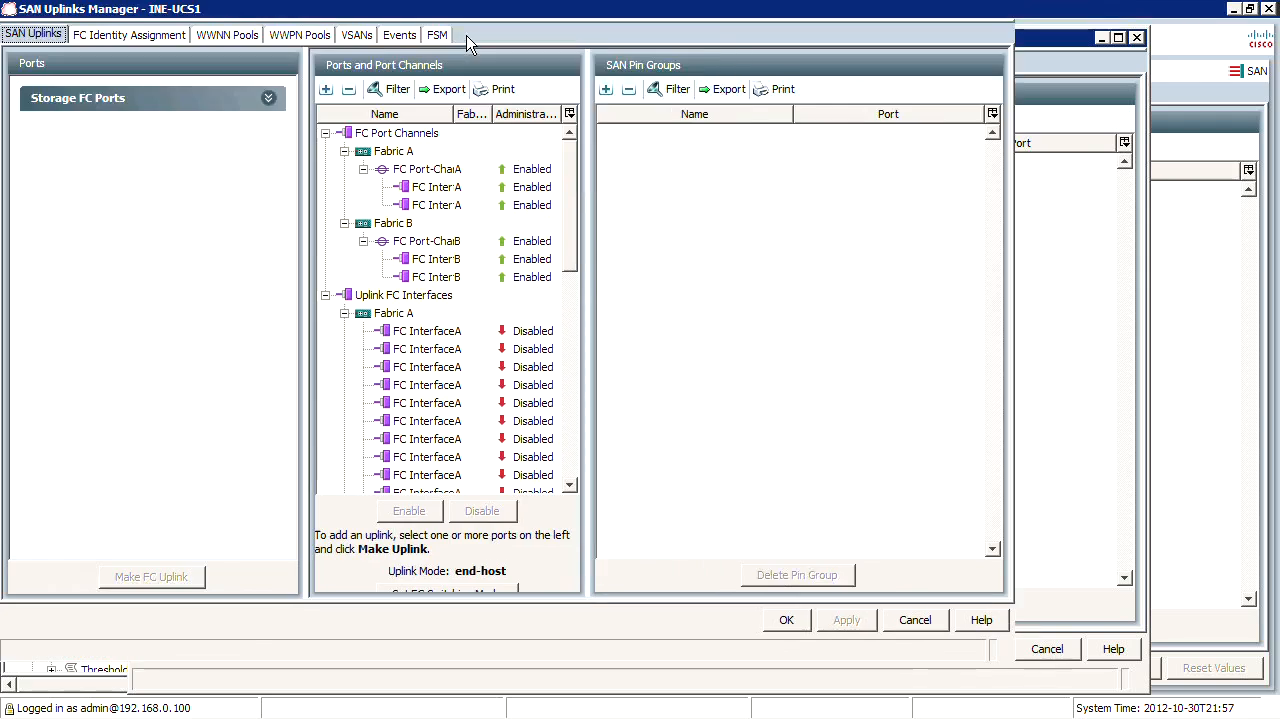
Browse the FC identity, WWNN pools and VSANs tabs, then close the manager
left_click(129, 34)
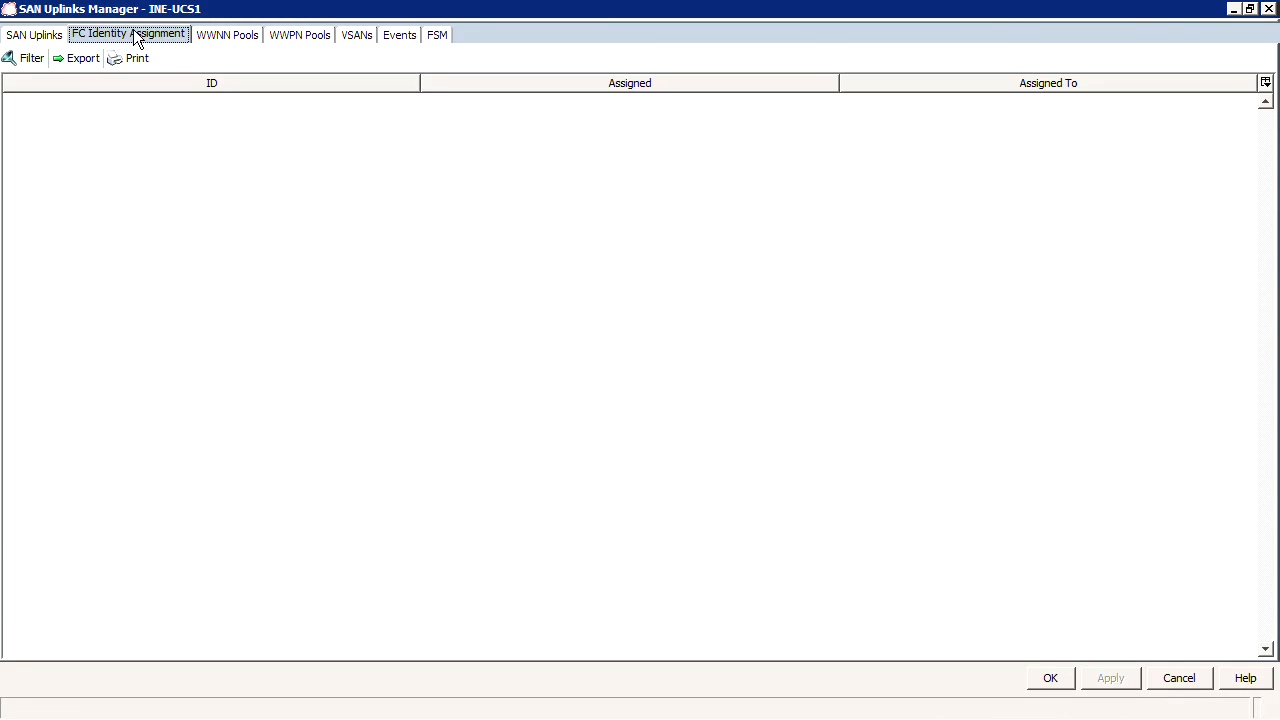
mouse_move(148, 38)
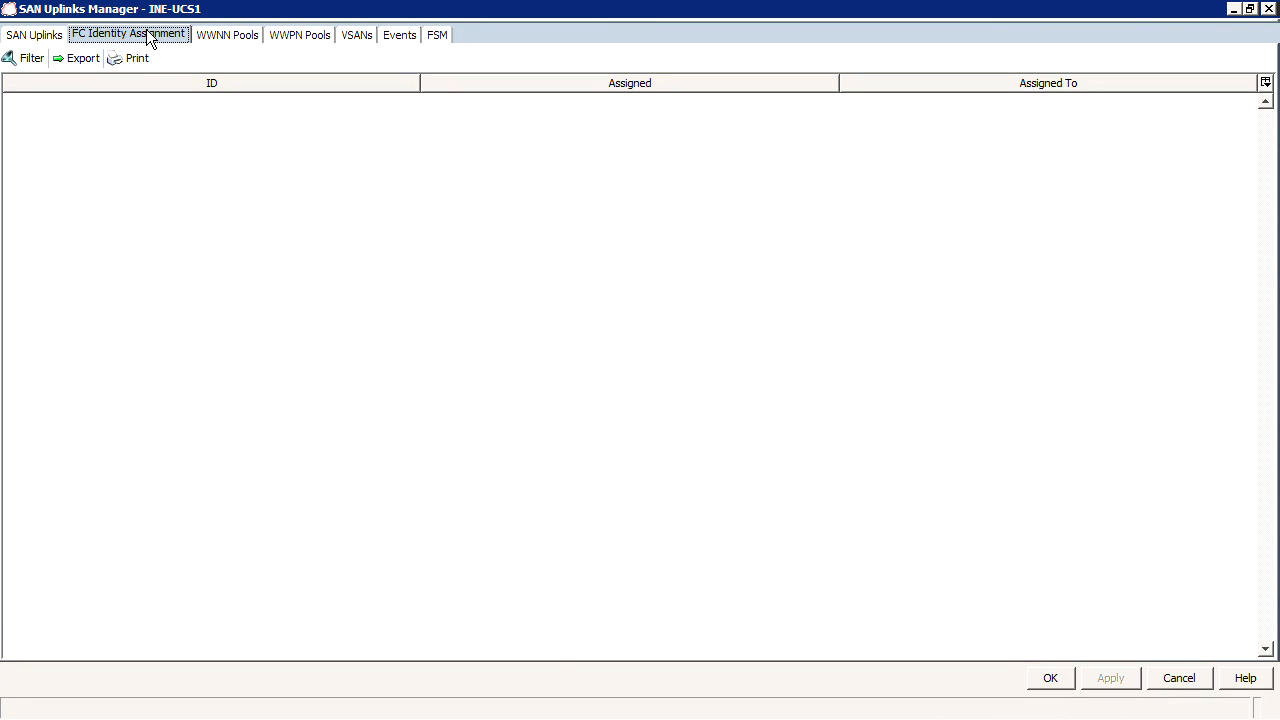
mouse_move(240, 42)
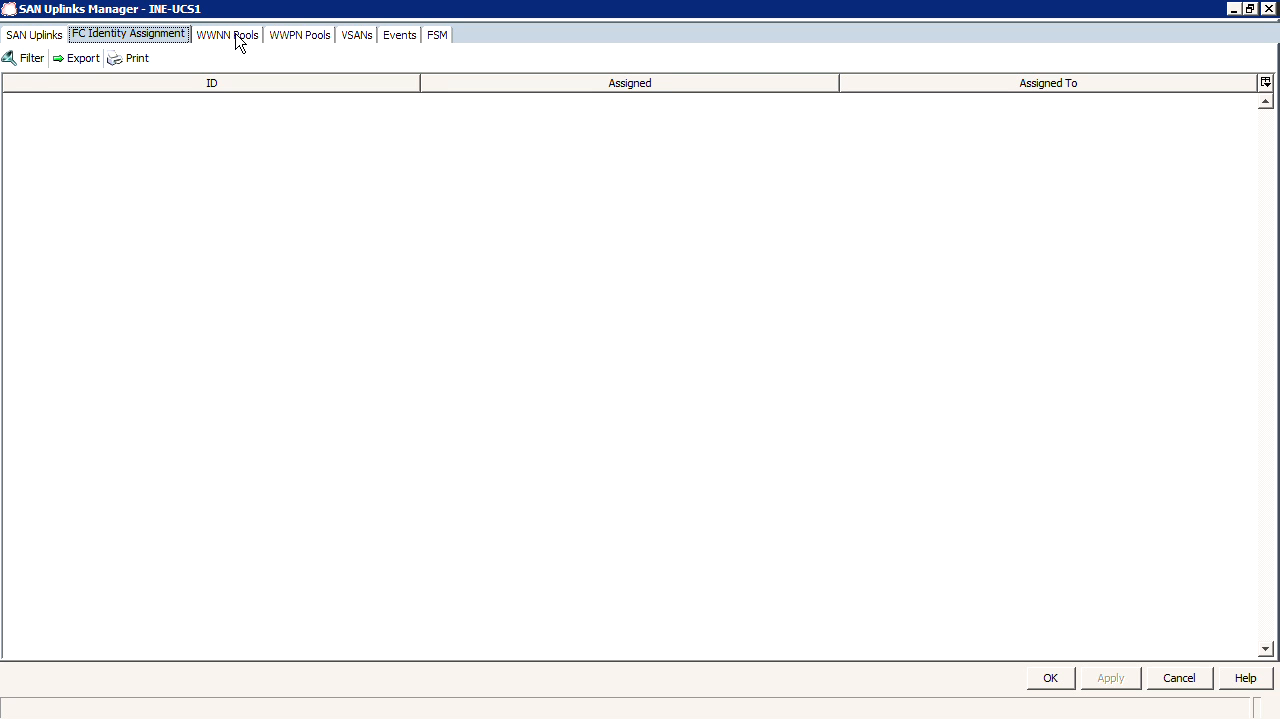
left_click(226, 34)
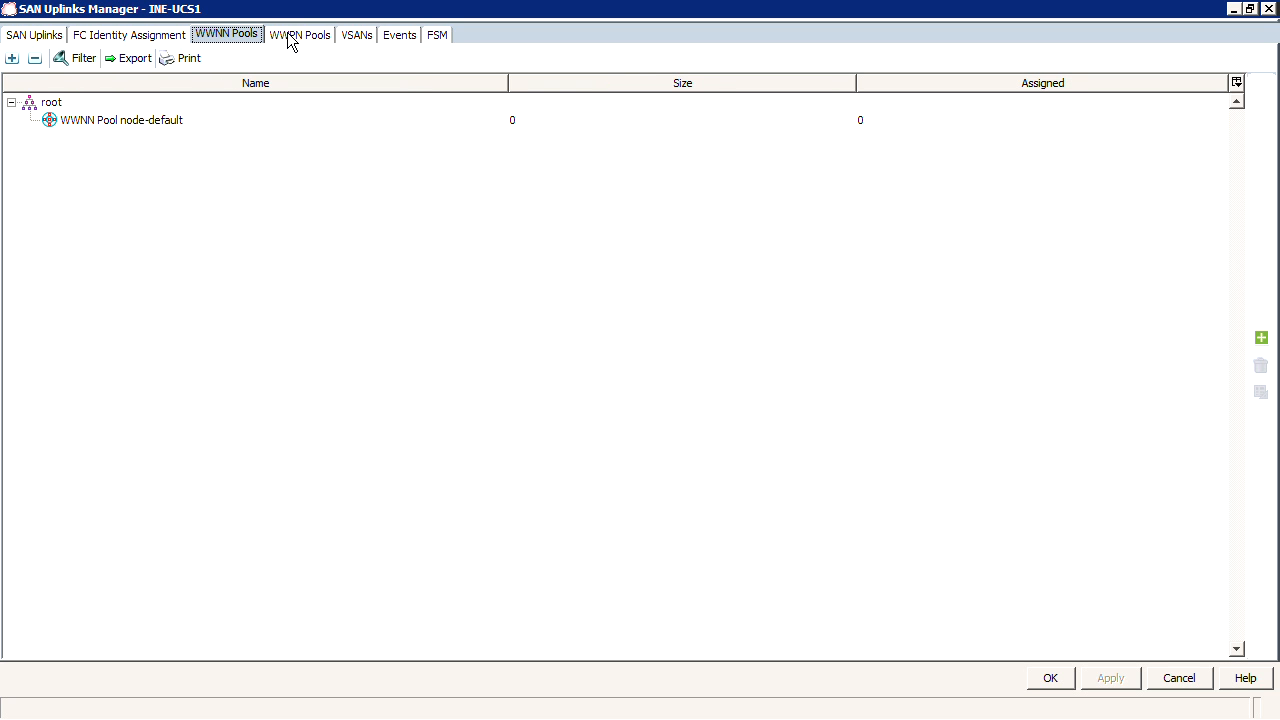
left_click(356, 34)
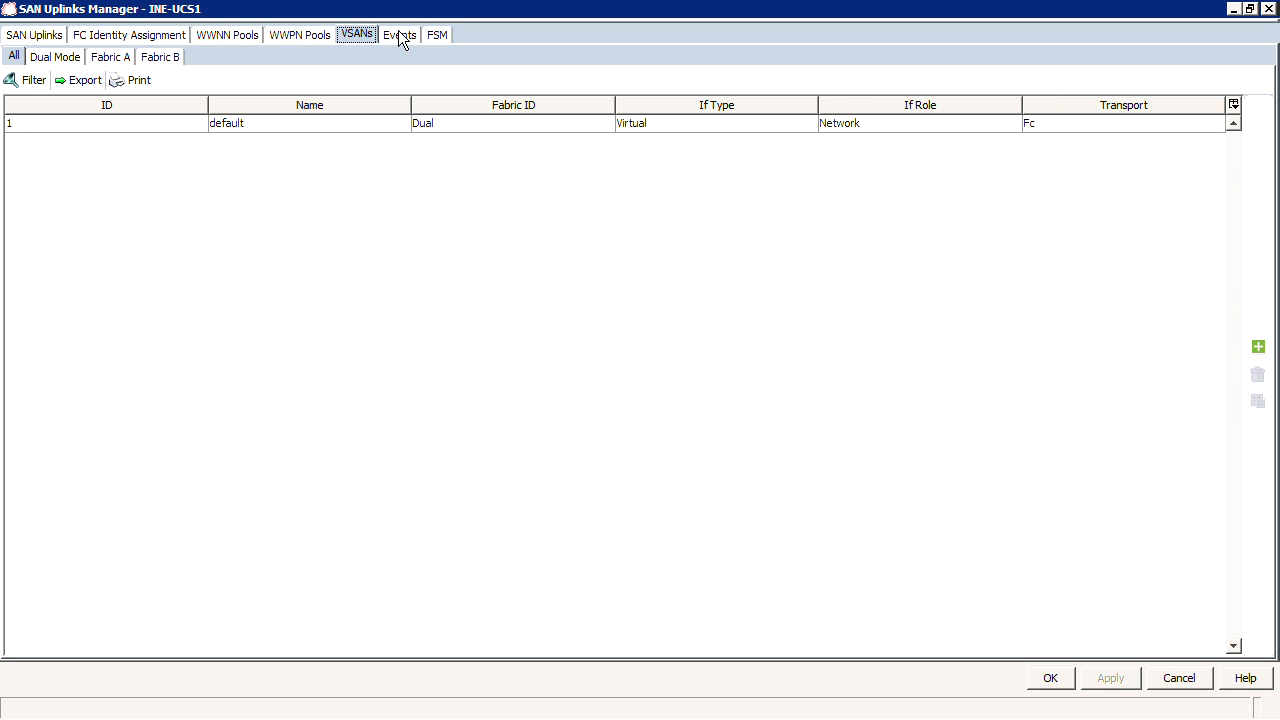
left_click(399, 33)
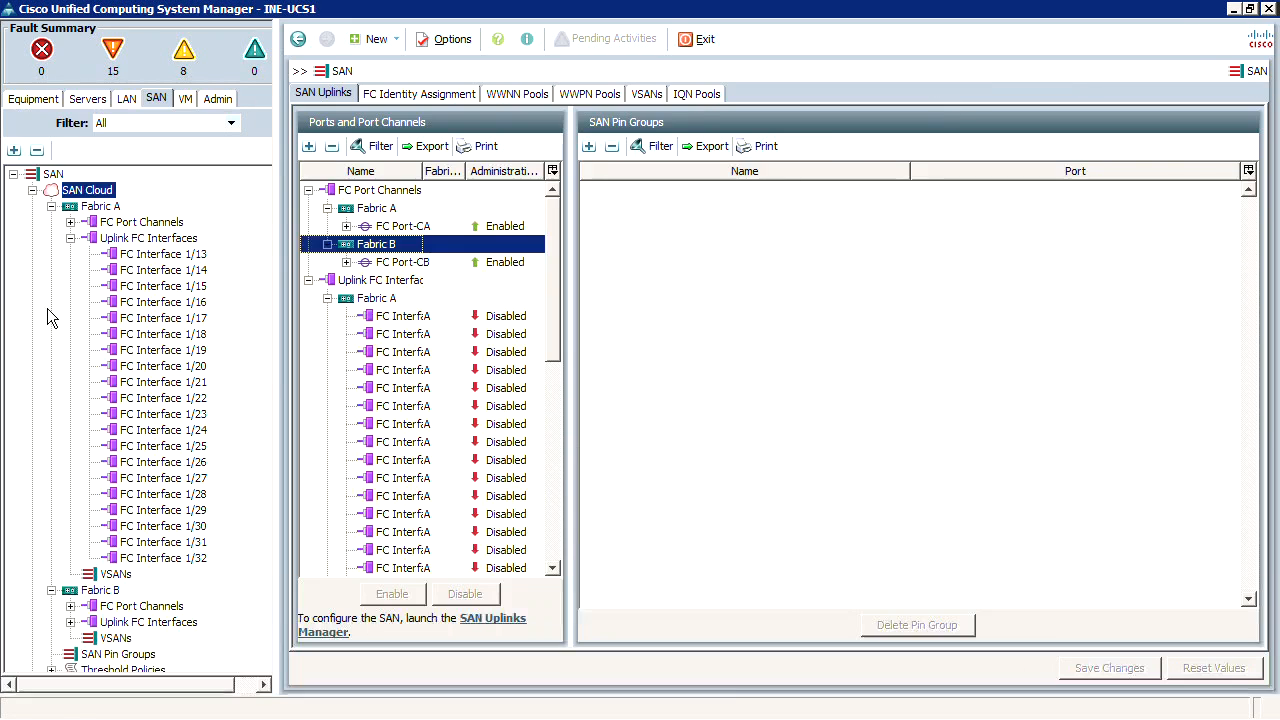
Re-expand the SAN Cloud fabric branches and show VSANs, listing only VSAN default (1)
left_click(51, 206)
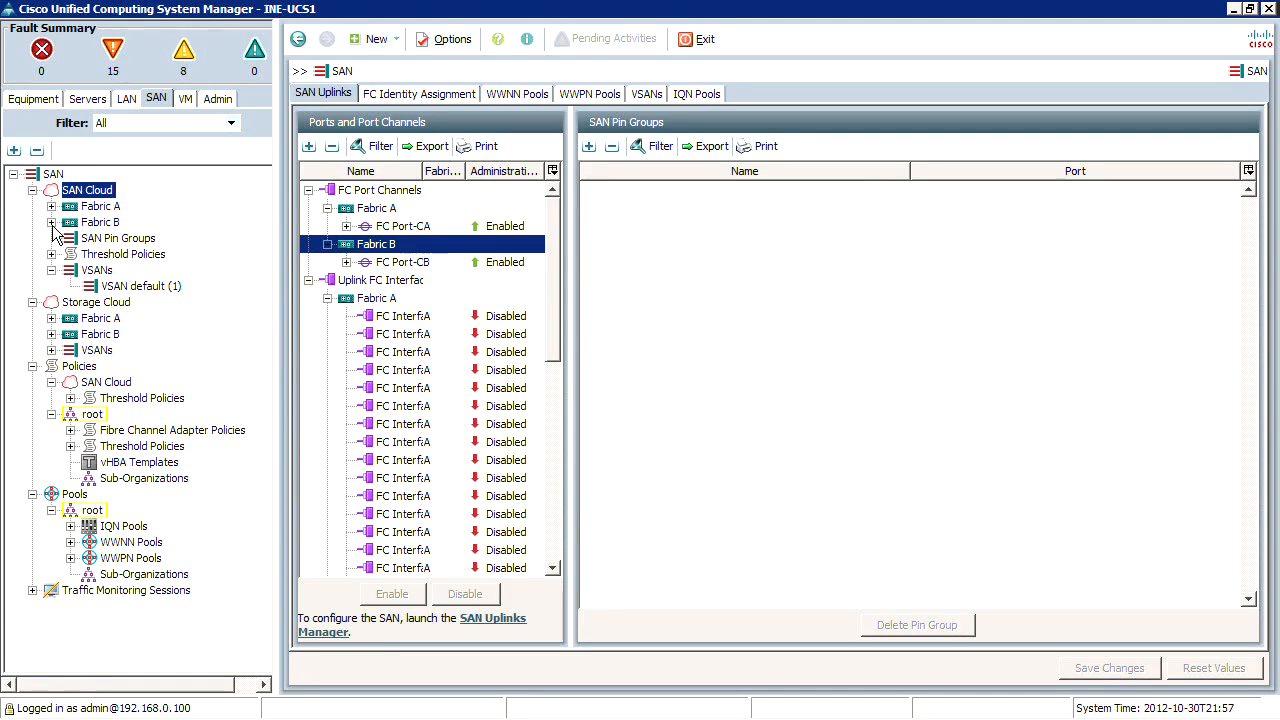
mouse_move(120, 252)
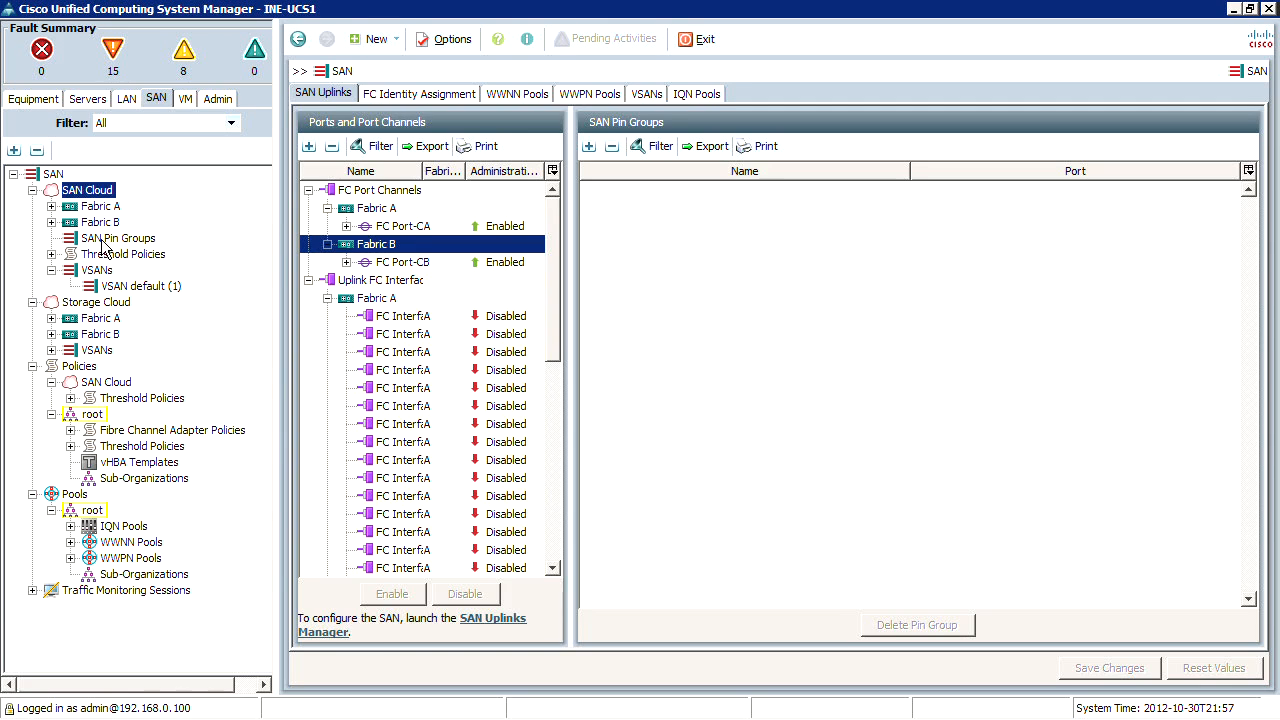
left_click(117, 238)
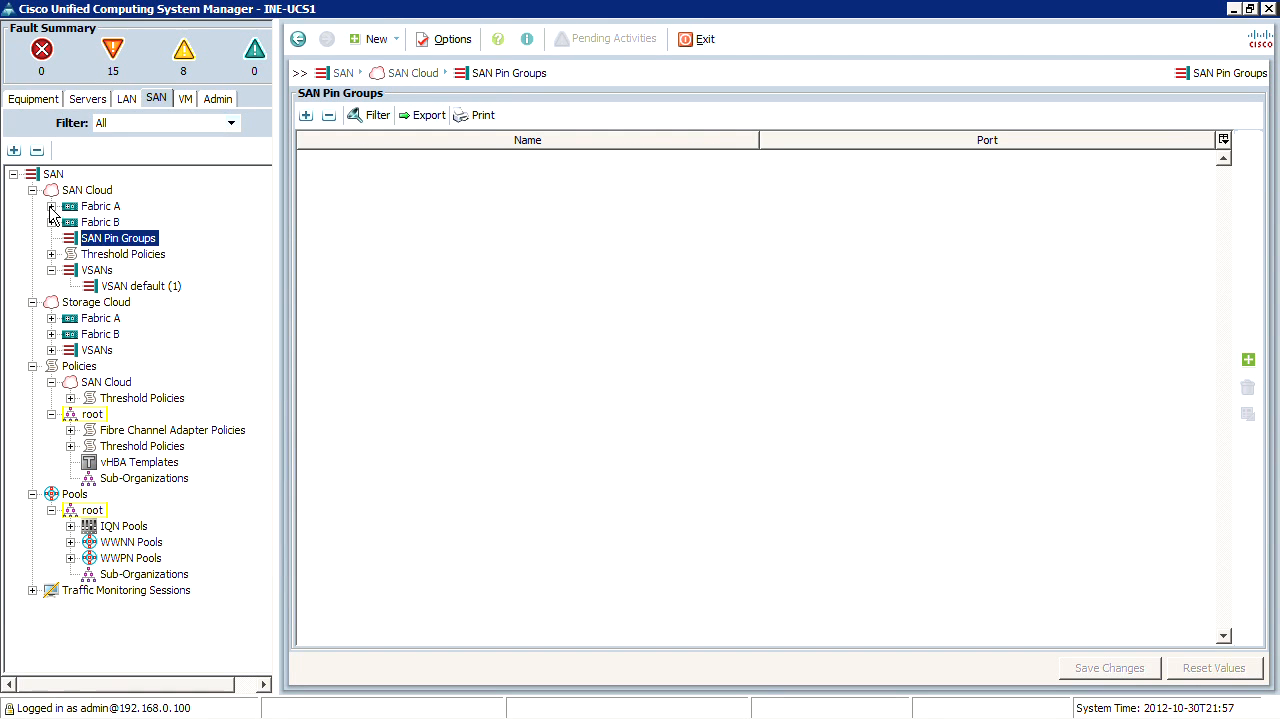
left_click(52, 206)
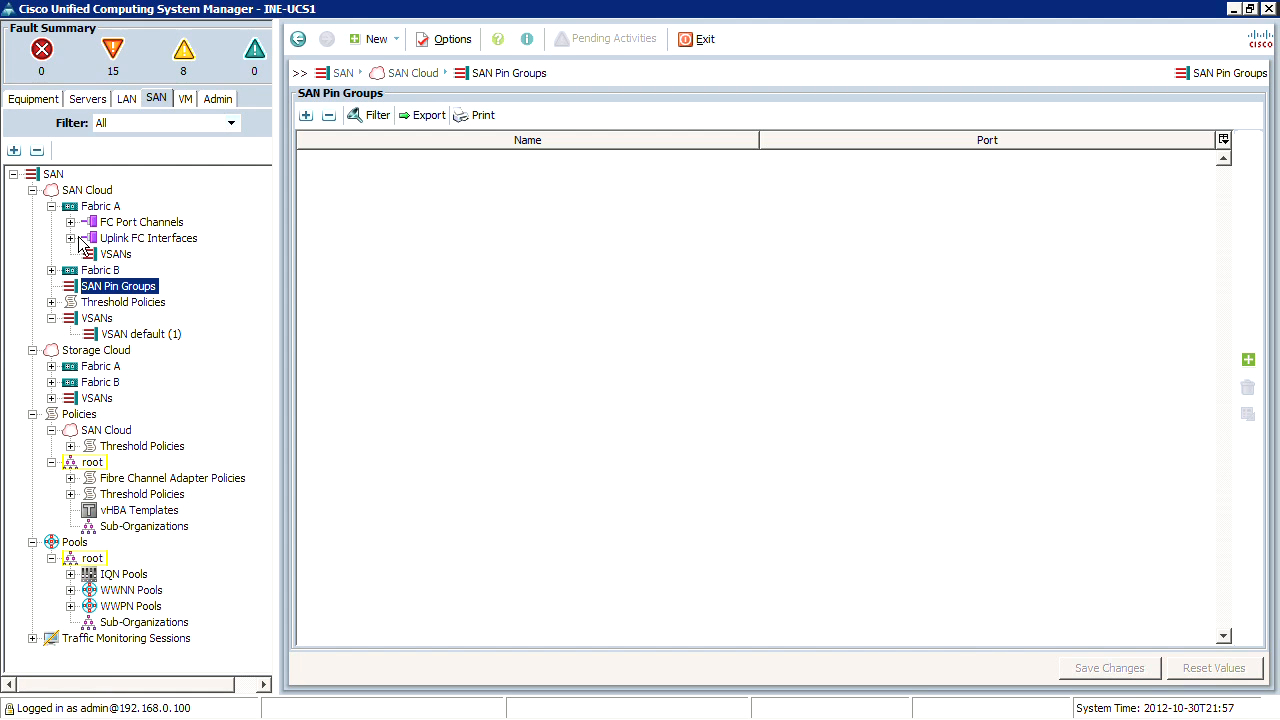
left_click(116, 254)
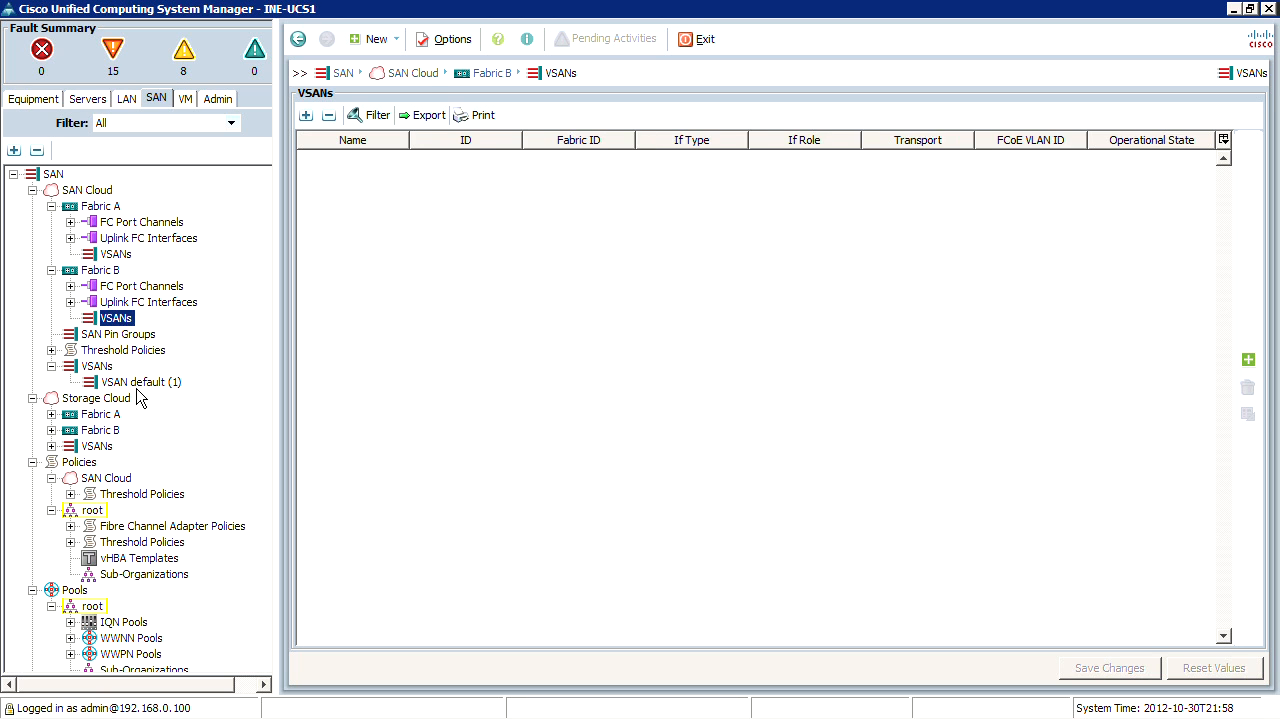
left_click(97, 366)
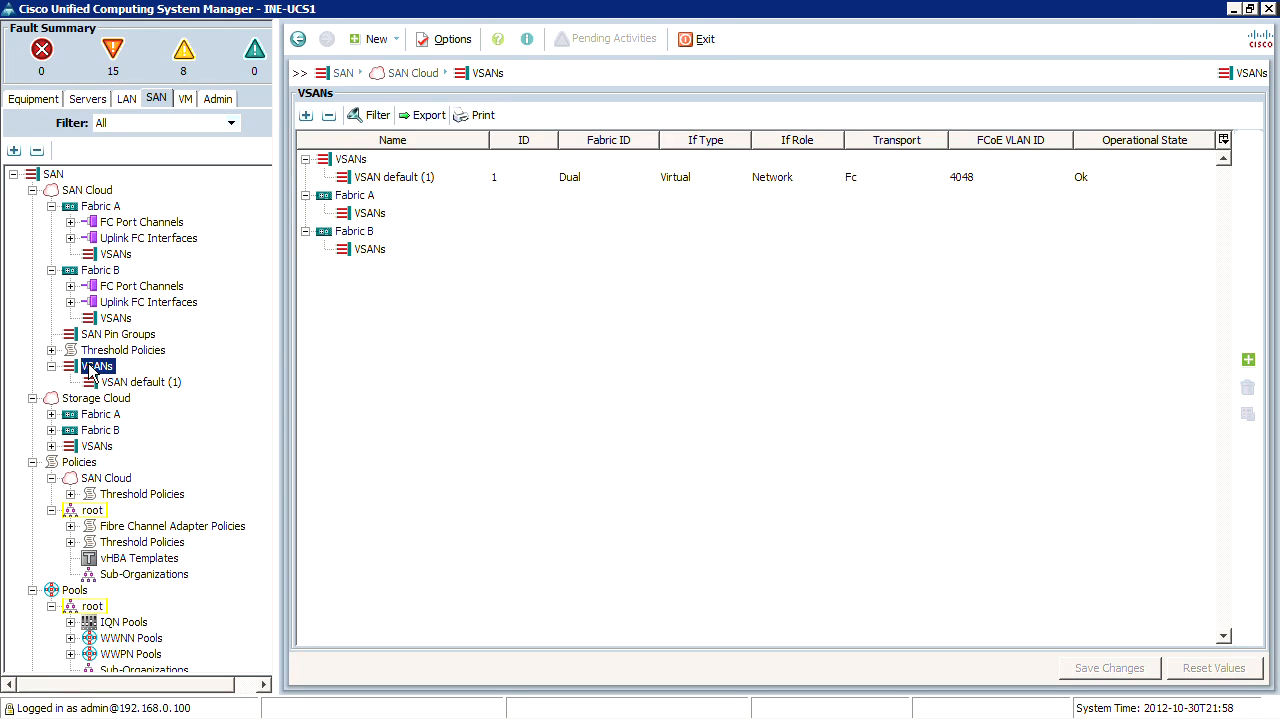
right_click(97, 366)
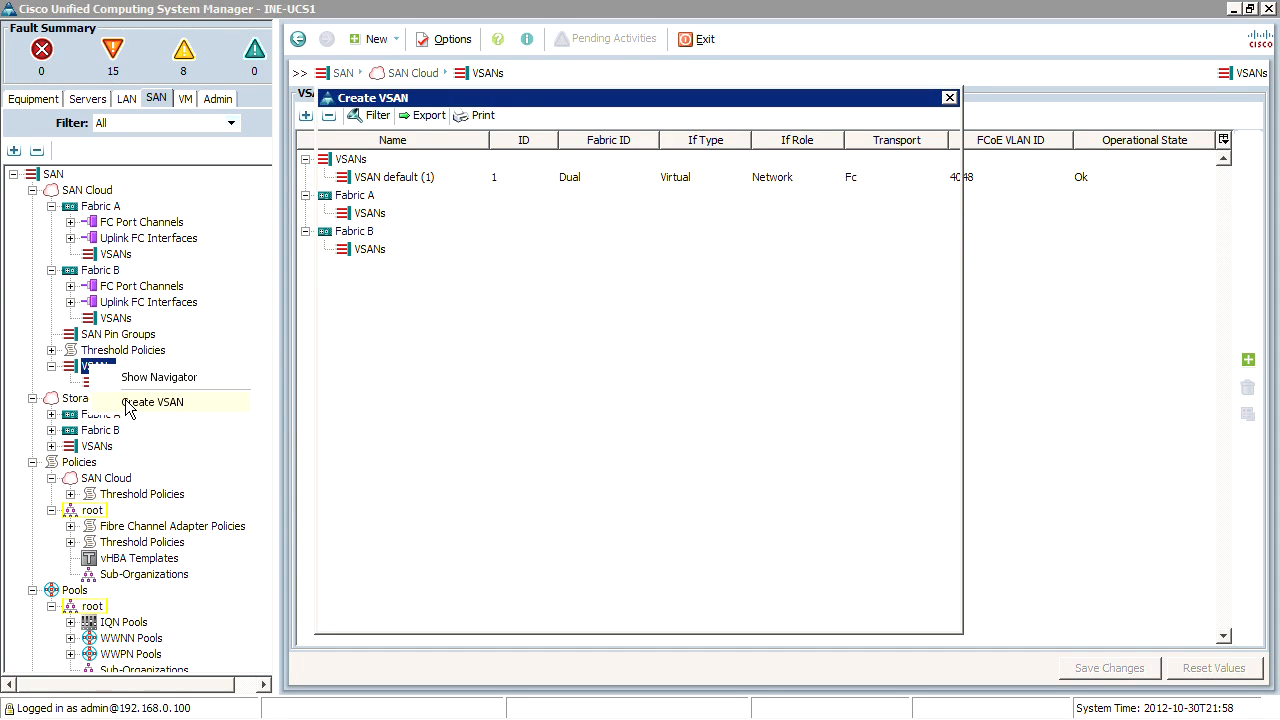
left_click(153, 401)
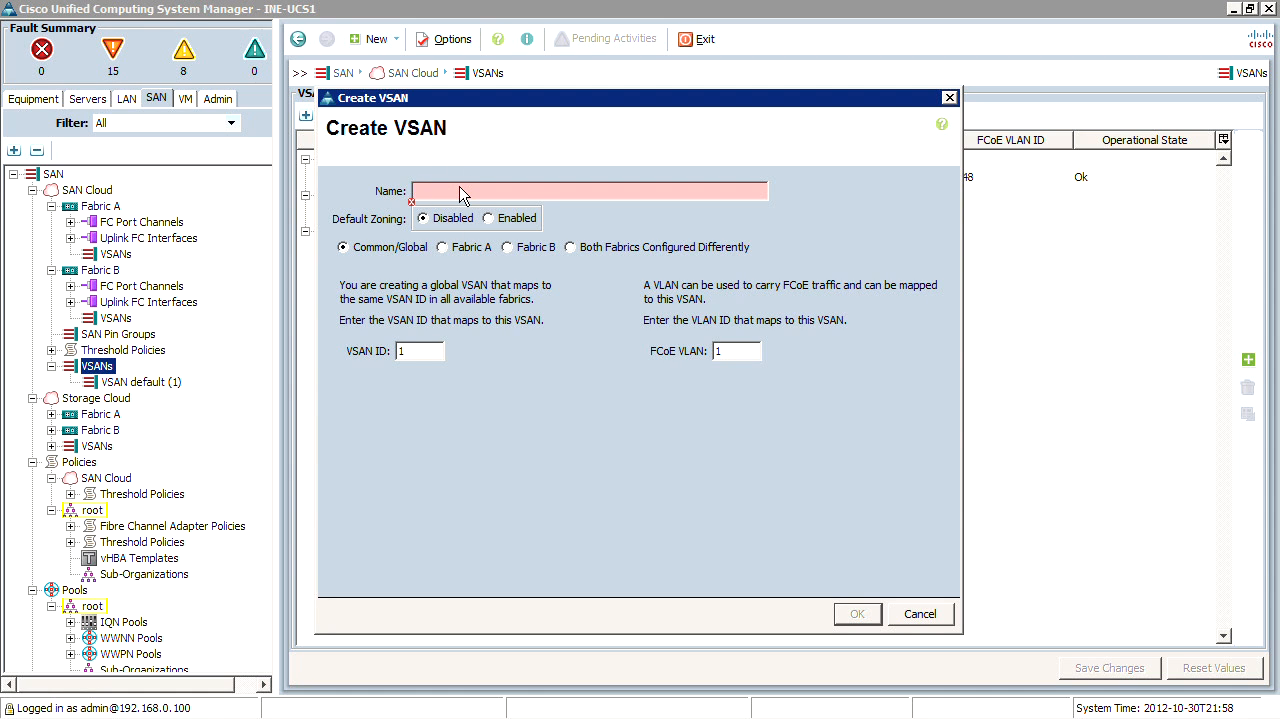
type("VSAN")
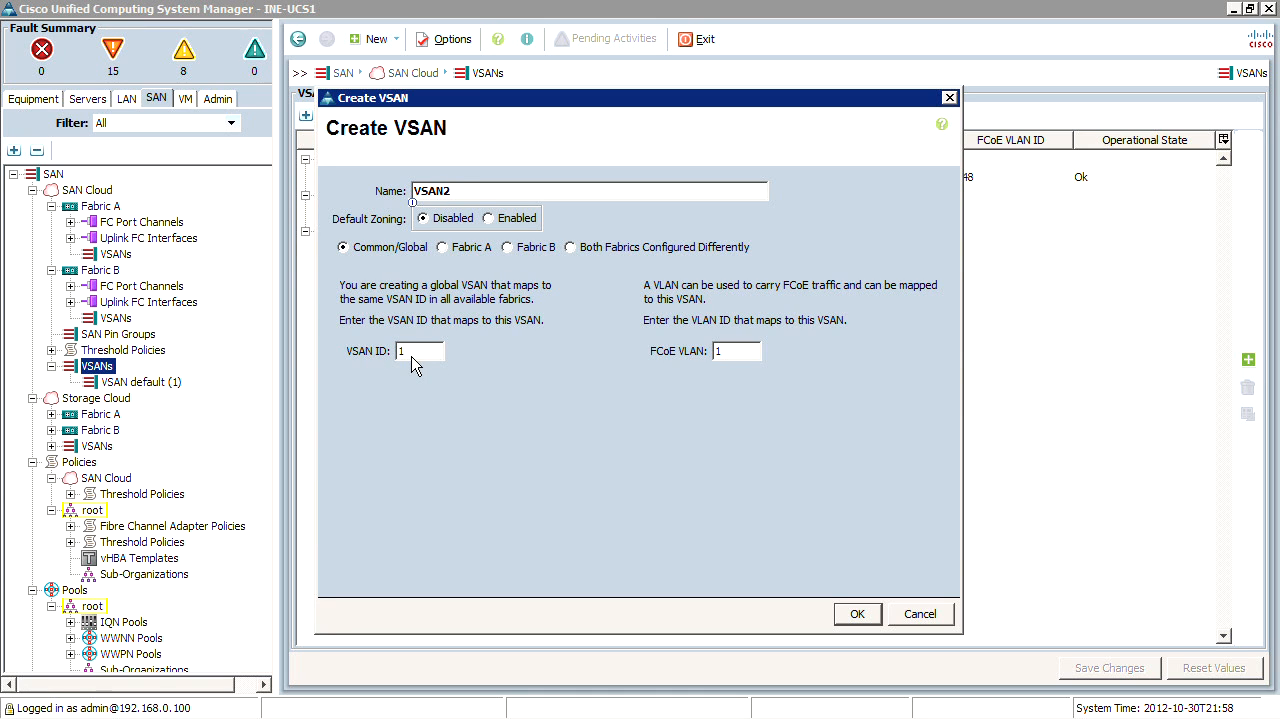
type("2")
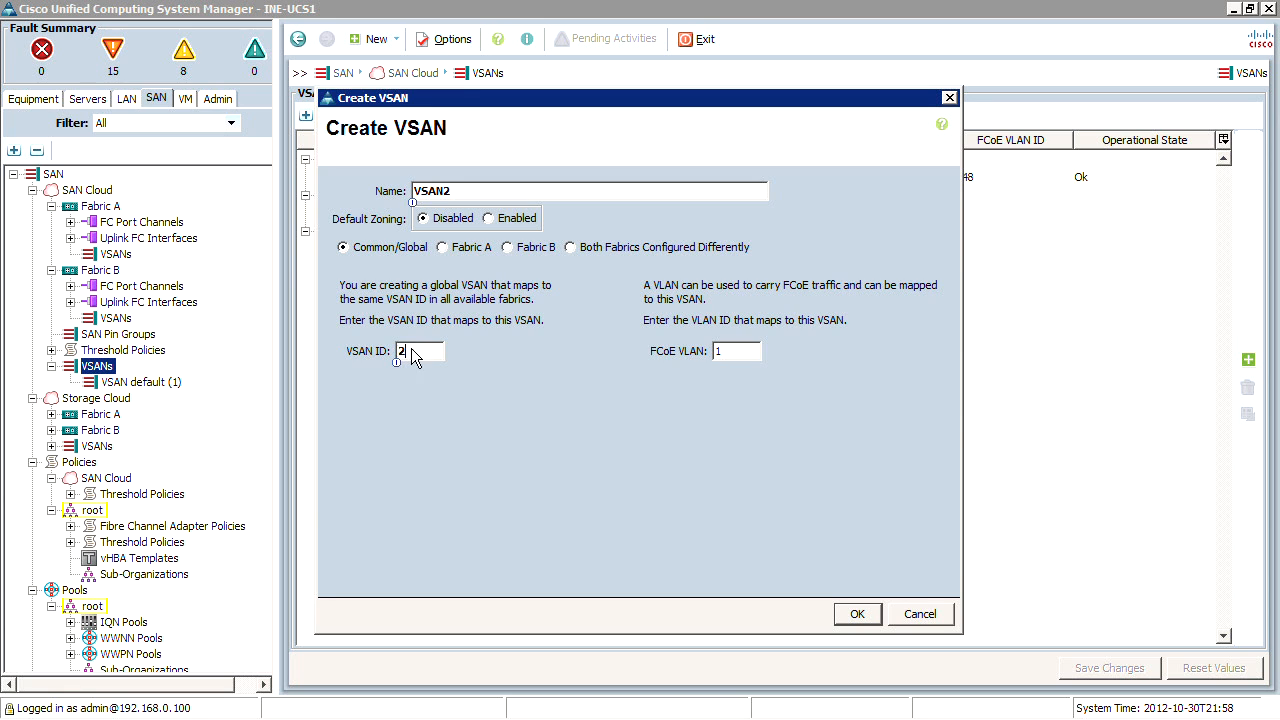
left_click(737, 351)
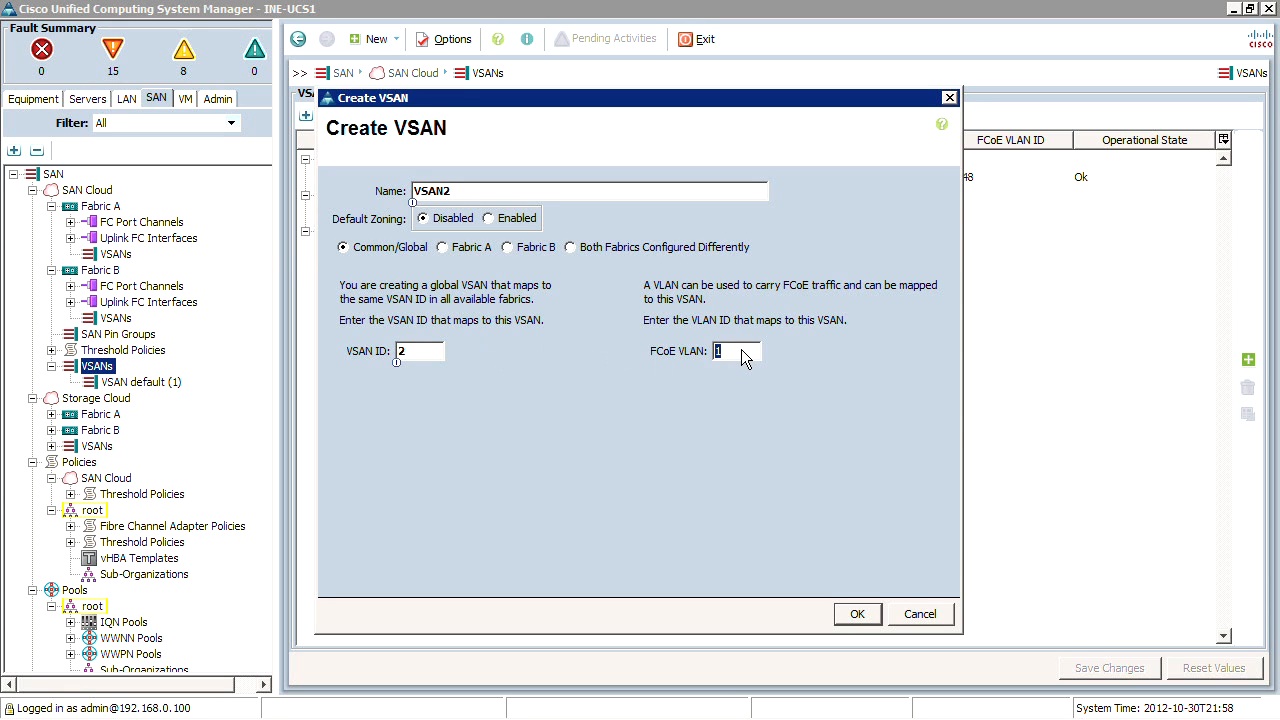
type("10")
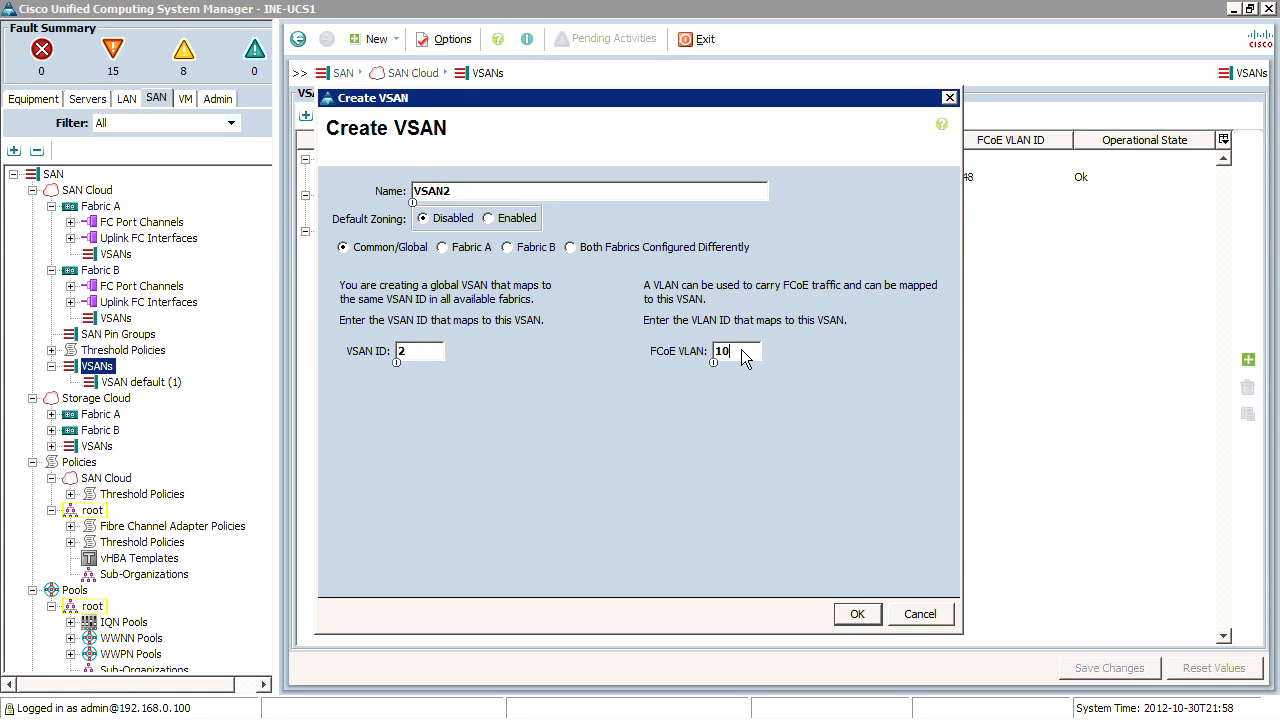
type("1022")
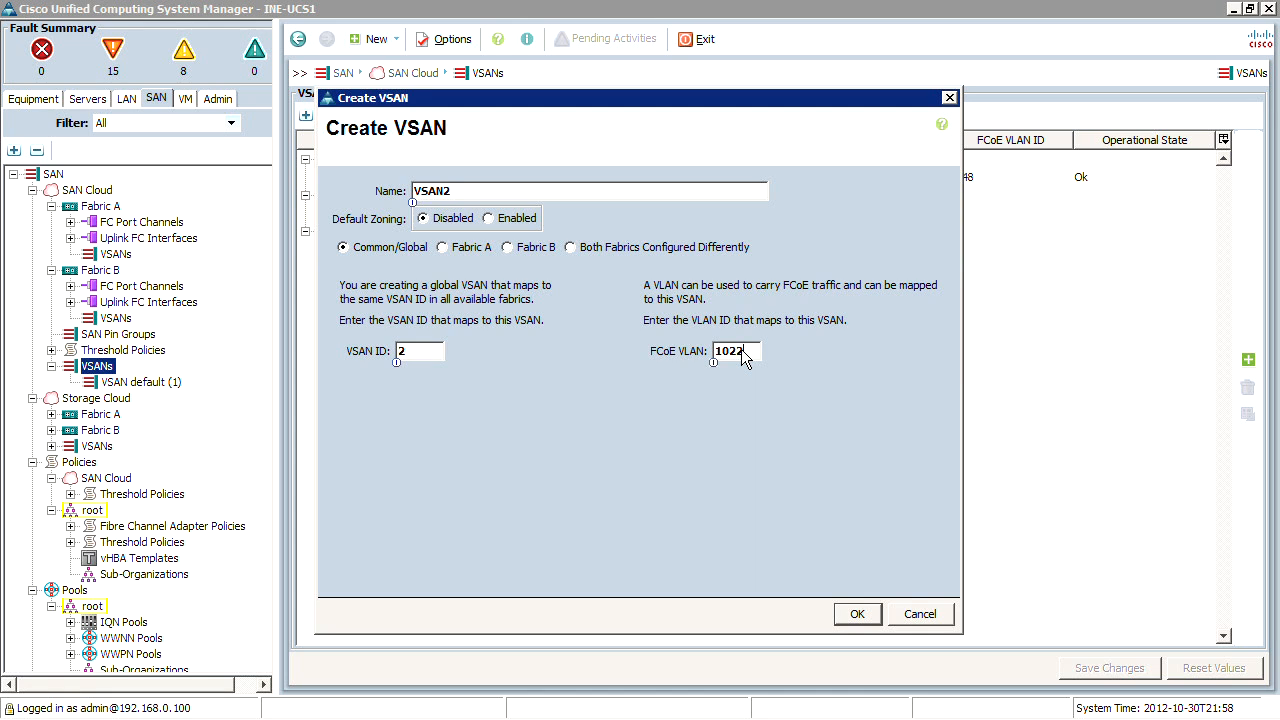
left_click(735, 350)
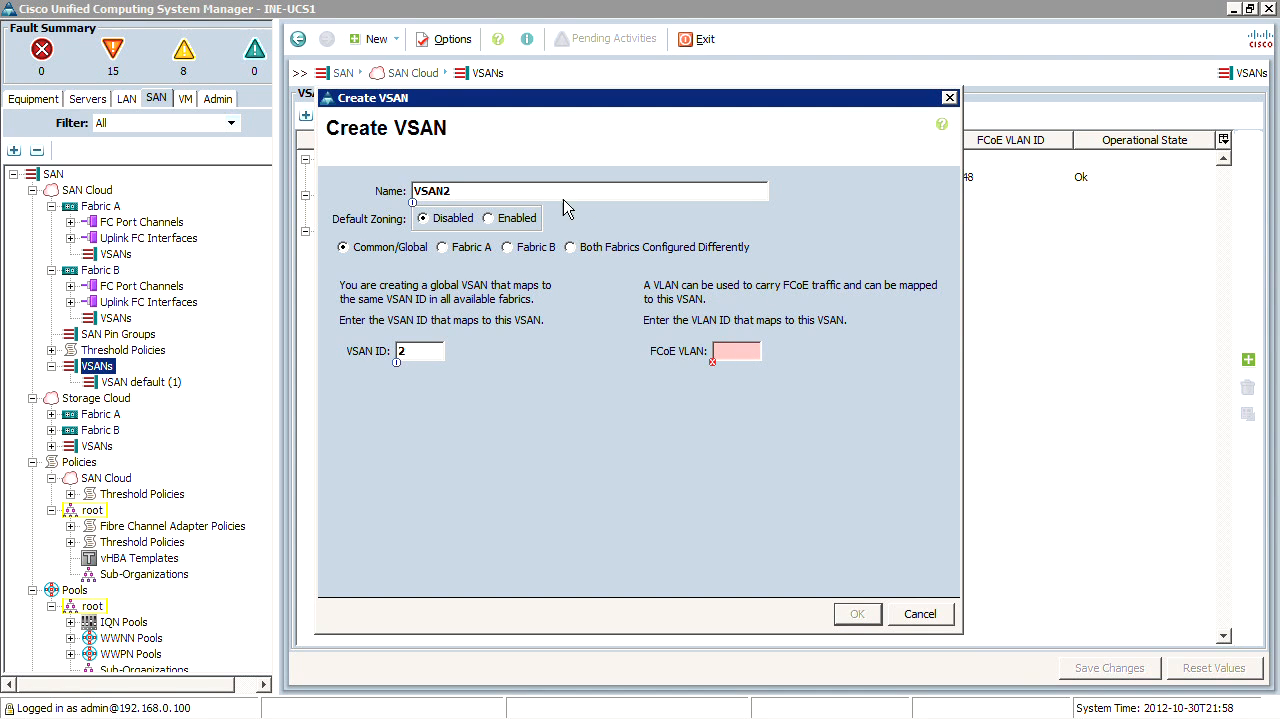
left_click(442, 247)
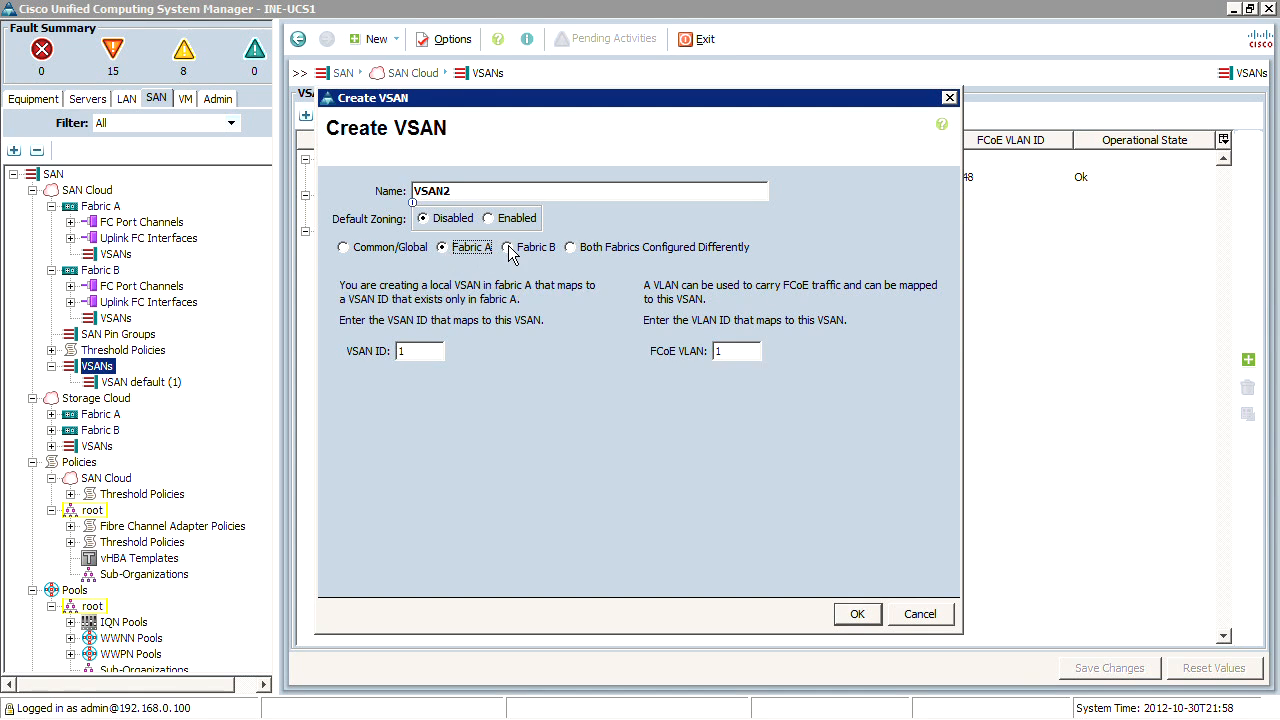
left_click(510, 247)
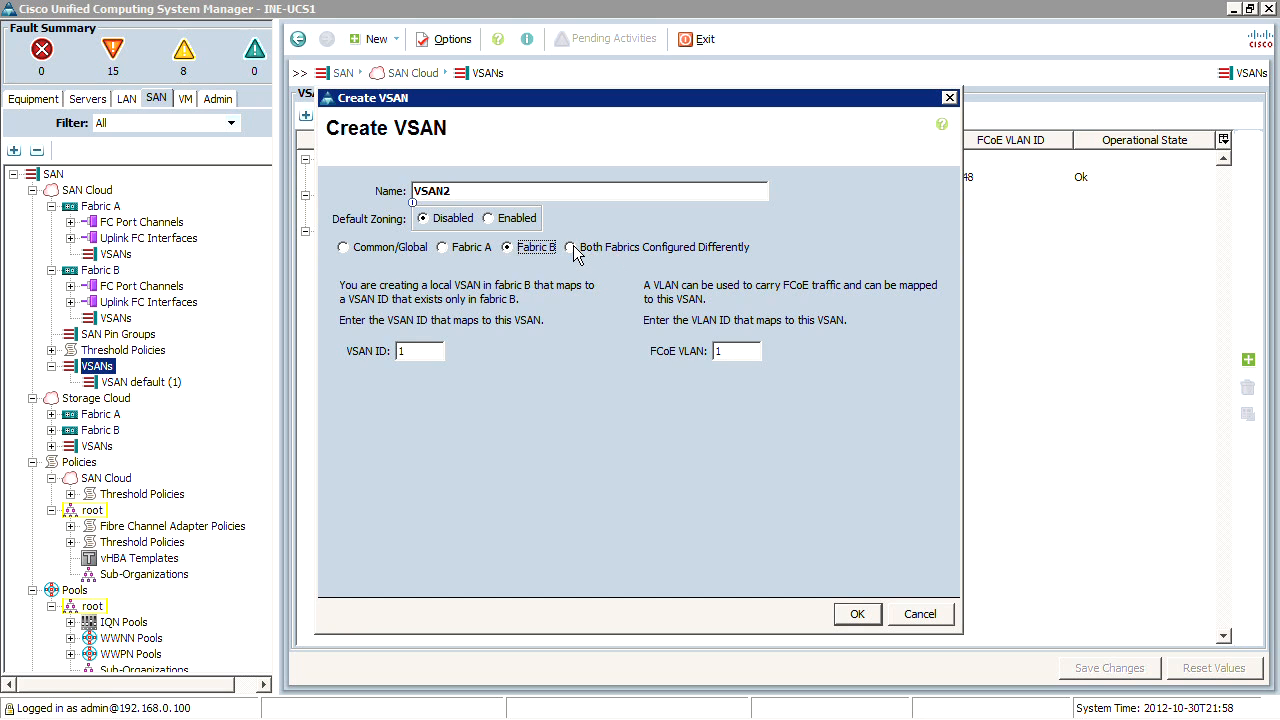
left_click(571, 247)
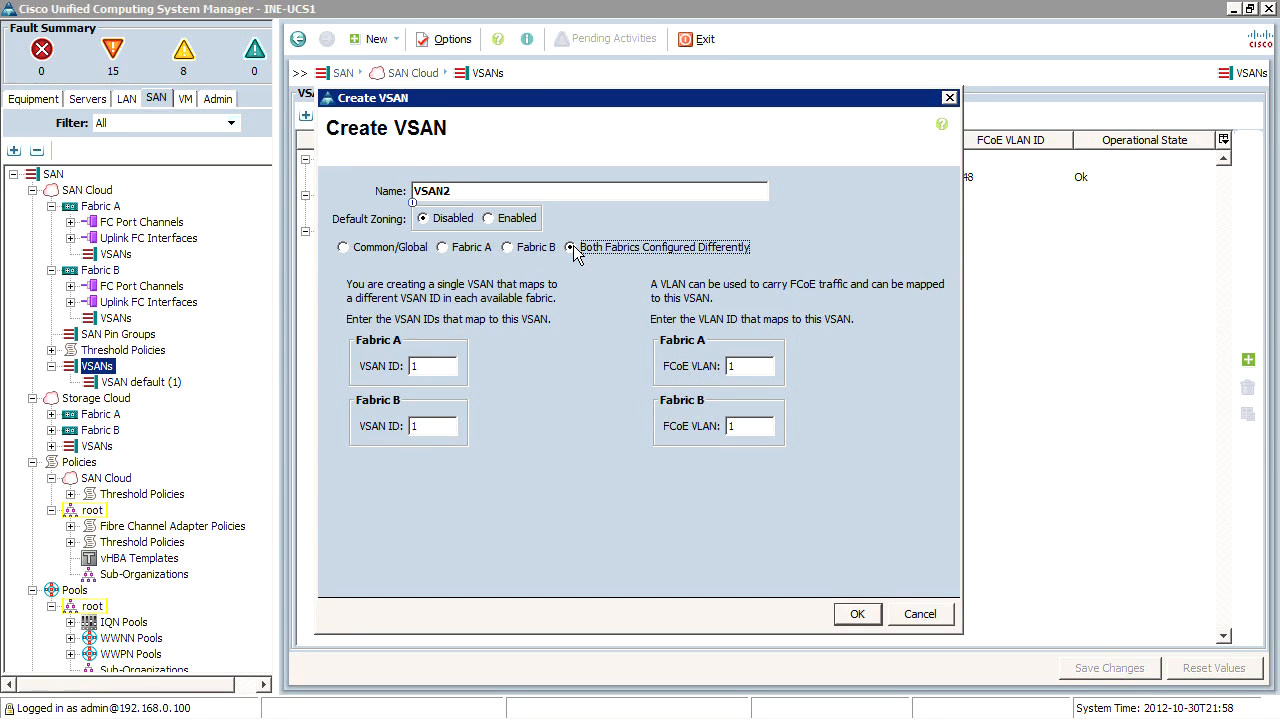
mouse_move(628, 350)
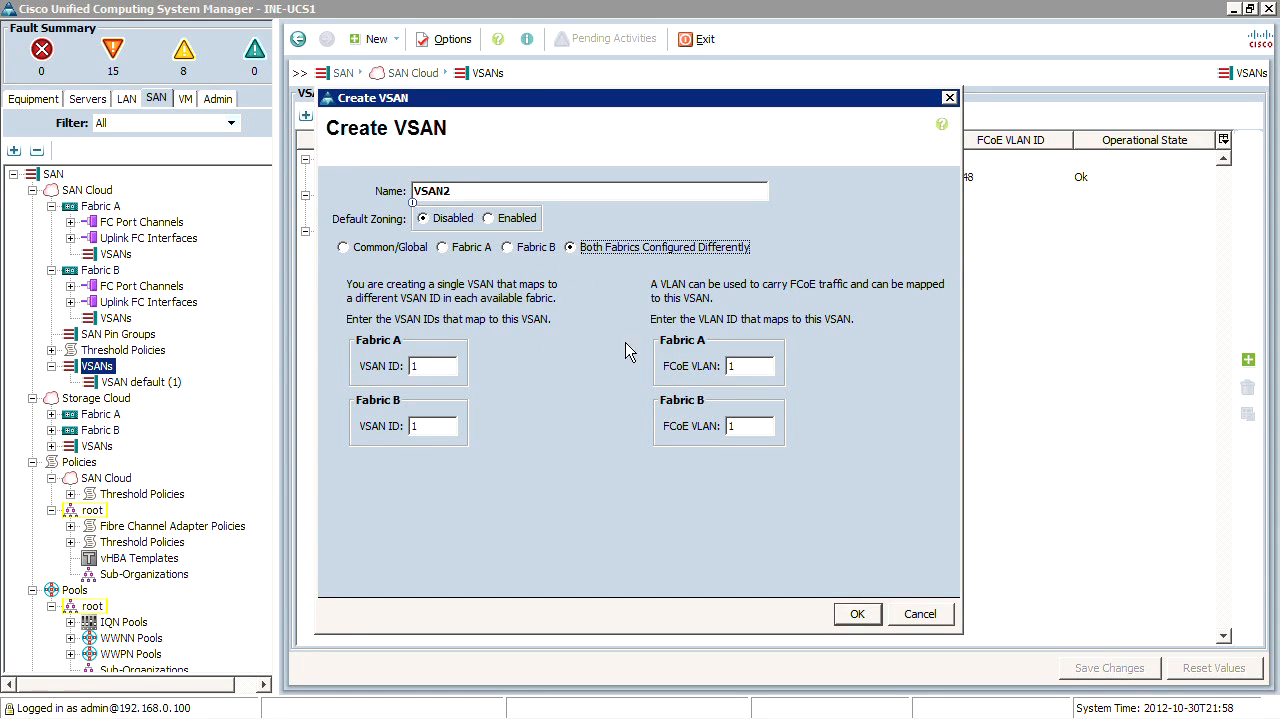
mouse_move(660, 375)
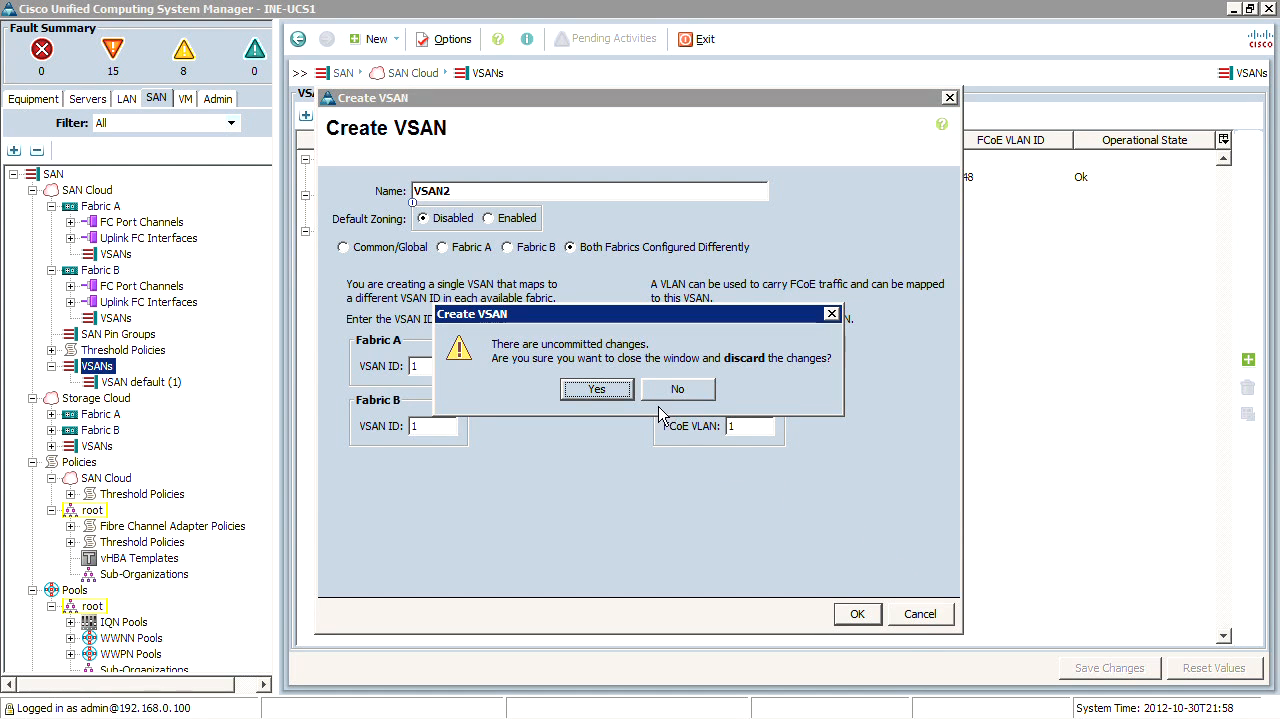
left_click(597, 389)
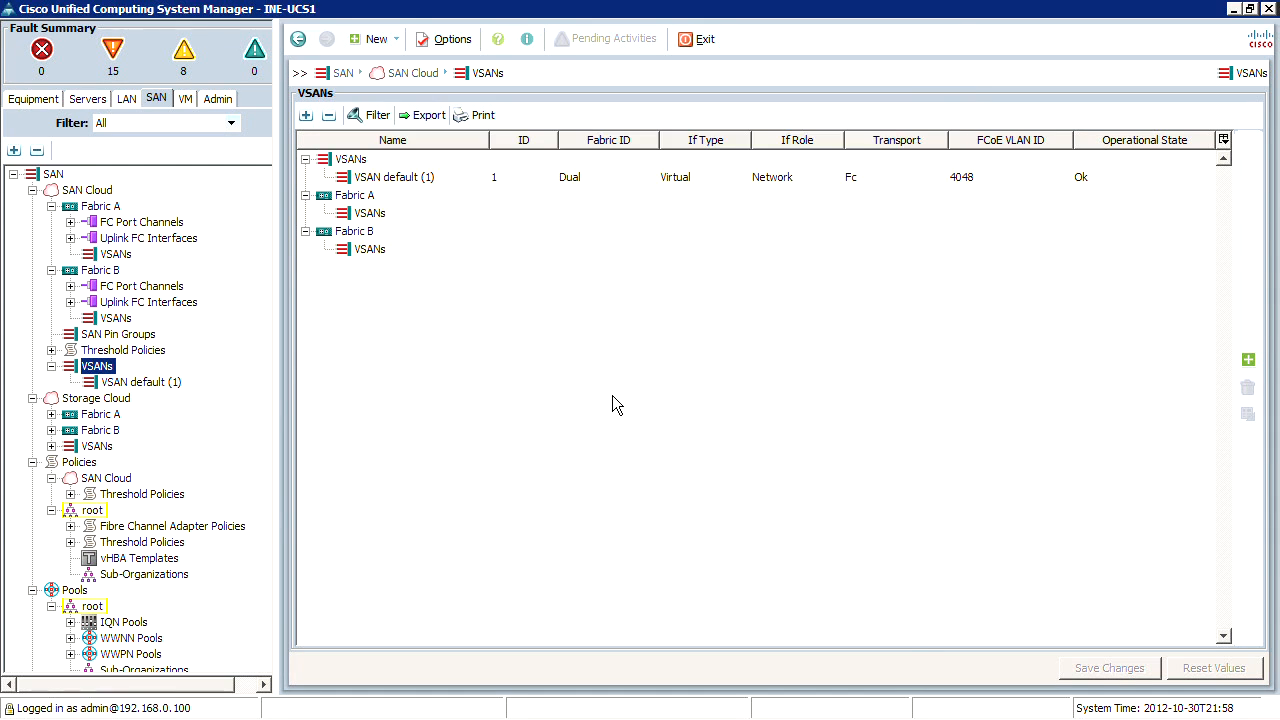
mouse_move(70, 472)
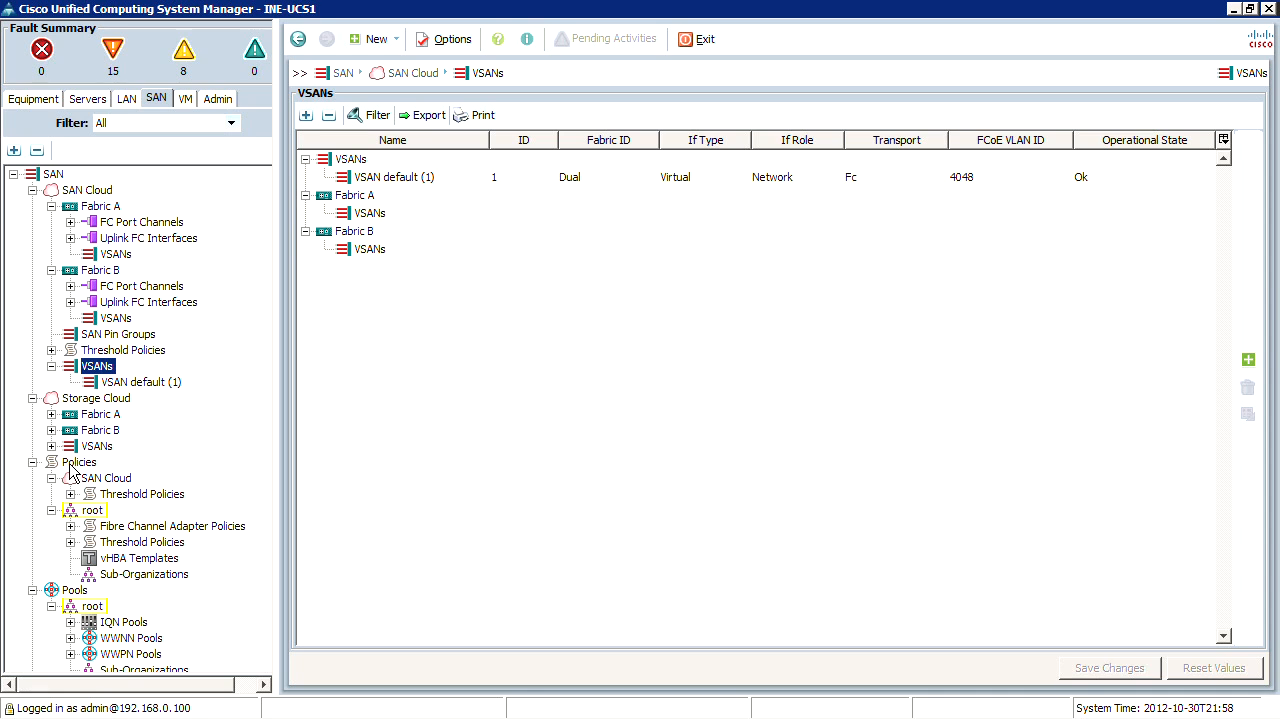
mouse_move(72, 500)
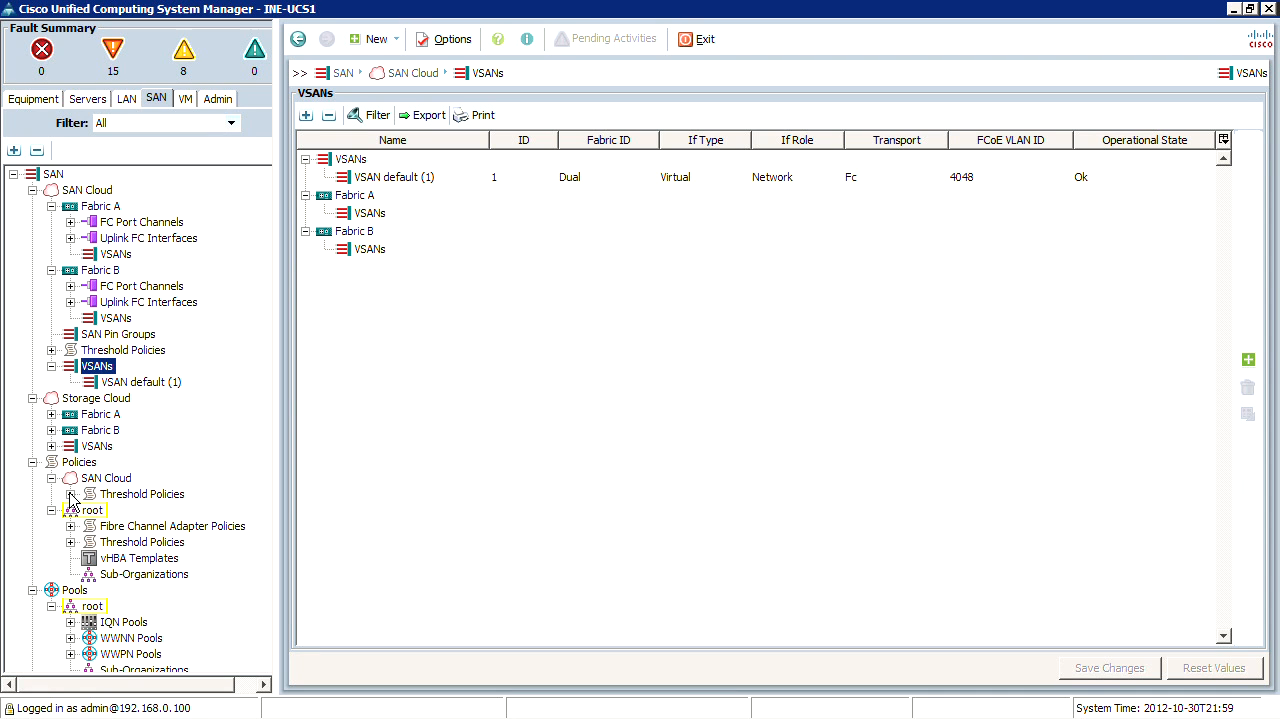
mouse_move(110, 458)
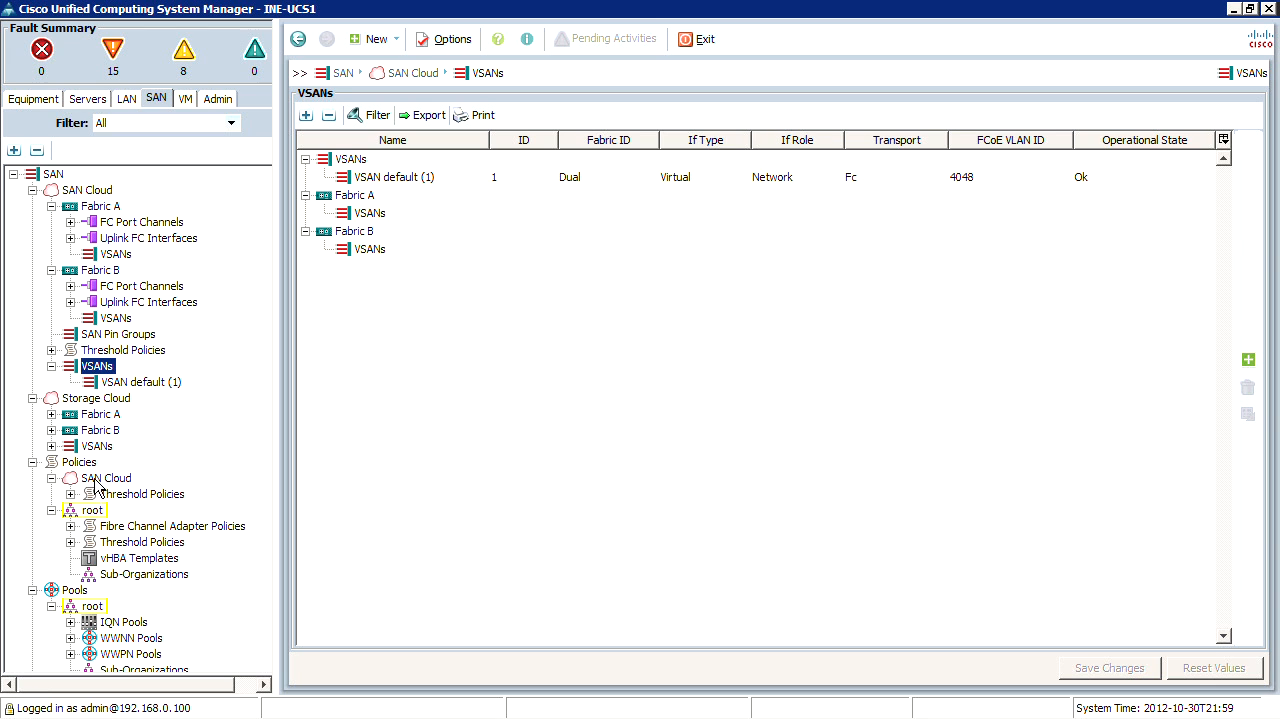
mouse_move(105, 490)
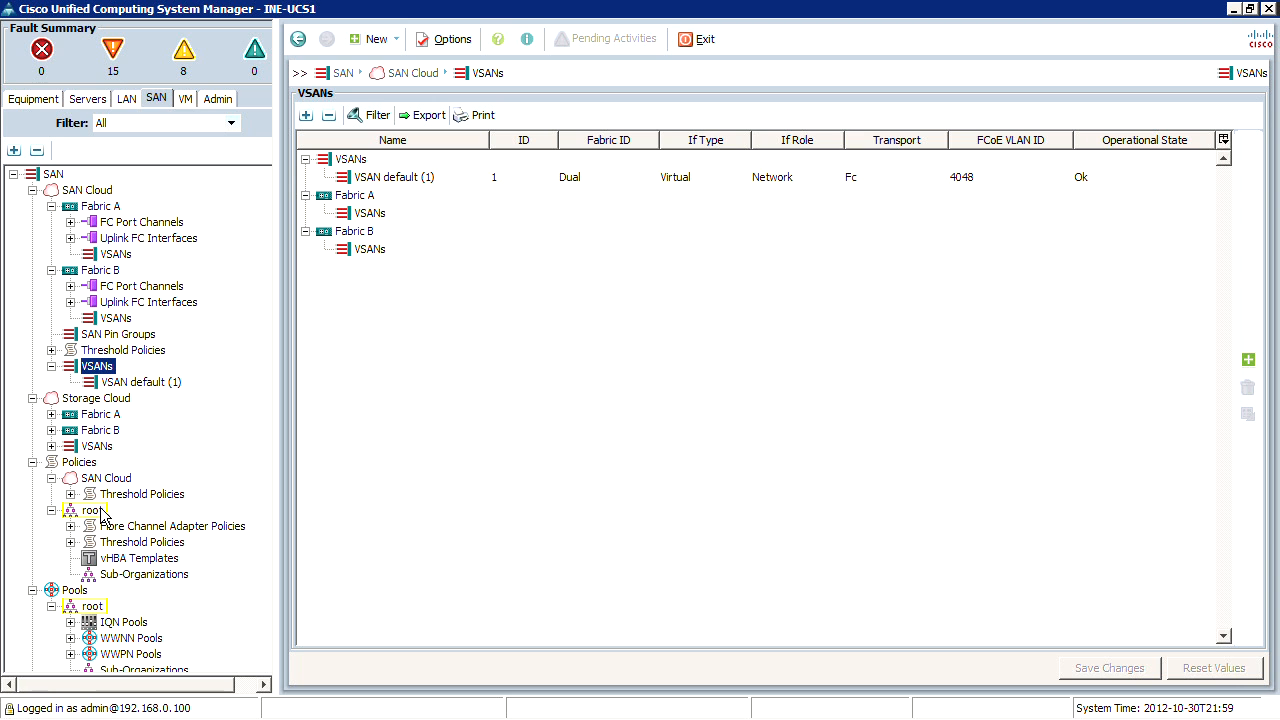
Browse root threshold and FC adapter policies, scrolling FC Adapter Policy Linux's resources and options
left_click(71, 526)
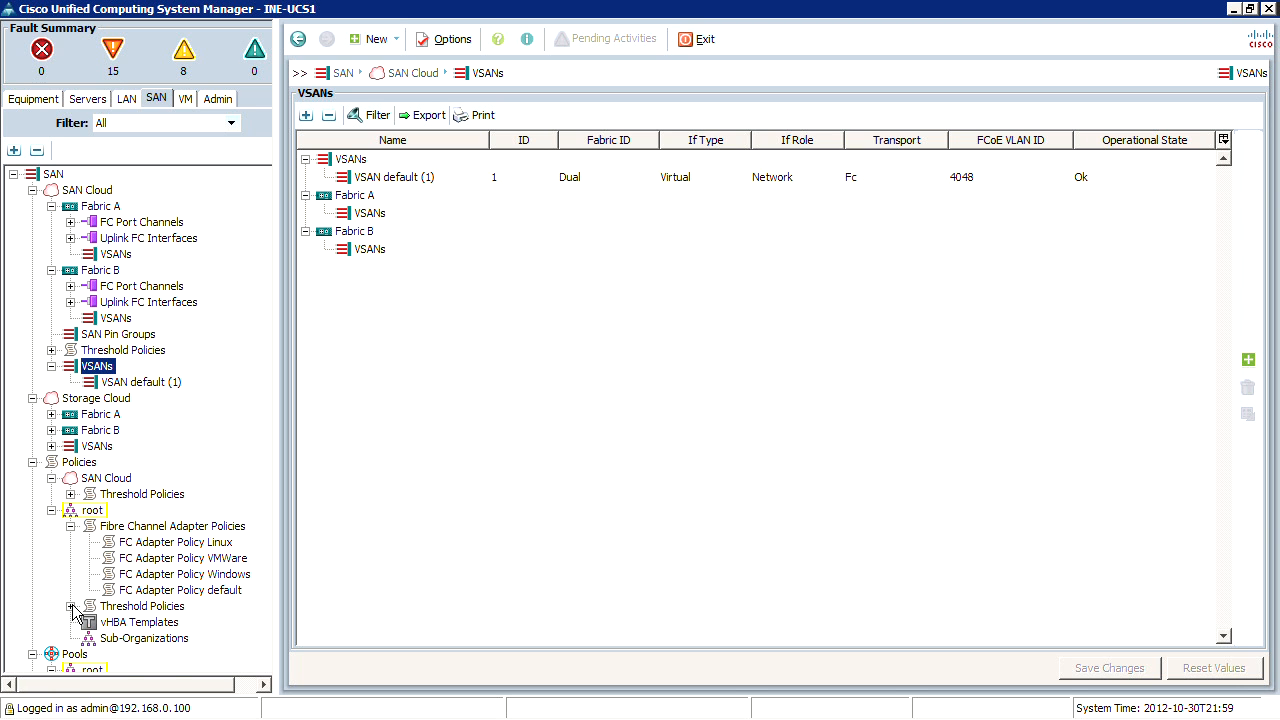
left_click(142, 605)
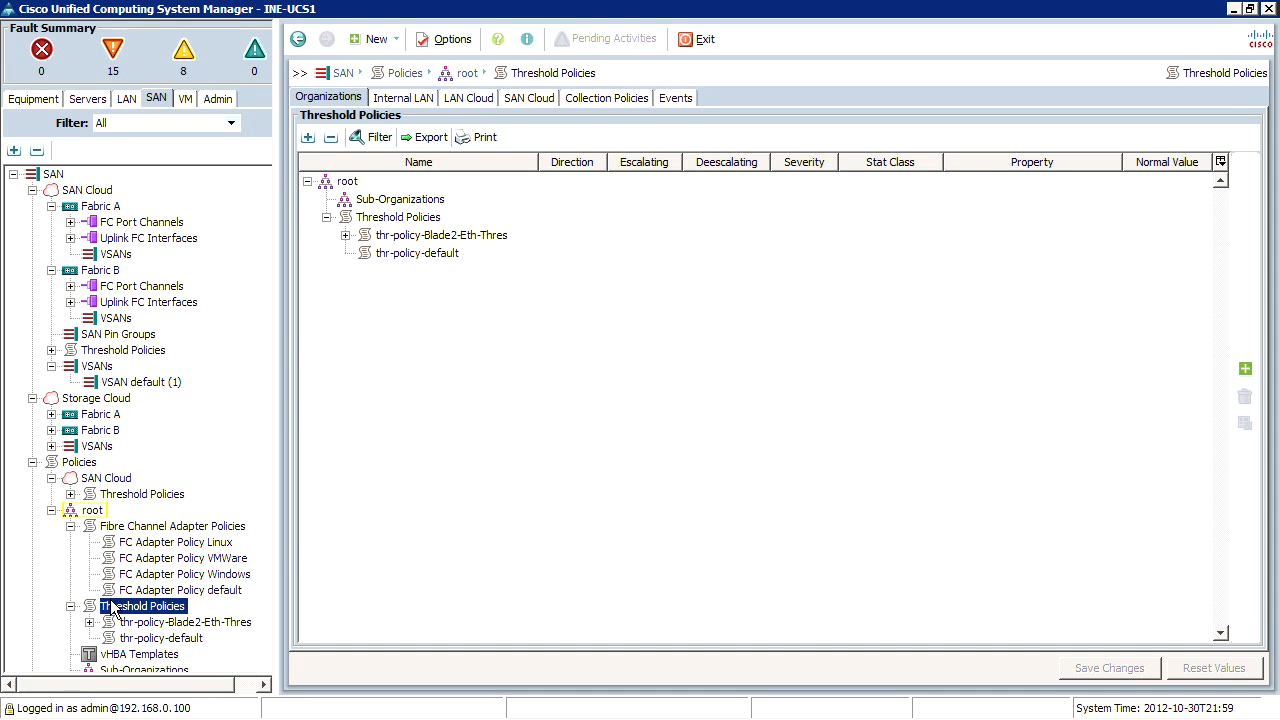
left_click(181, 558)
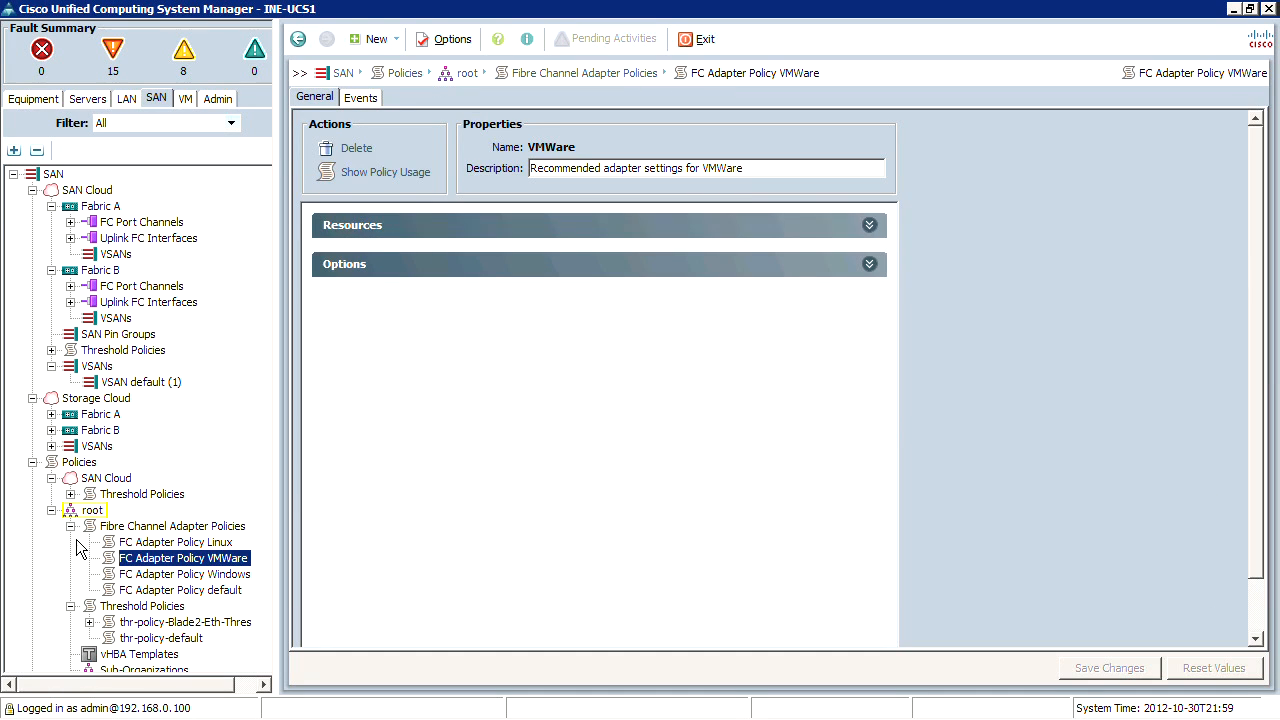
left_click(171, 525)
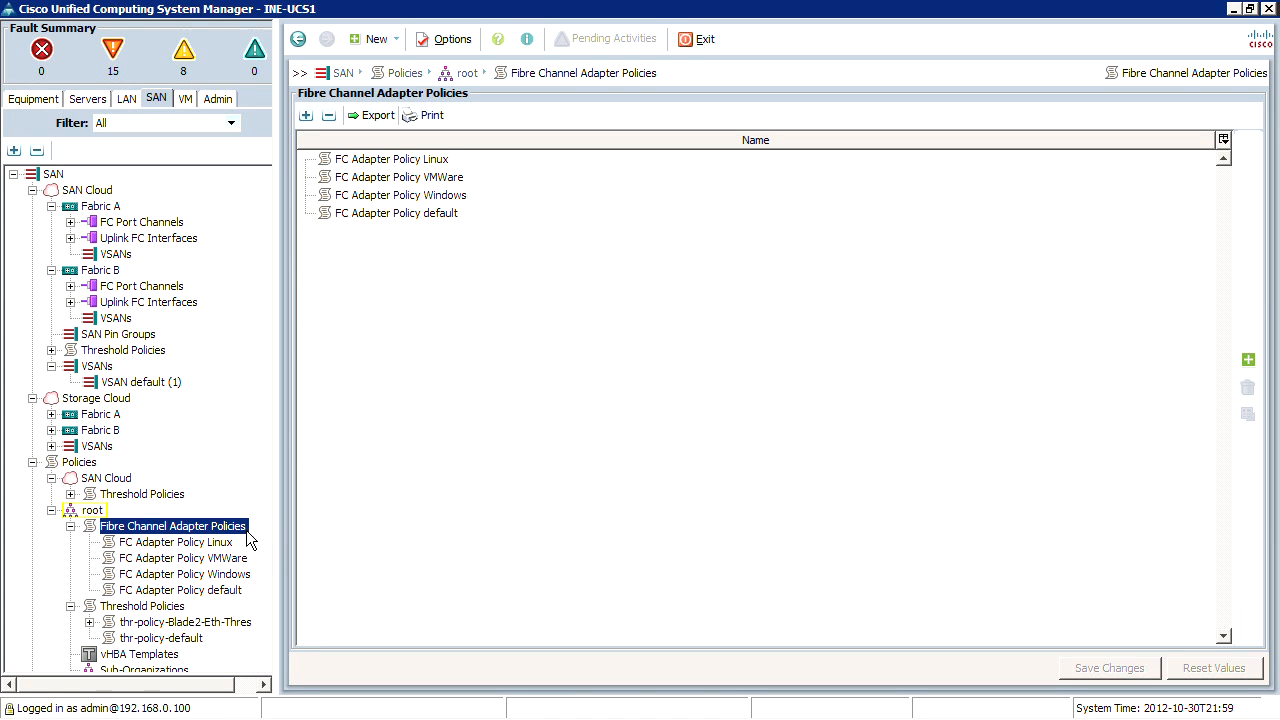
scroll("down", 3)
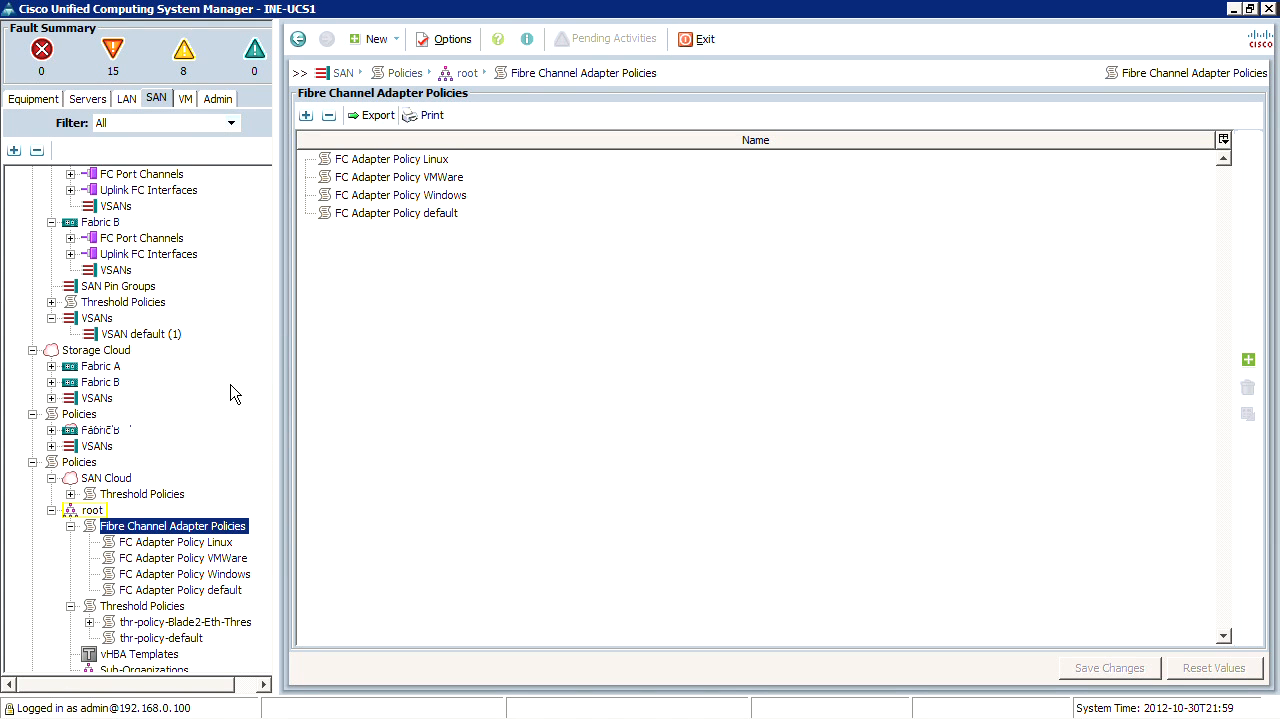
scroll("down", 3)
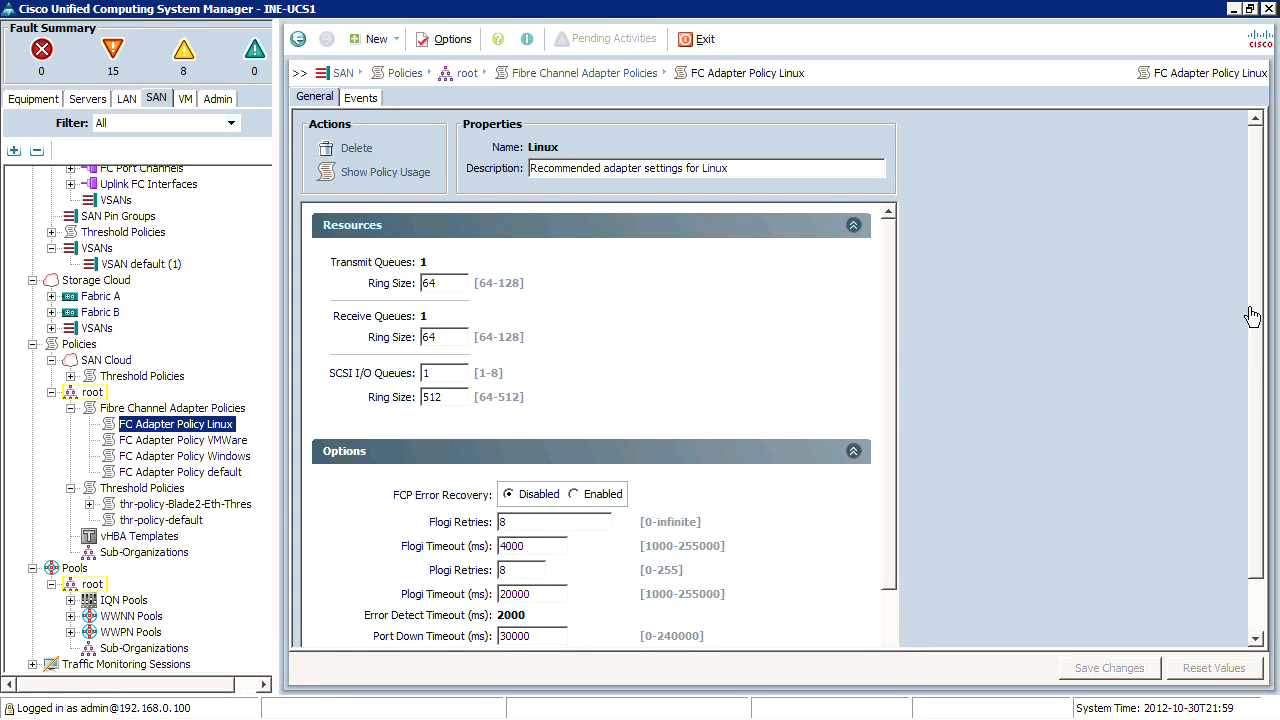
Switch between the Linux, VMWare and Windows FC adapter policies to compare their settings
scroll("down", 3)
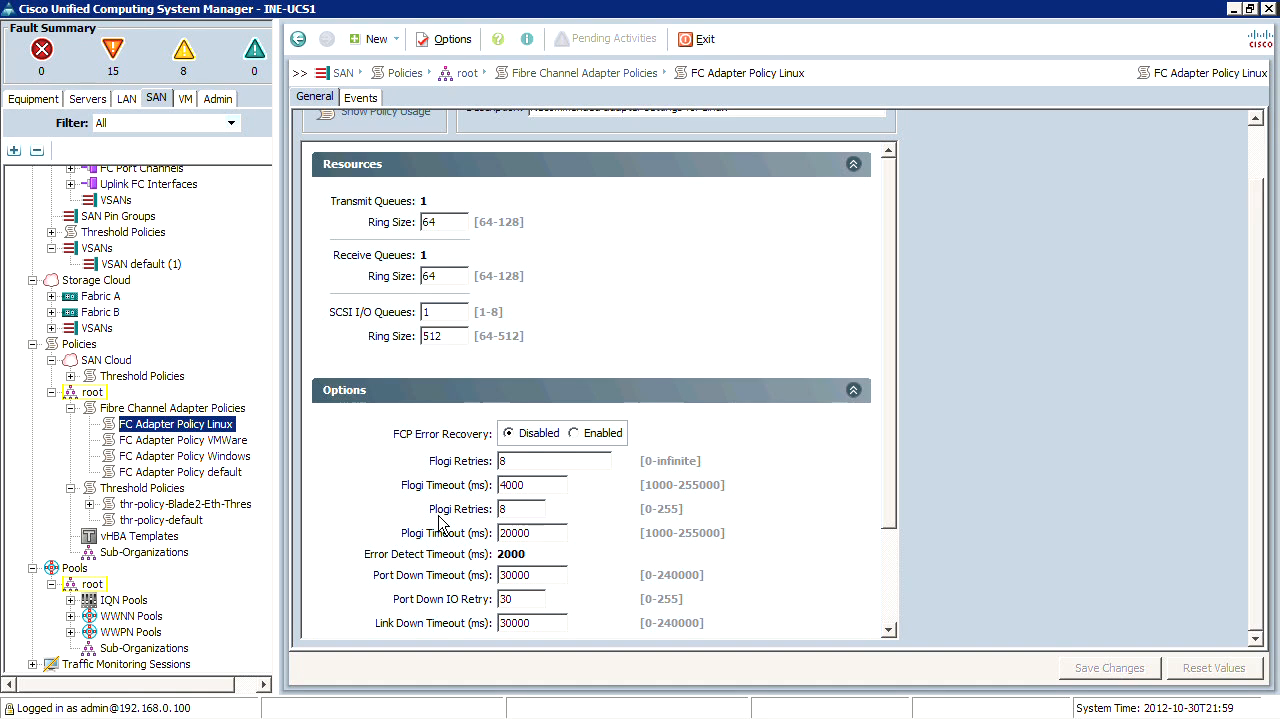
mouse_move(305, 520)
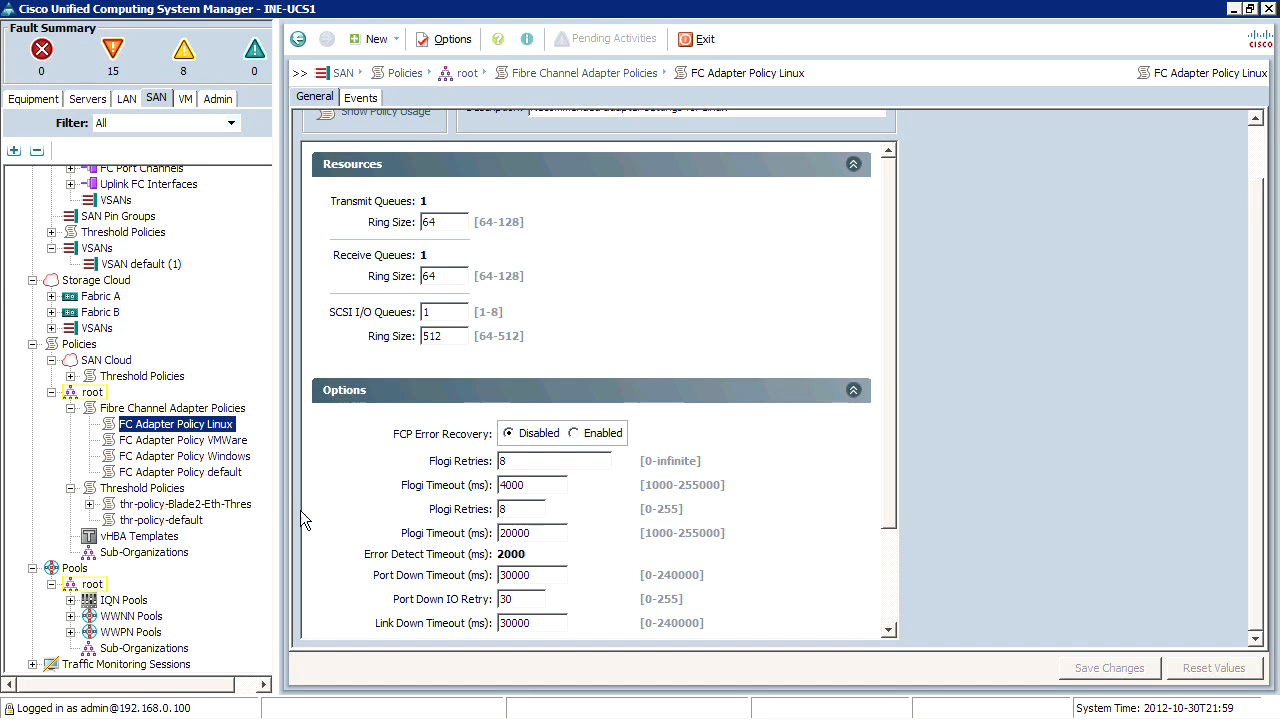
left_click(183, 439)
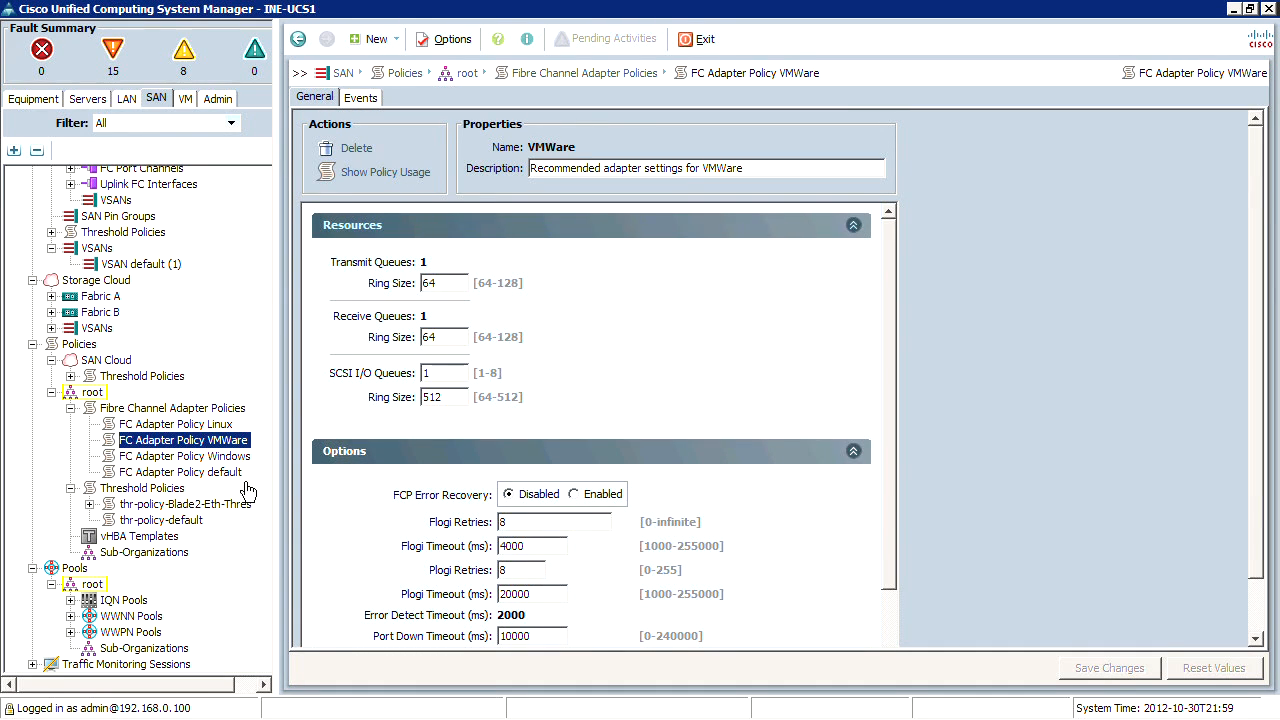
left_click(175, 424)
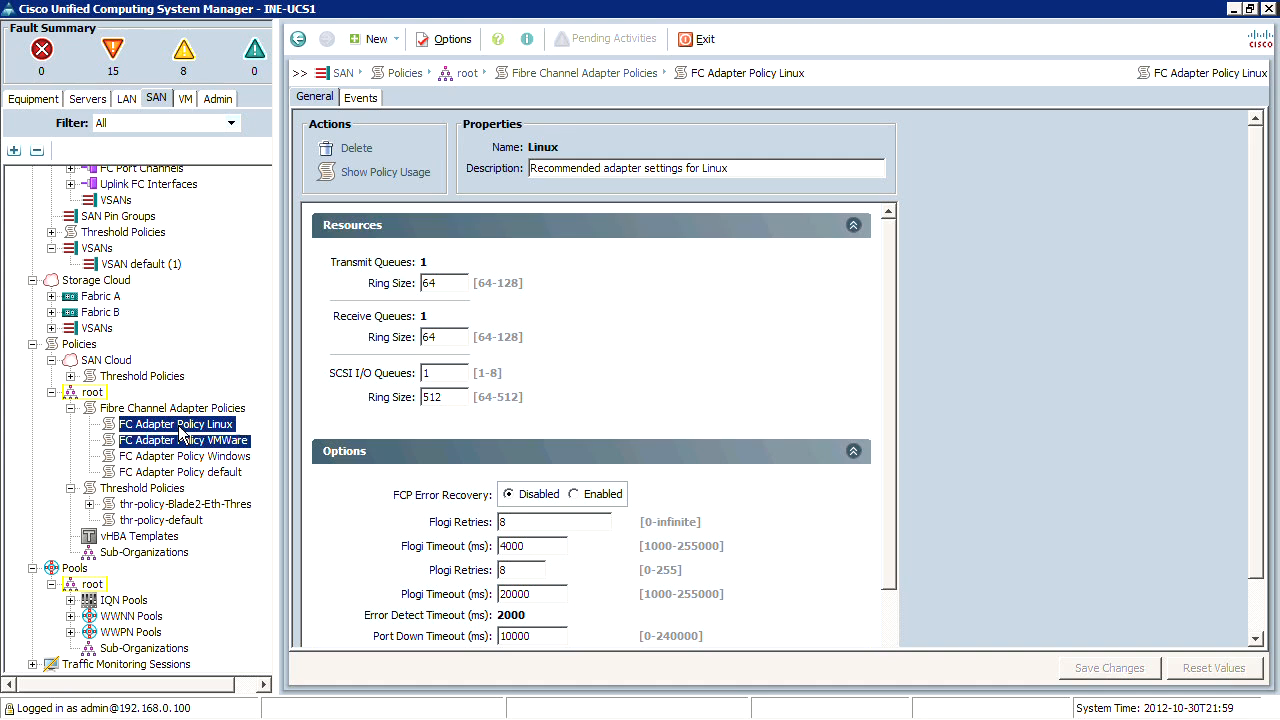
left_click(186, 440)
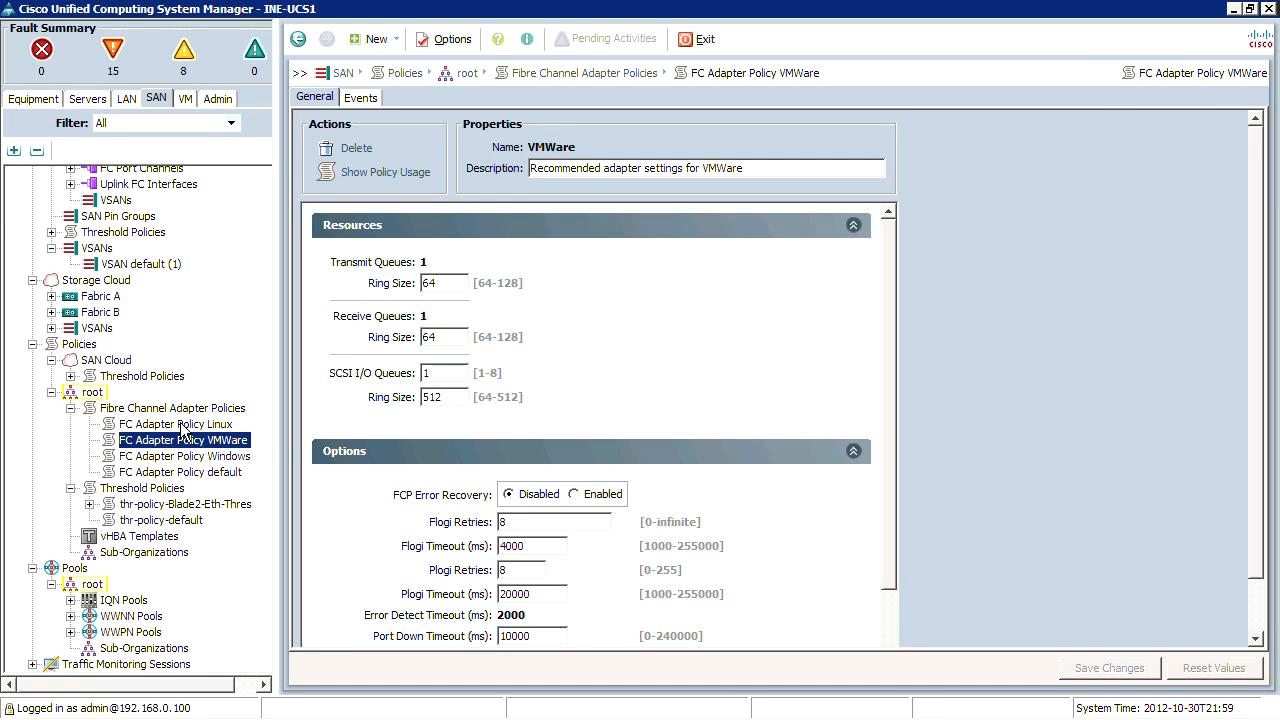
left_click(172, 424)
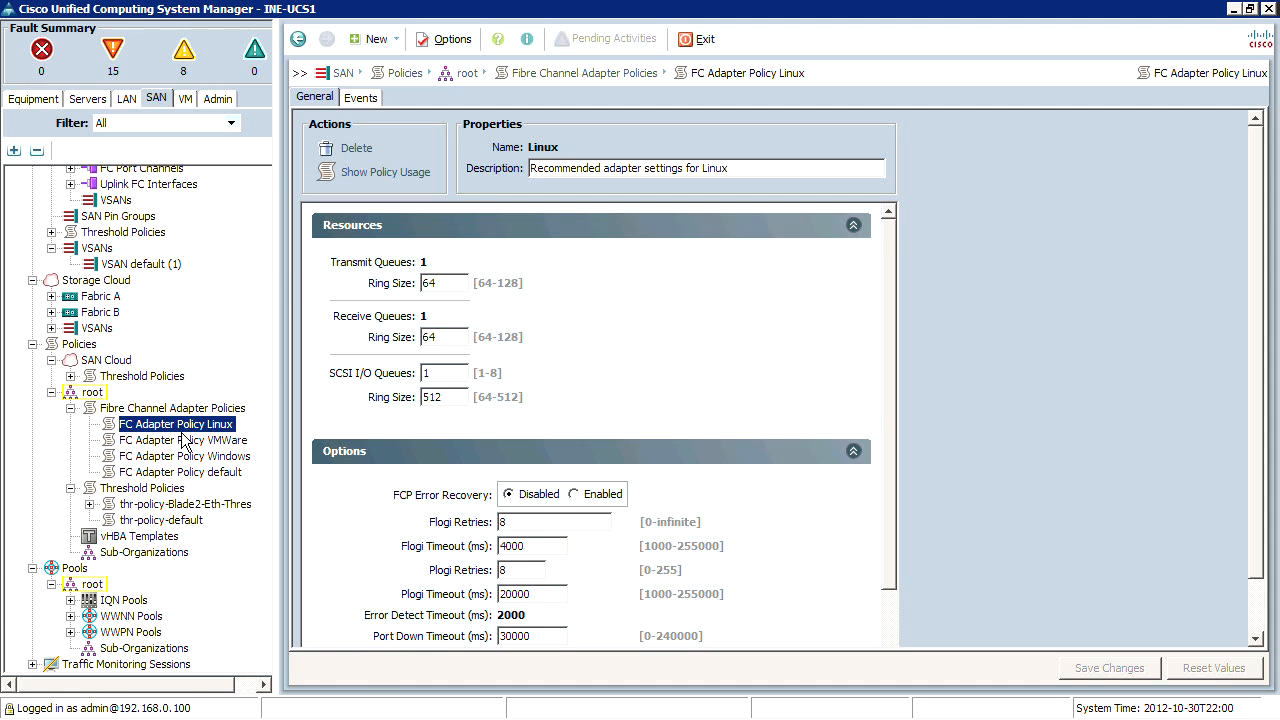
left_click(184, 455)
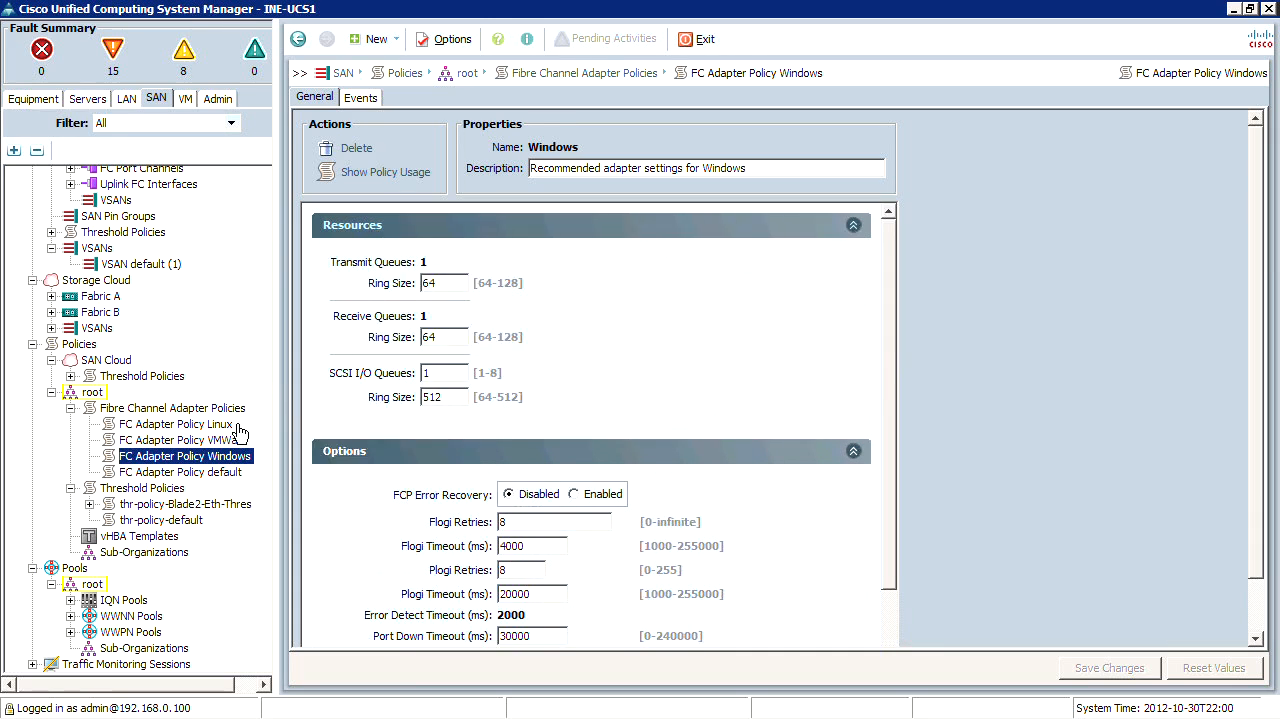
Compare VMWare and Windows options, ending on VMWare's 10000 ms port down timeout
left_click(182, 439)
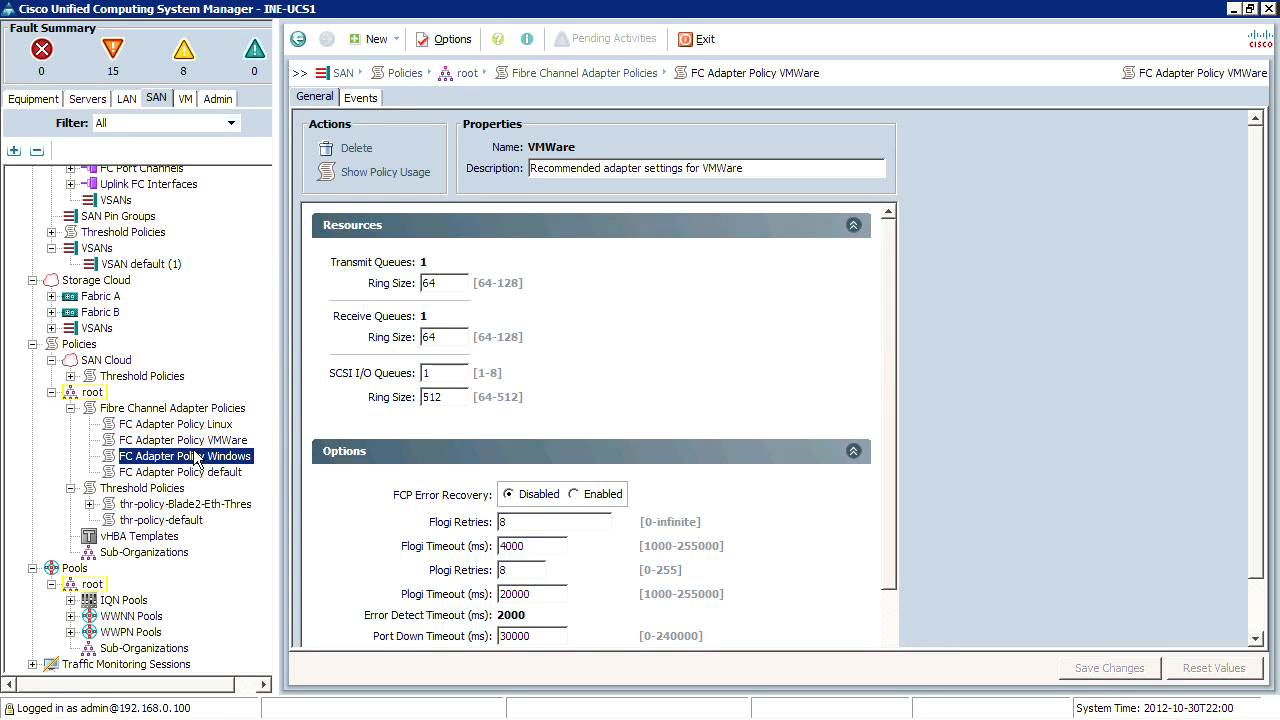
left_click(185, 456)
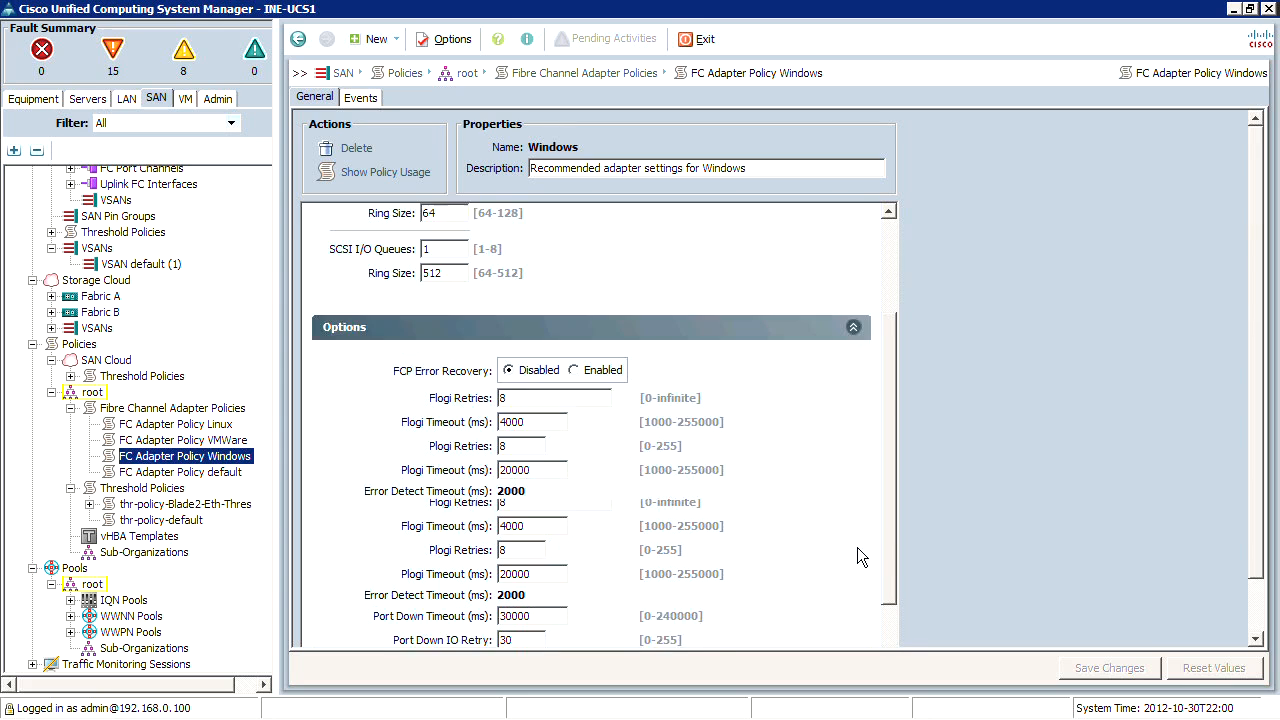
left_click(182, 439)
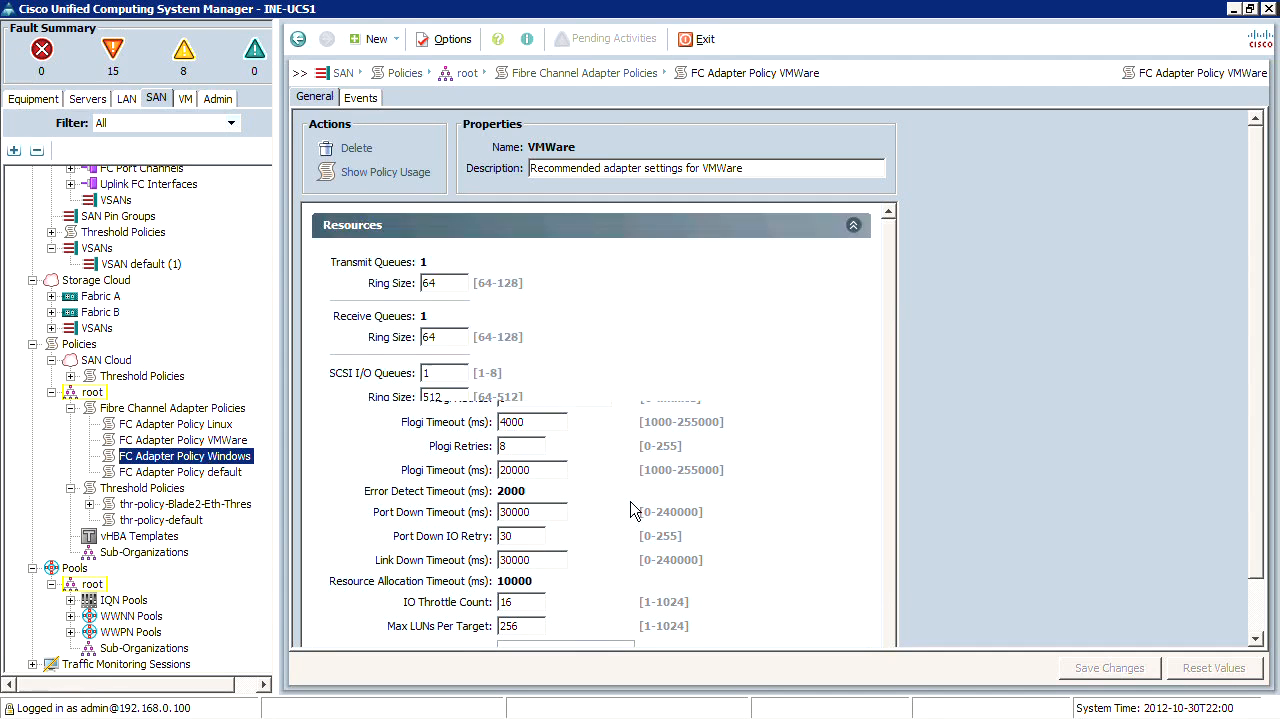
left_click(183, 440)
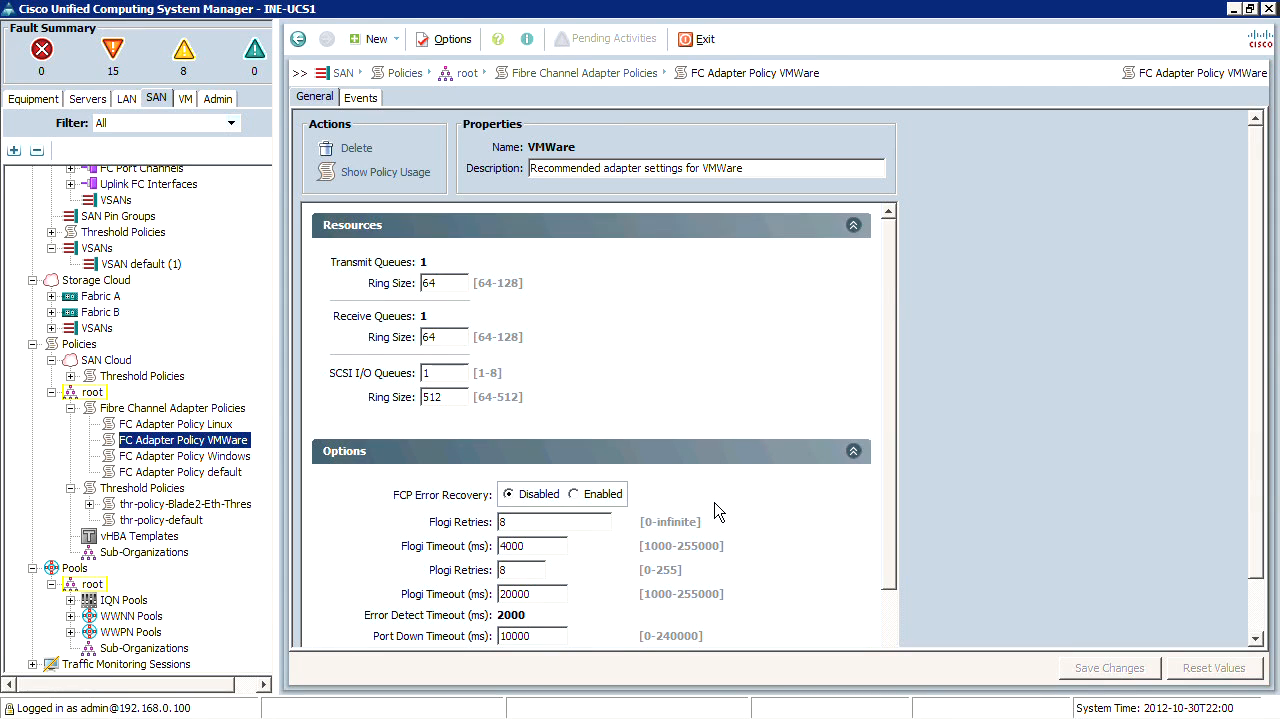
scroll("down", 3)
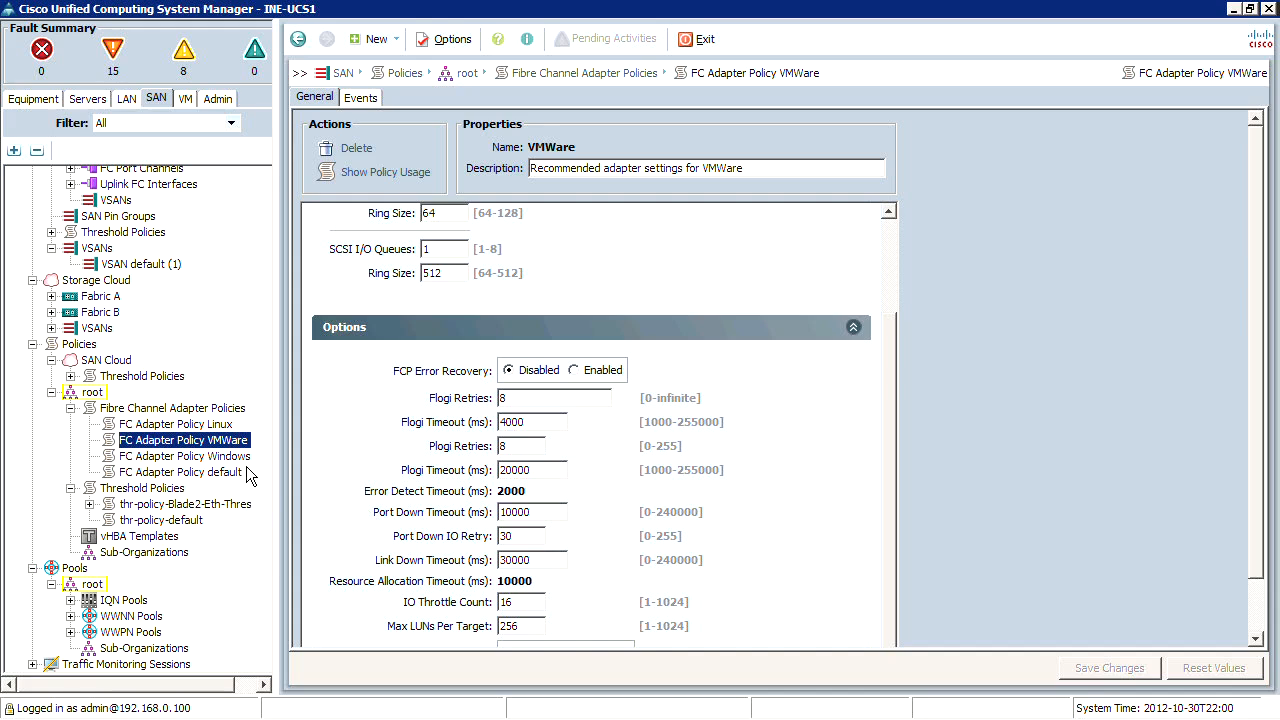
left_click(182, 455)
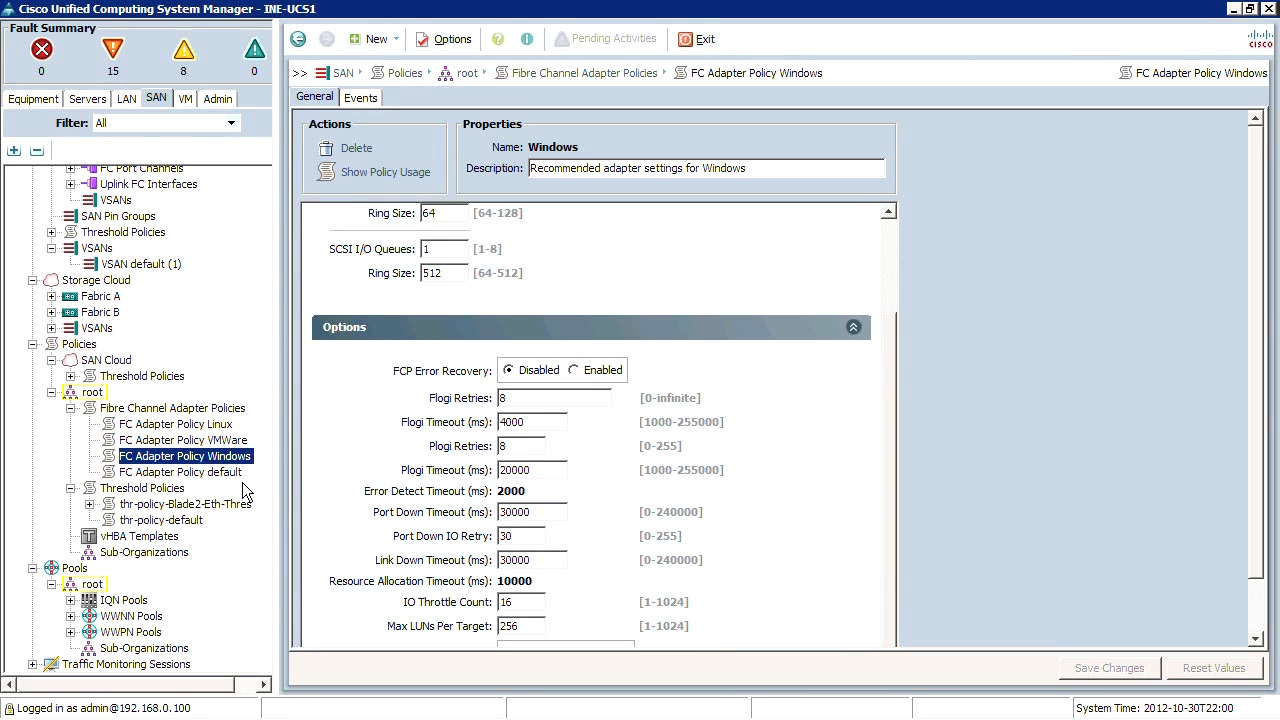
left_click(183, 440)
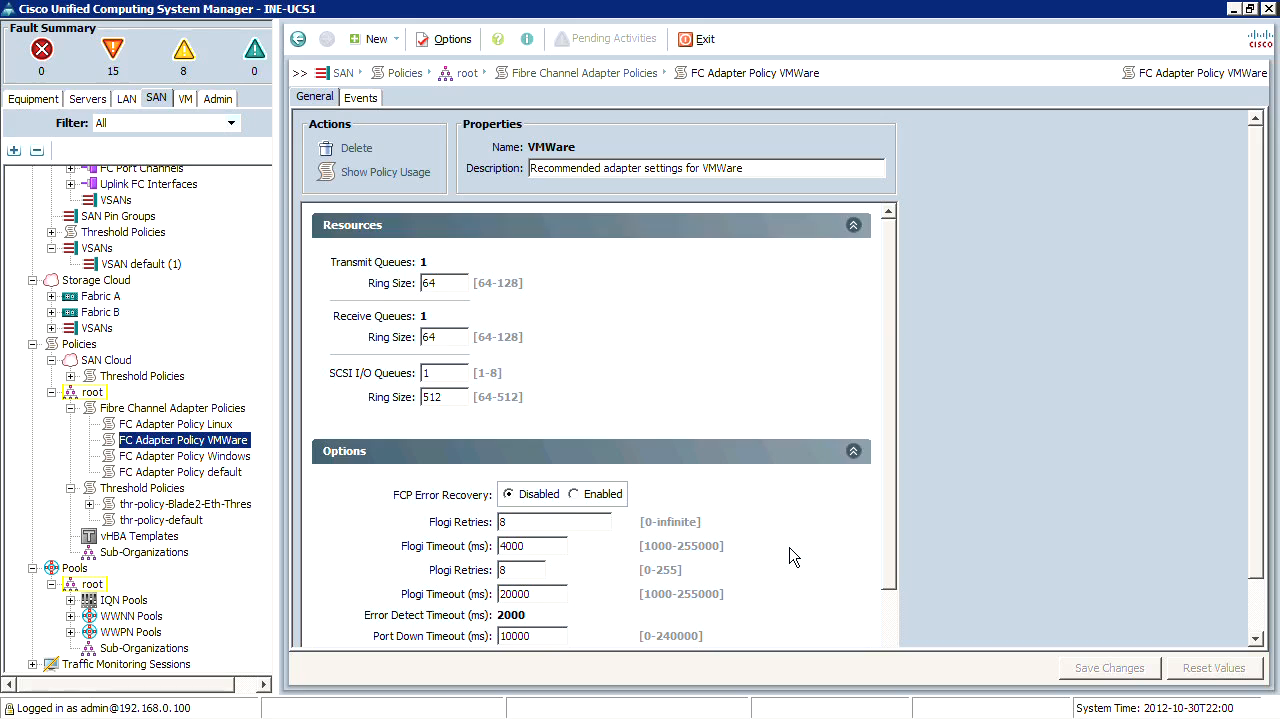
scroll("down", 3)
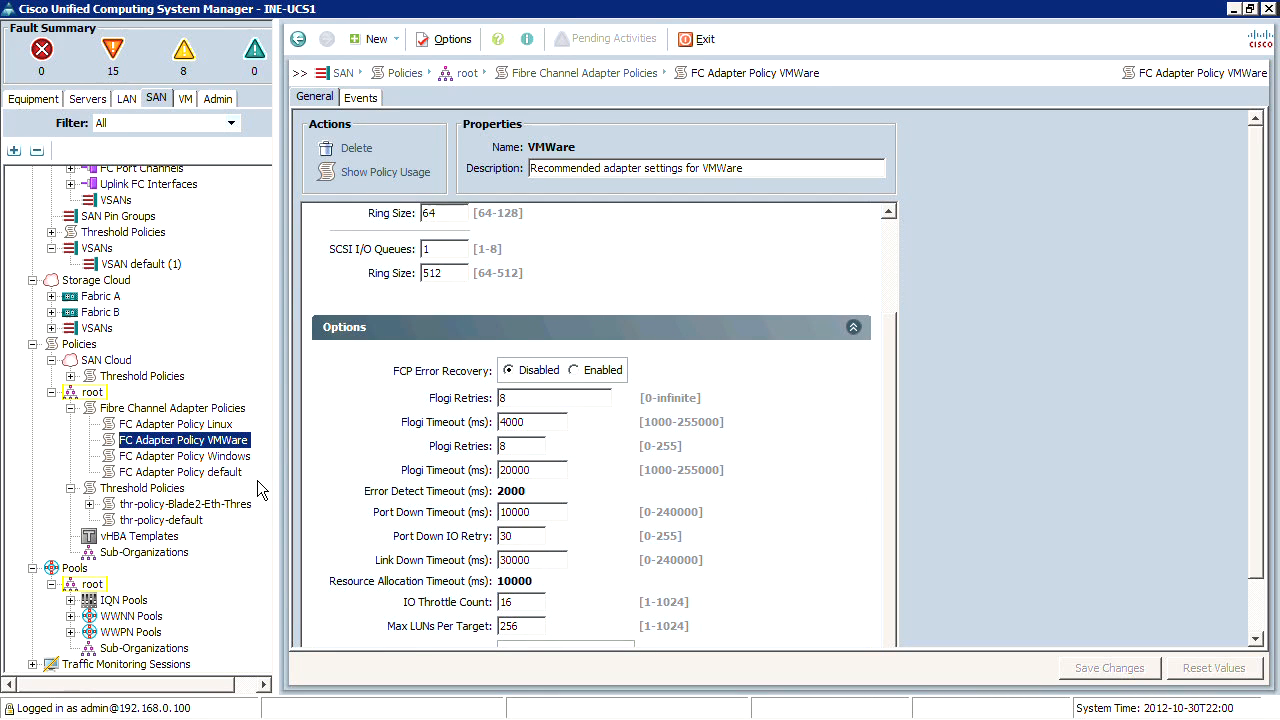
mouse_move(153, 470)
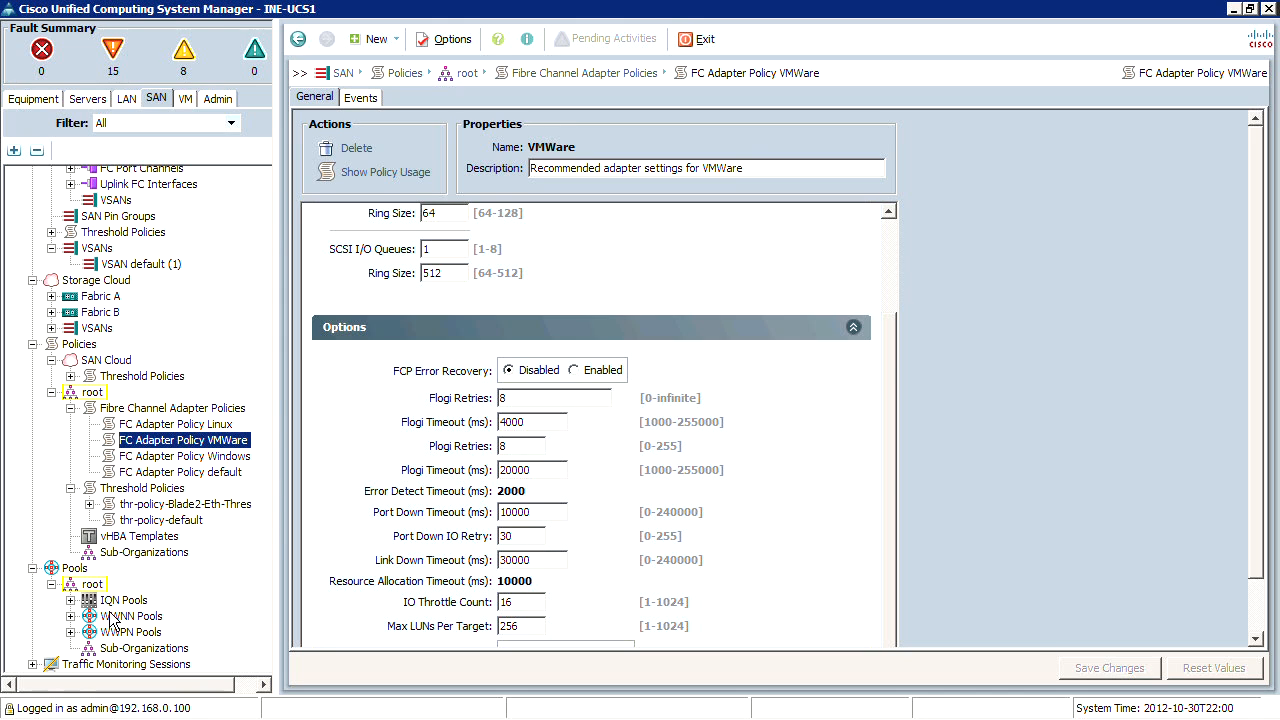
View the root WWNN and WWPN pools, ending on IQN Pools with only Pool default
left_click(131, 615)
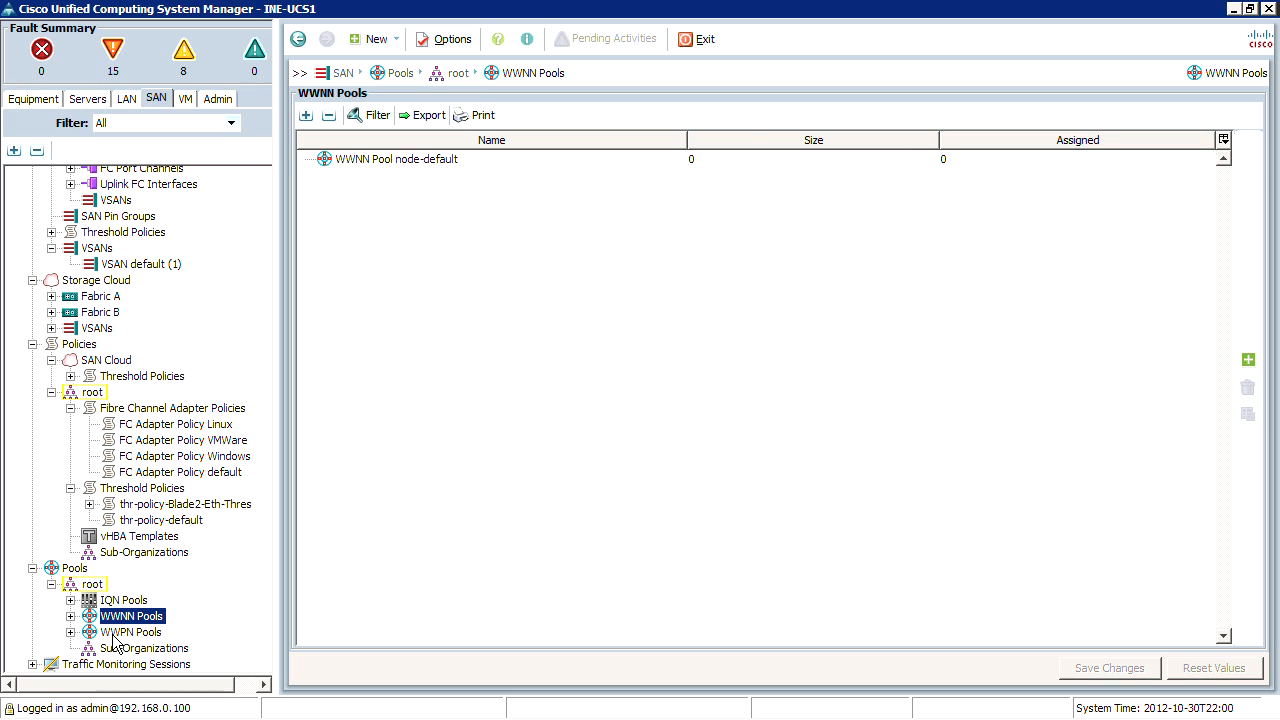
left_click(131, 631)
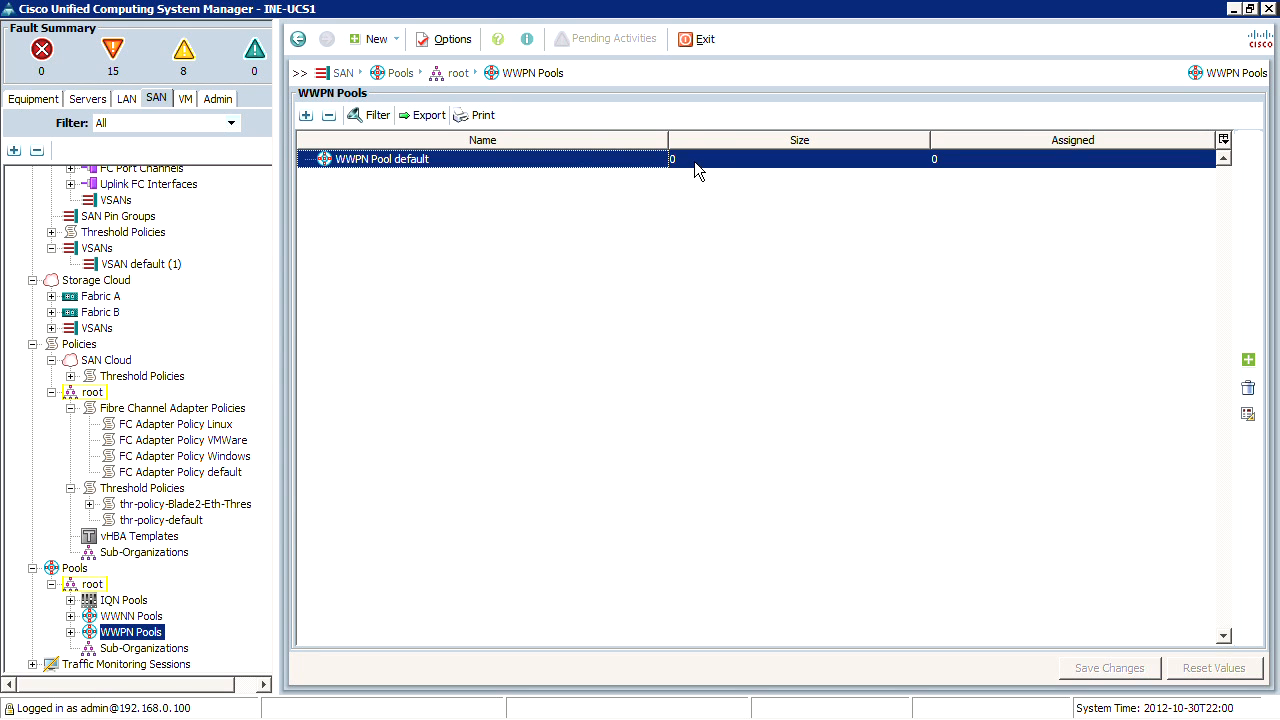
mouse_move(142, 610)
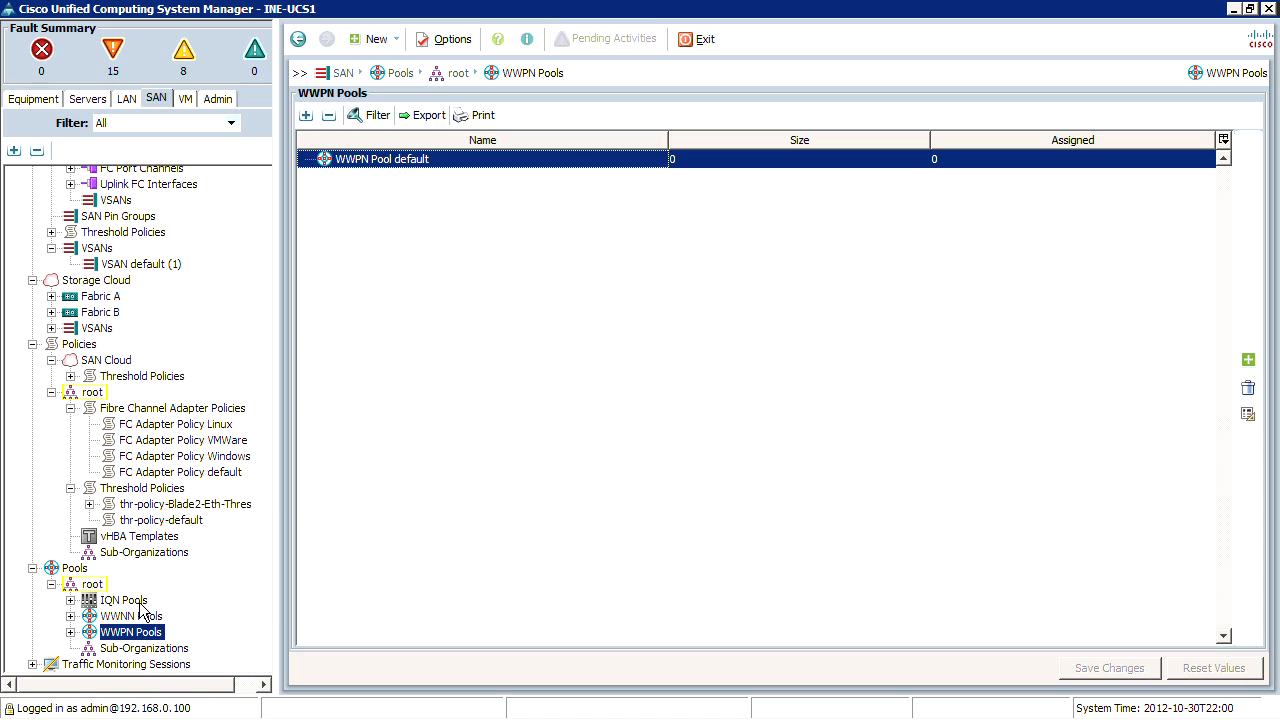
left_click(124, 600)
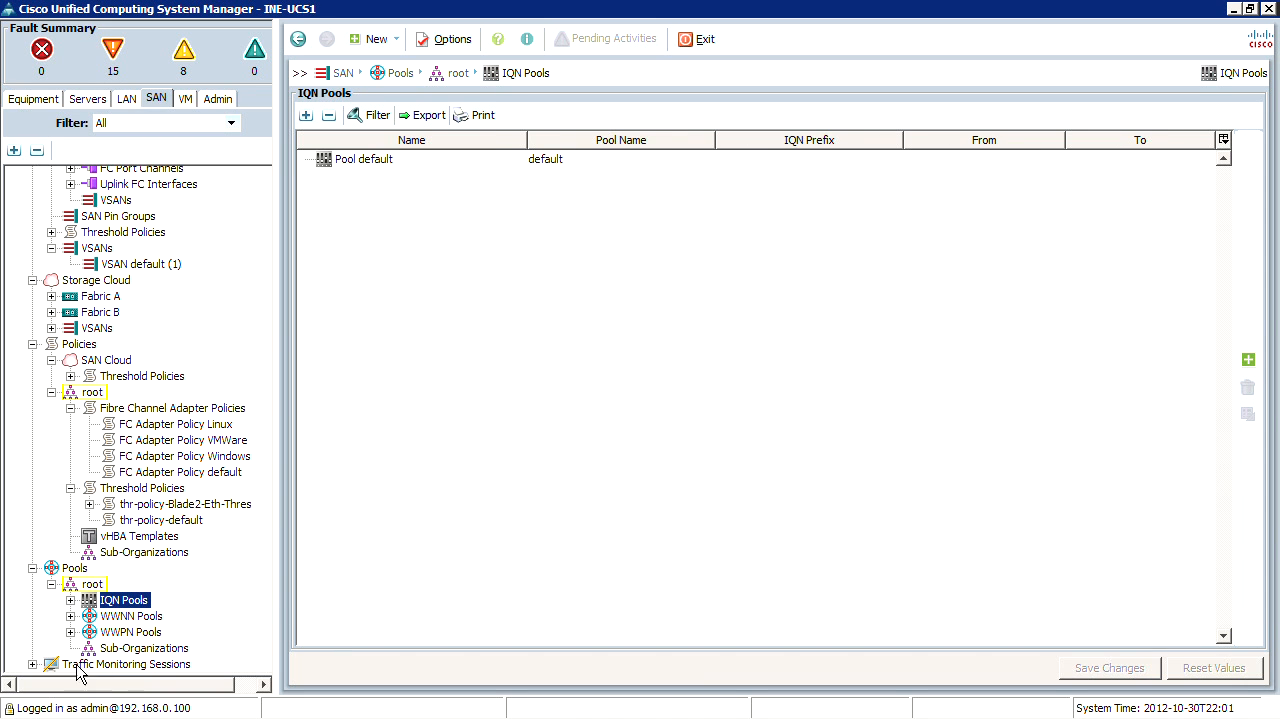
mouse_move(163, 568)
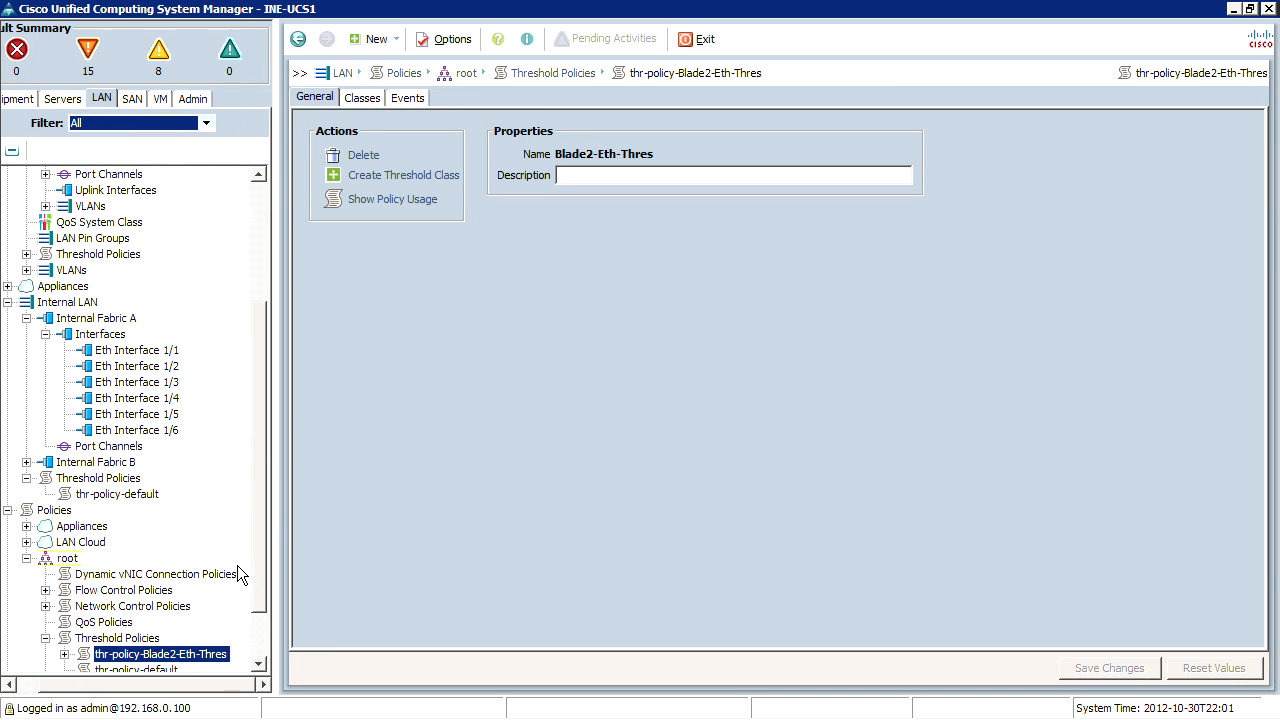
Browse root QoS policies, then open MAC Pools showing only MAC POOL default
left_click(103, 621)
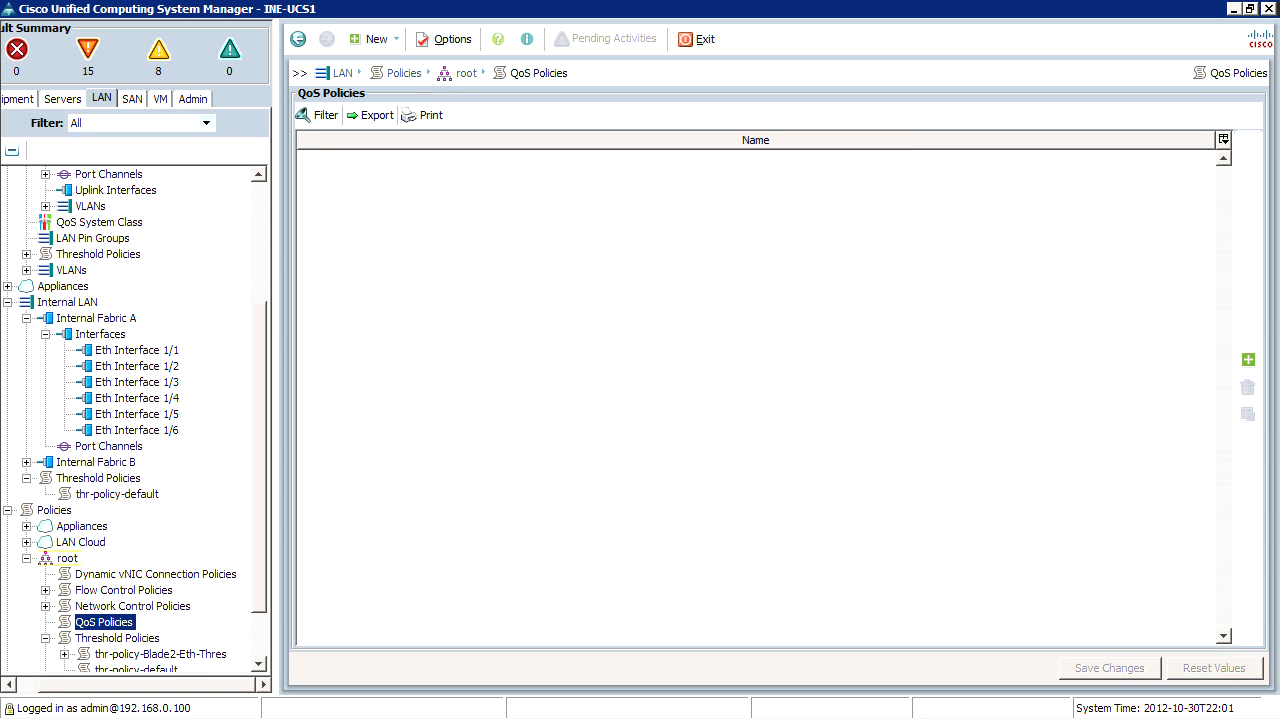
scroll("down", 3)
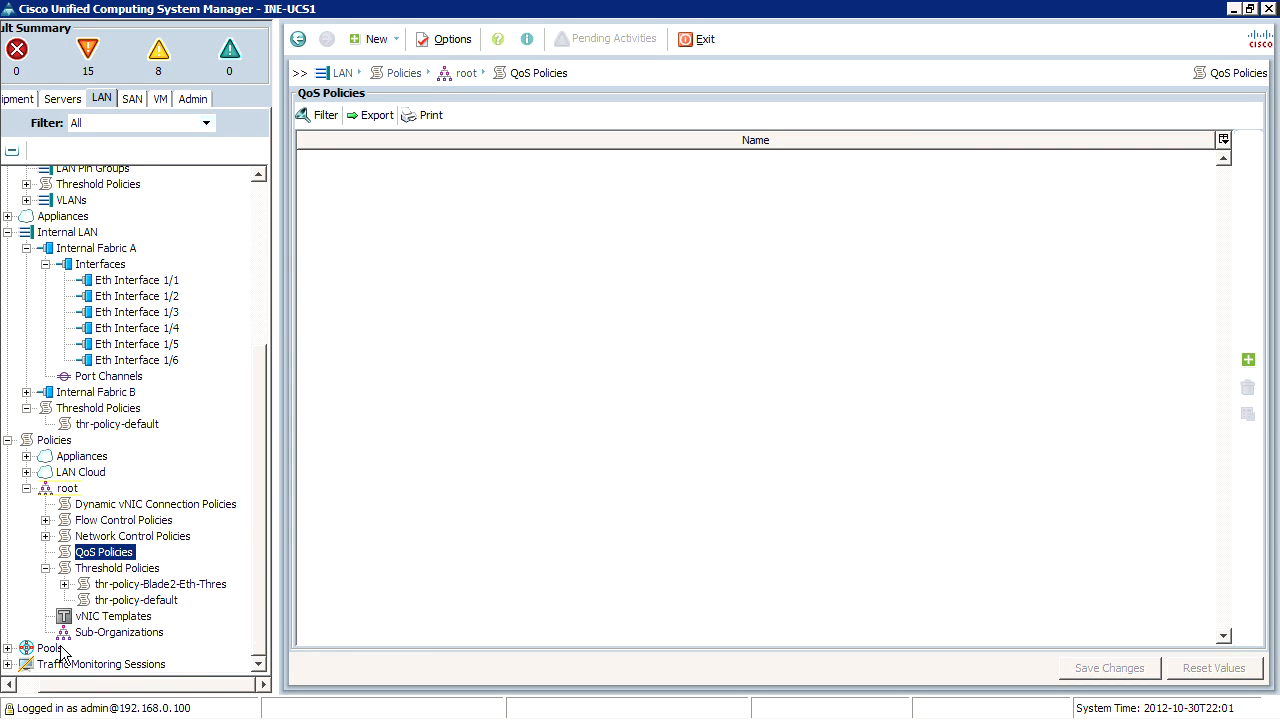
left_click(8, 647)
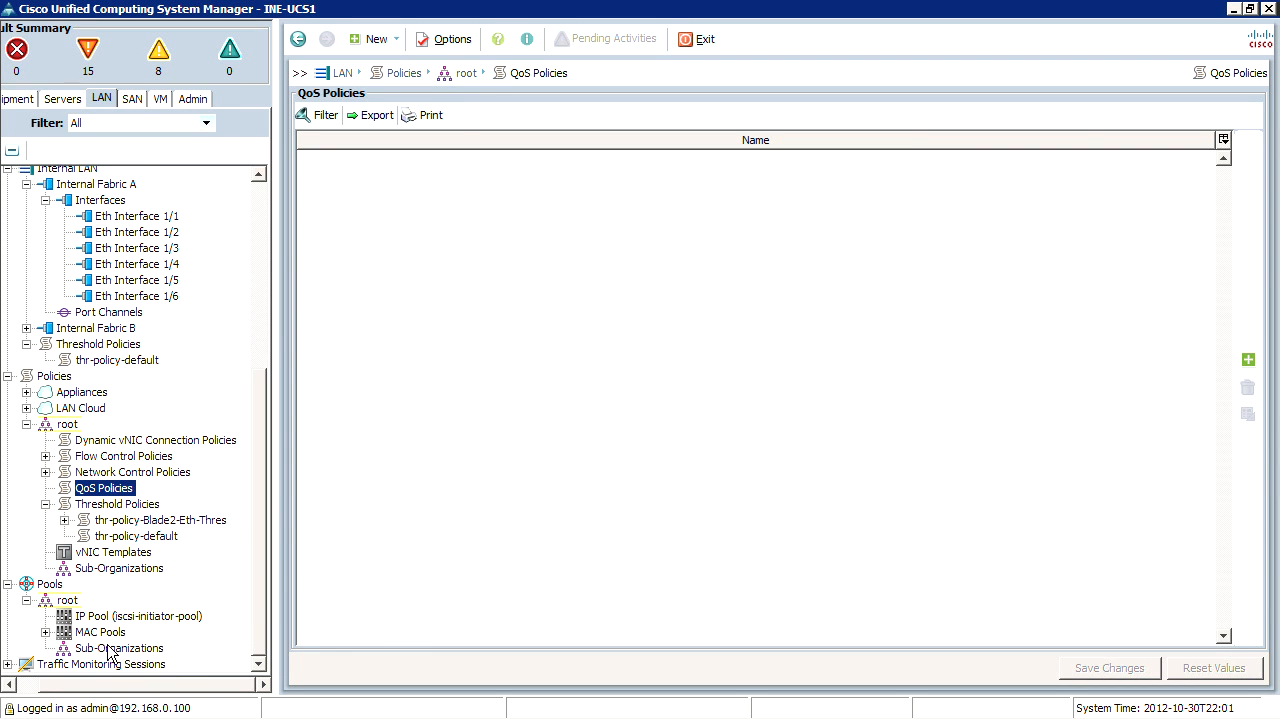
left_click(100, 632)
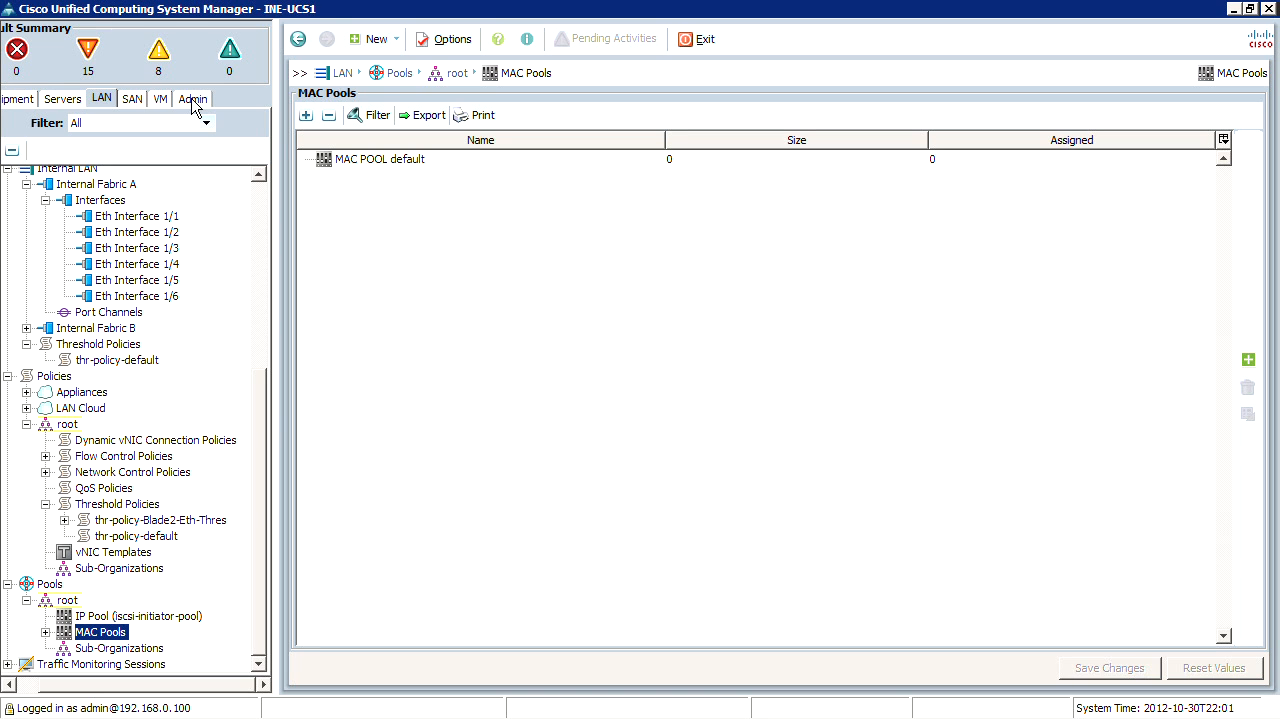
mouse_move(323, 108)
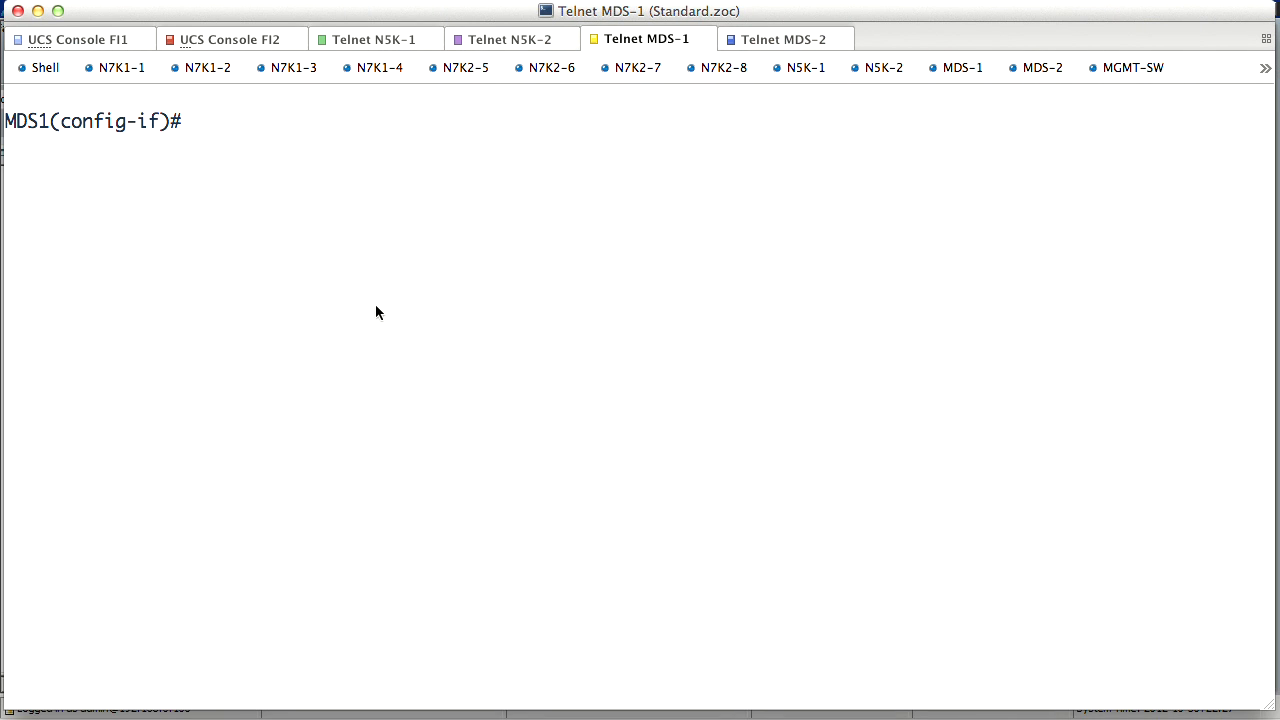
Check MDS-1's port-channel summary and the 'sh run int po2' configuration
type("sh flogi database")
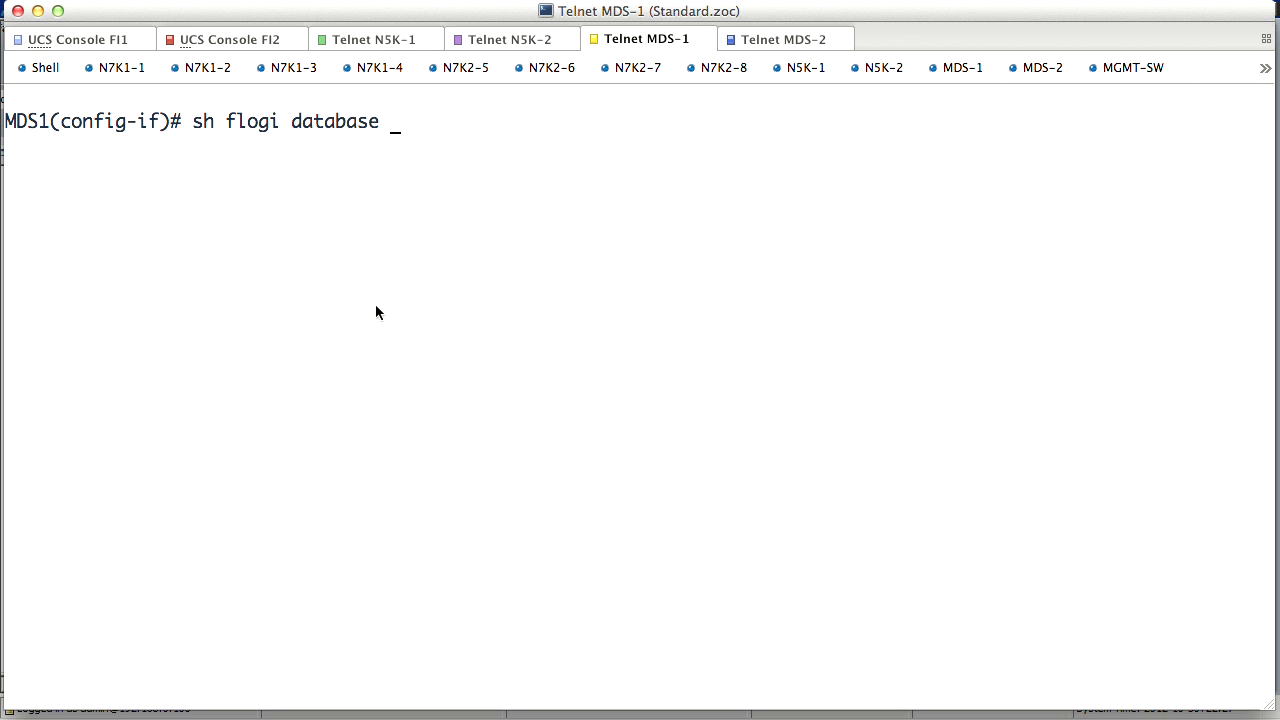
key("BackSpace")
type("sh port-ch sum")
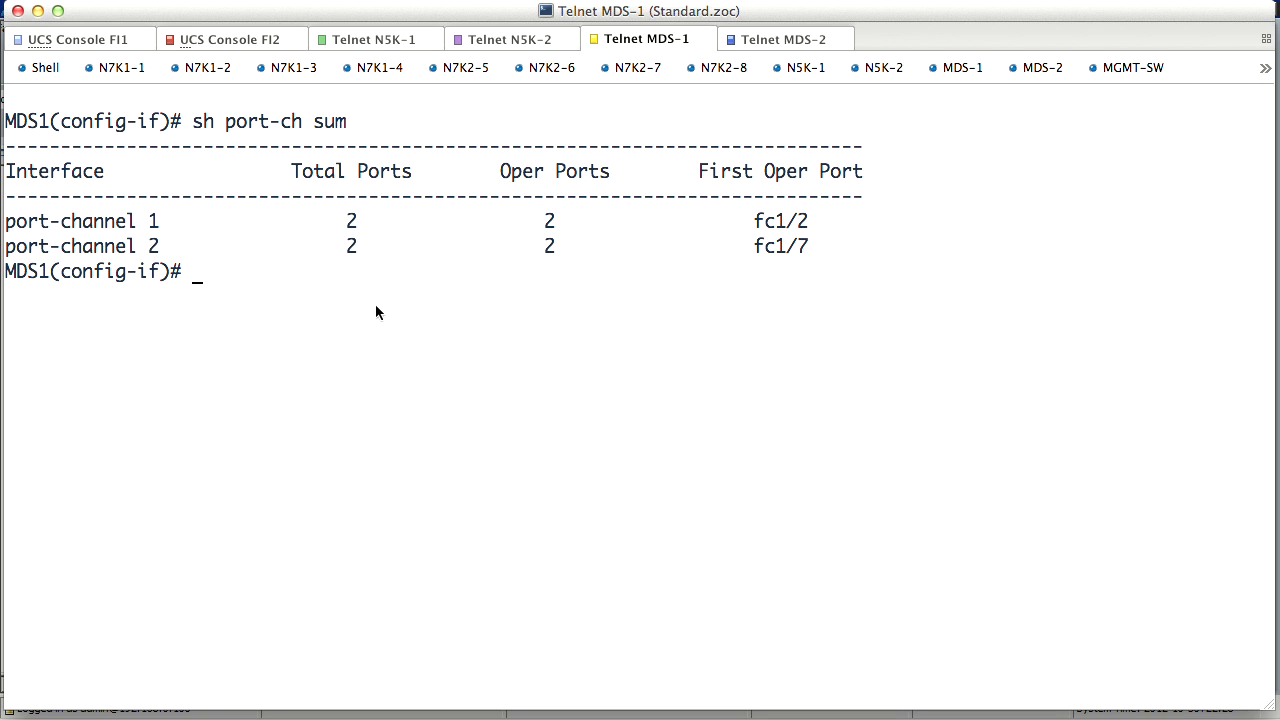
double_click(83, 246)
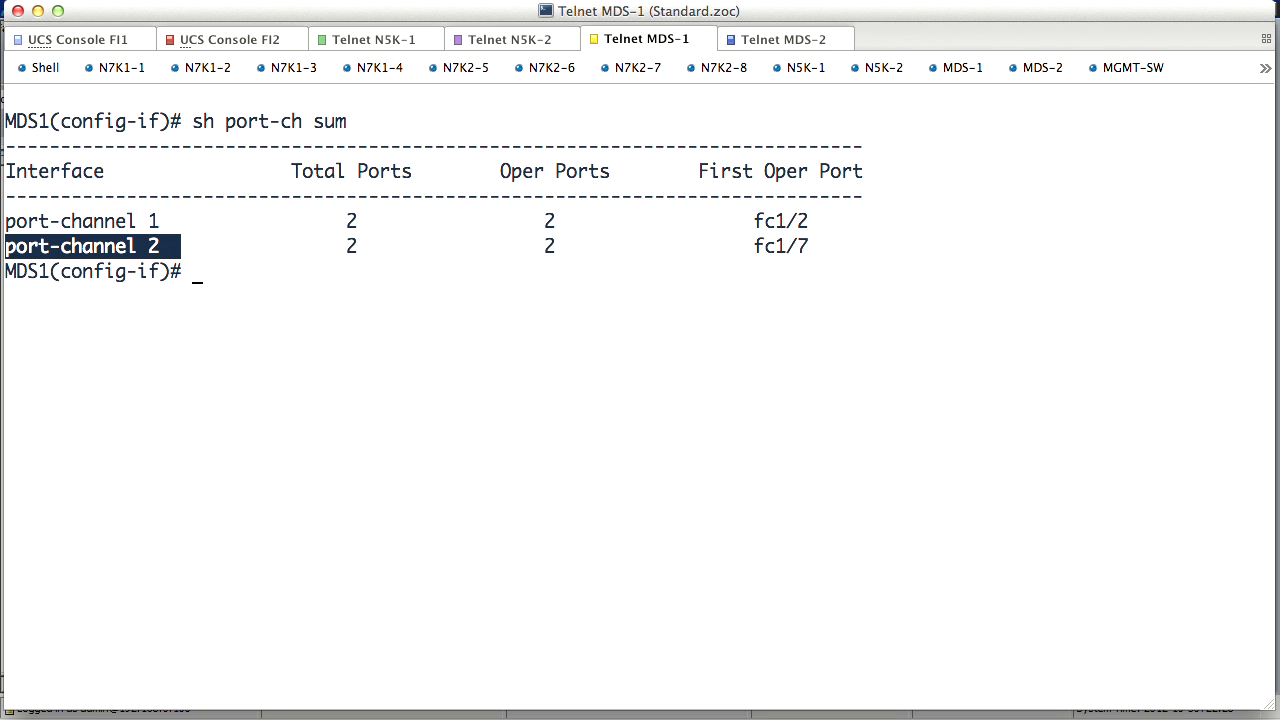
type("sh run int f")
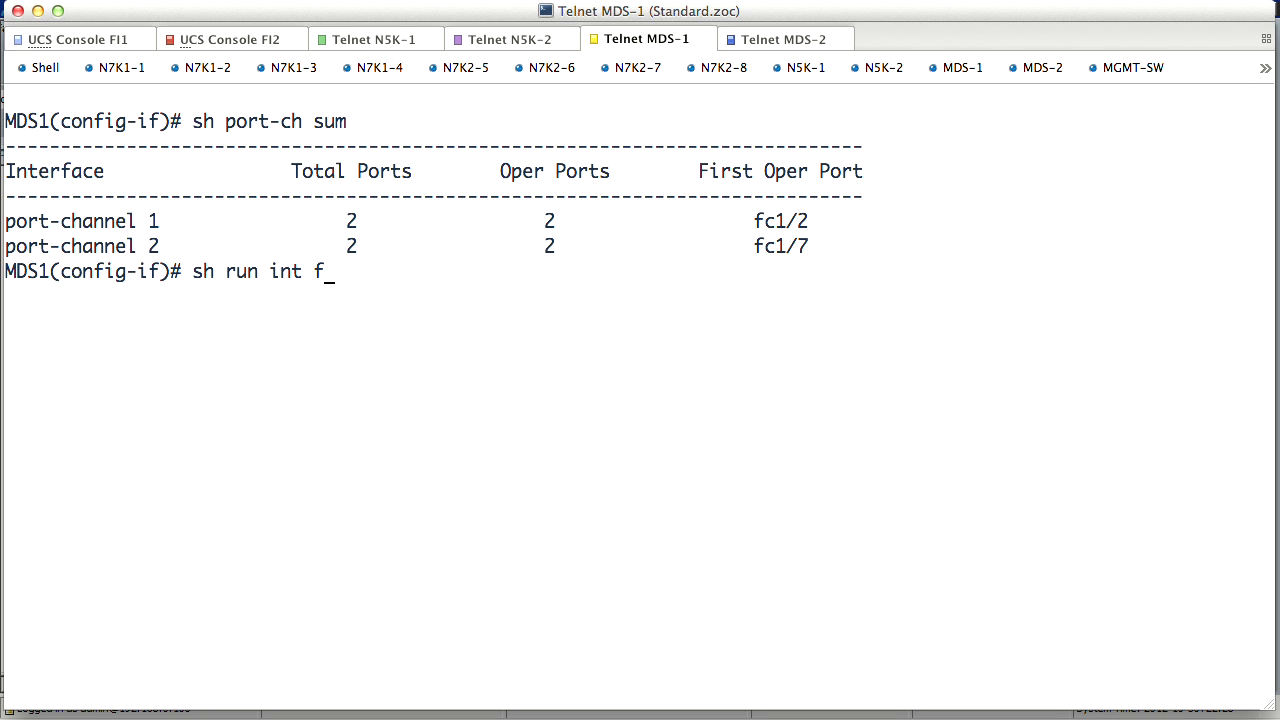
type("po2")
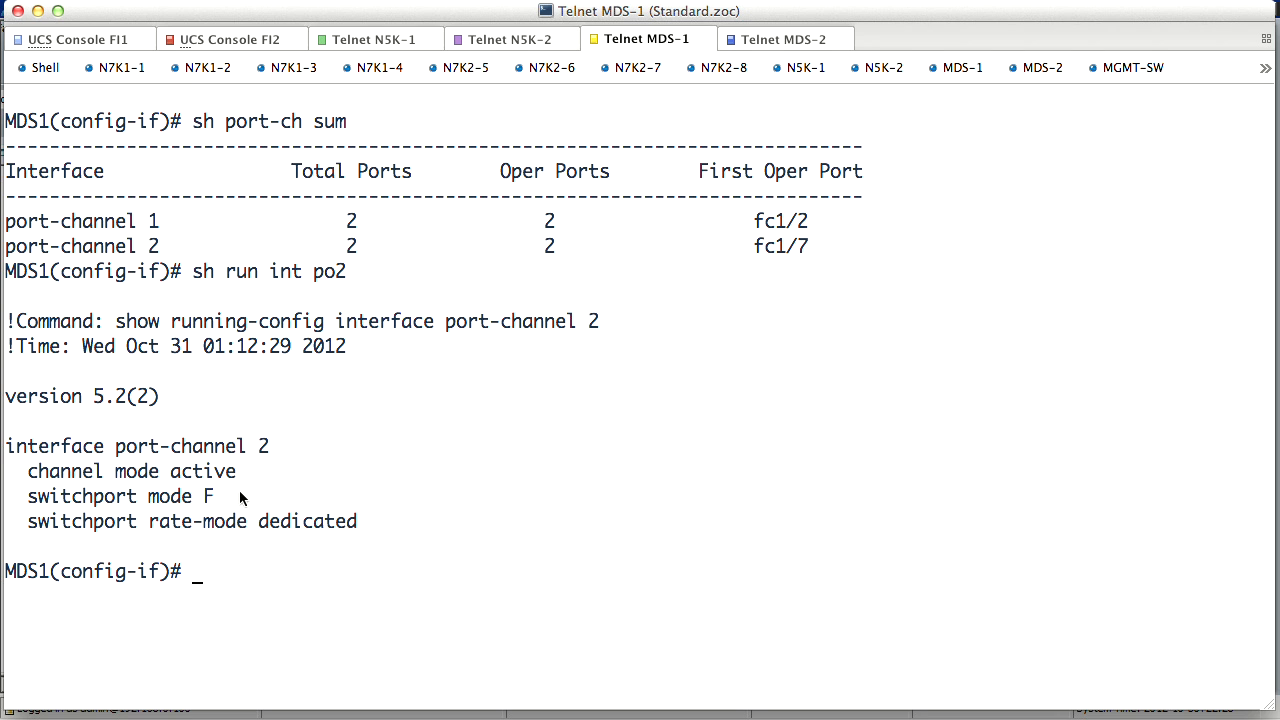
mouse_move(228, 503)
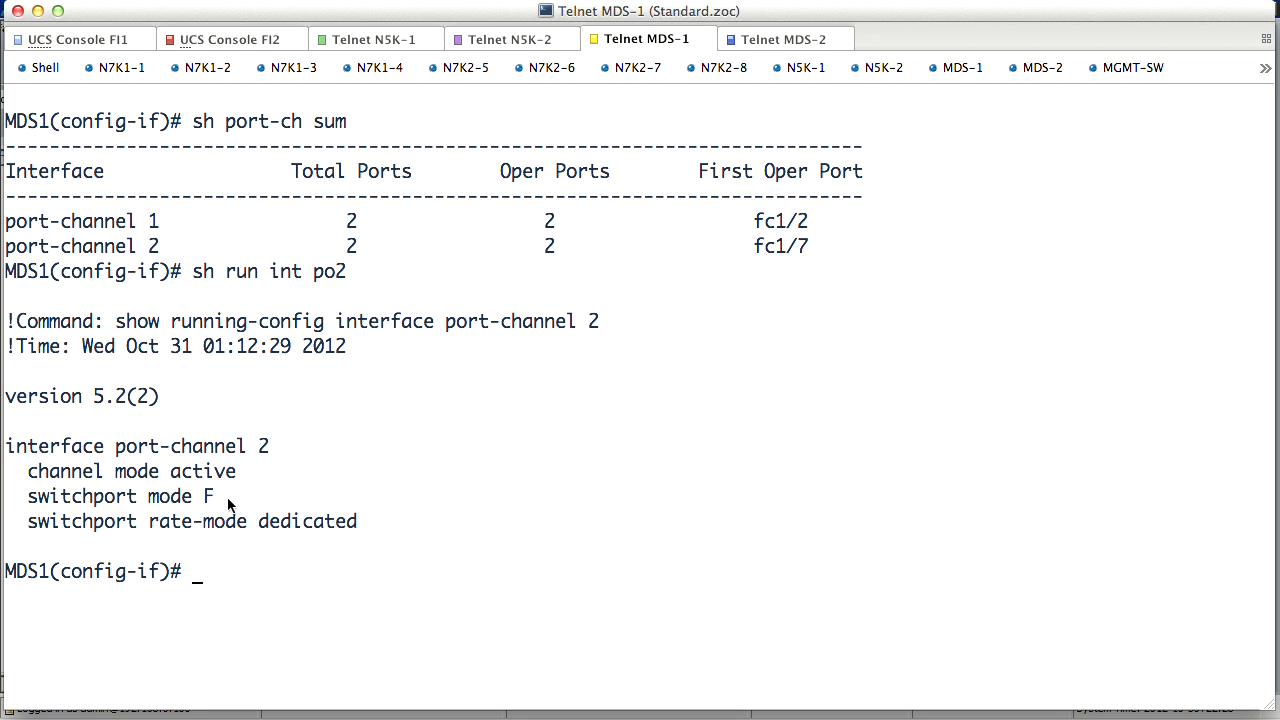
mouse_move(235, 498)
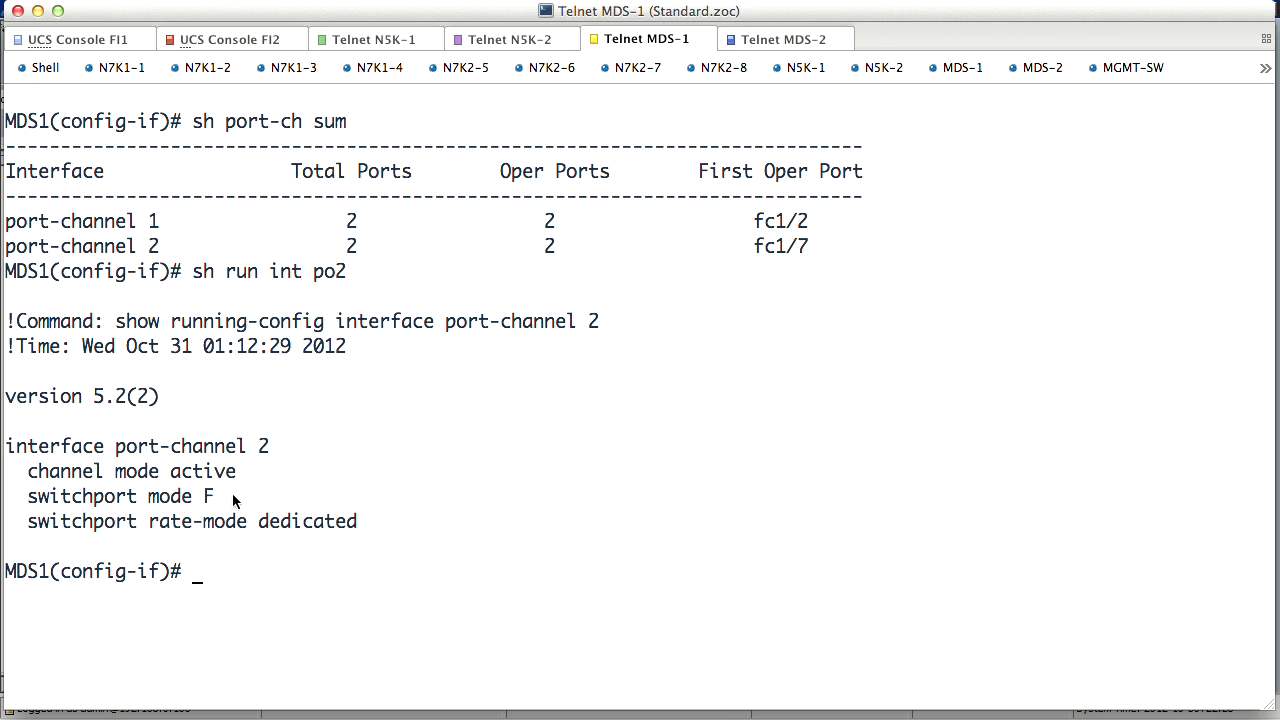
double_click(351, 246)
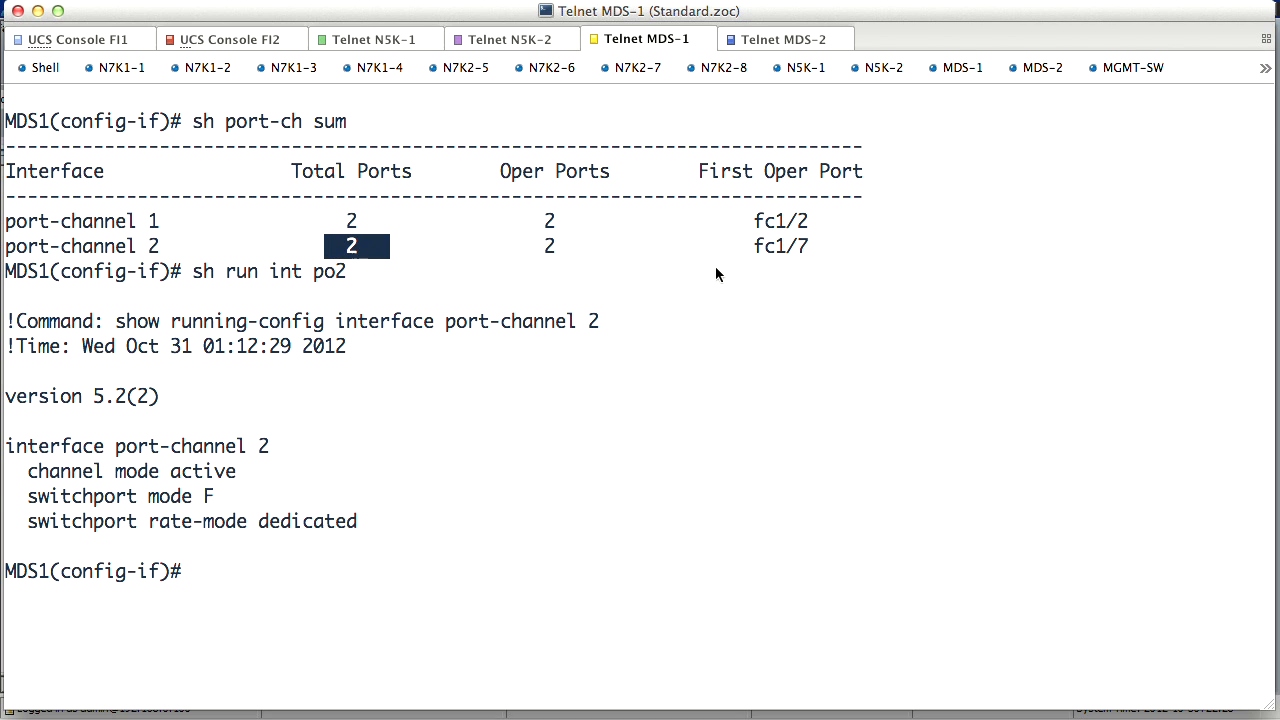
Show the fc1/7-8 configuration and the FLOGI WWPN 20:01:54:7f:ee:c5:7d:41
type("sh")
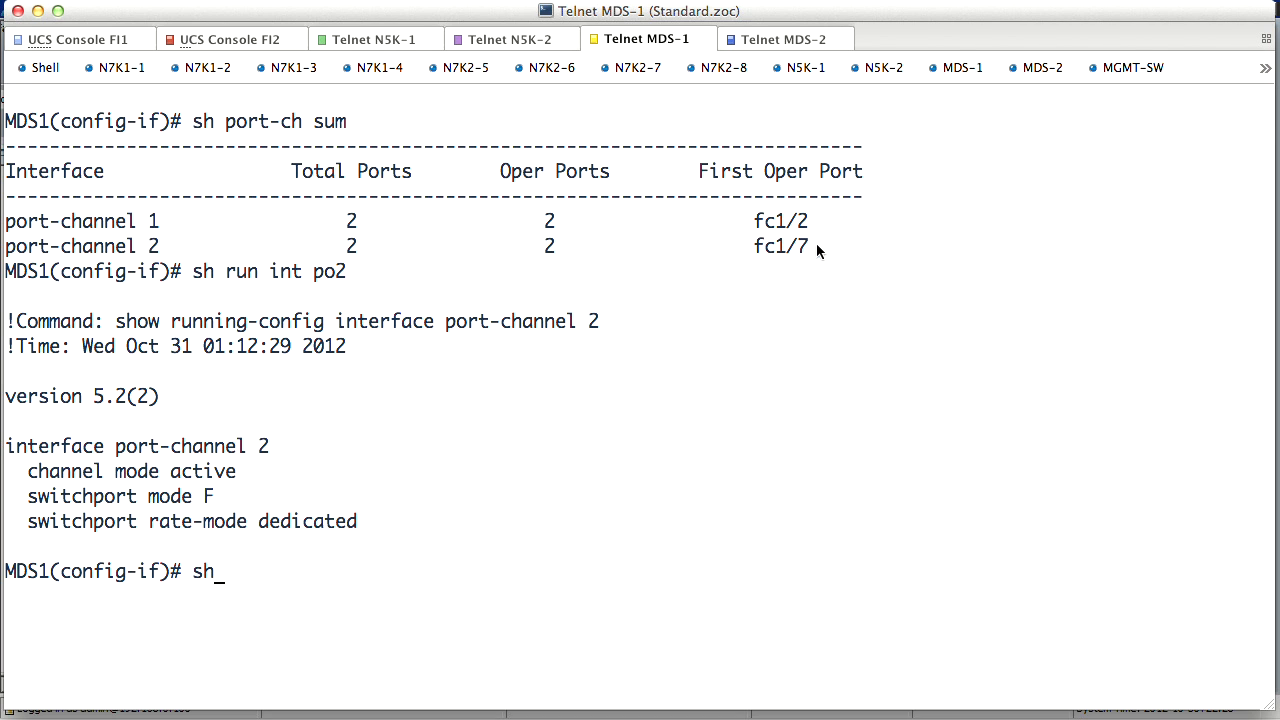
type("run int fc1/7-8")
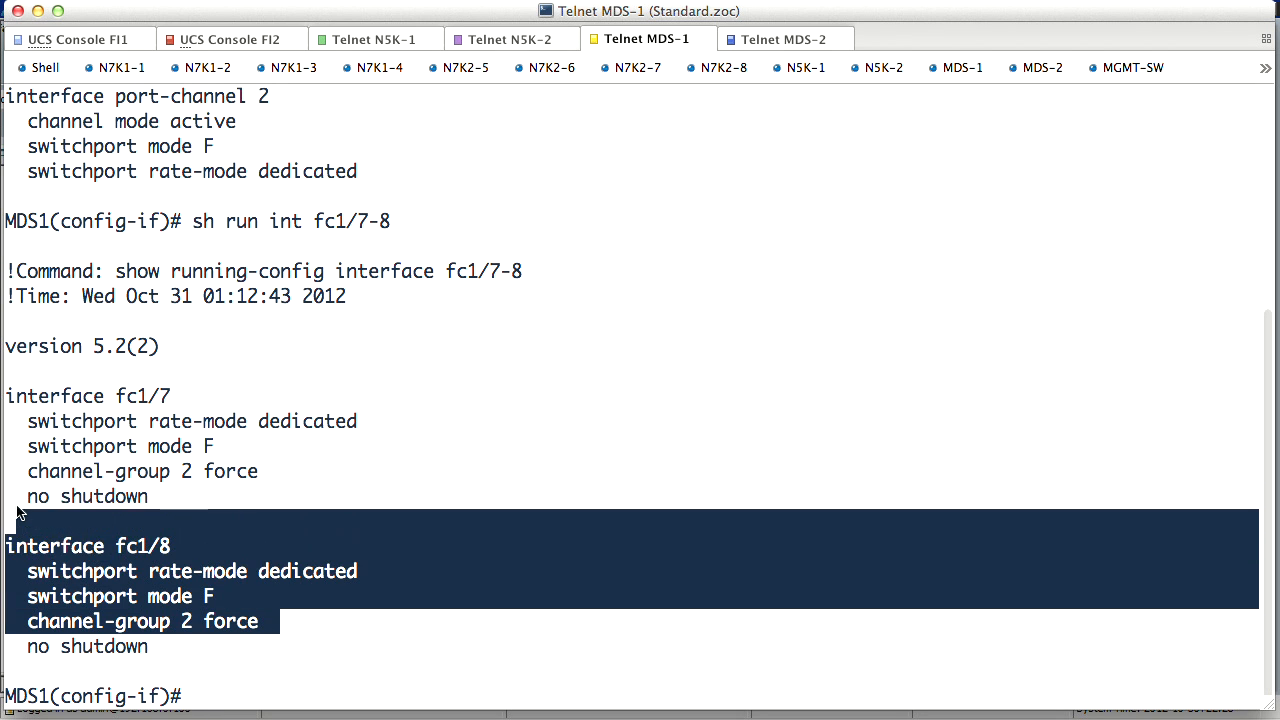
type("sh f")
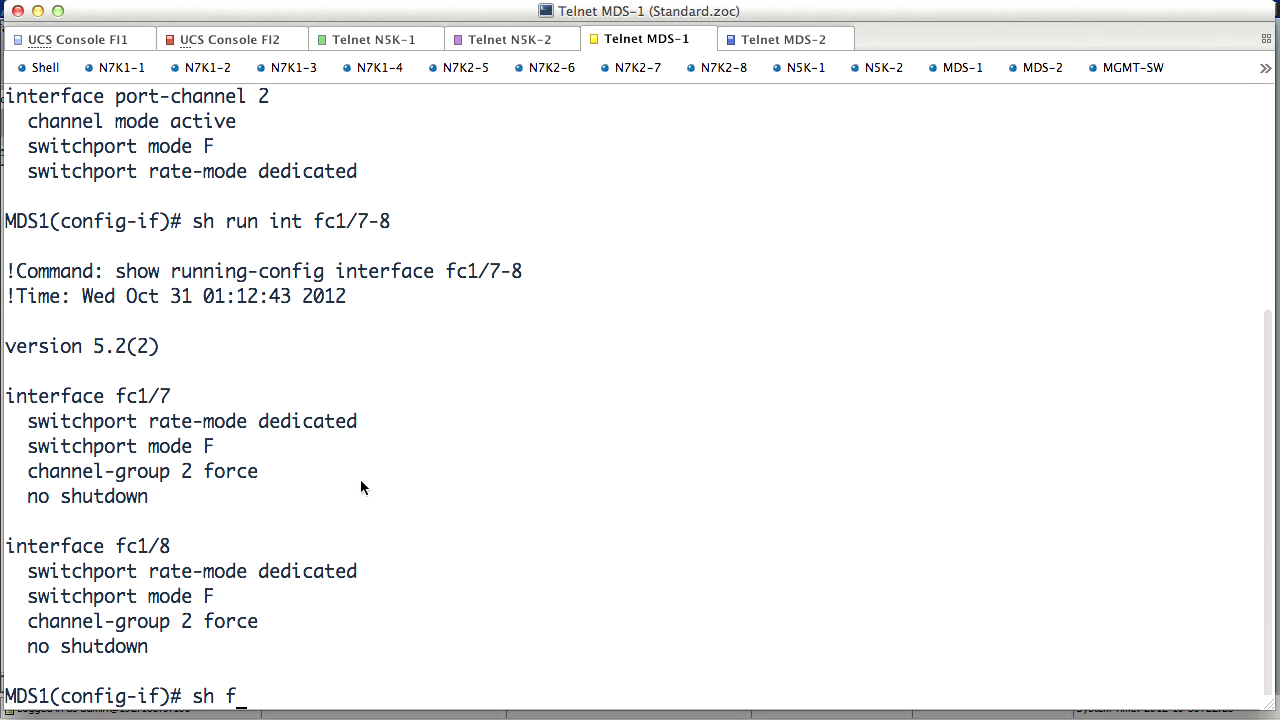
type("log d")
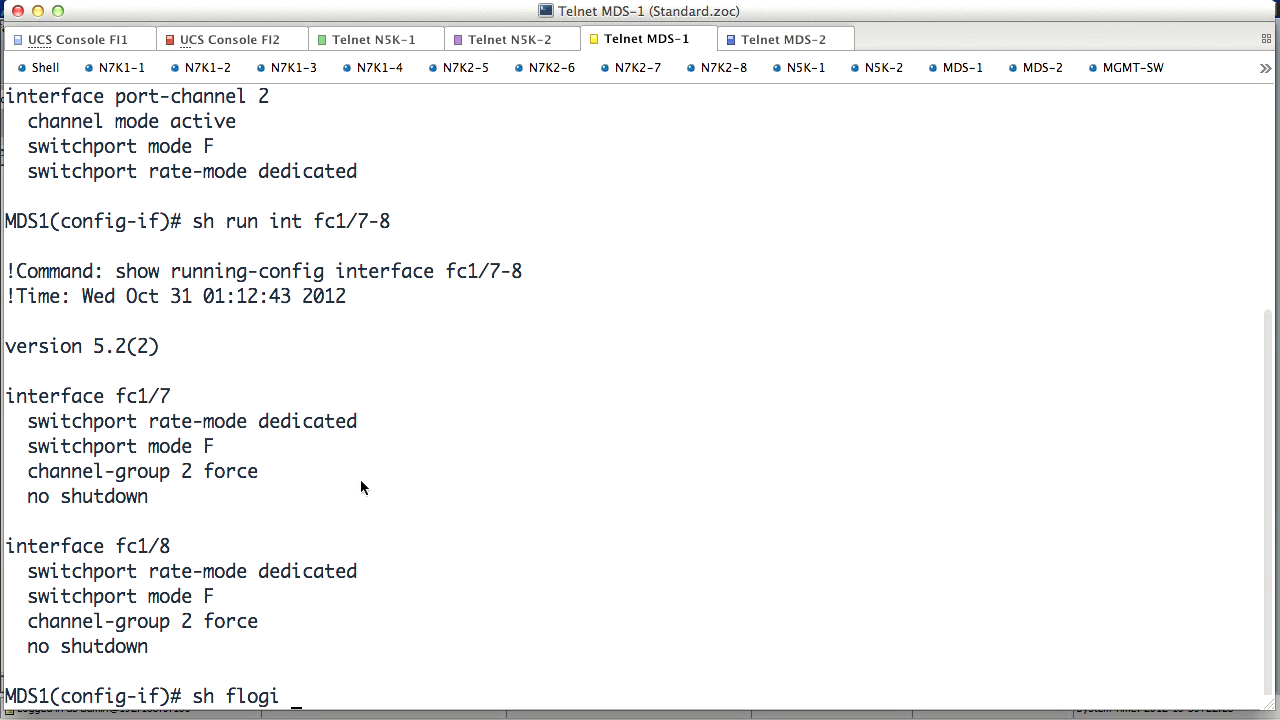
type("d | in port")
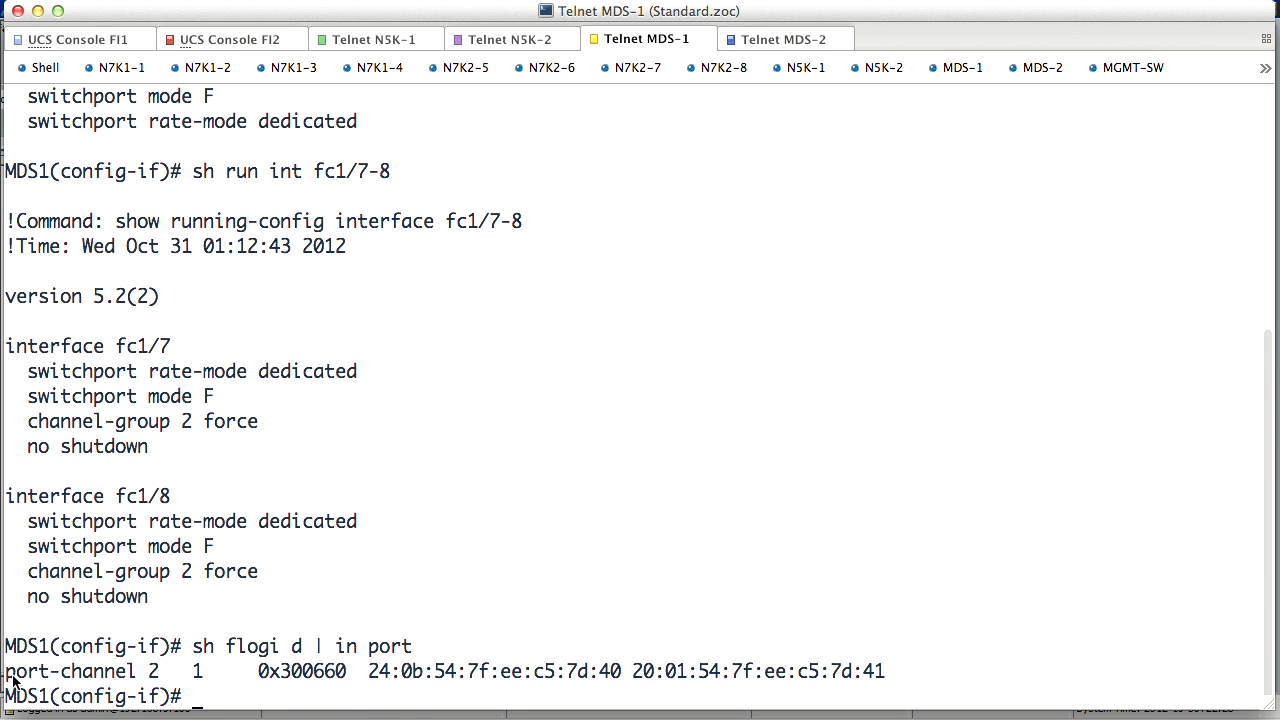
left_click_drag(10, 671, 890, 671)
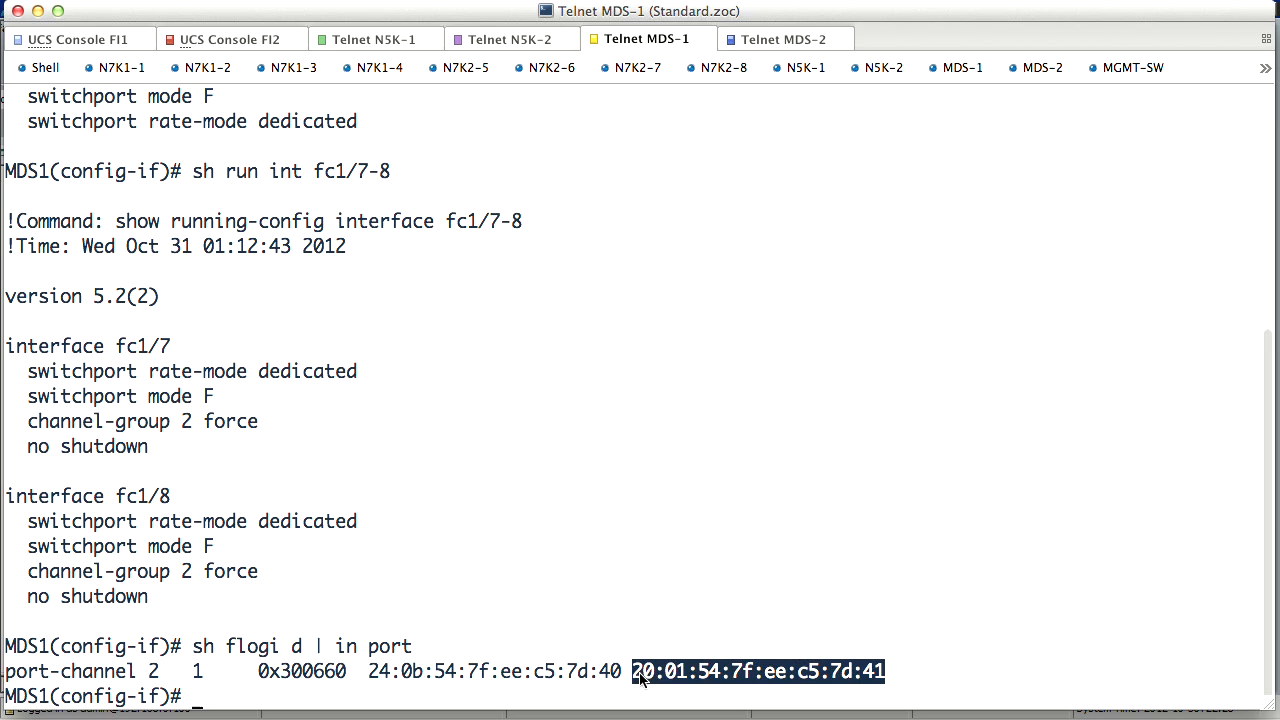
left_click(757, 671)
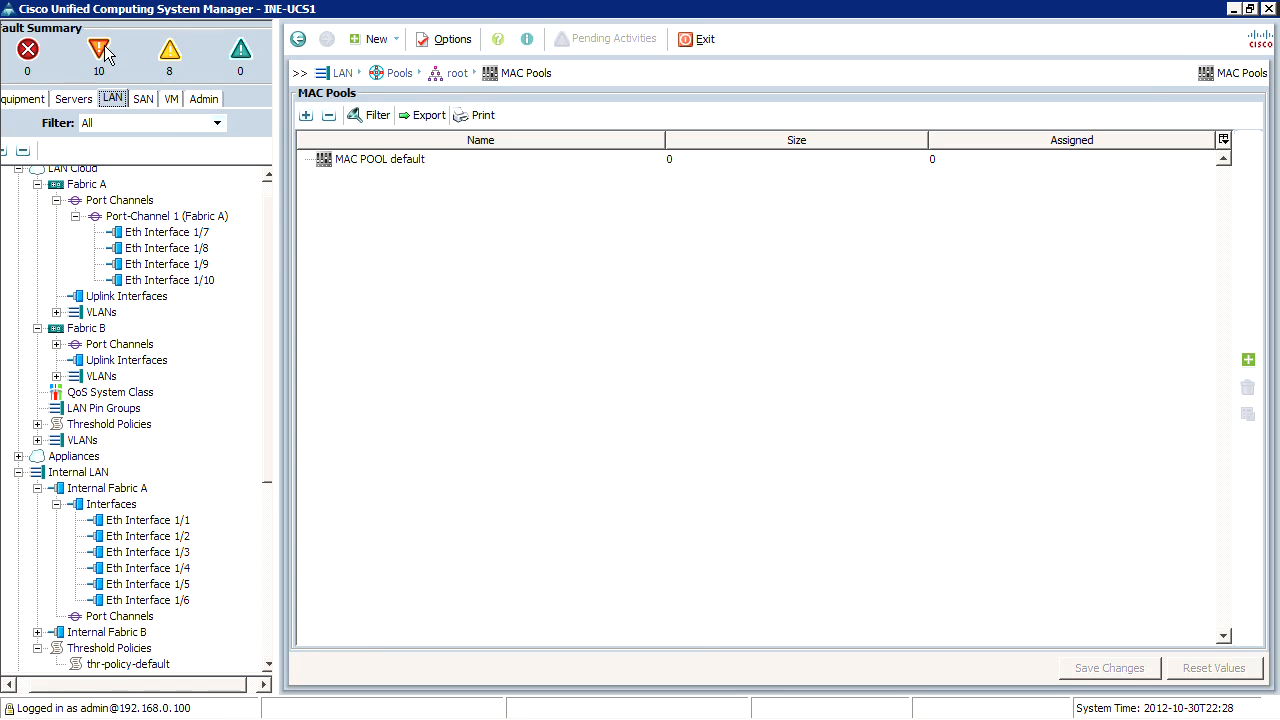
Disable Fabric B's FC Port-Channel 12, confirm, then delete it
left_click(143, 98)
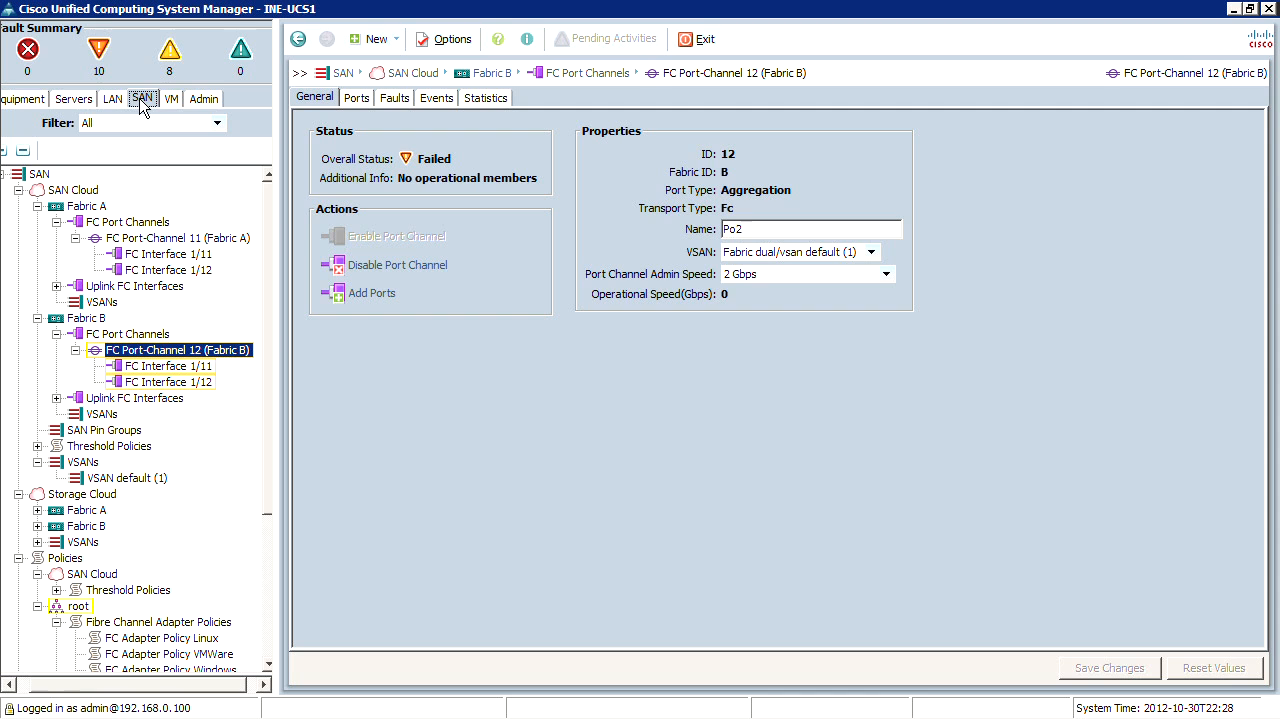
right_click(178, 350)
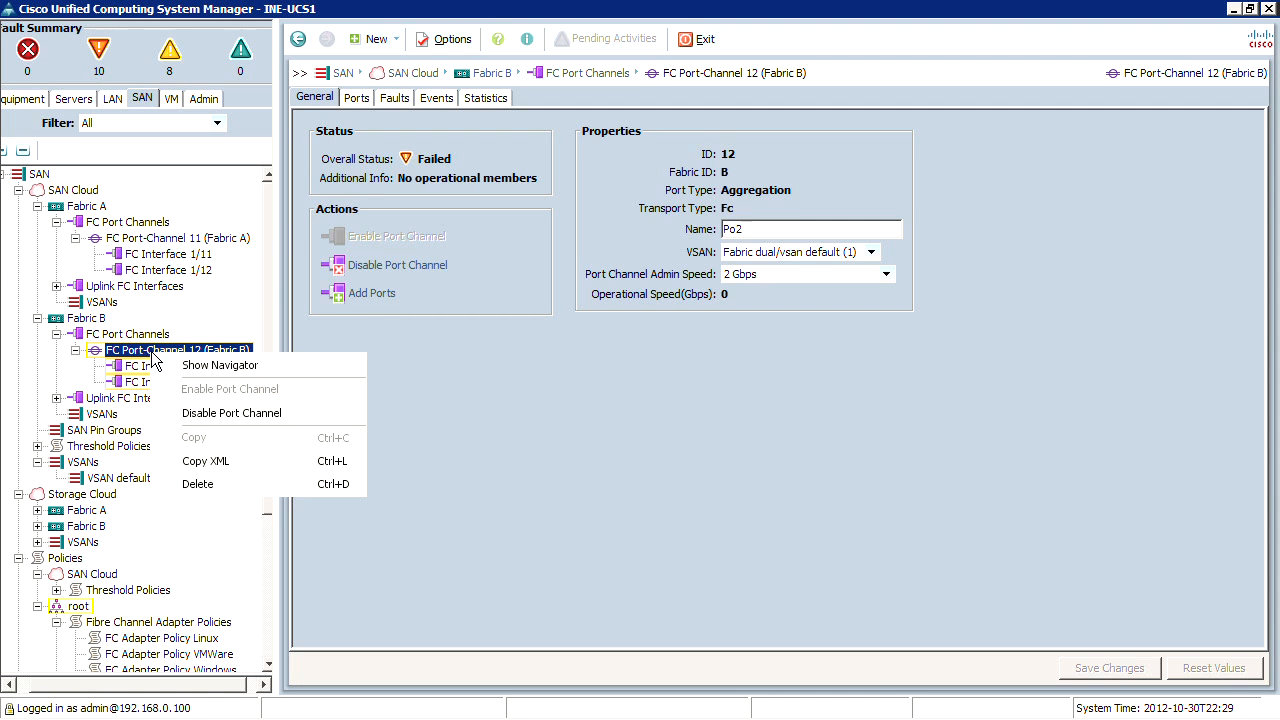
left_click(231, 412)
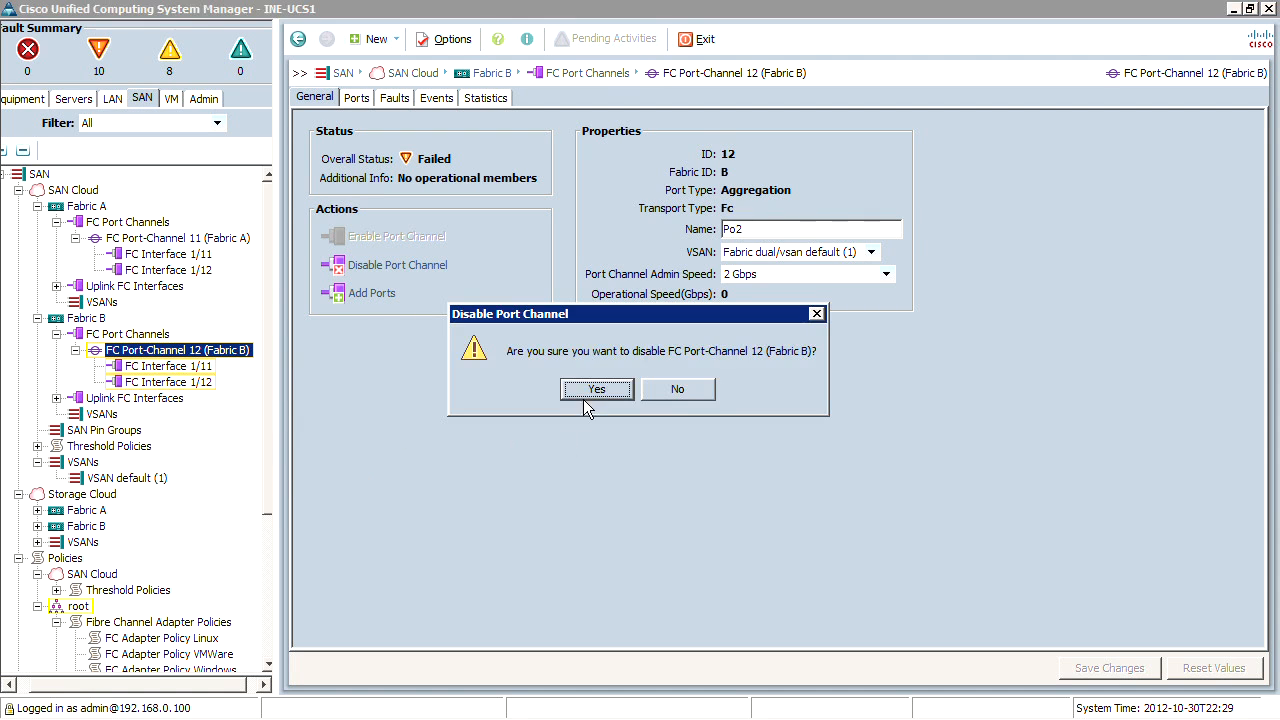
left_click(597, 389)
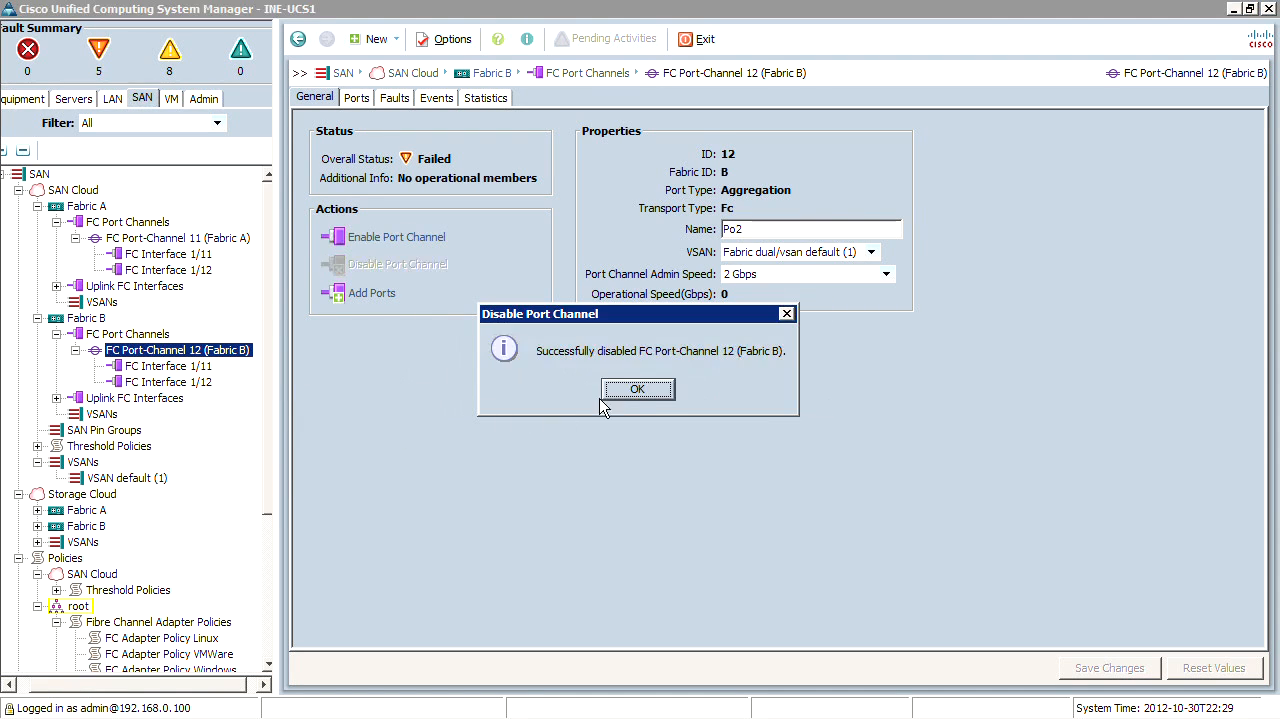
left_click(637, 388)
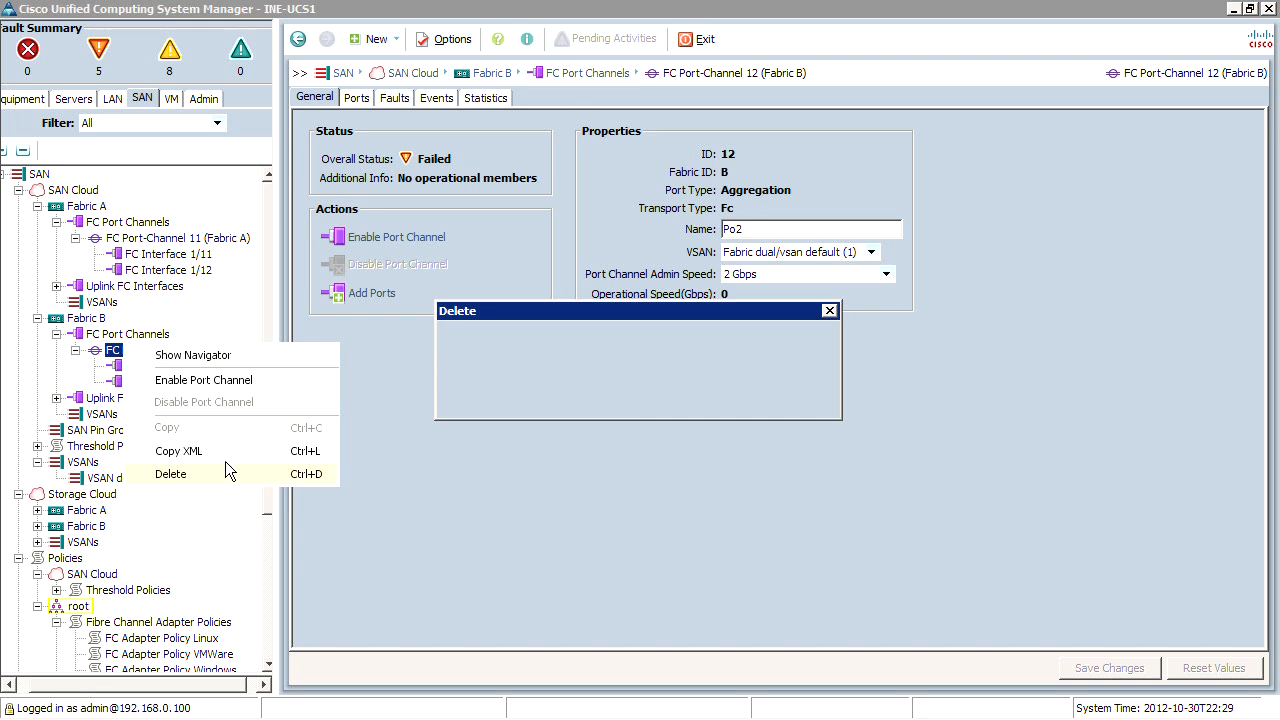
left_click(170, 473)
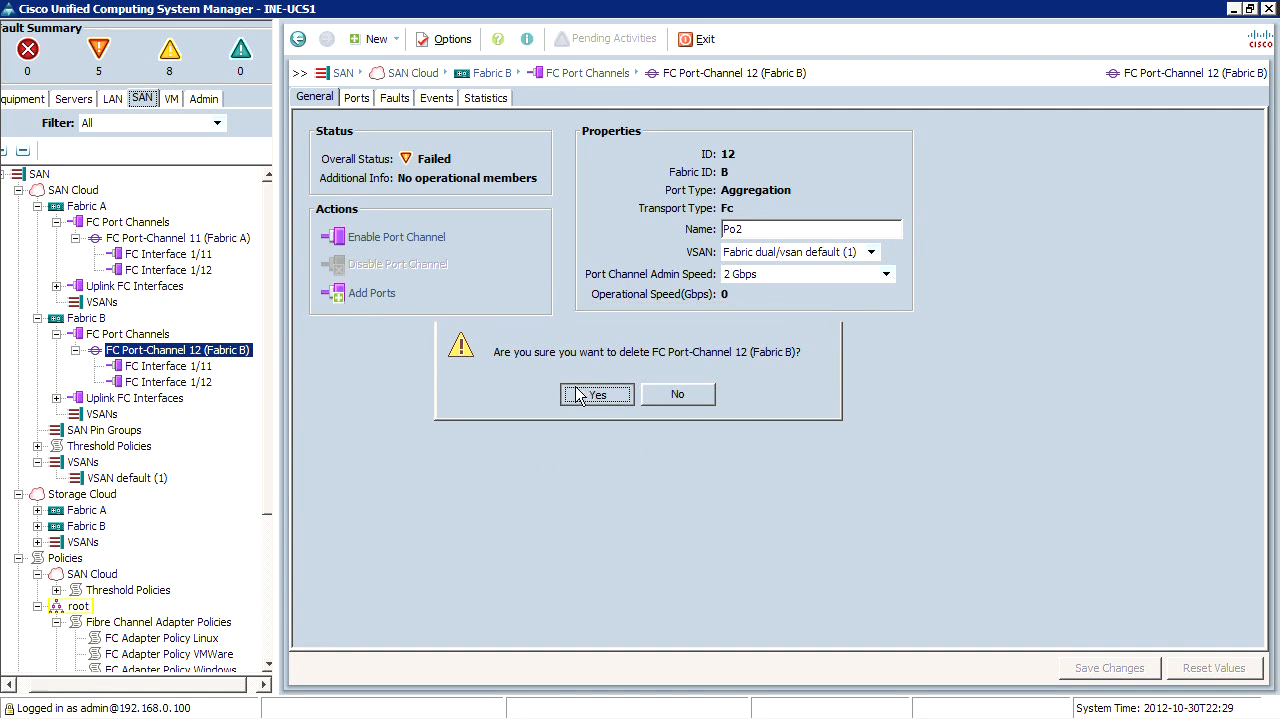
left_click(597, 393)
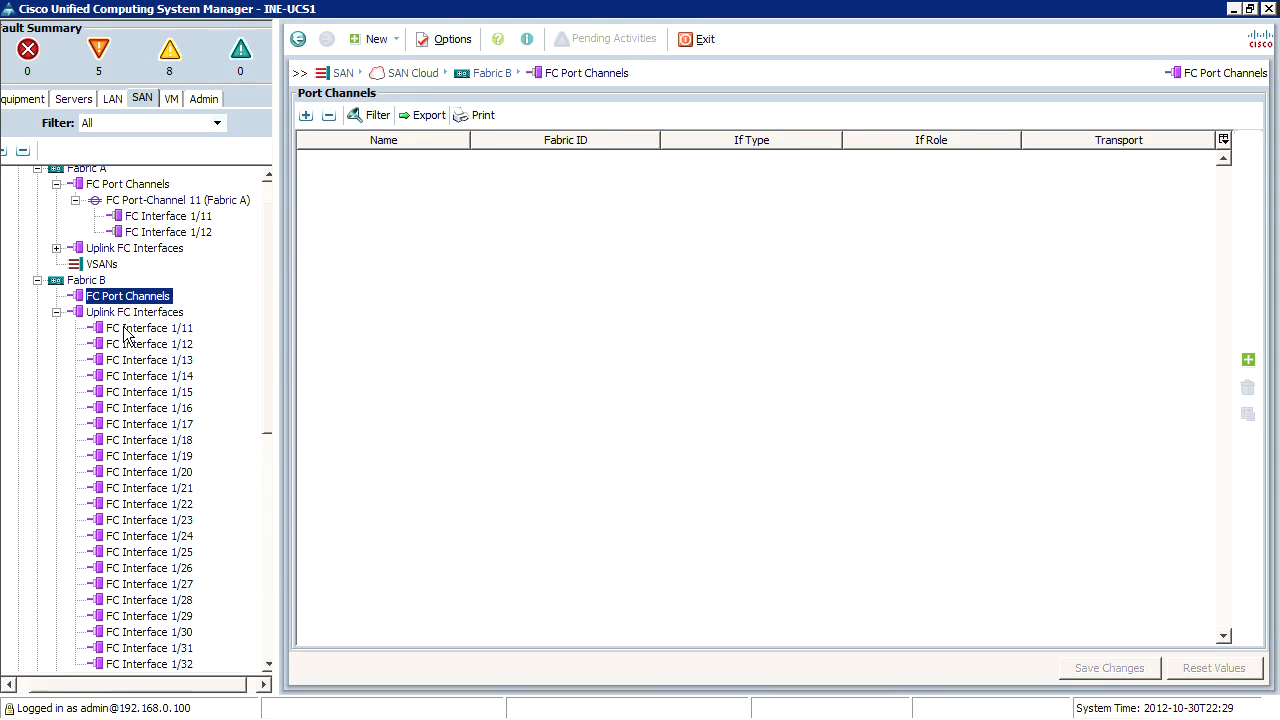
Enable Fabric B uplink FC Interface 1/12 and verify interfaces 1/11 and 1/12 are enabled
left_click(149, 328)
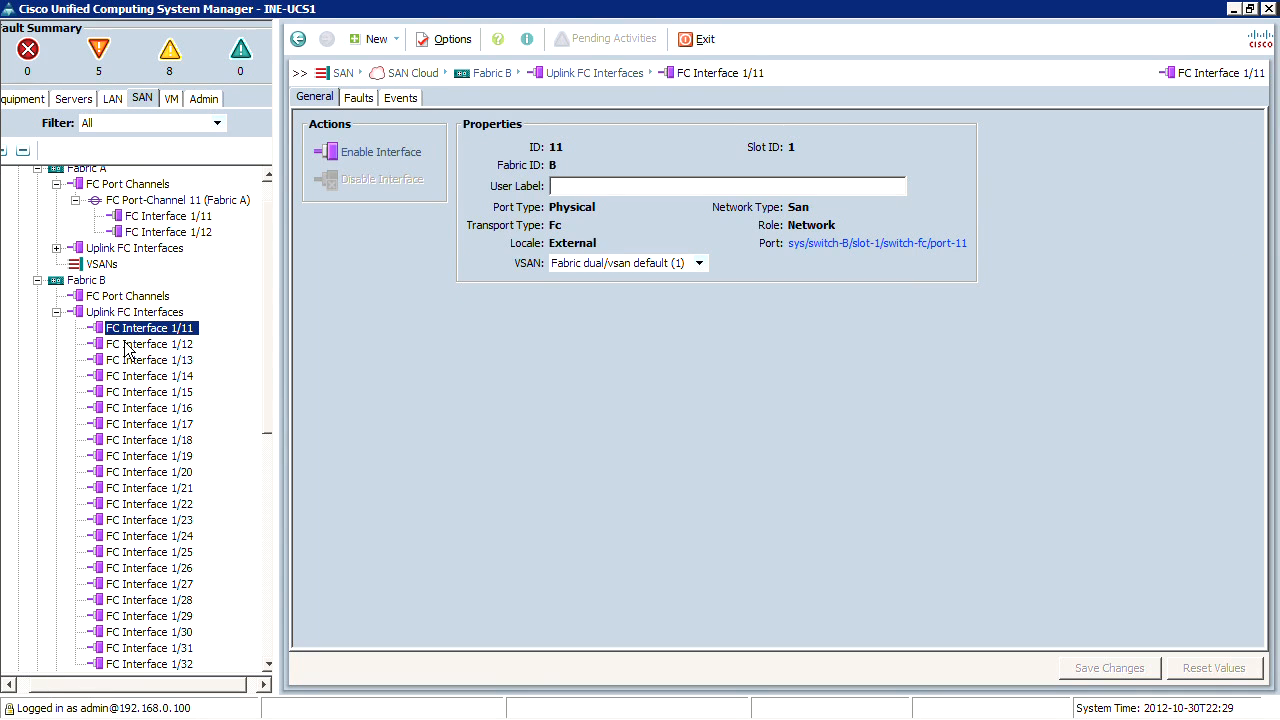
left_click(150, 343)
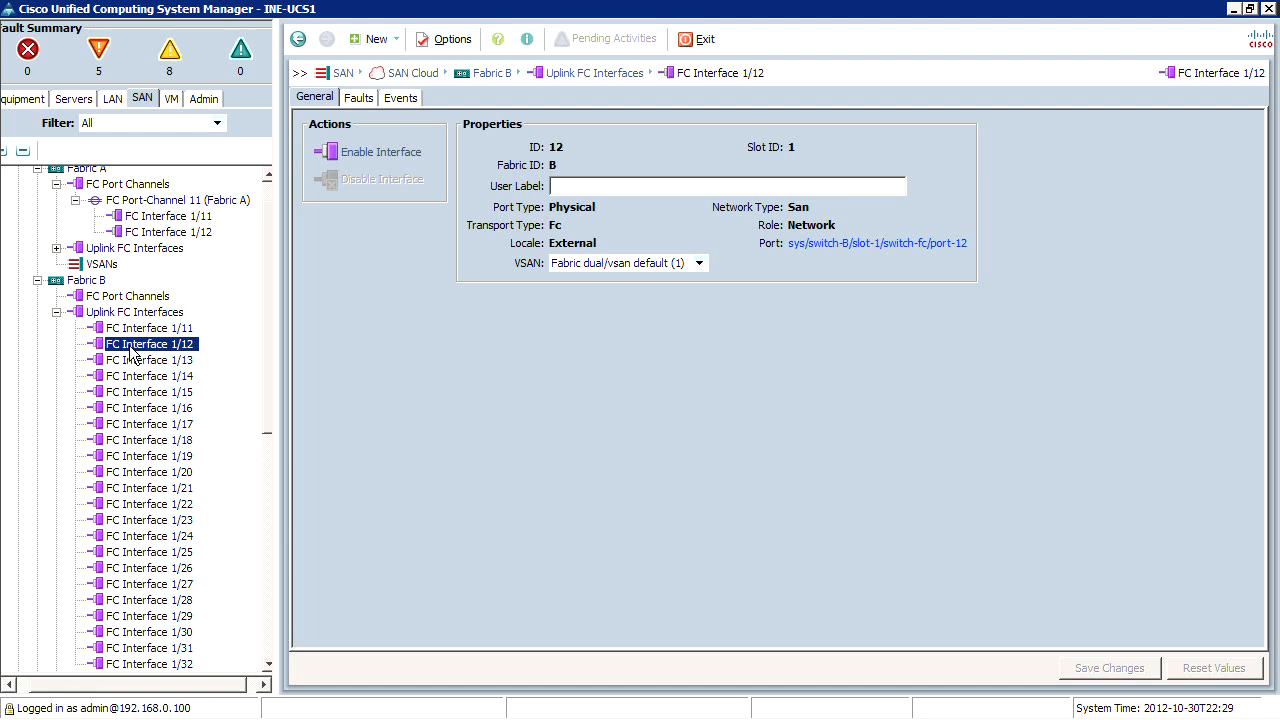
left_click(380, 151)
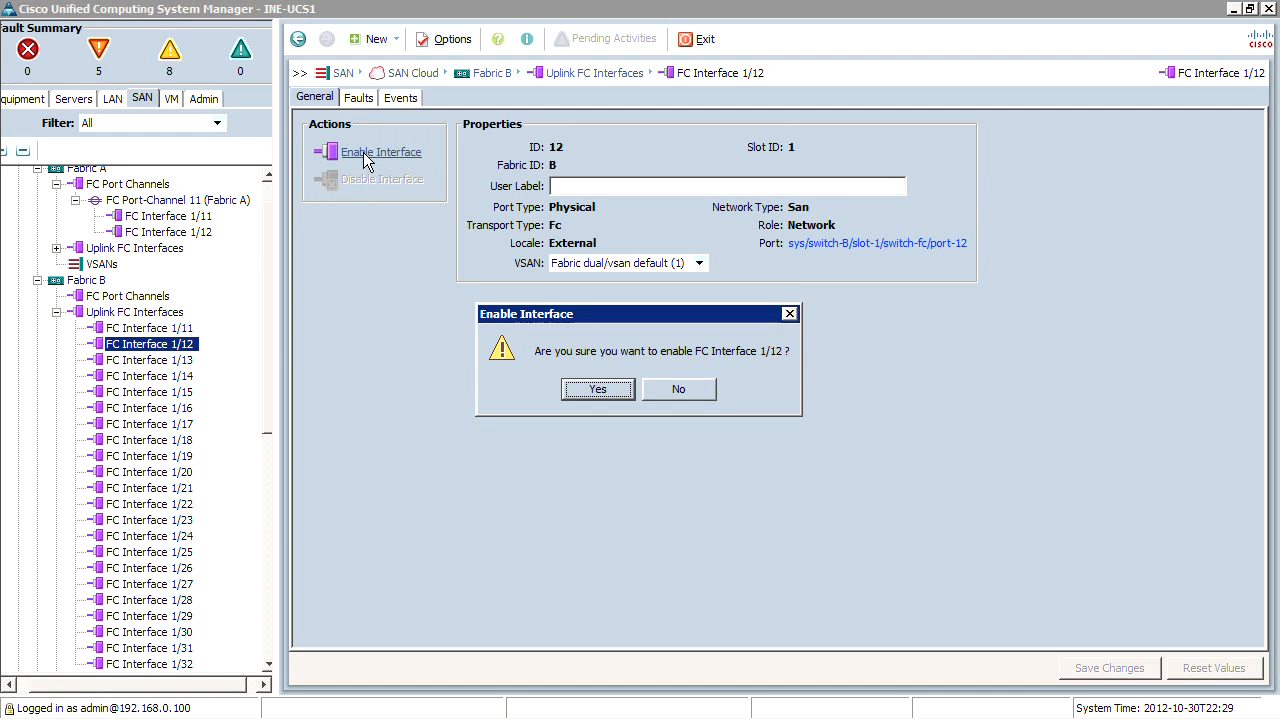
left_click(597, 389)
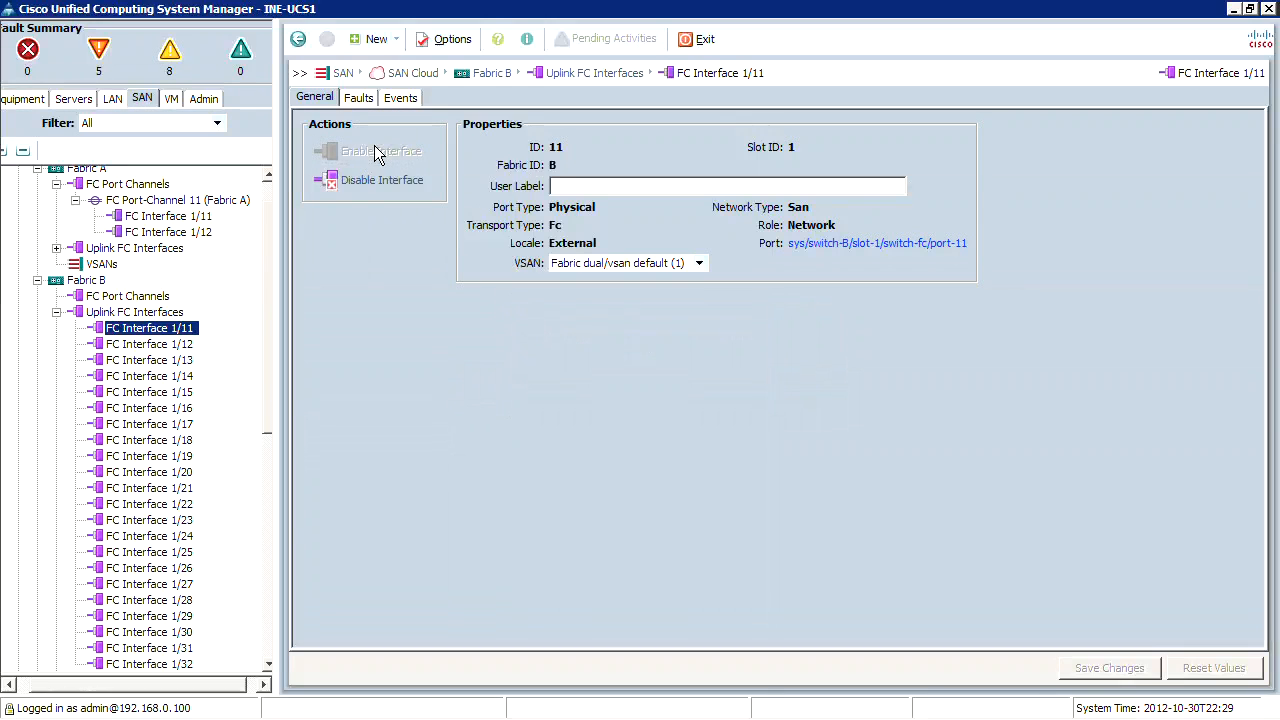
left_click(149, 359)
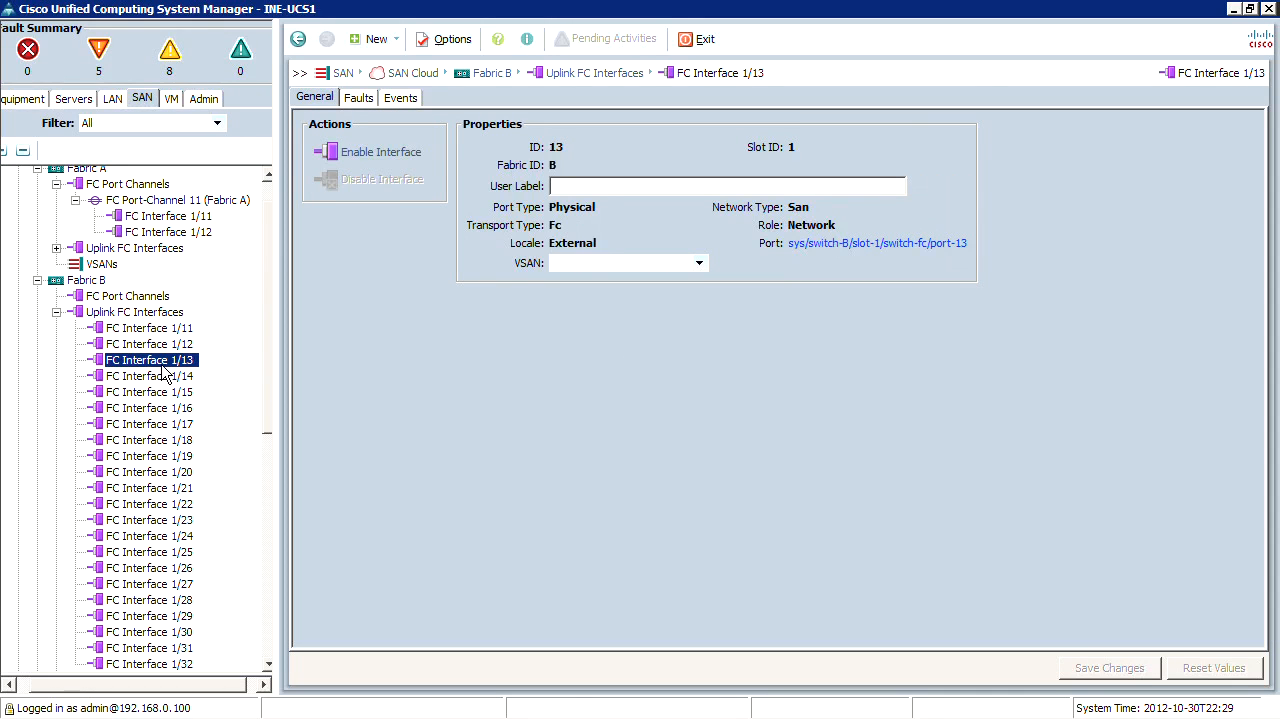
left_click(150, 343)
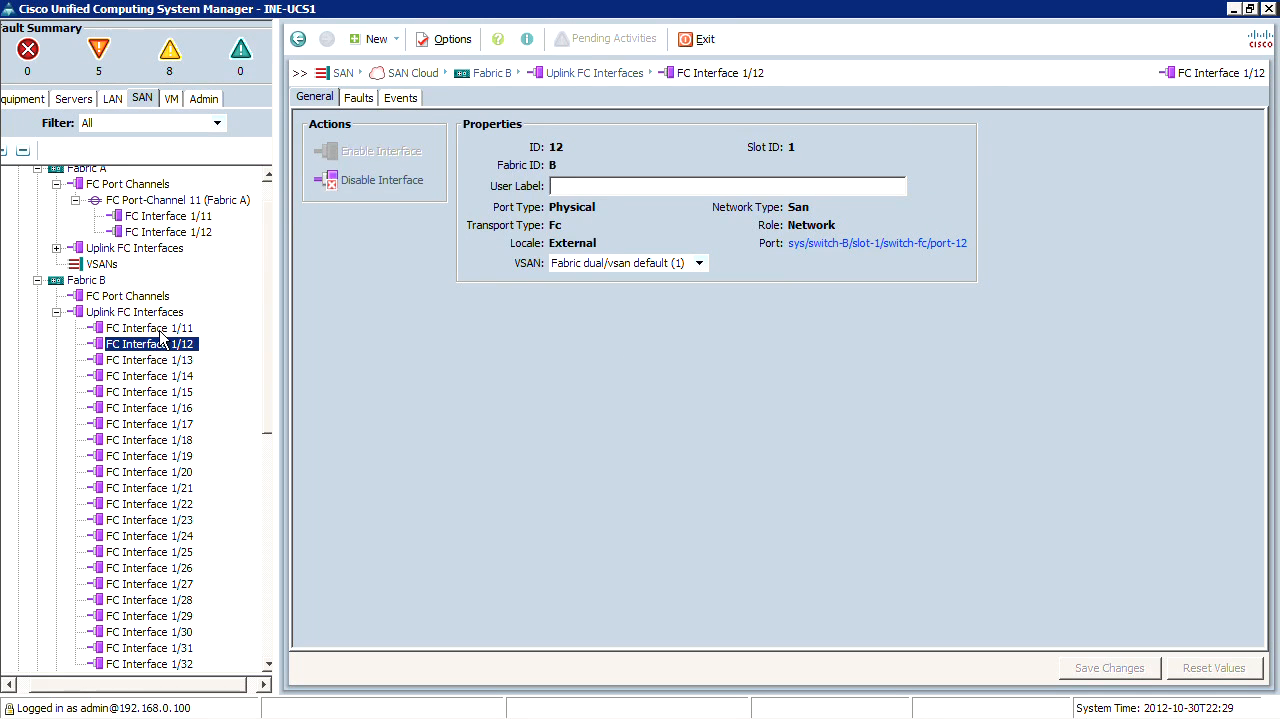
left_click(150, 327)
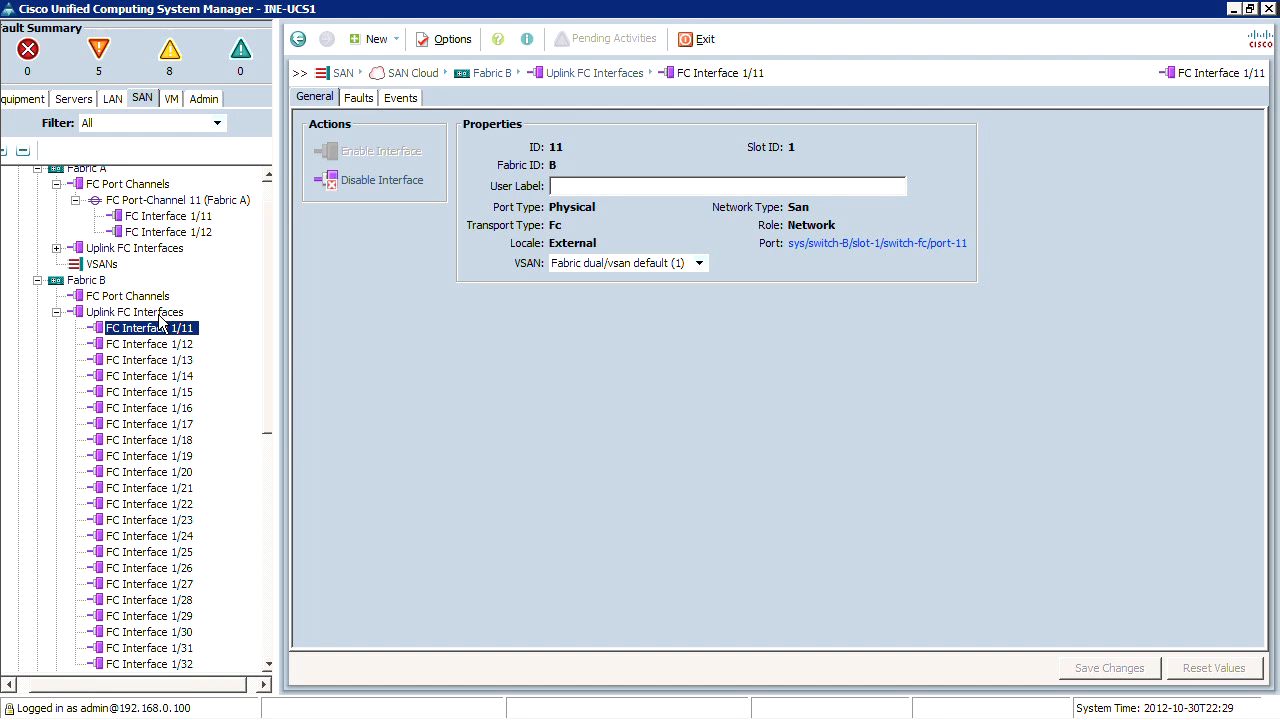
mouse_move(160, 322)
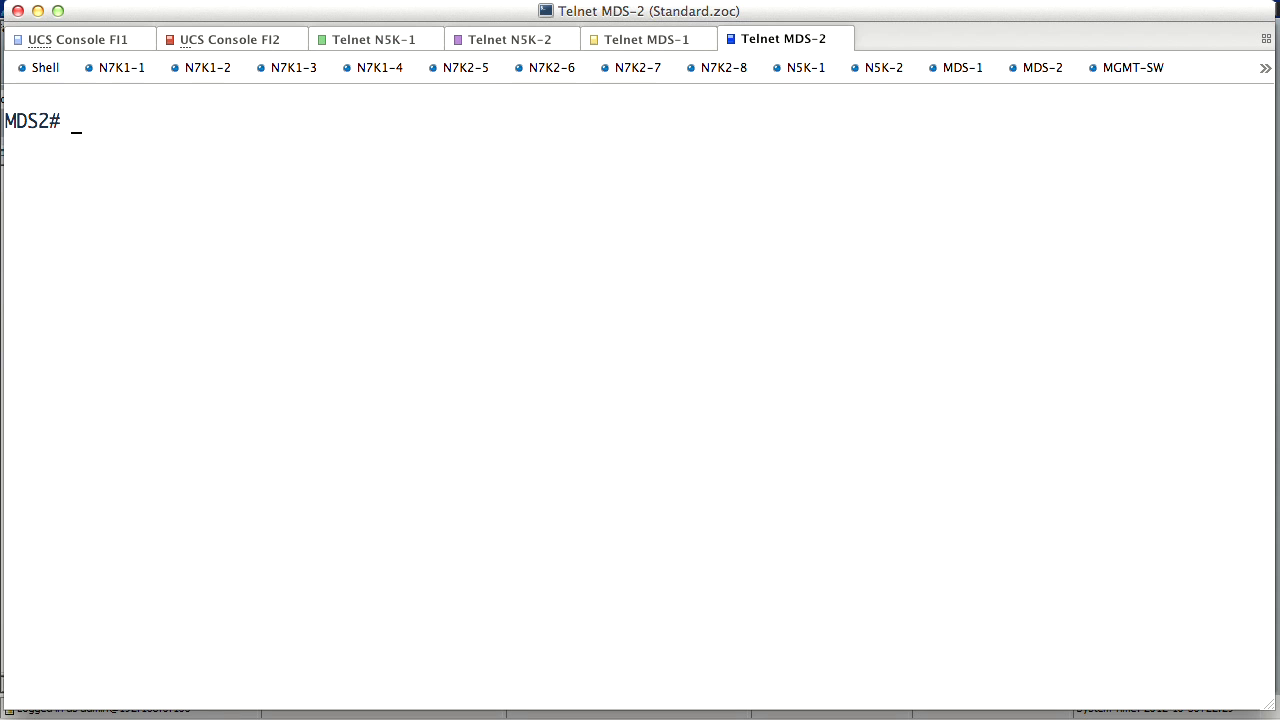
On MDS-2, show the fc1/7 and fc1/8 running configs and the FLOGI database
type("sh run int")
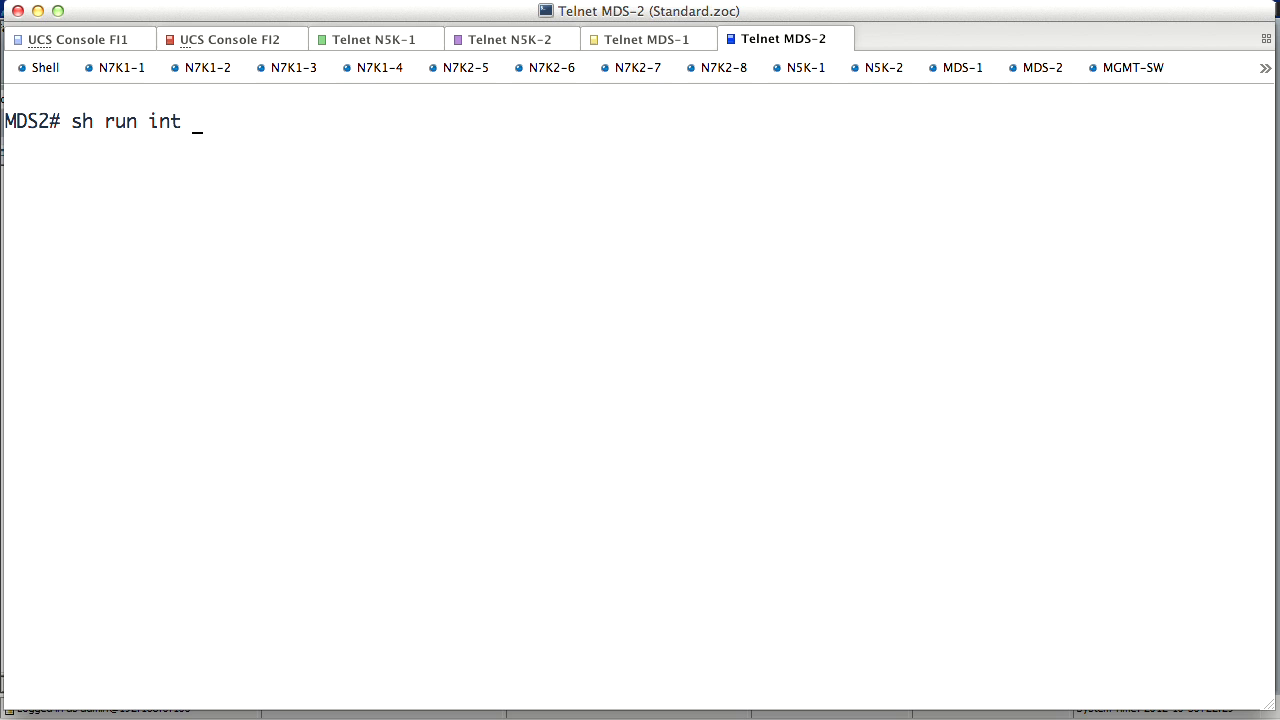
type("fc1/")
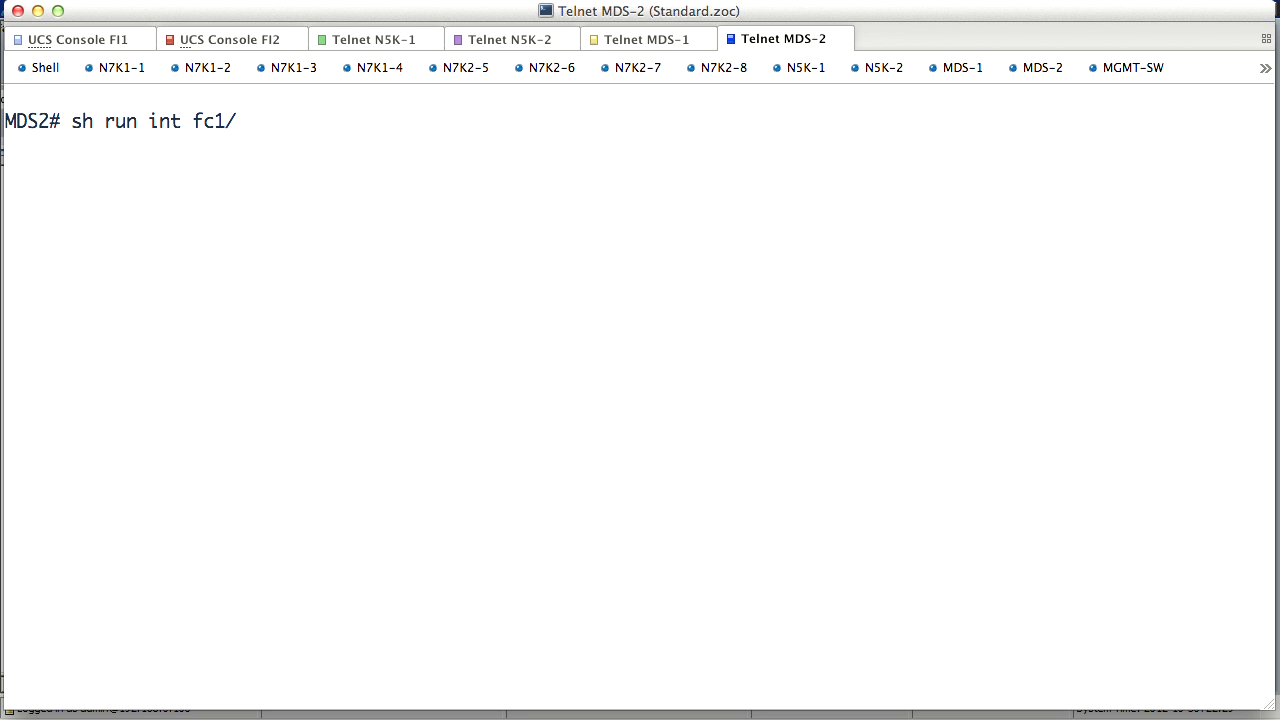
type("7")
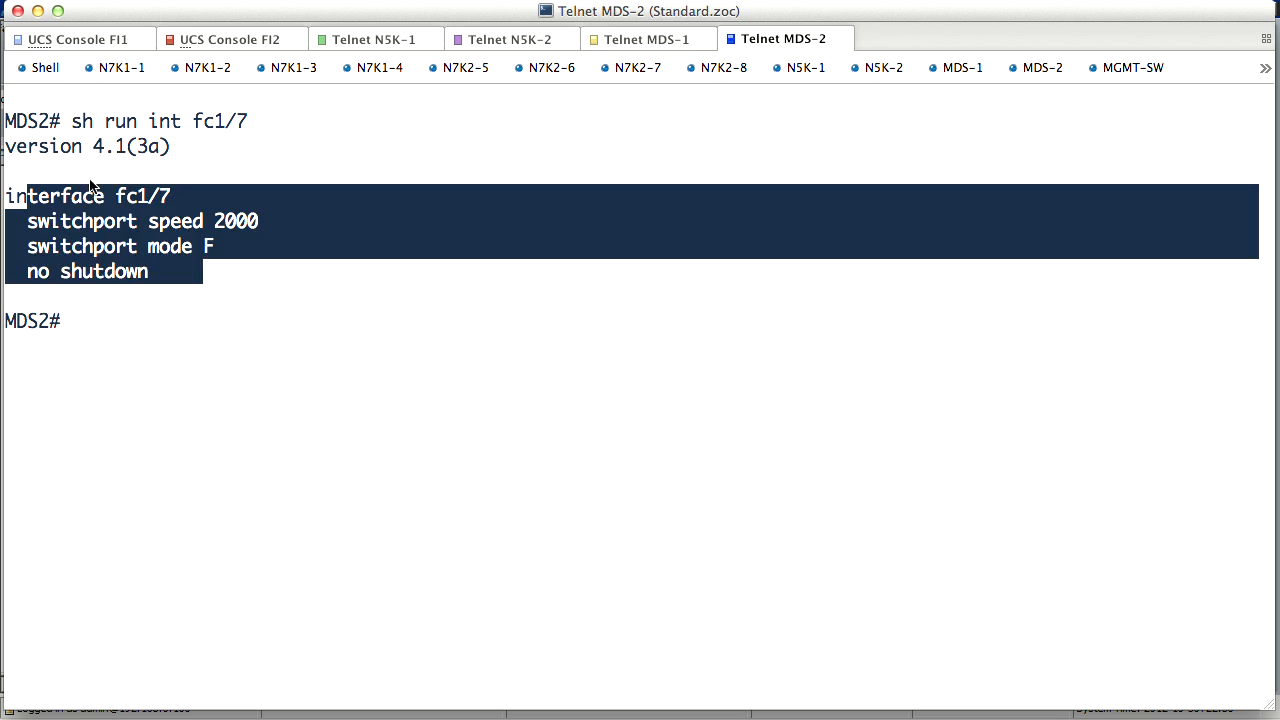
type("sh run int fc1/8")
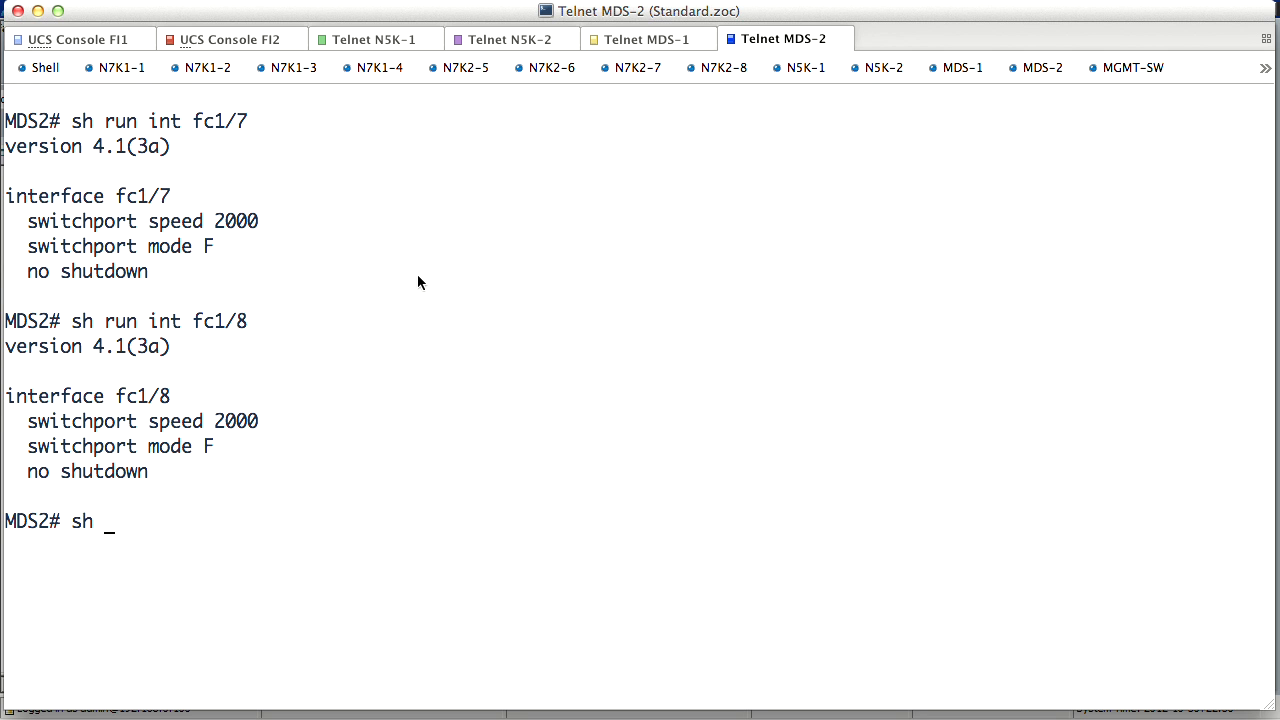
type("flogi d")
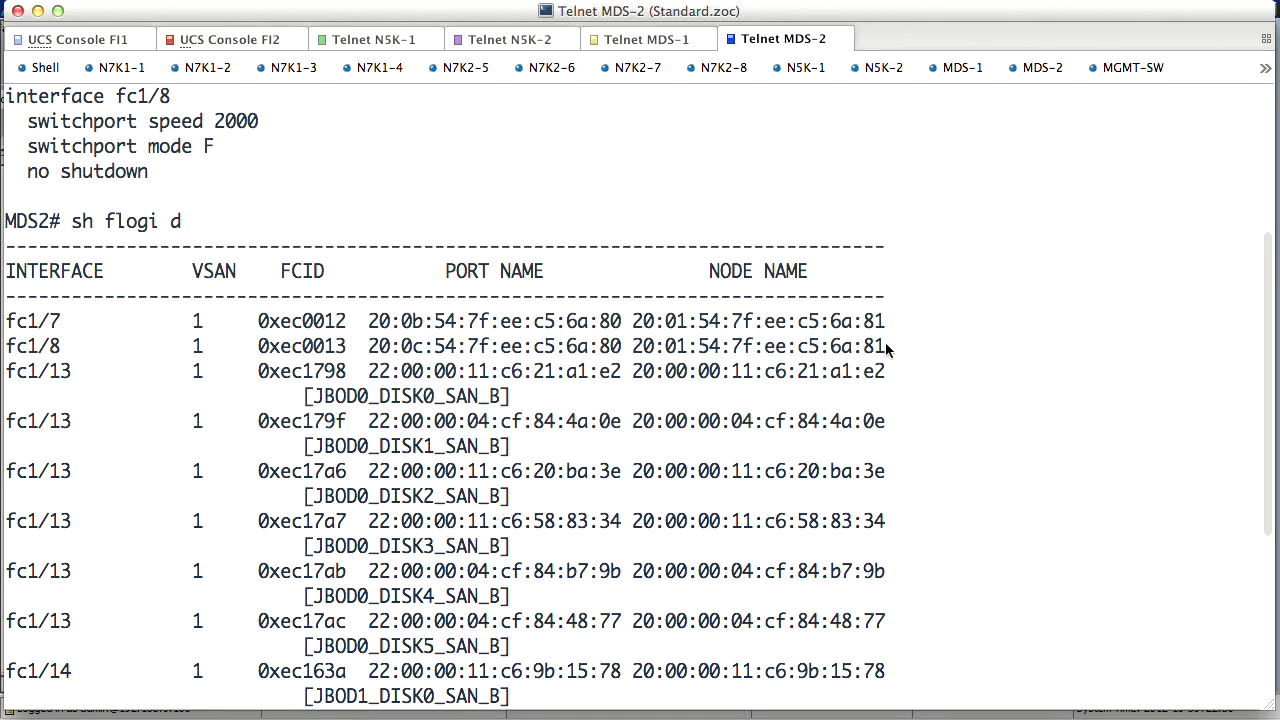
mouse_move(938, 317)
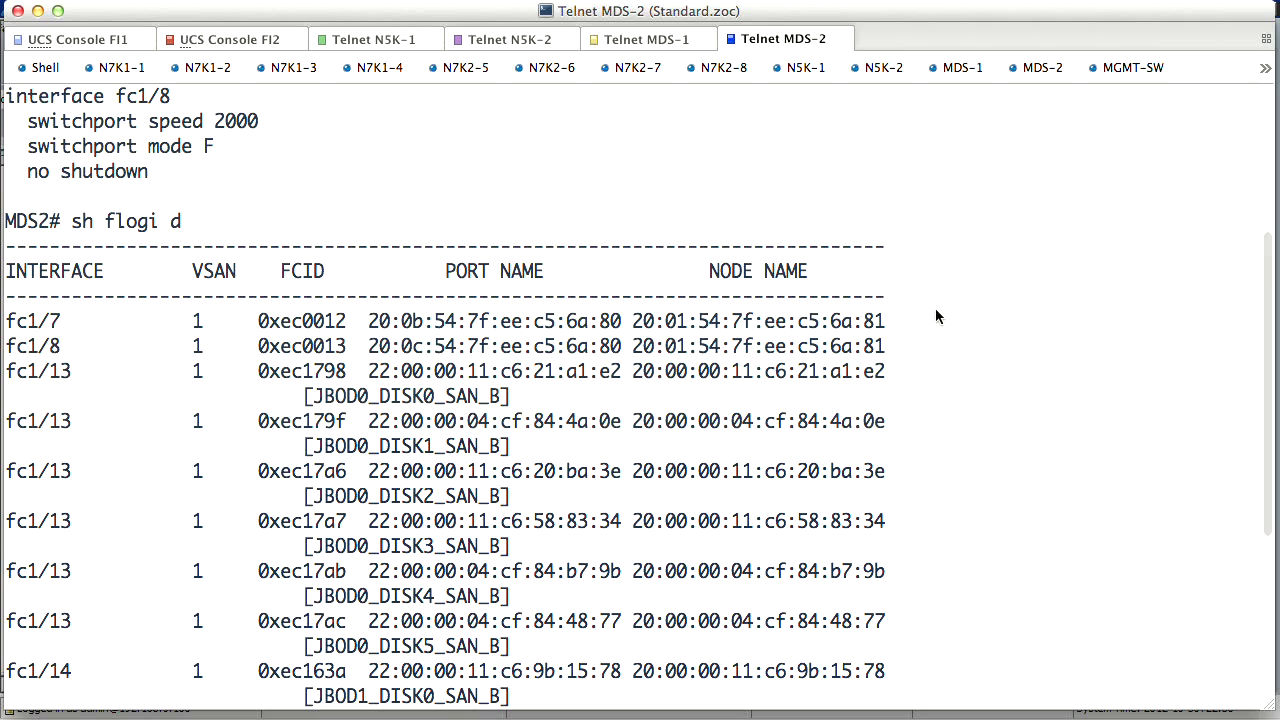
mouse_move(938, 318)
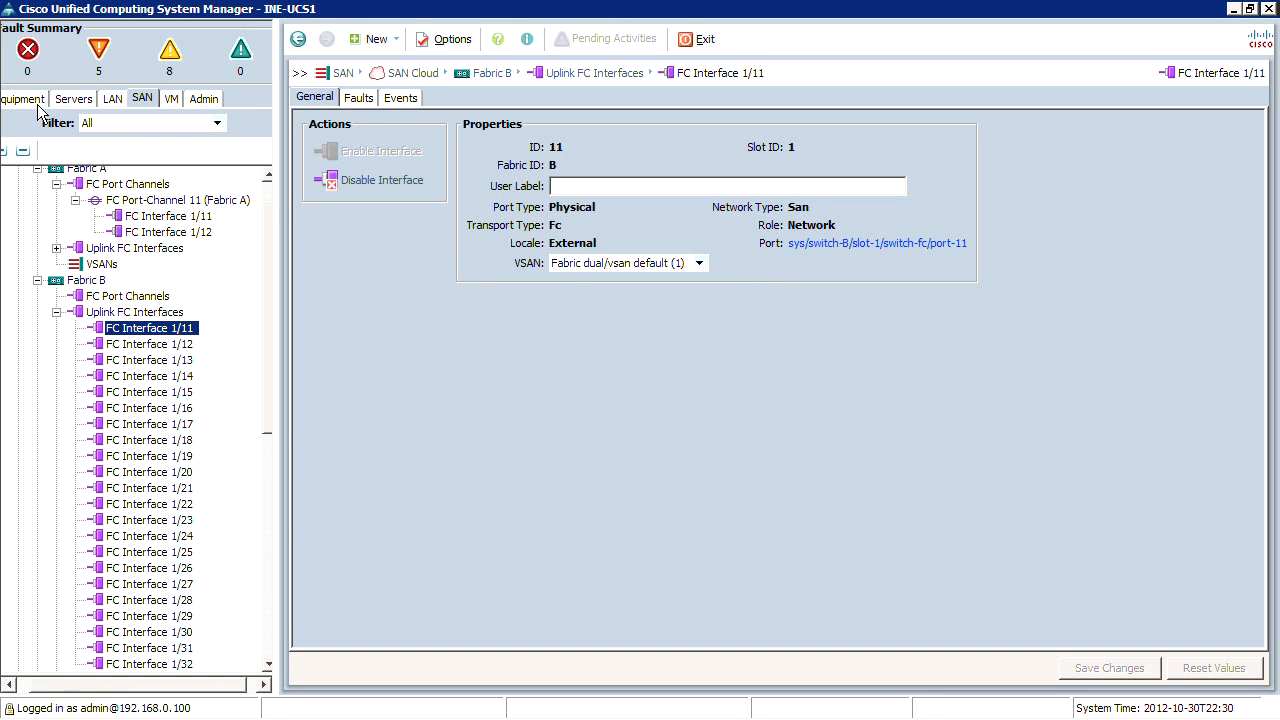
Switch UCS Manager to the Equipment tab inventory
left_click(22, 98)
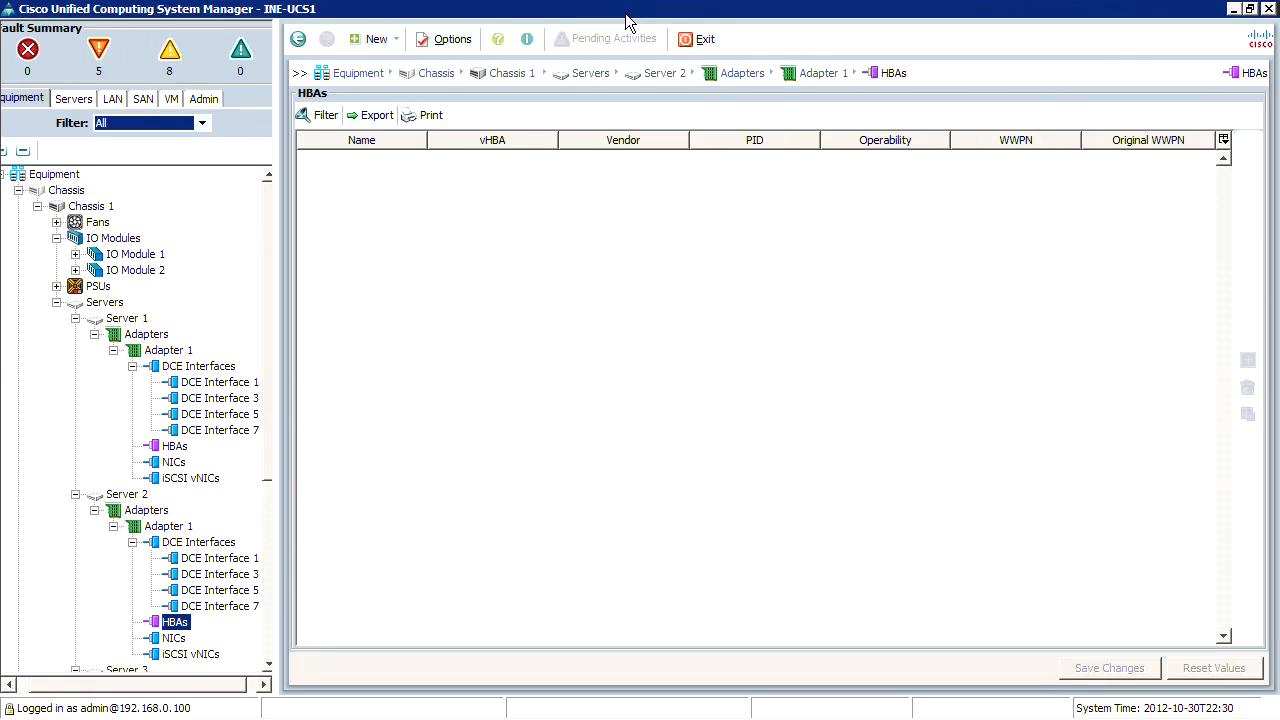
mouse_move(128, 214)
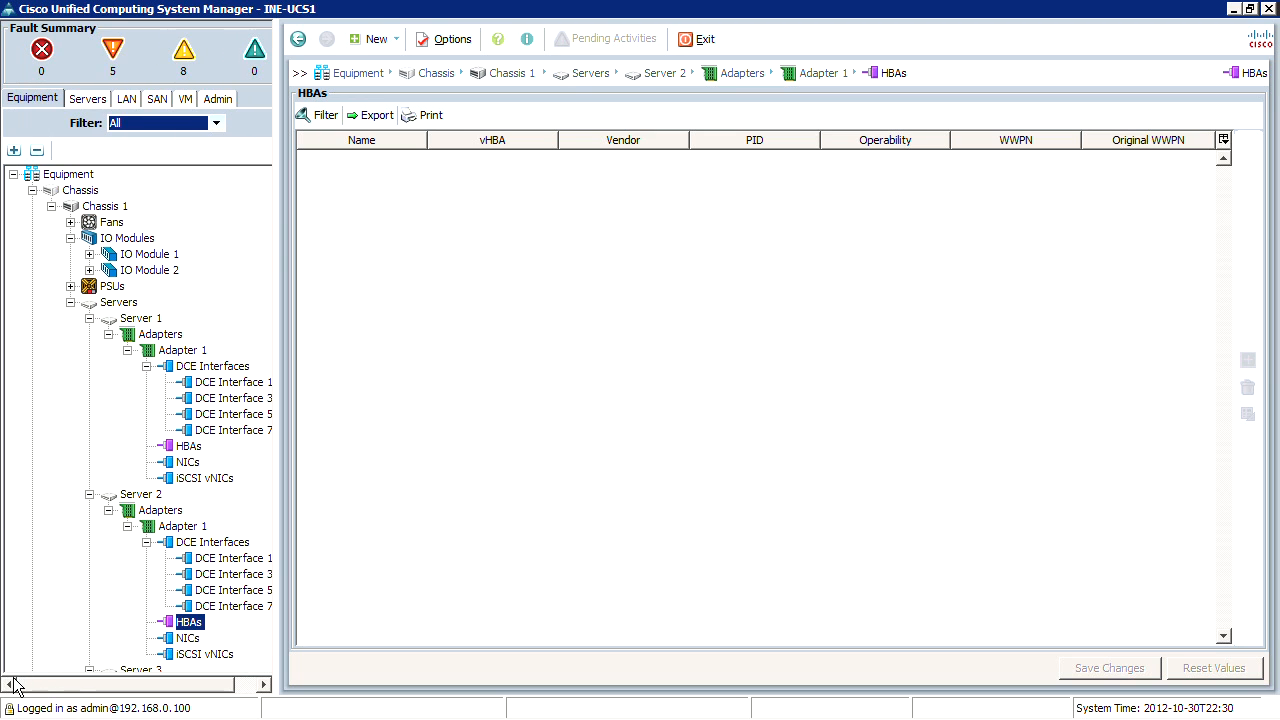
mouse_move(505, 128)
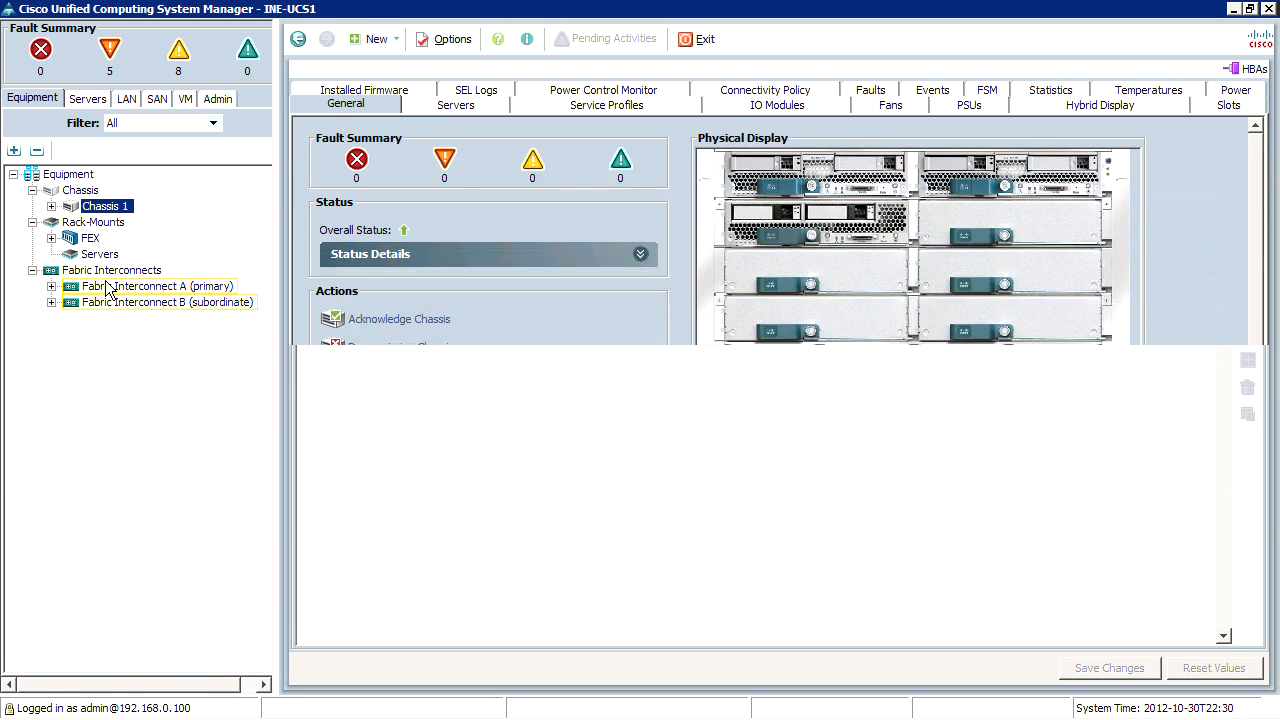
Select Fabric Interconnect A (primary) and show its Physical Ports page
left_click(105, 206)
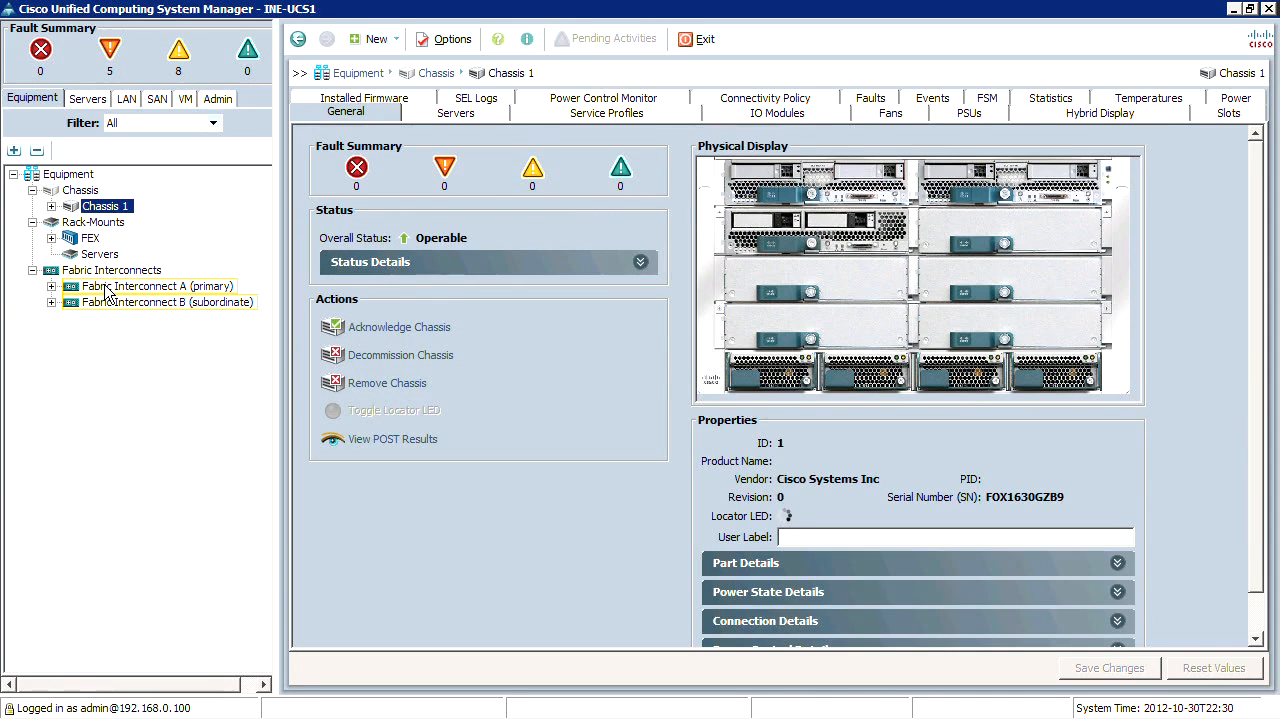
left_click(157, 286)
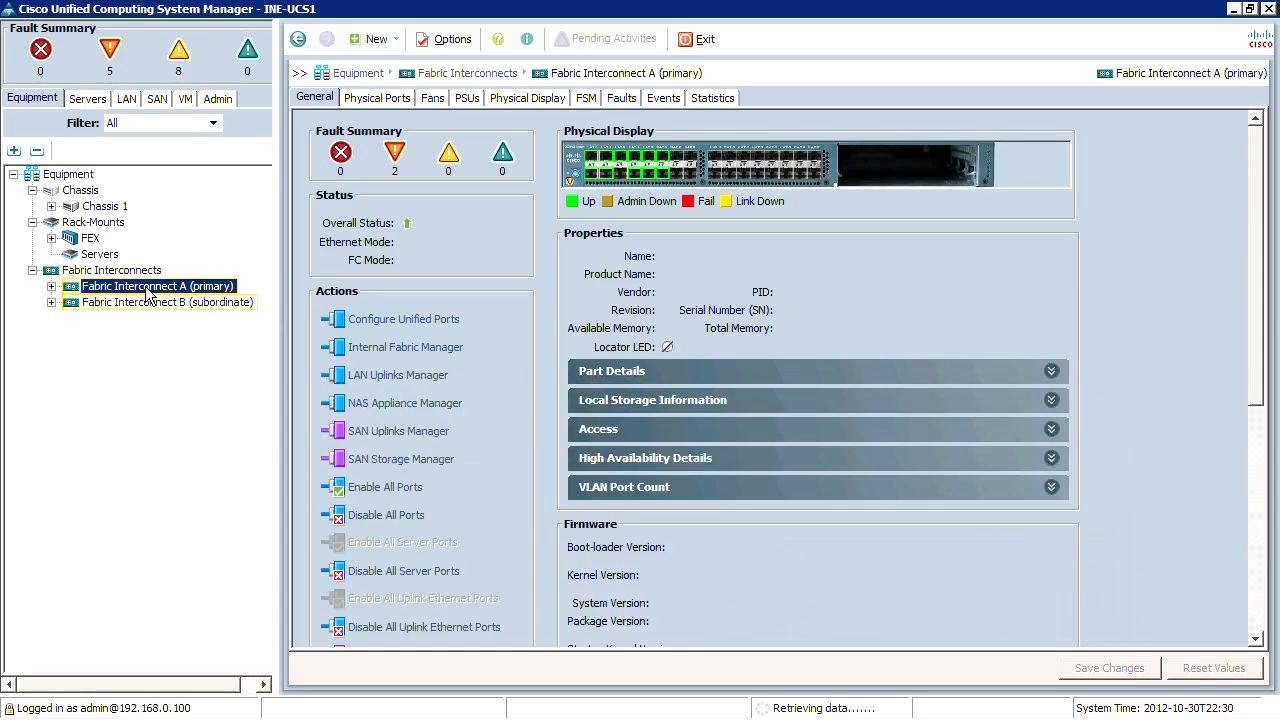
left_click(157, 287)
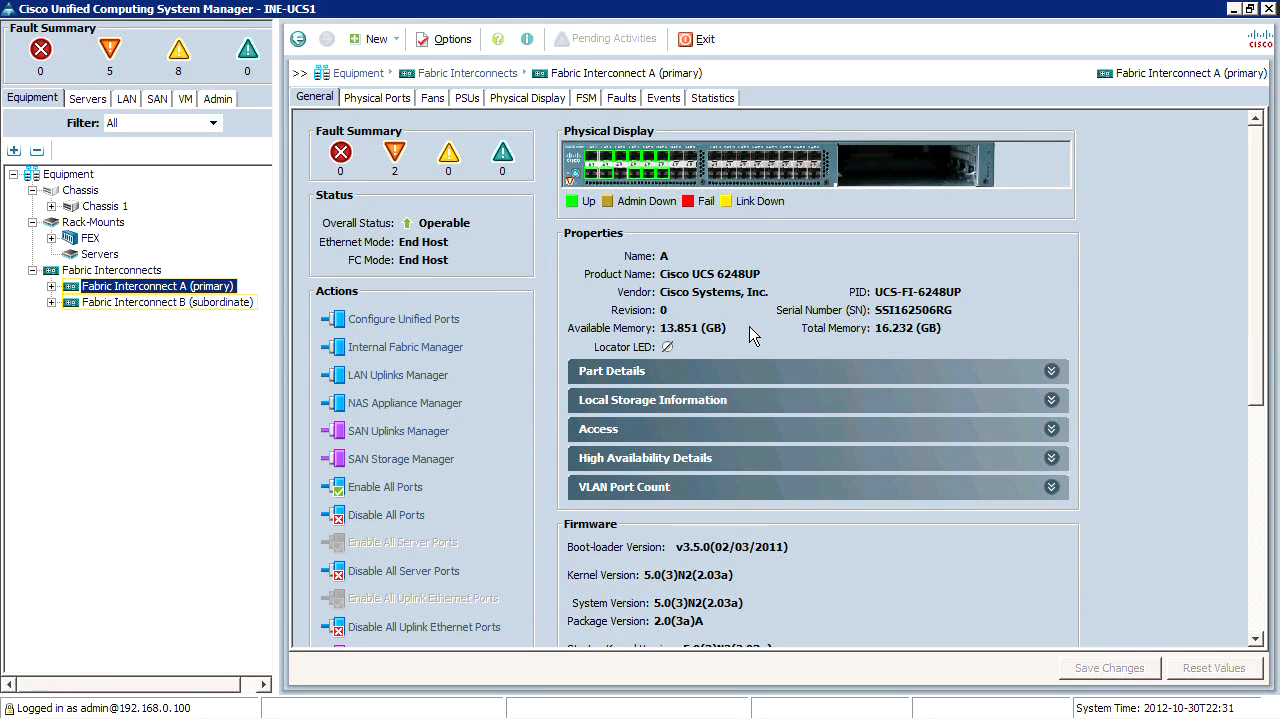
mouse_move(390, 433)
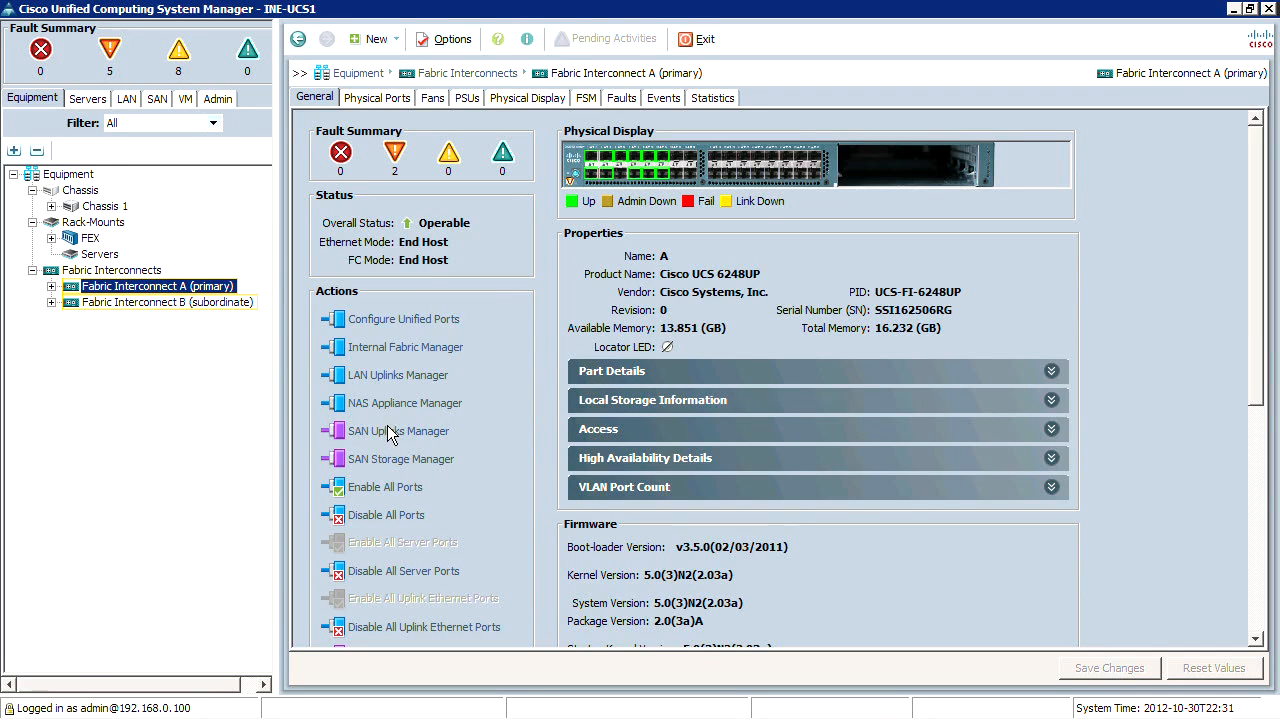
mouse_move(555, 202)
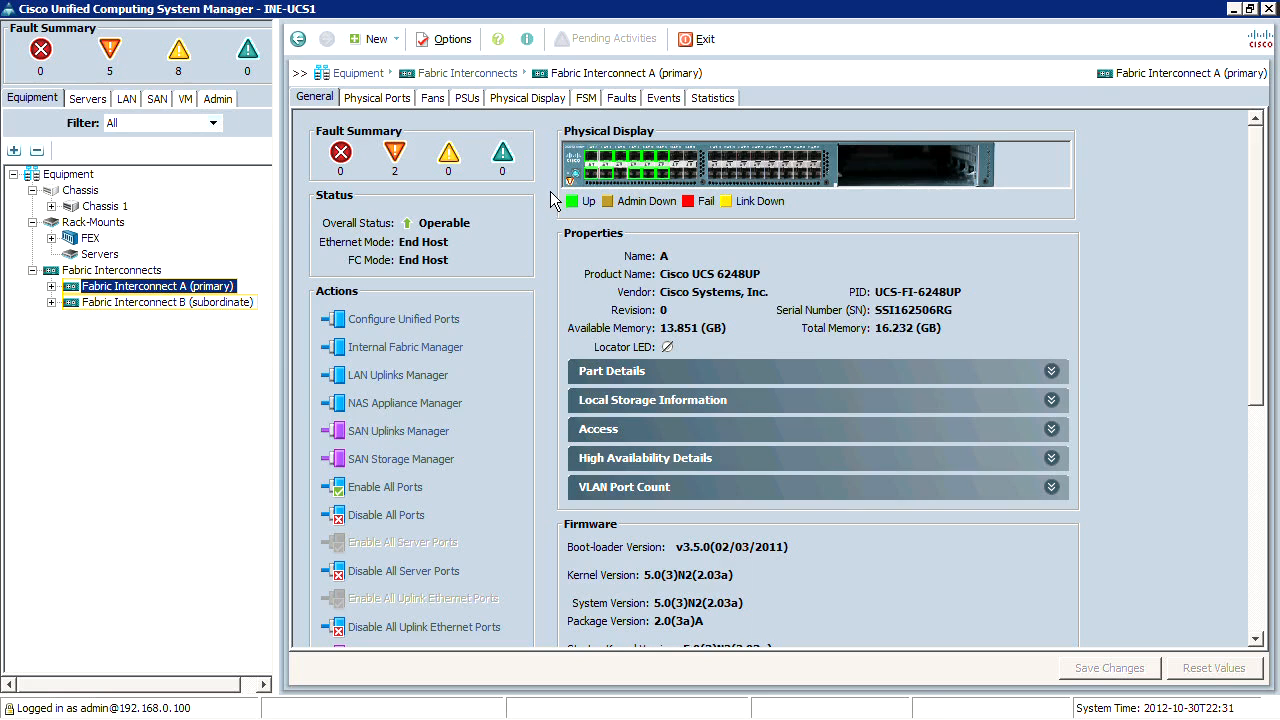
mouse_move(563, 107)
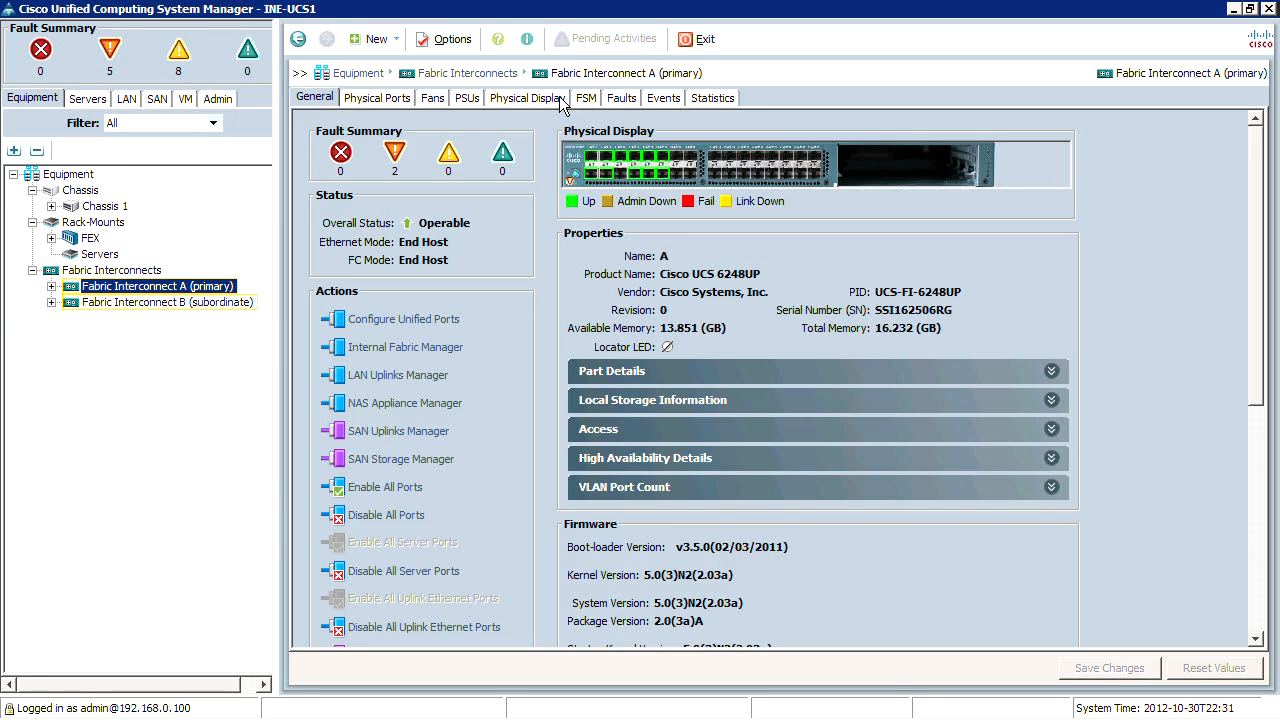
left_click(377, 97)
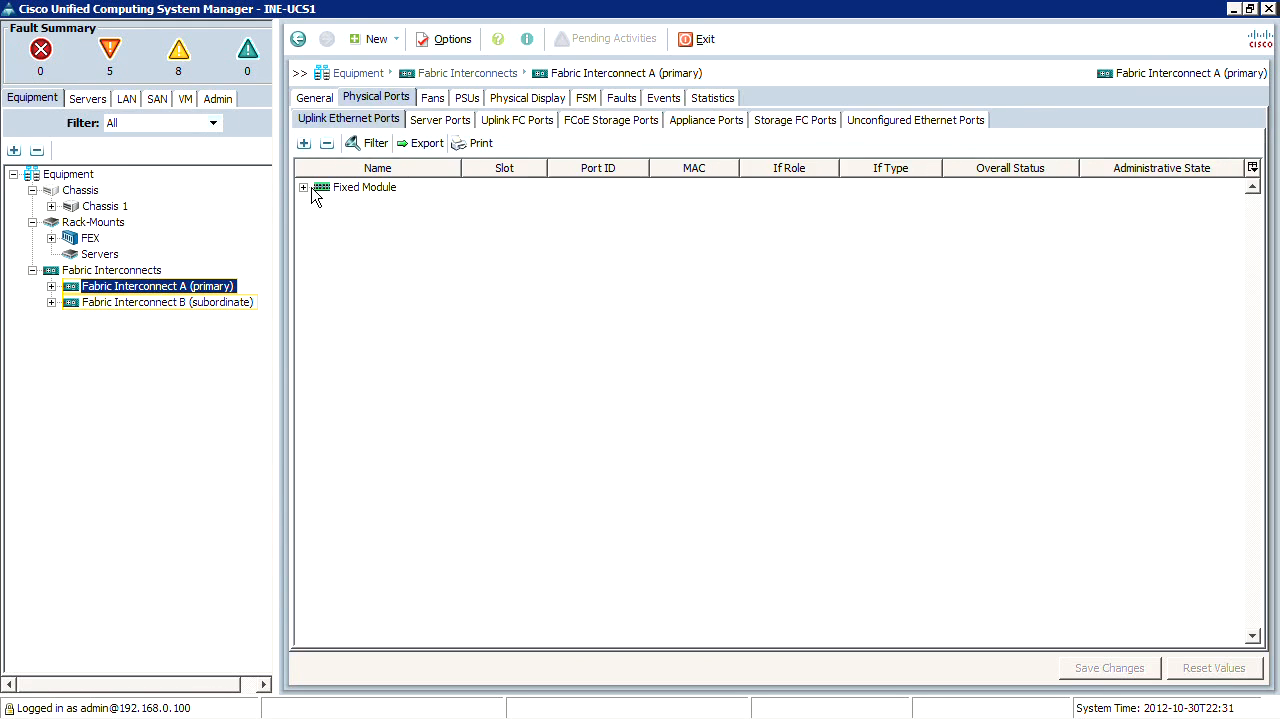
Show Fabric Interconnect A's uplink FC ports and inspect FC Ports 11 and 12 WWPNs
left_click(304, 187)
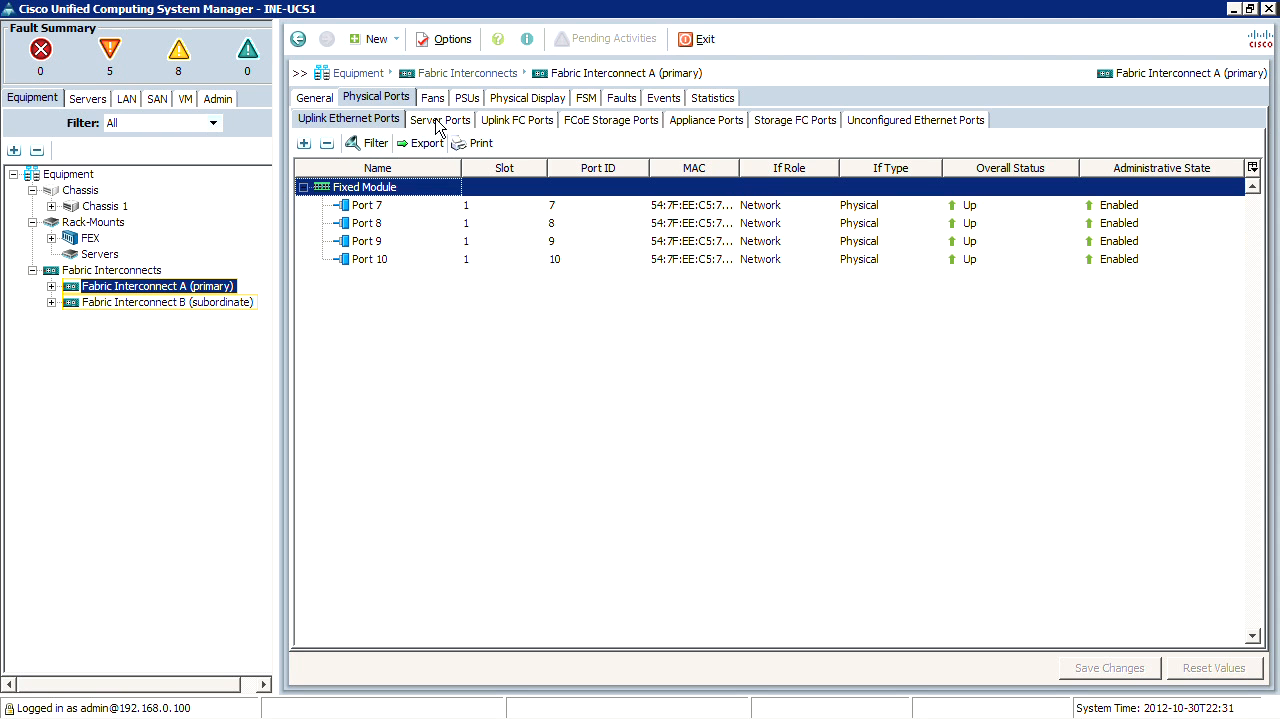
left_click(794, 119)
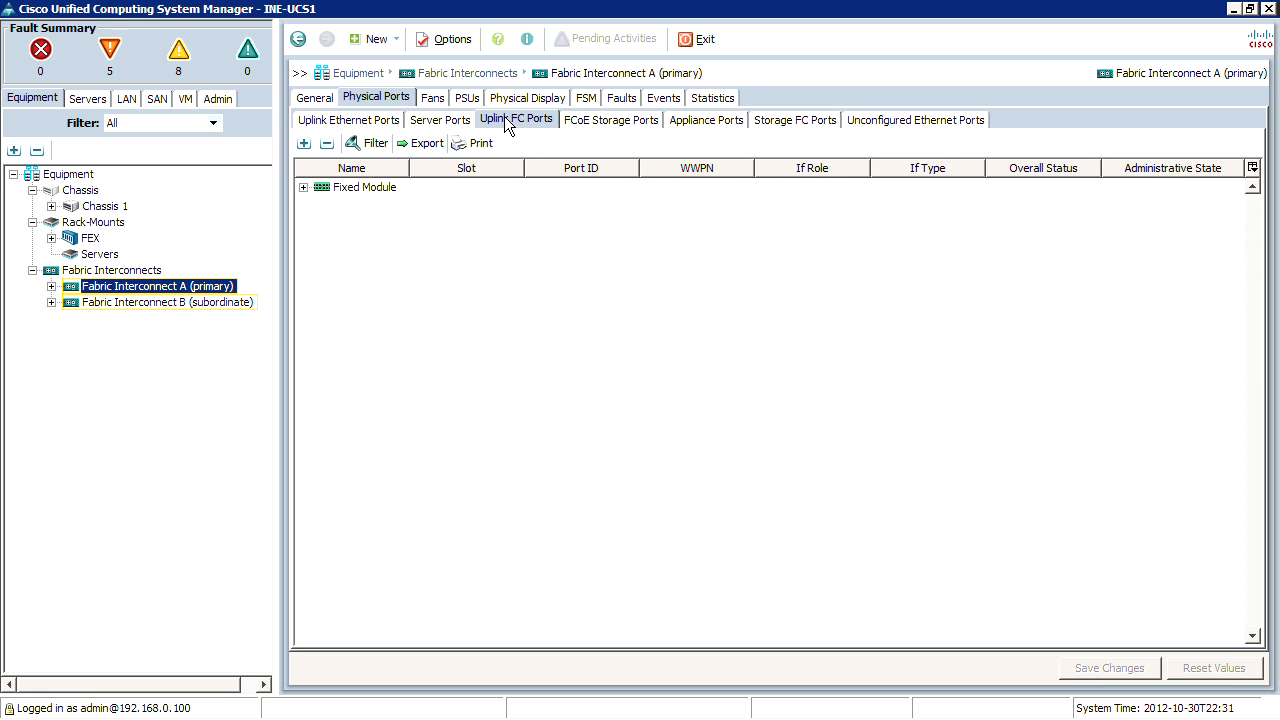
left_click(304, 187)
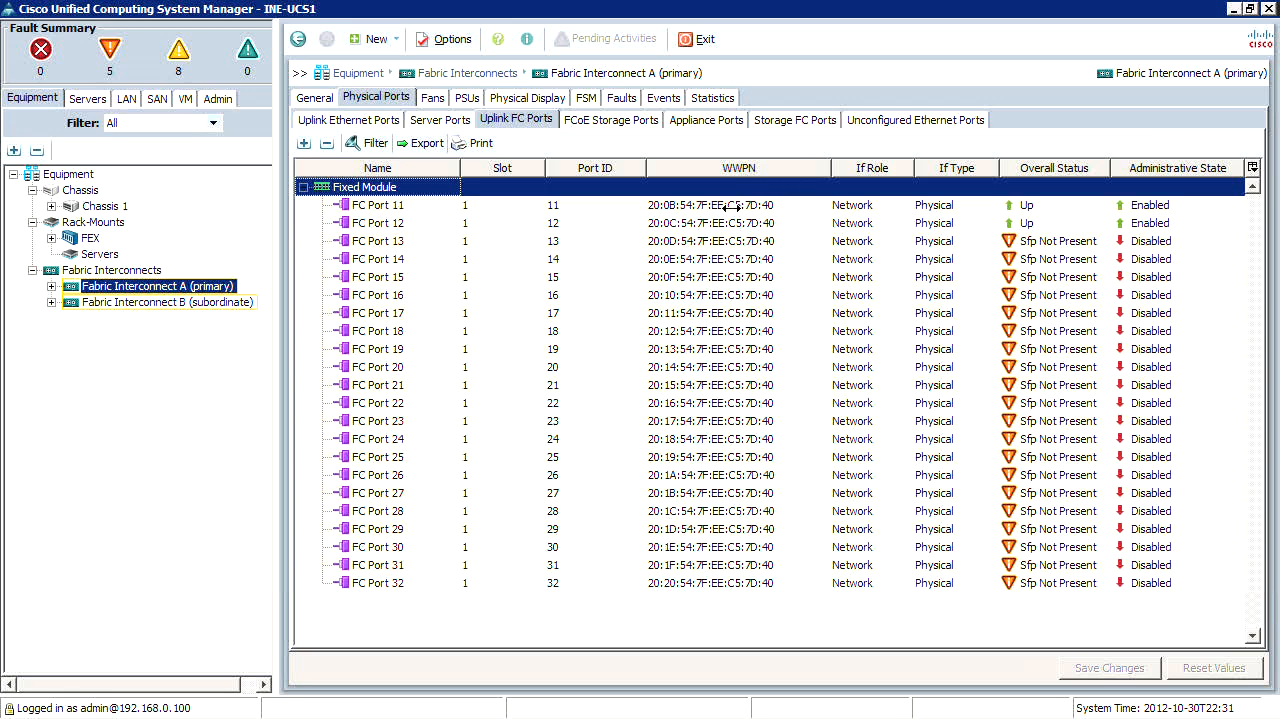
left_click(377, 205)
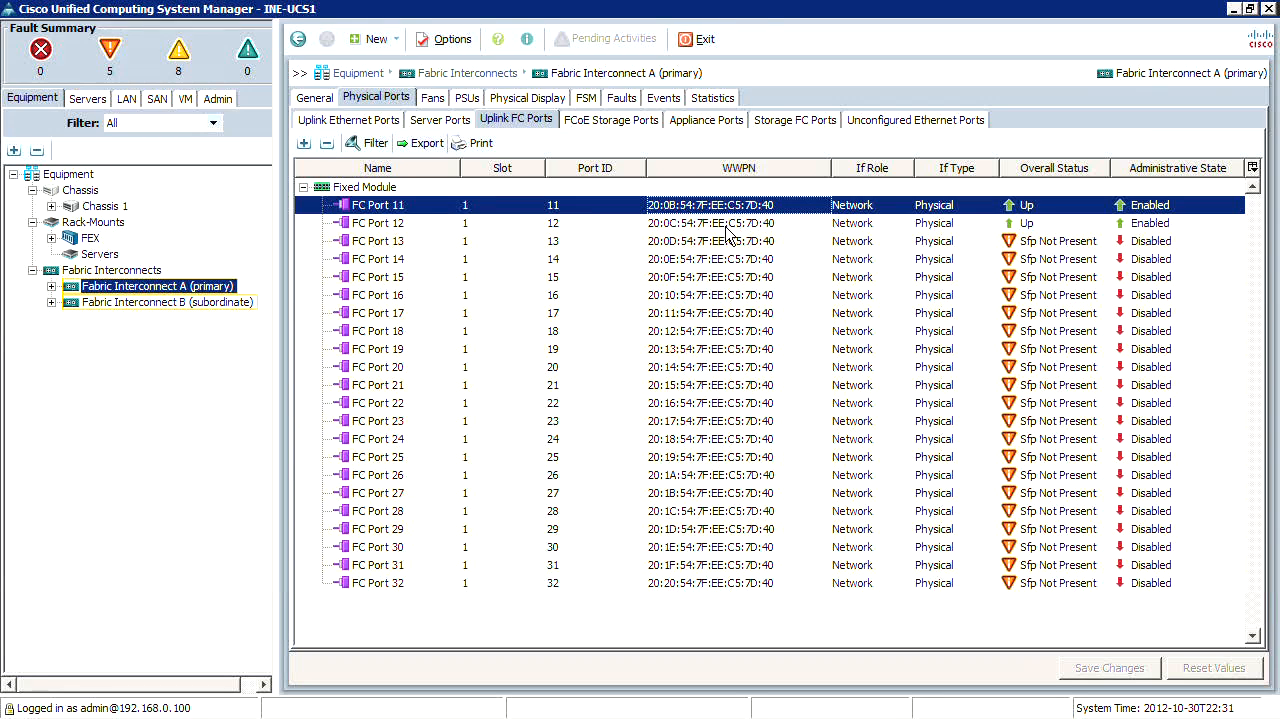
left_click(377, 223)
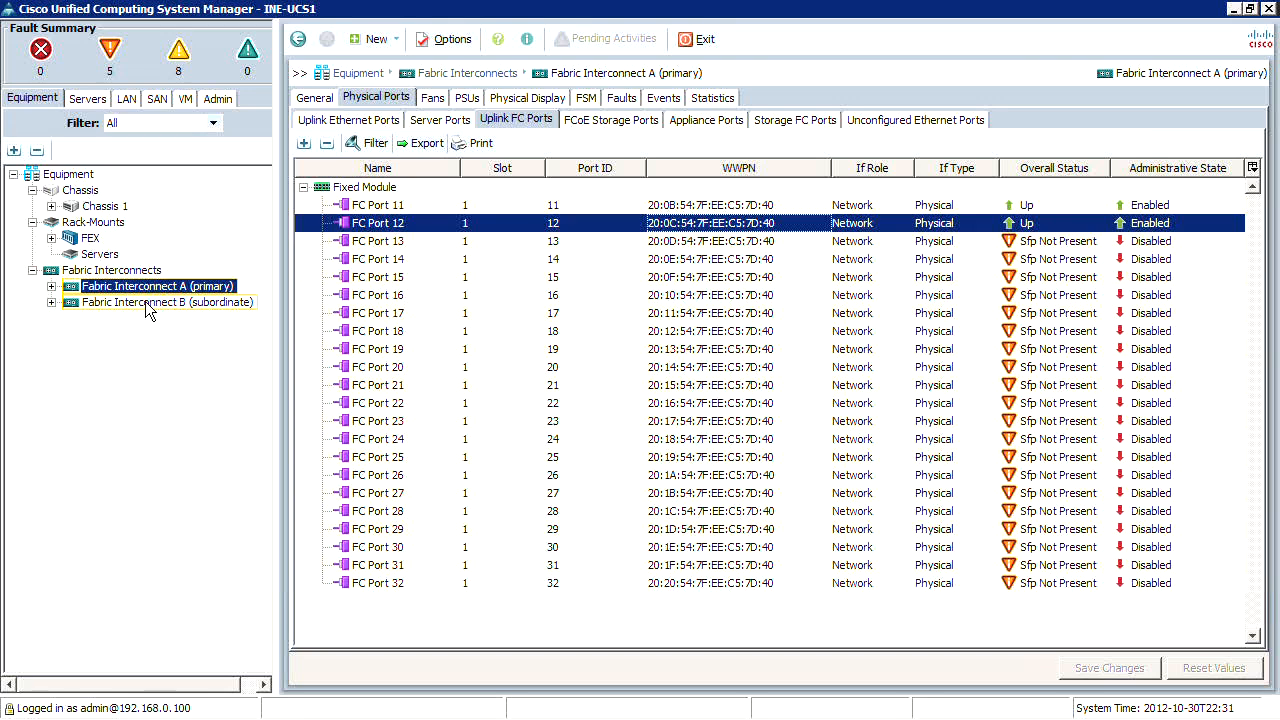
Show Fabric Interconnect B's uplink FC ports with the WWPN column widened
left_click(167, 302)
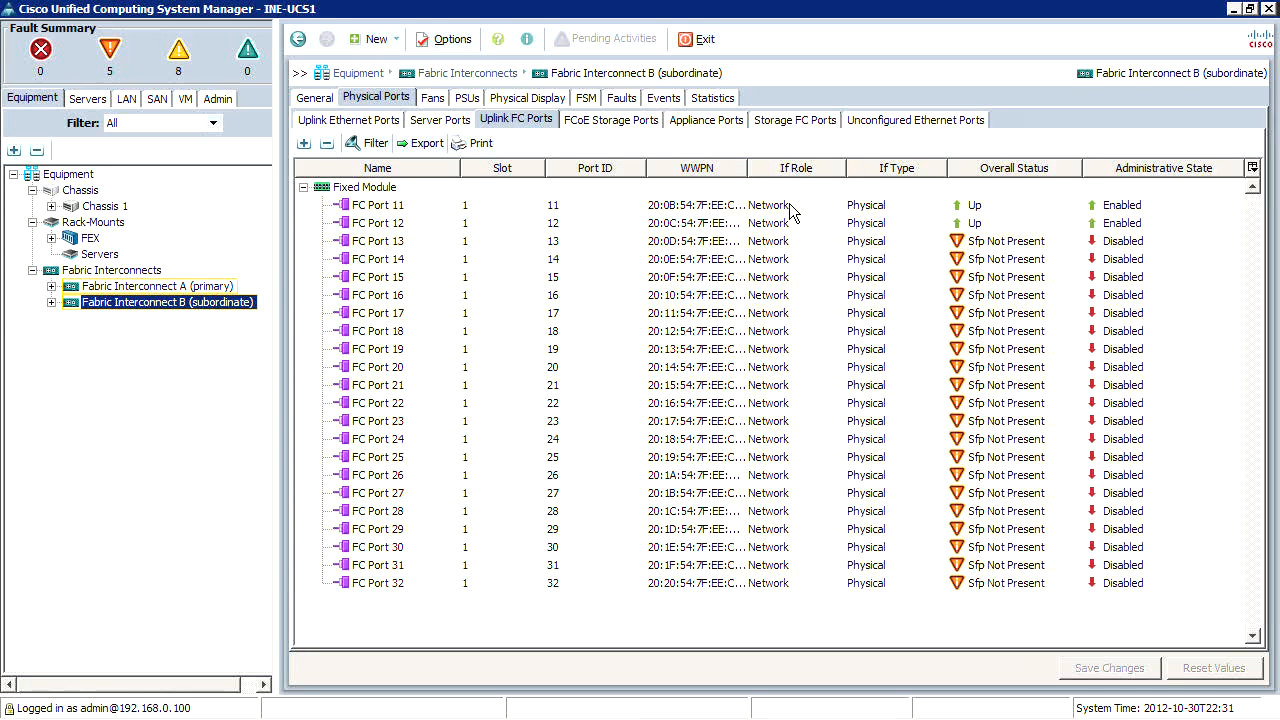
mouse_move(750, 178)
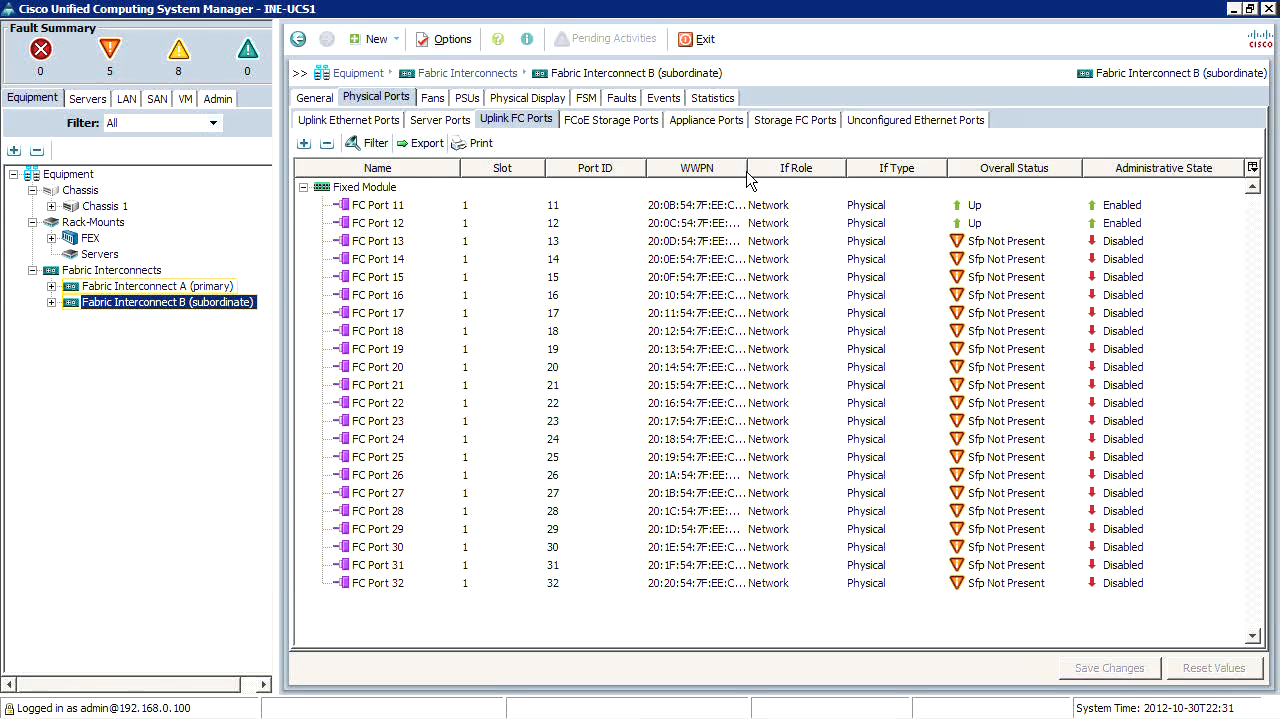
left_click(377, 205)
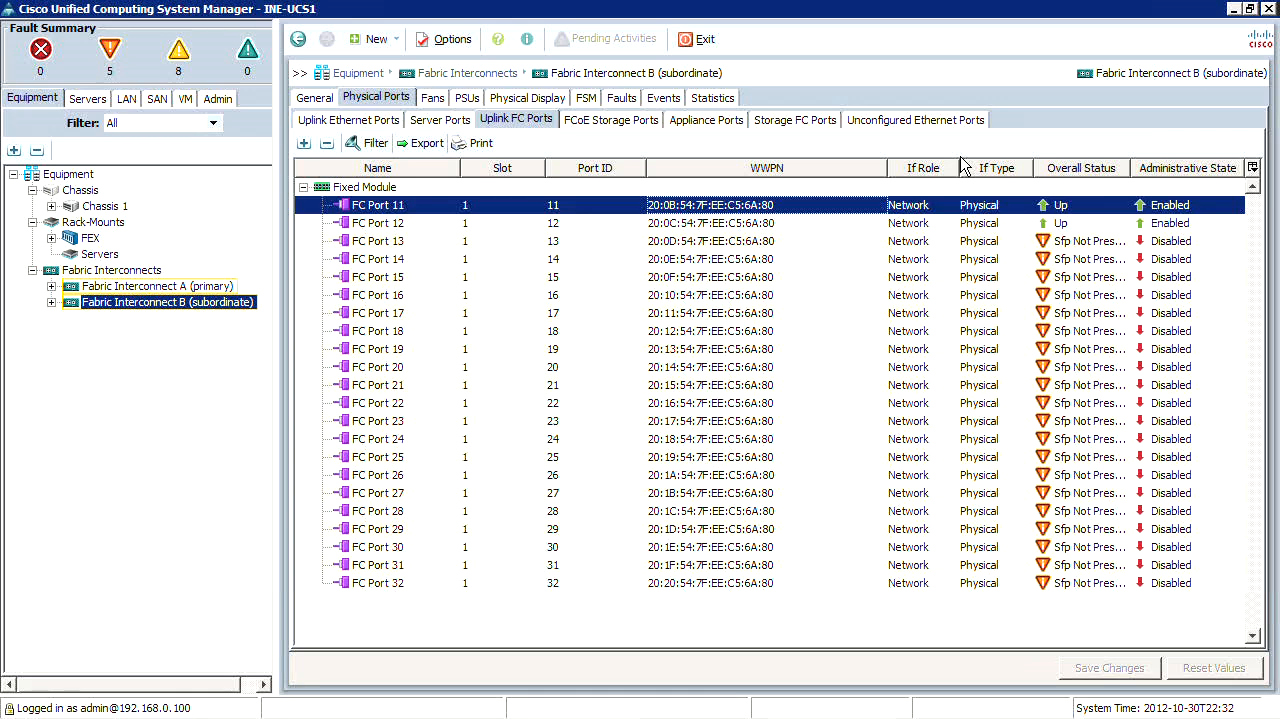
mouse_move(192, 264)
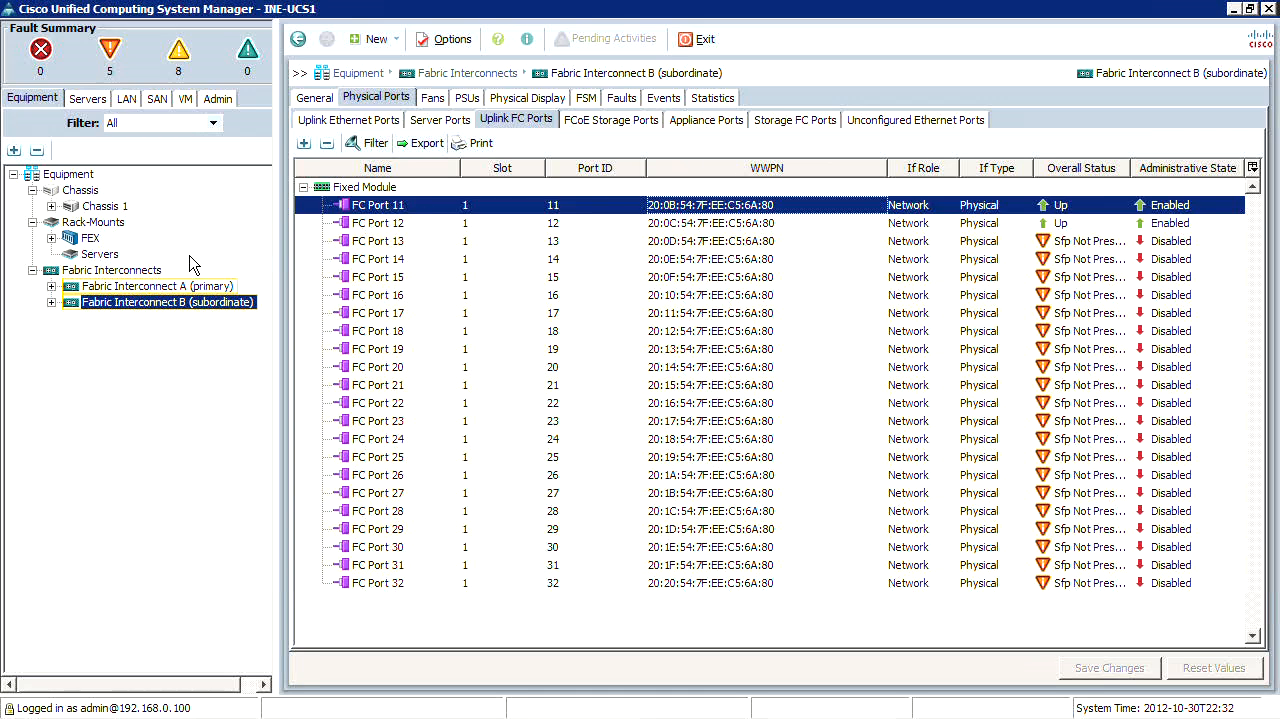